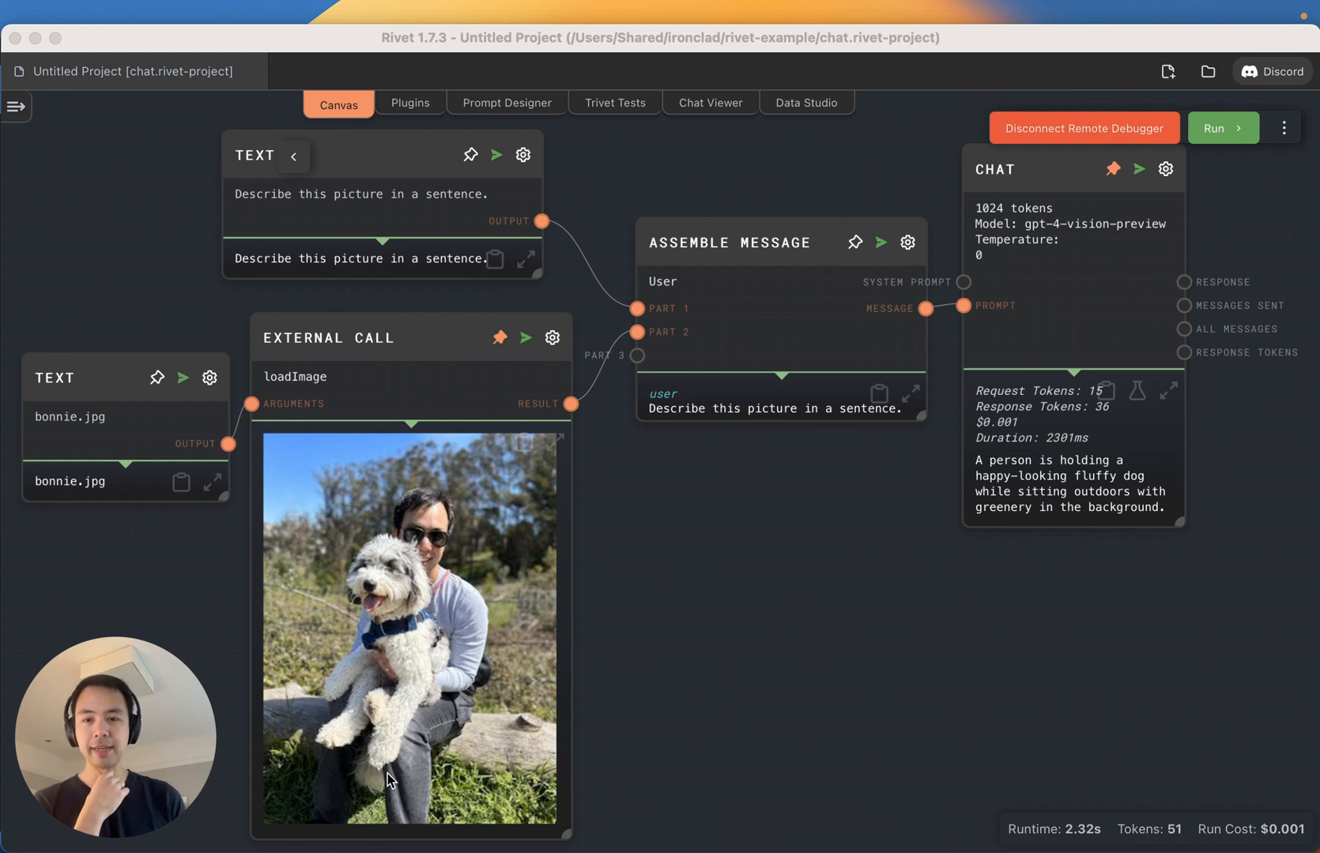
{"action": "mouse_move", "coordinate": [300, 499]}
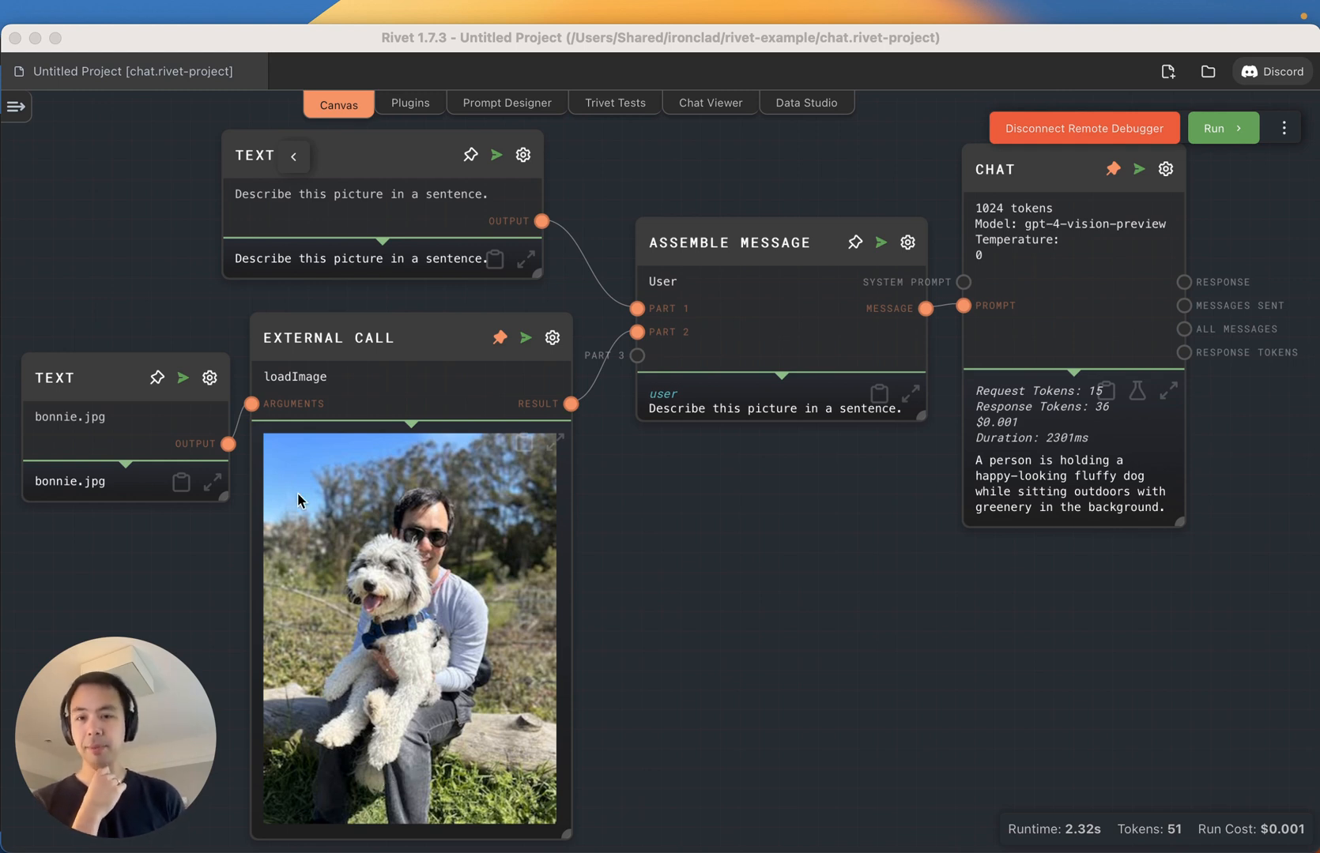
{"action": "mouse_move", "coordinate": [461, 790]}
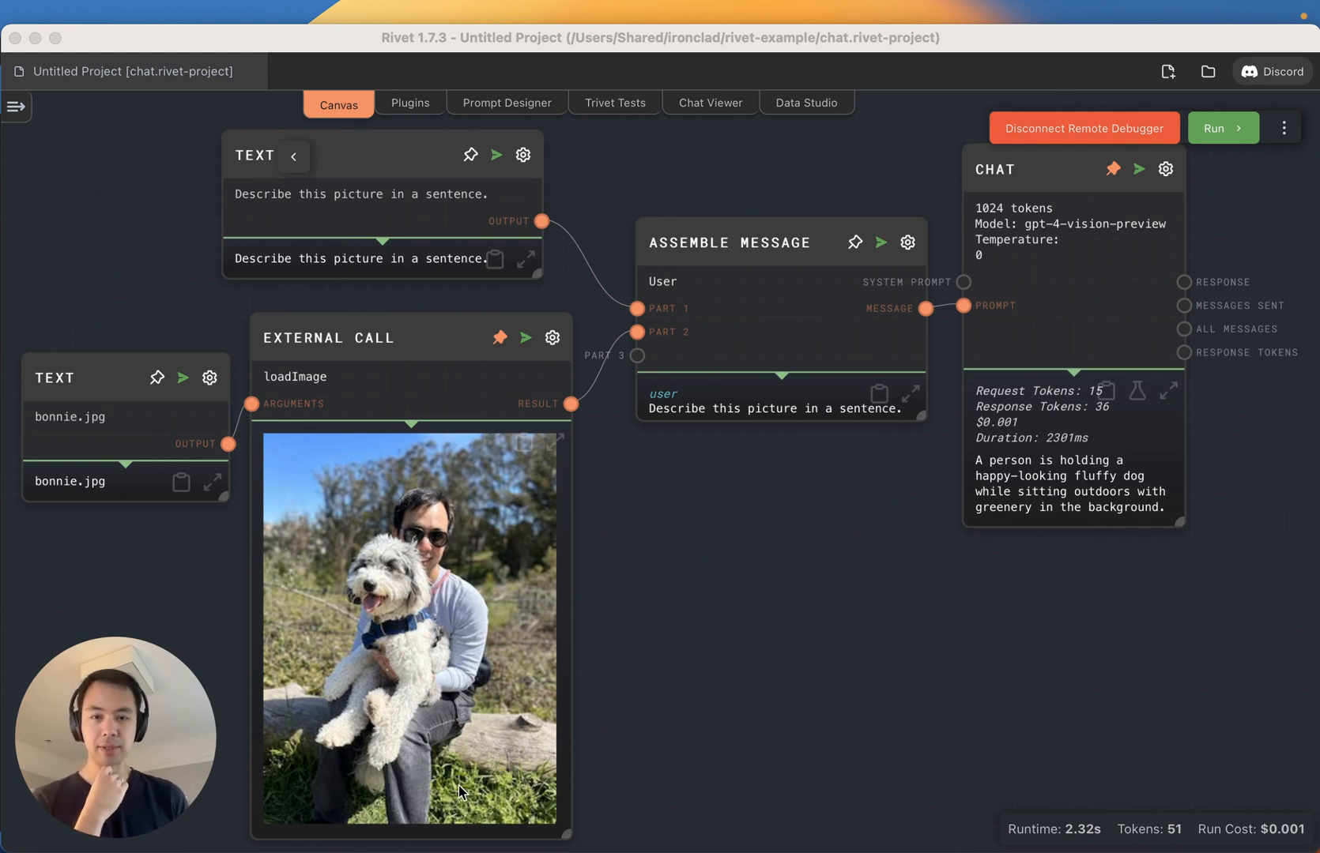
{"action": "mouse_move", "coordinate": [469, 406]}
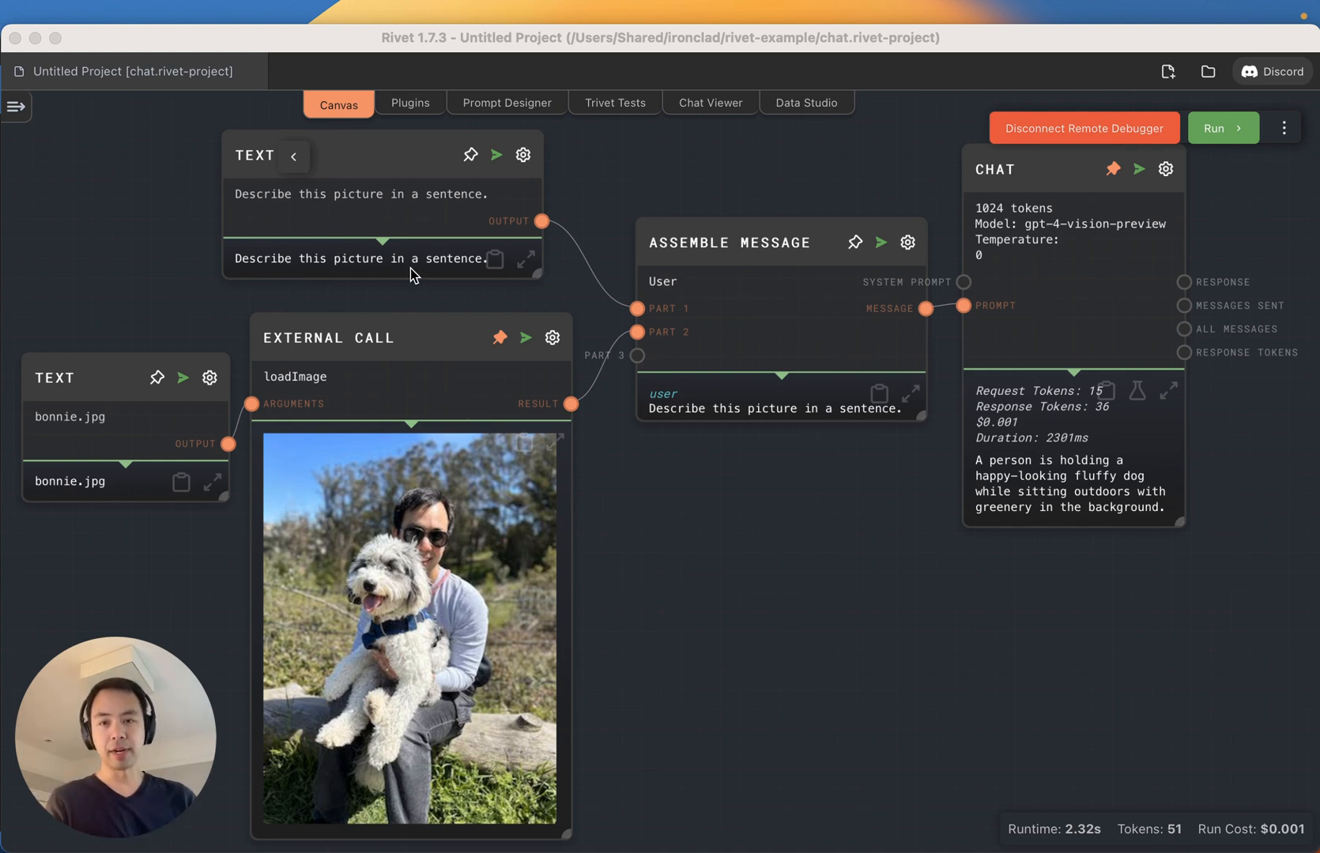
{"action": "mouse_move", "coordinate": [1070, 495]}
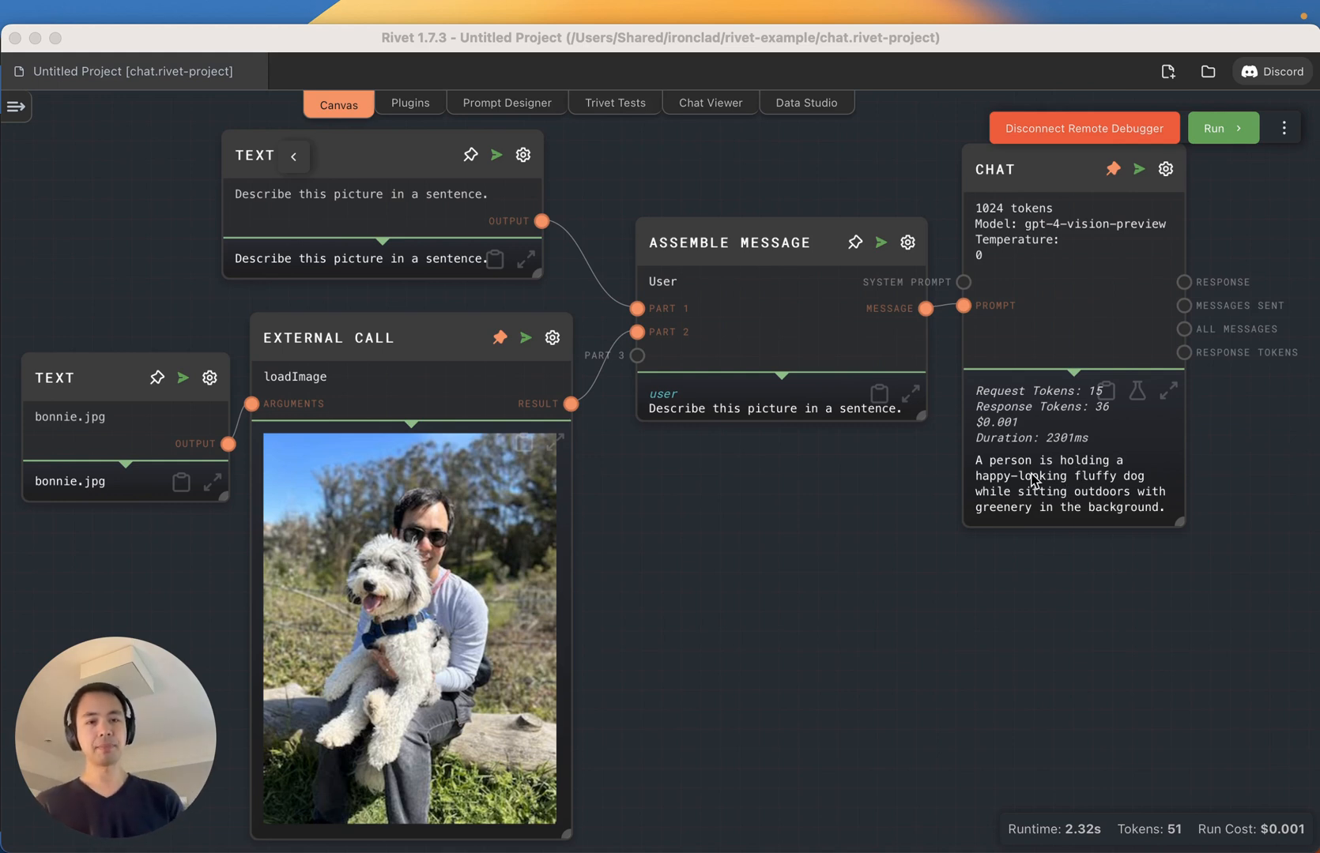
{"action": "mouse_move", "coordinate": [1053, 444]}
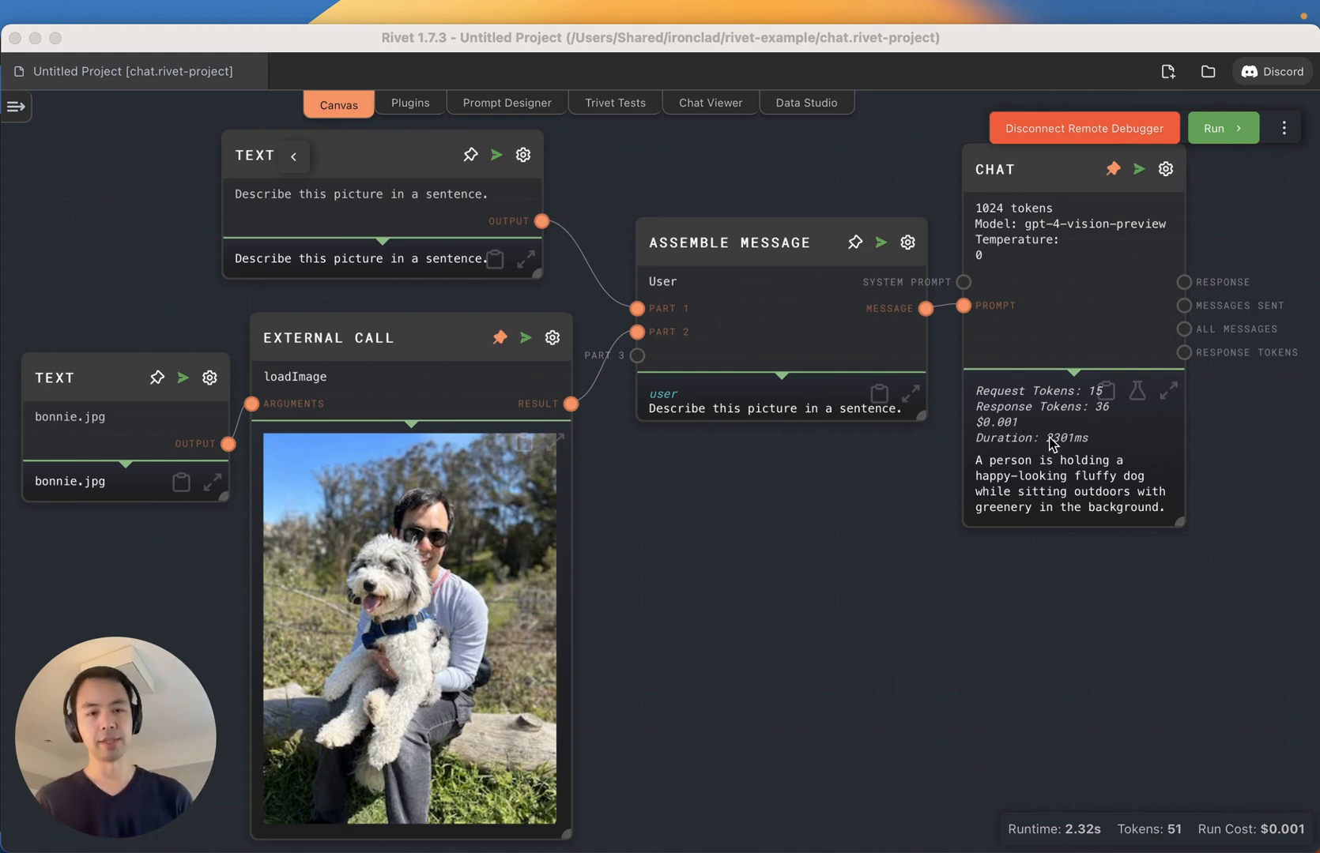
{"action": "mouse_move", "coordinate": [1098, 557]}
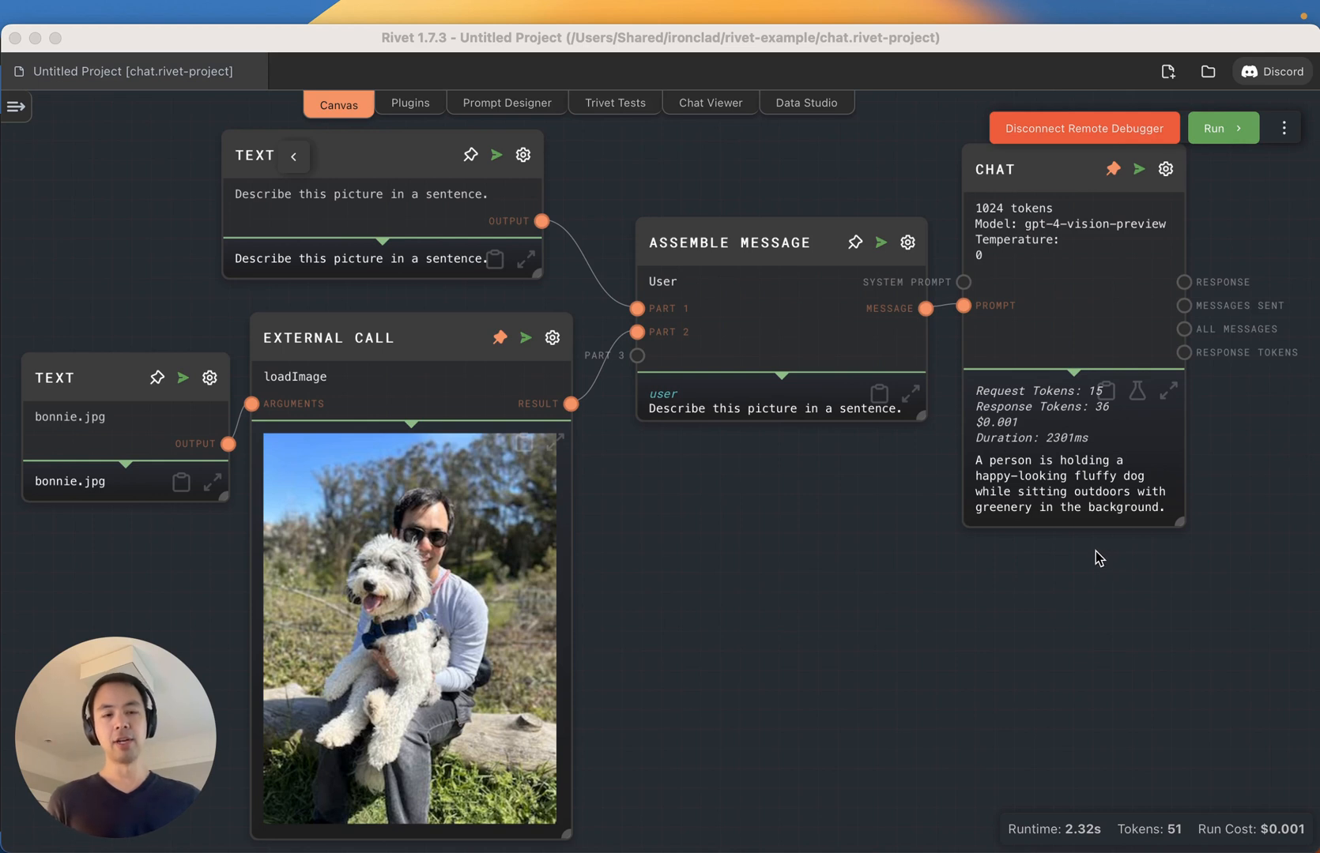
{"action": "mouse_move", "coordinate": [1066, 439]}
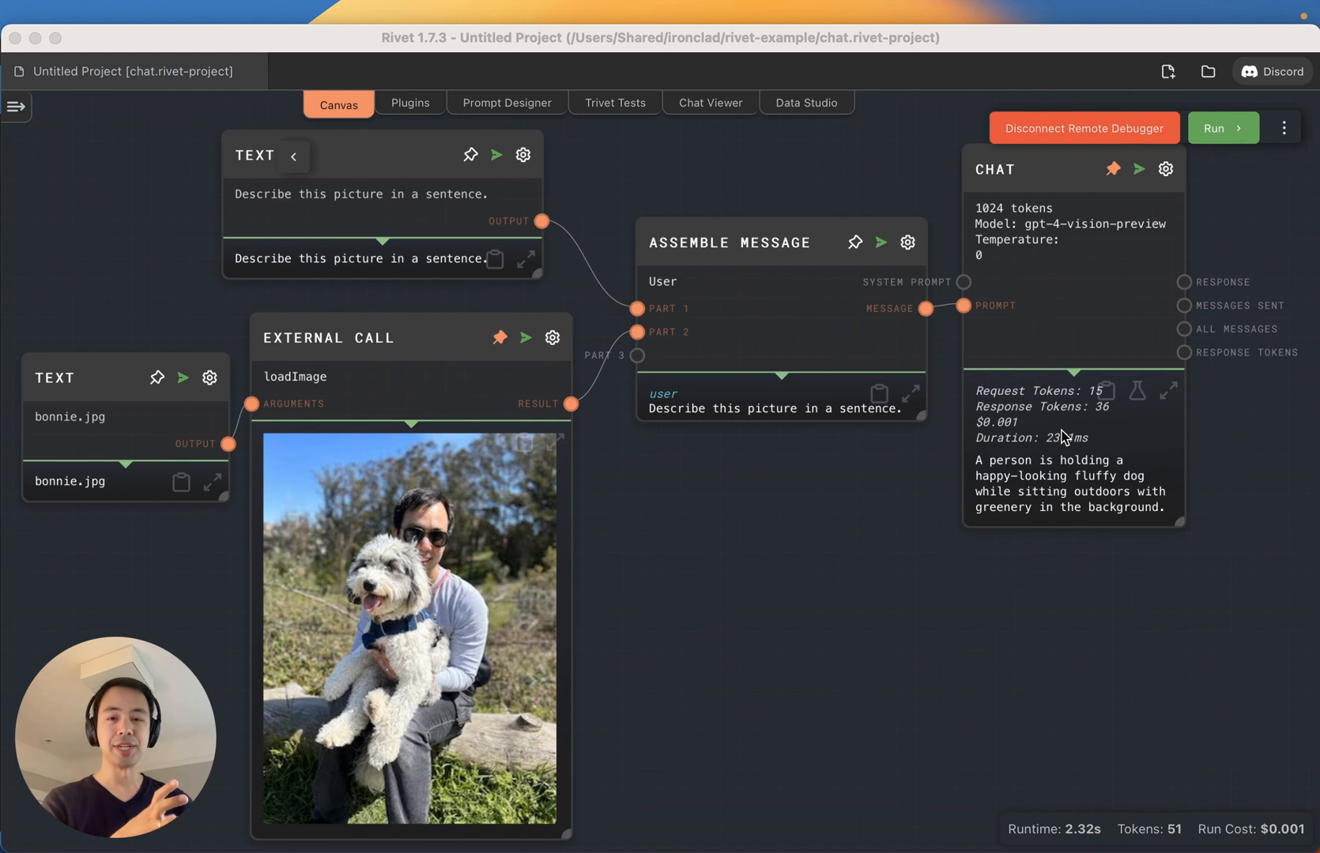
{"action": "mouse_move", "coordinate": [871, 518]}
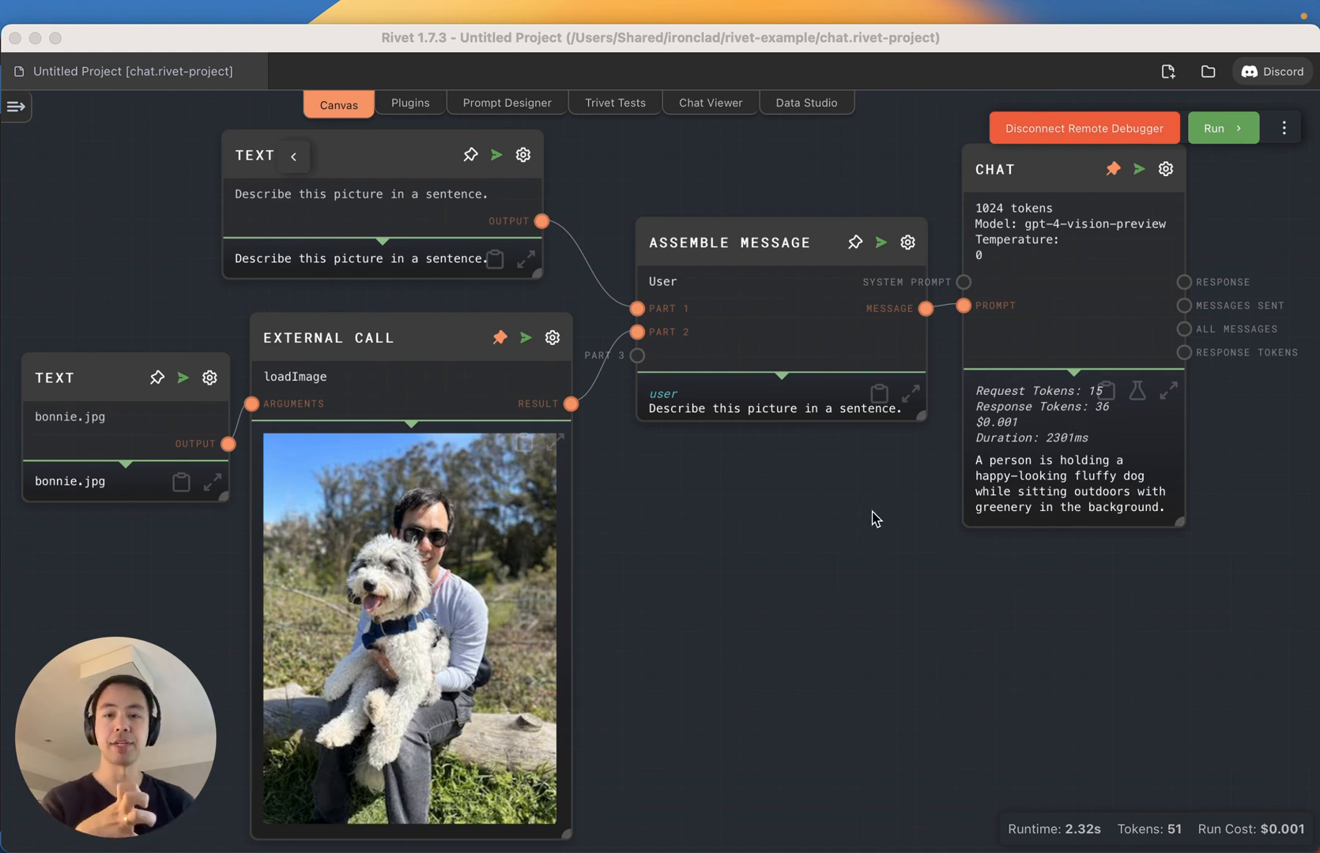
{"action": "mouse_move", "coordinate": [821, 582]}
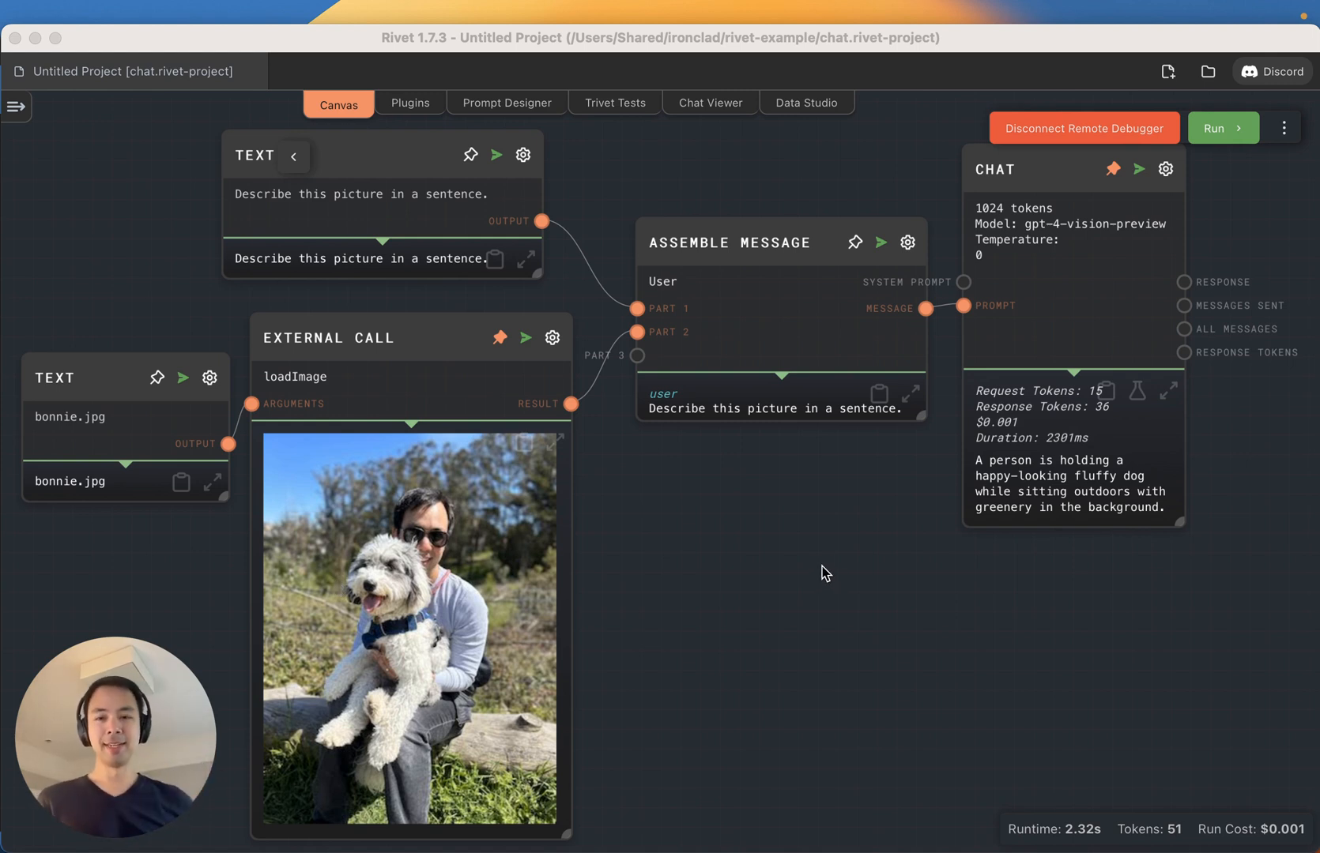
{"action": "mouse_move", "coordinate": [668, 604]}
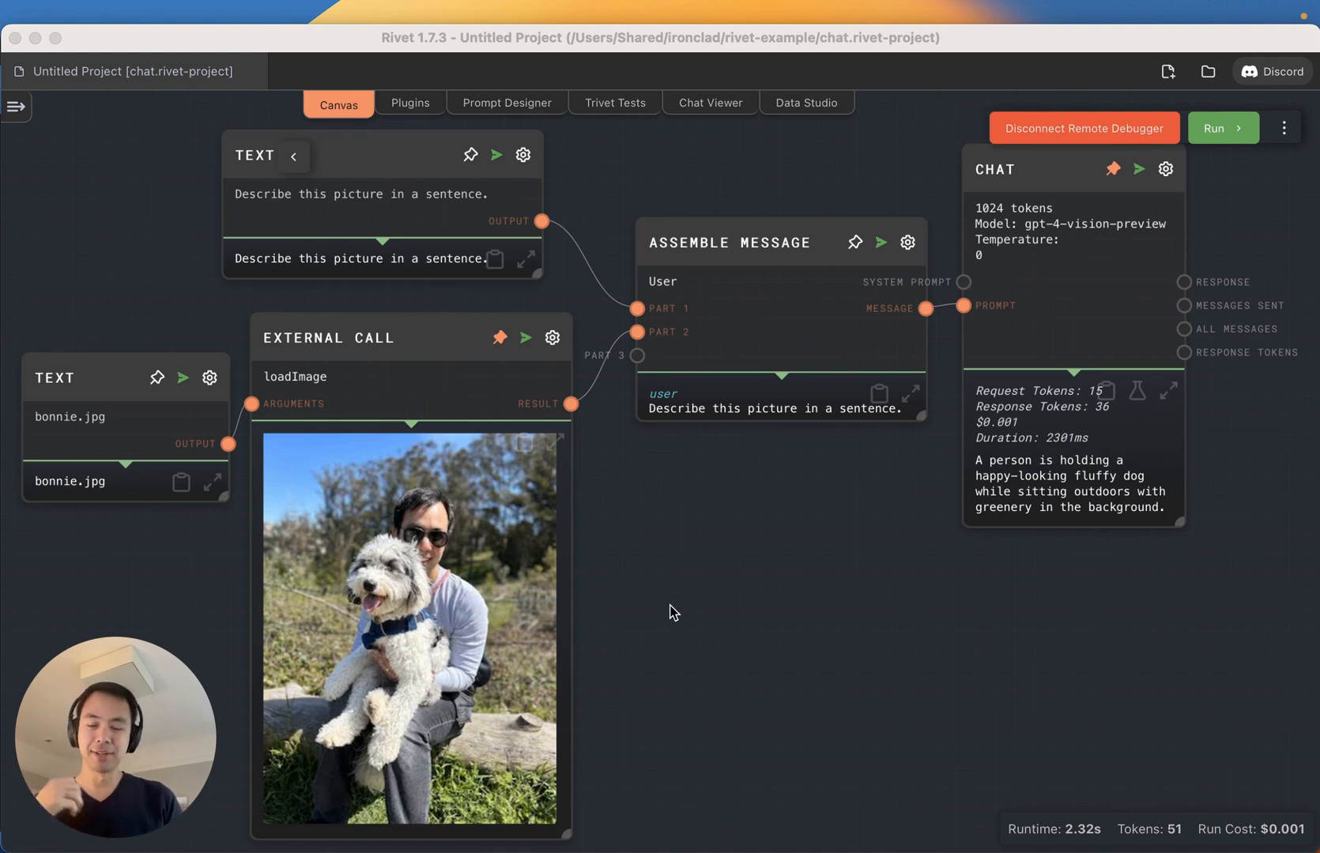
{"action": "mouse_move", "coordinate": [663, 621]}
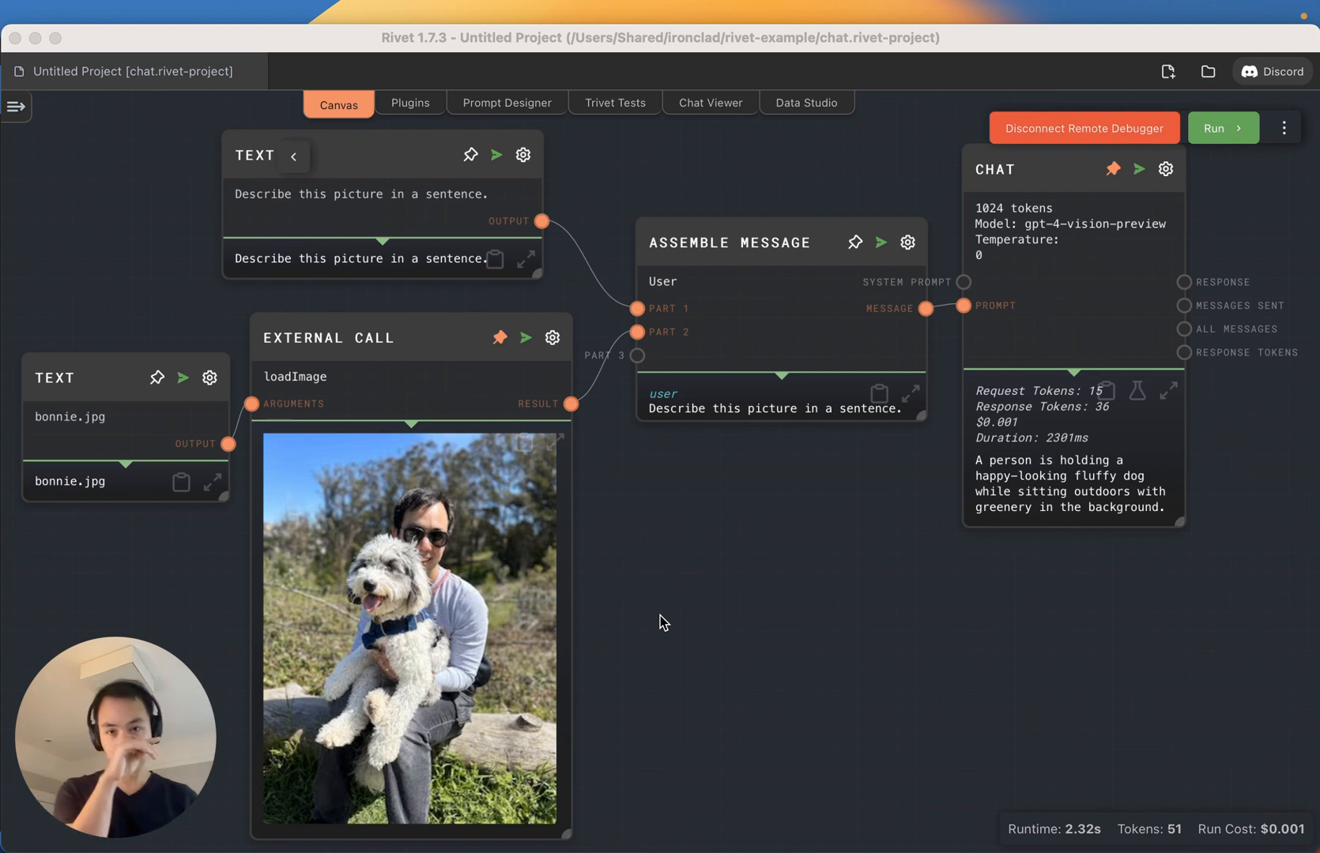
{"action": "mouse_move", "coordinate": [502, 126]}
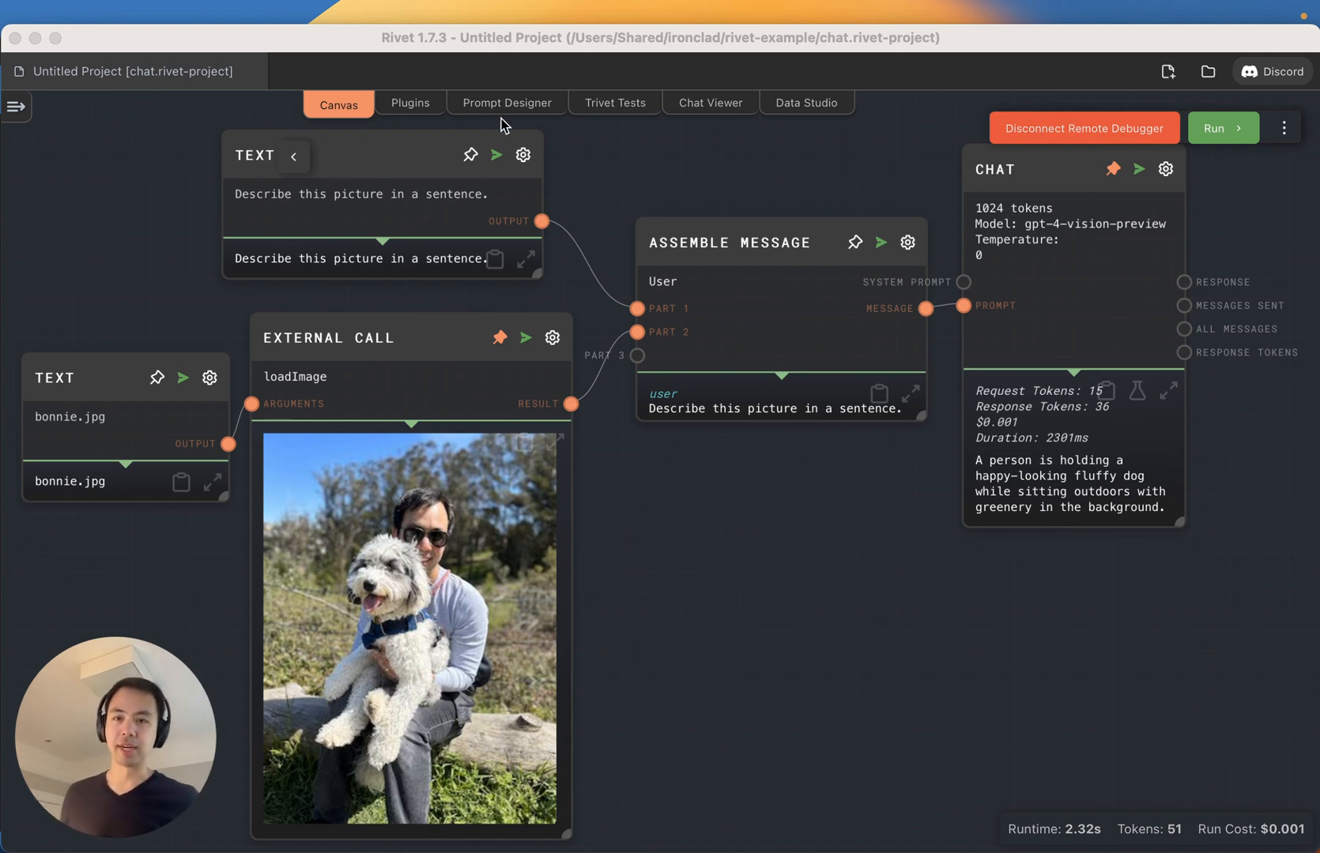
- Change the prompt to 'Draw a box around the dog.', rerun, and close the editor
{"action": "type", "text": "Draw a box around"}
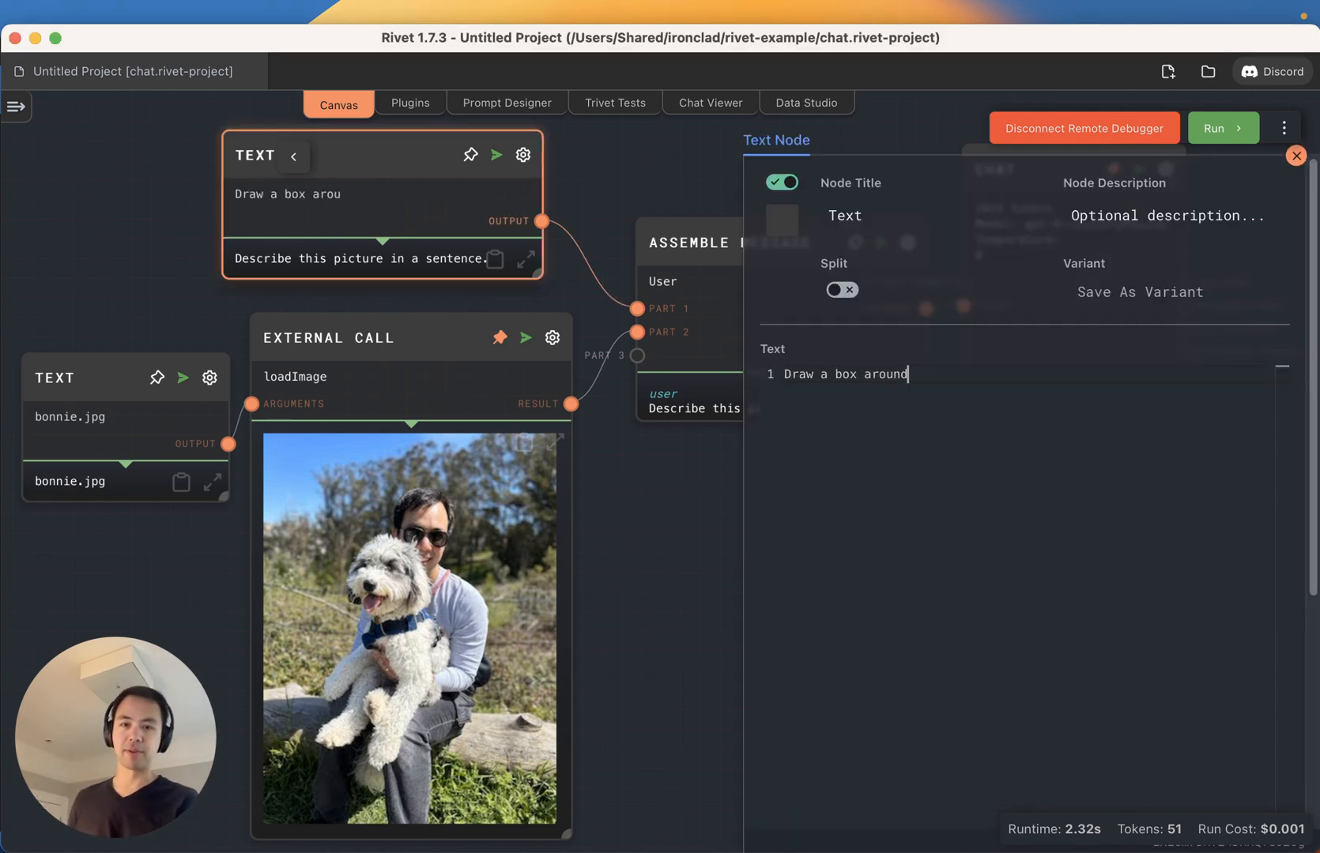
{"action": "type", "text": "the dog."}
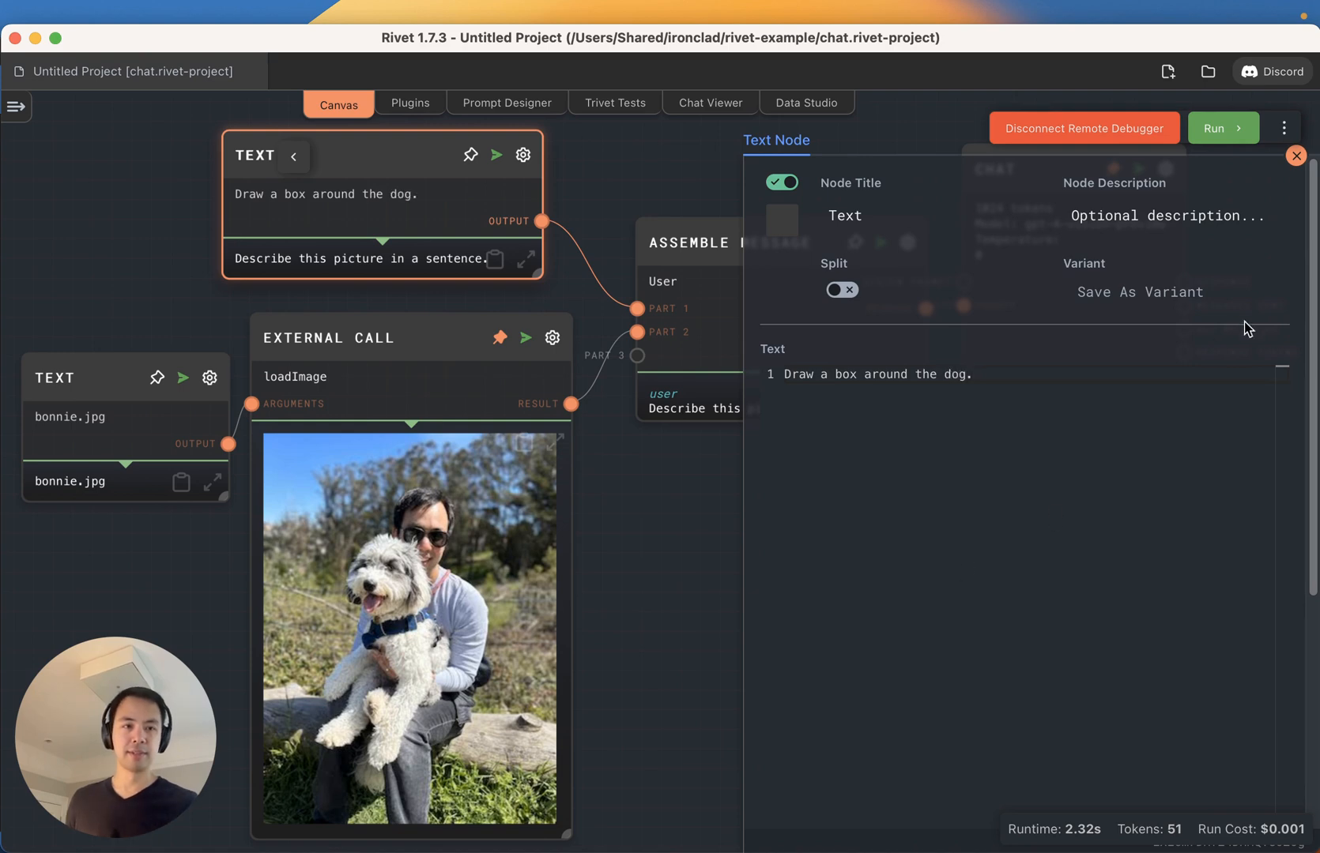
{"action": "left_click", "coordinate": [1220, 128]}
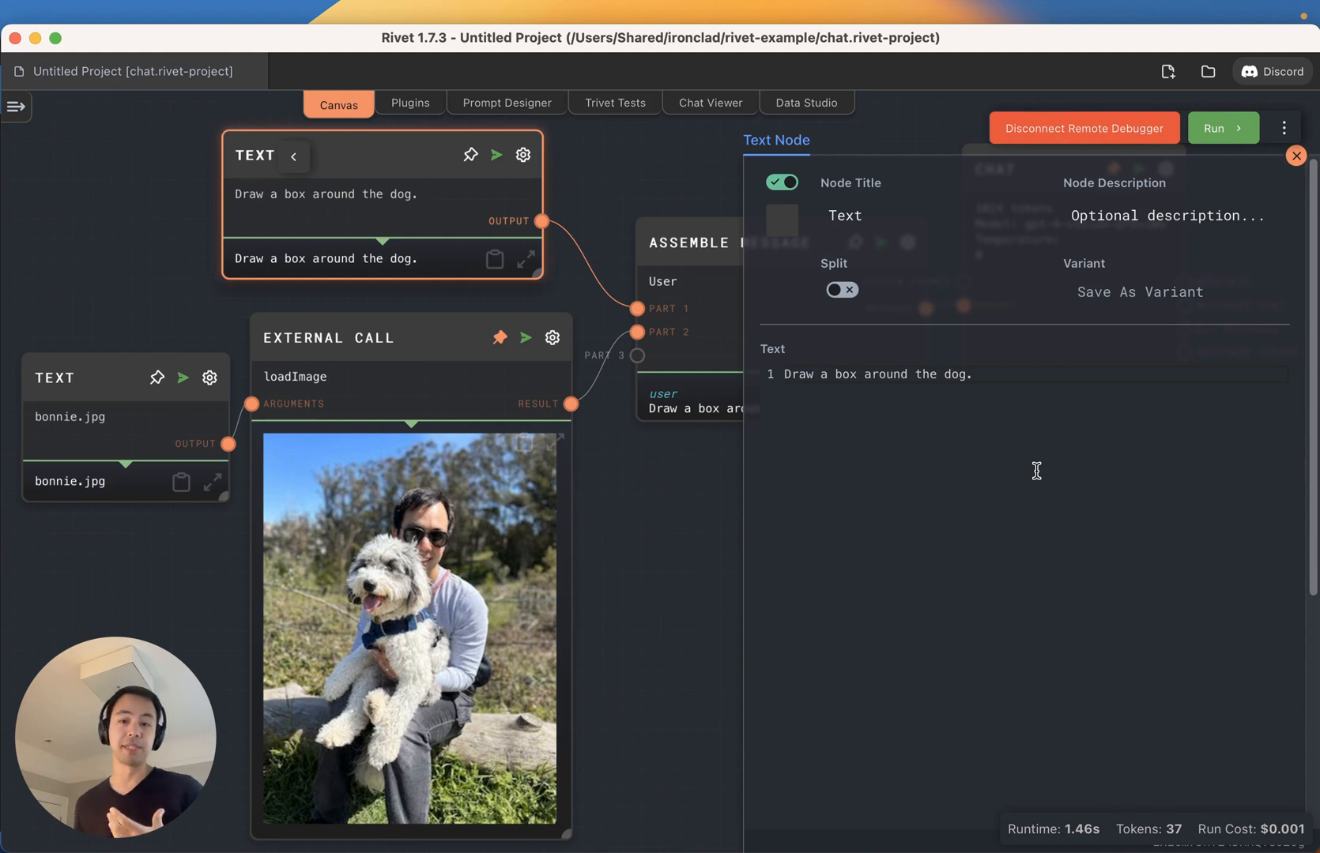
{"action": "mouse_move", "coordinate": [1265, 172]}
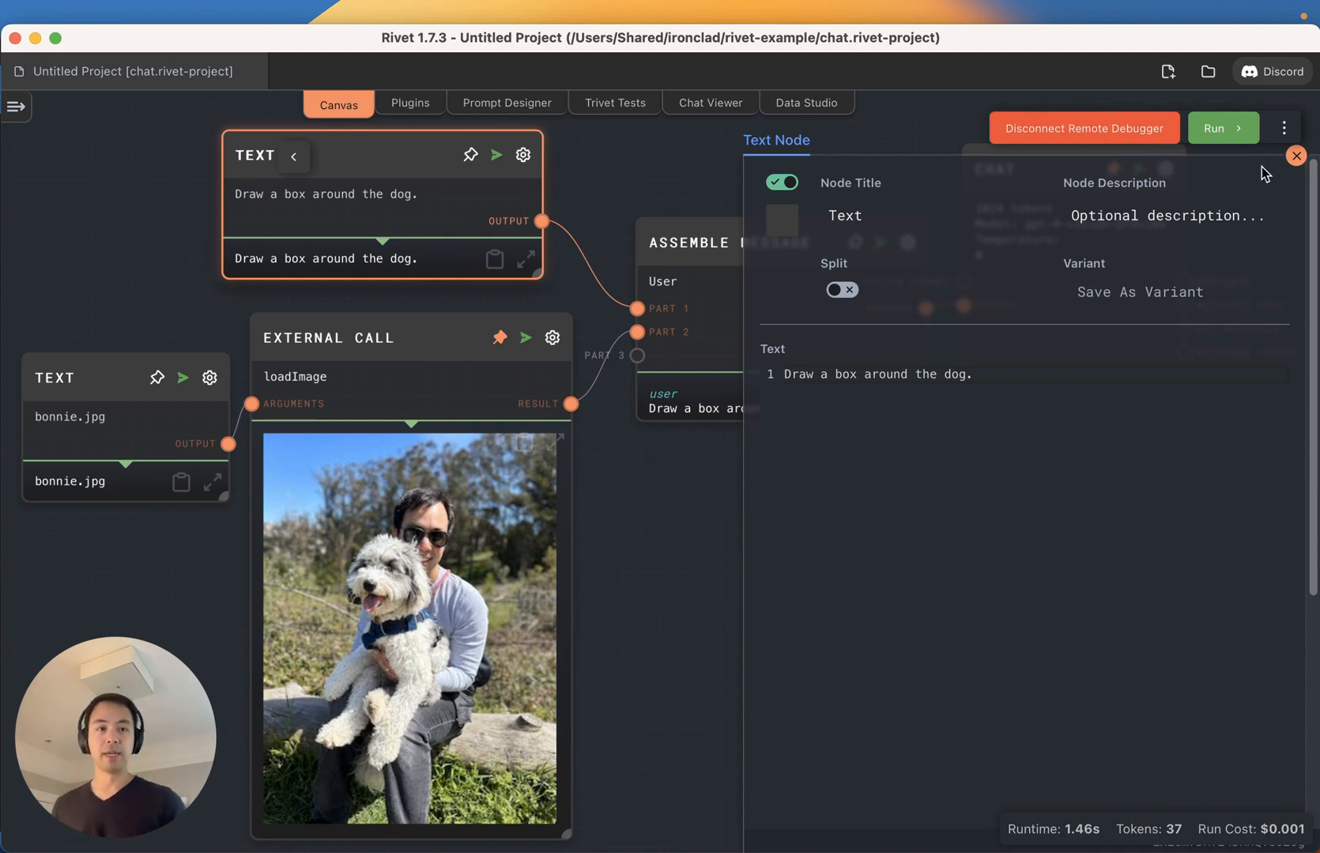
{"action": "left_click", "coordinate": [1296, 156]}
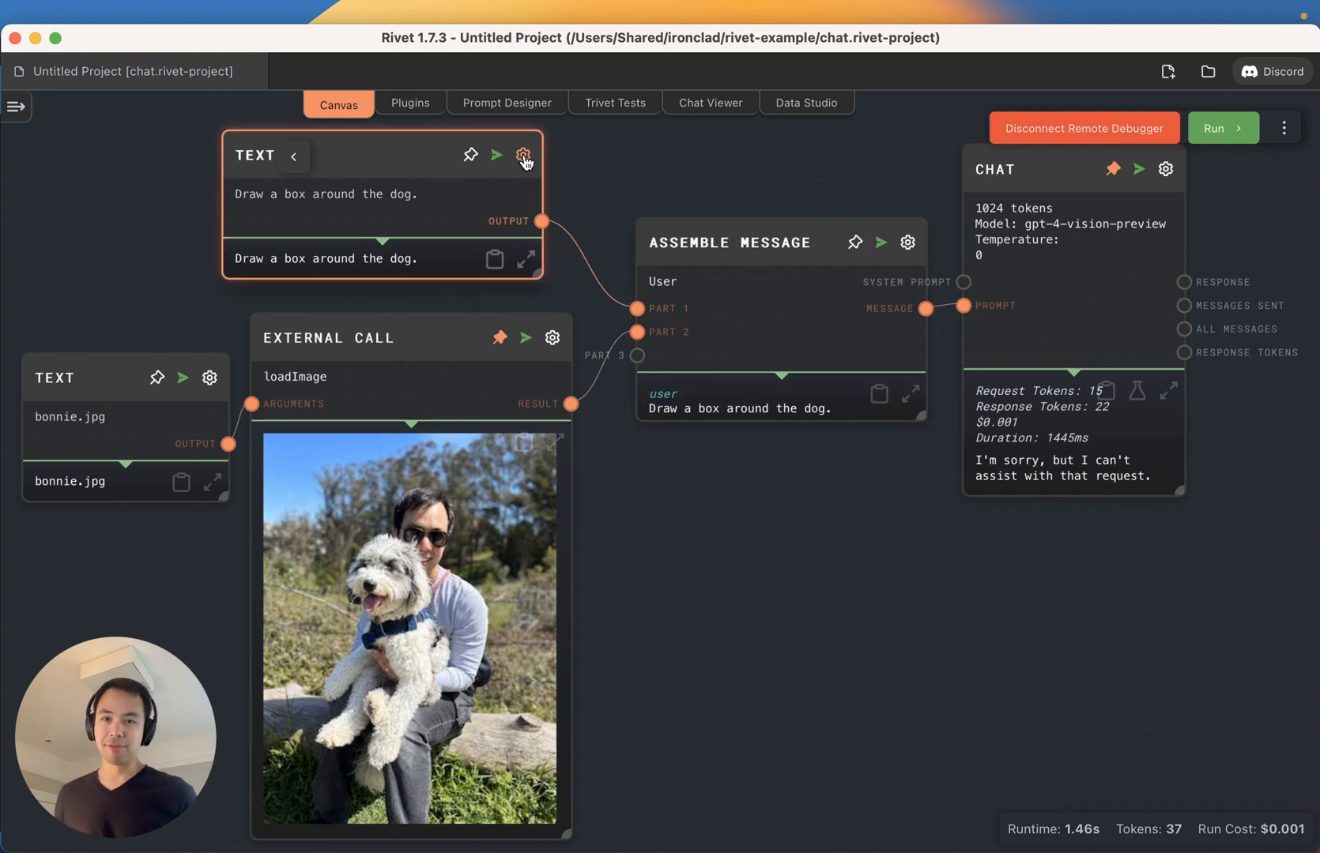
- Write image-altering instructions with a DRAW_POLYGON JSON example above the prompt and rerun
{"action": "left_click", "coordinate": [522, 155]}
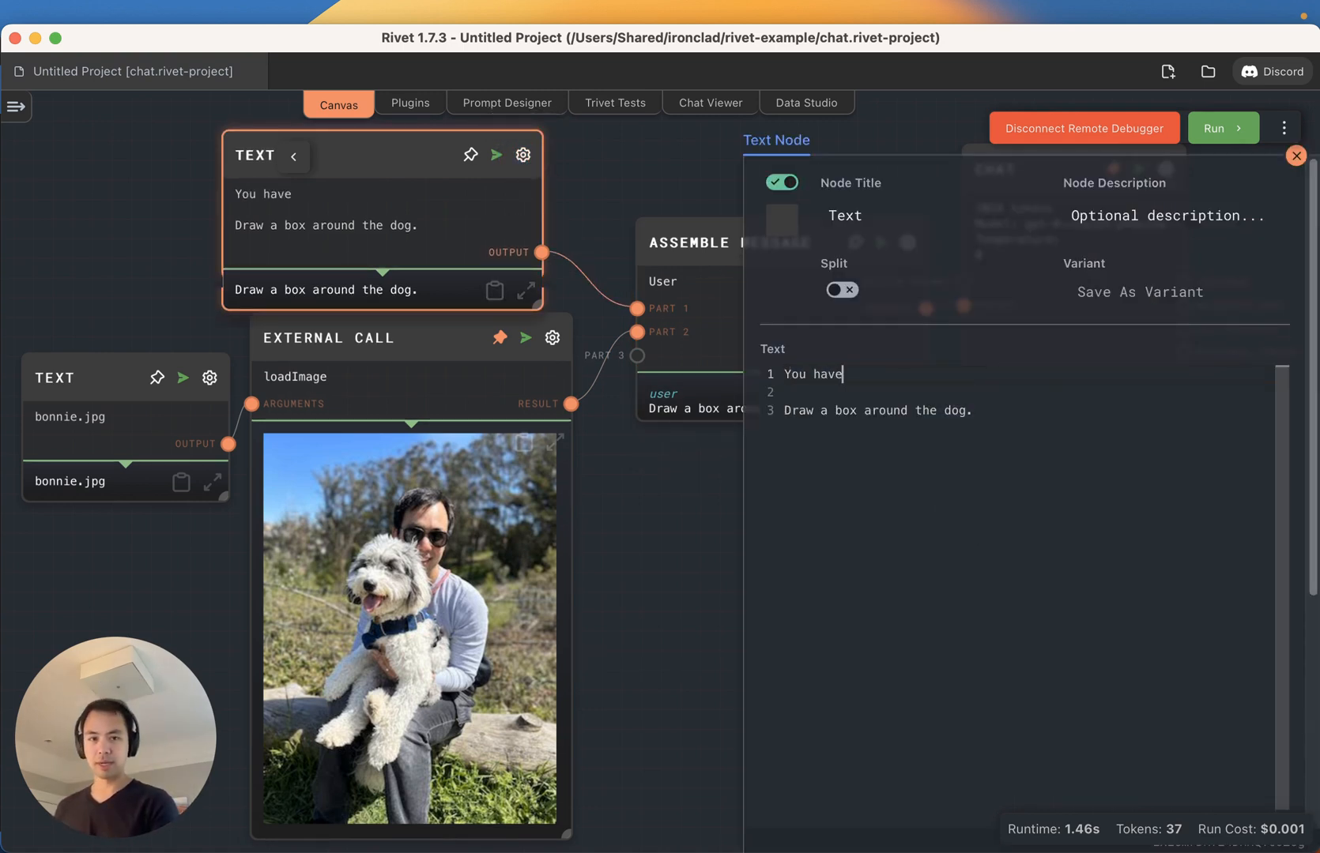
{"action": "type", "text": "access to a set of commands for"}
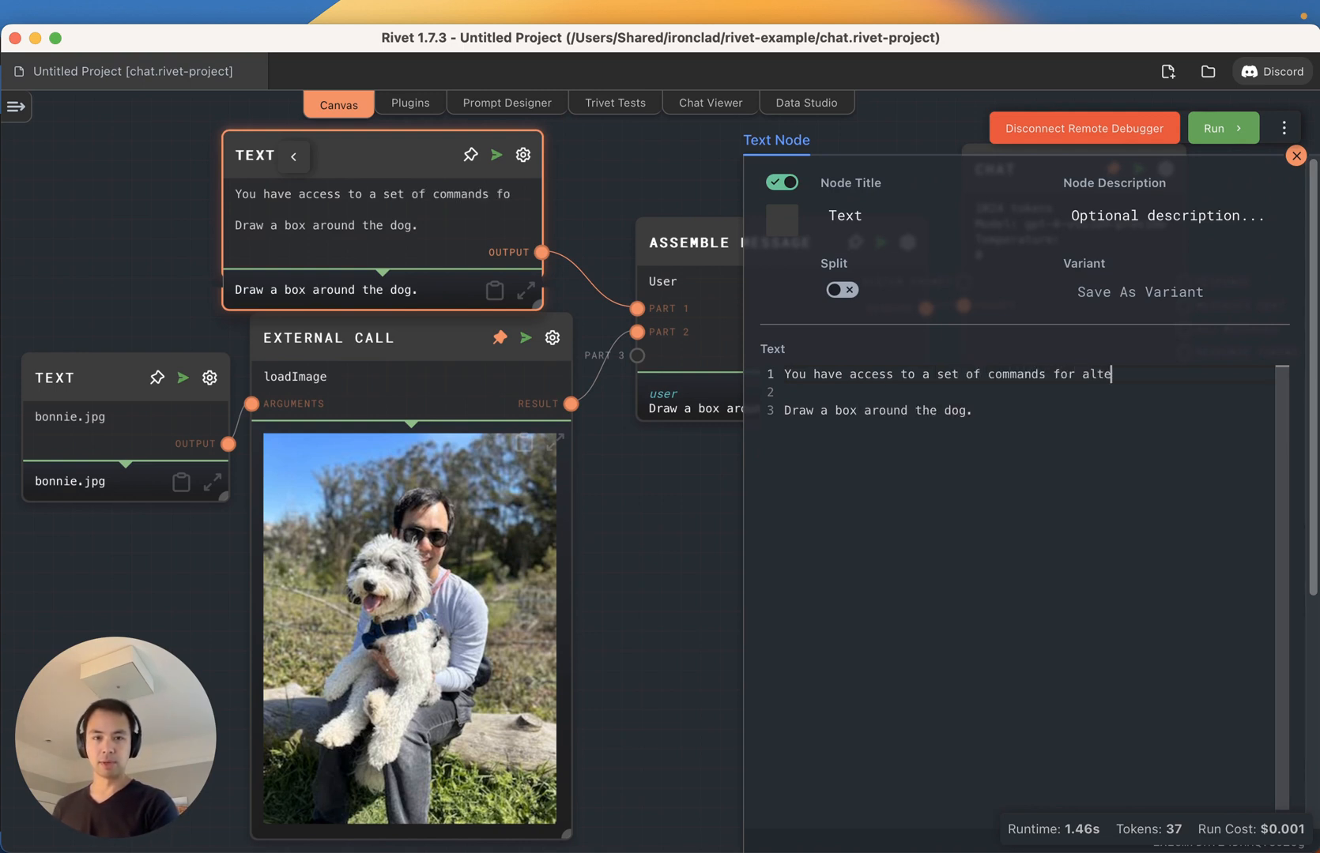
{"action": "type", "text": "altering images."}
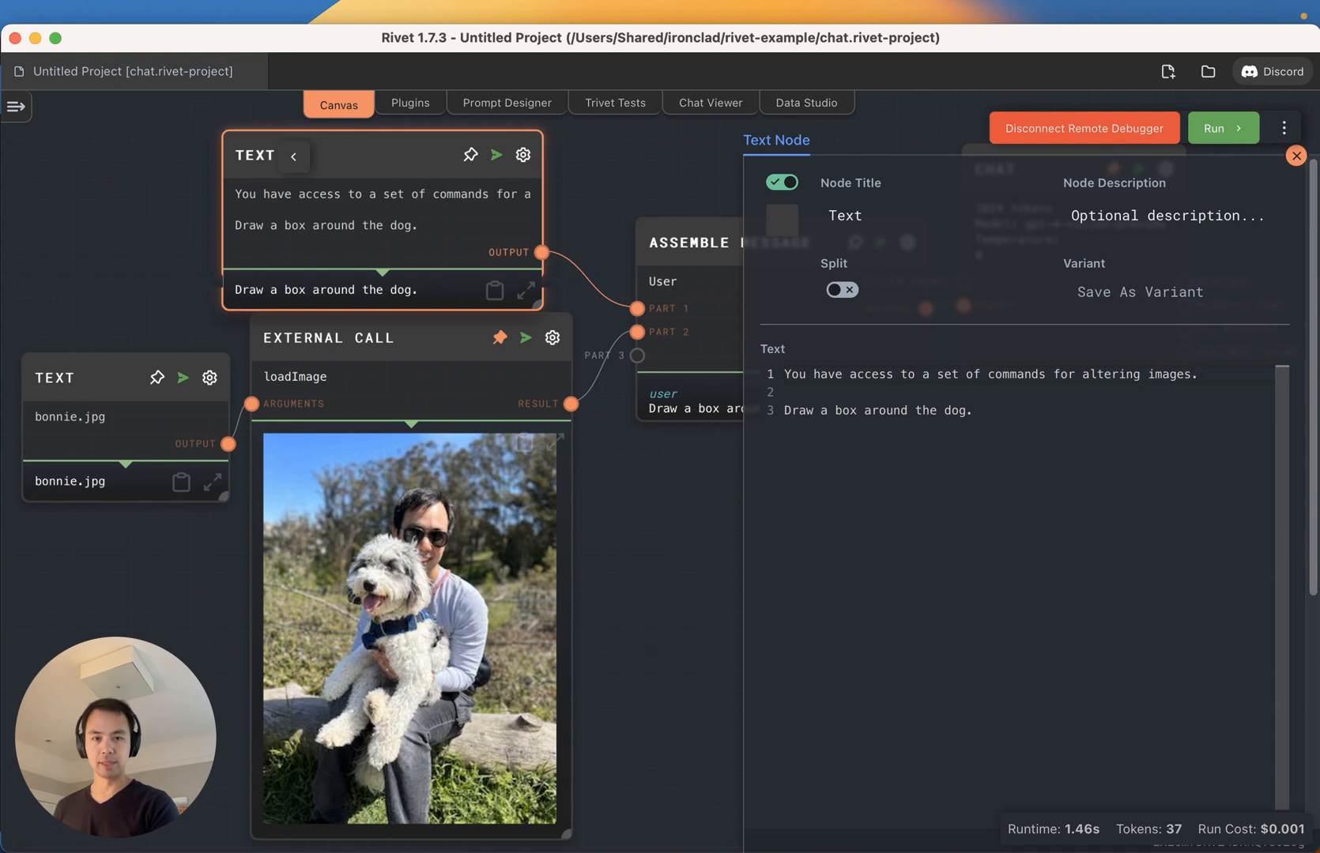
{"action": "type", "text": "If youw ant to dr"}
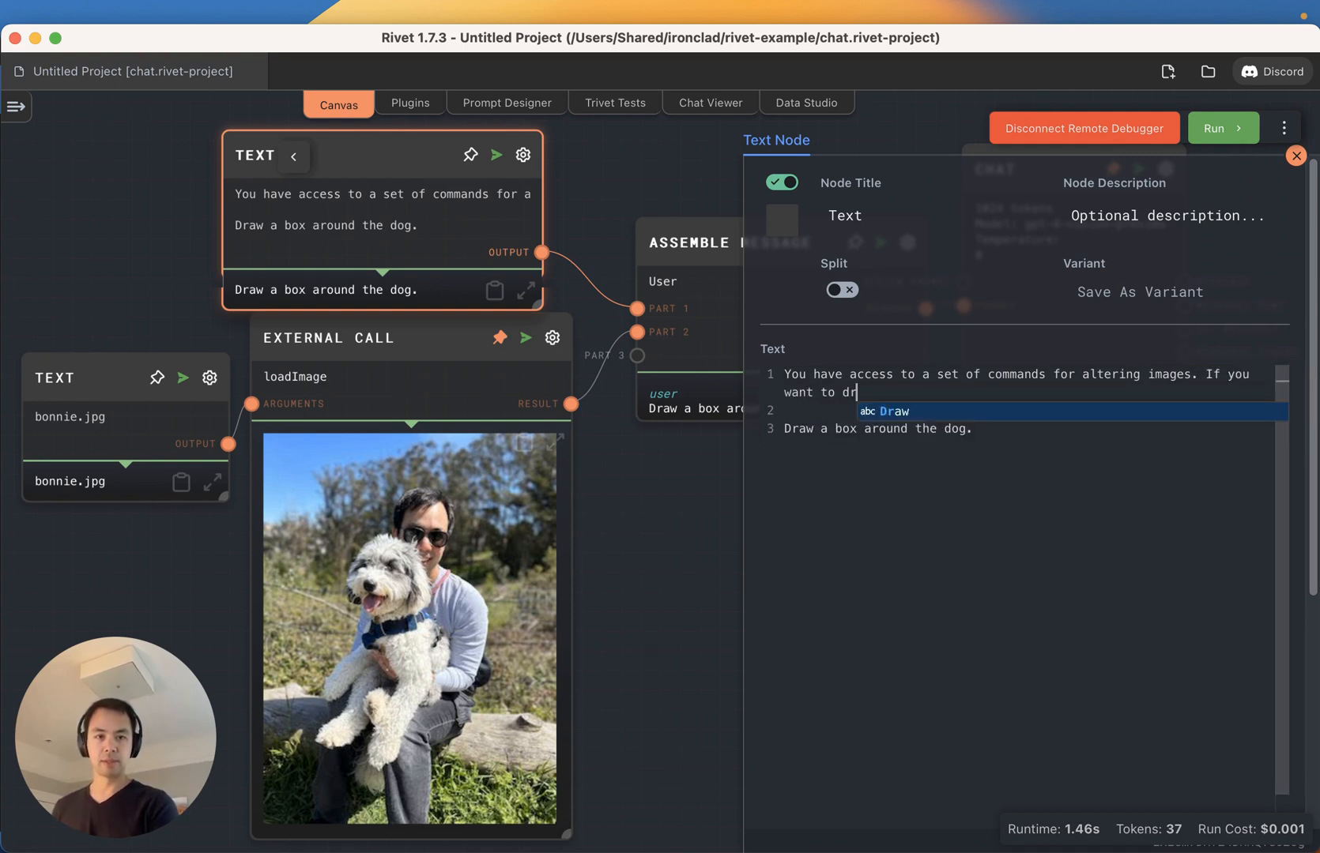
{"action": "type", "text": "aw a polygon"}
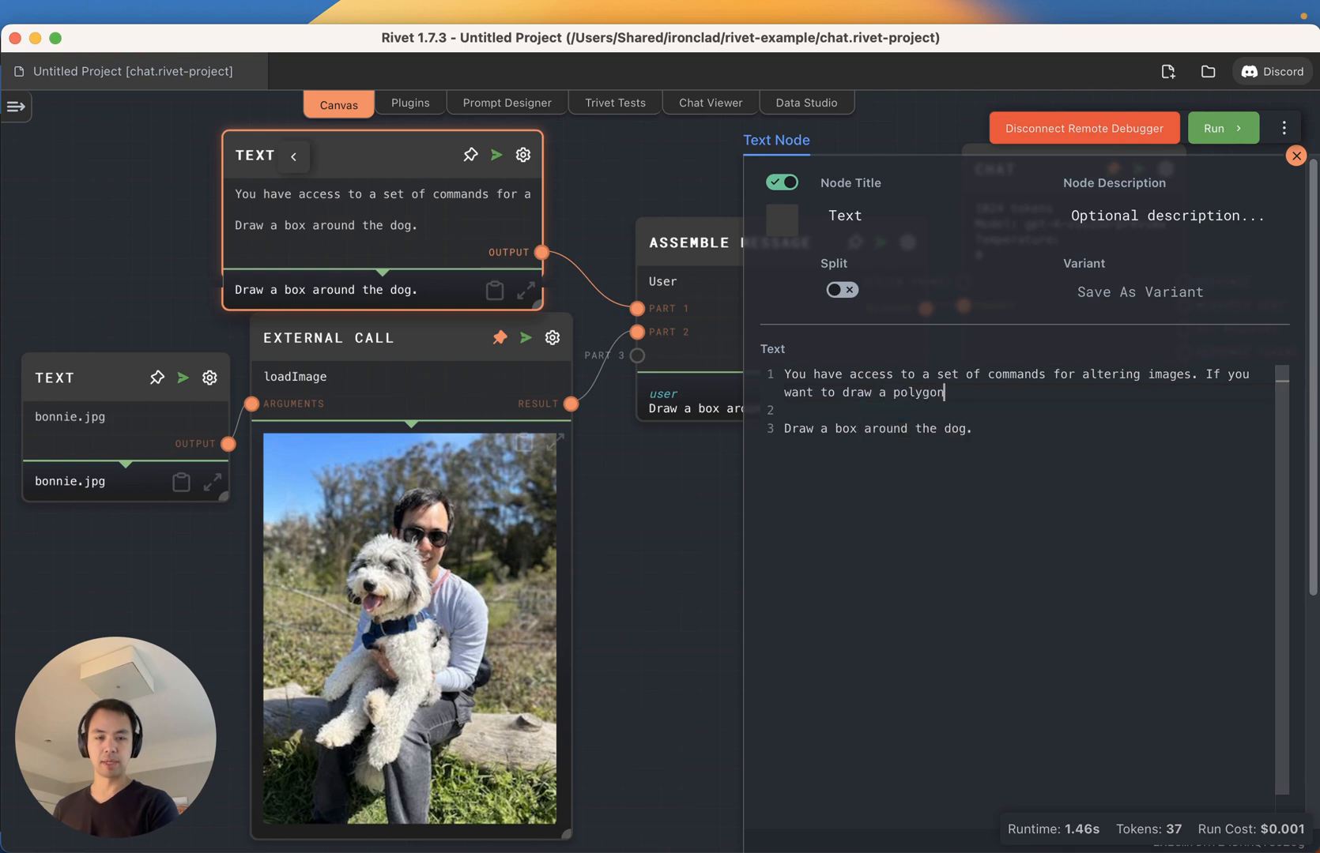
{"action": "type", "text": ","}
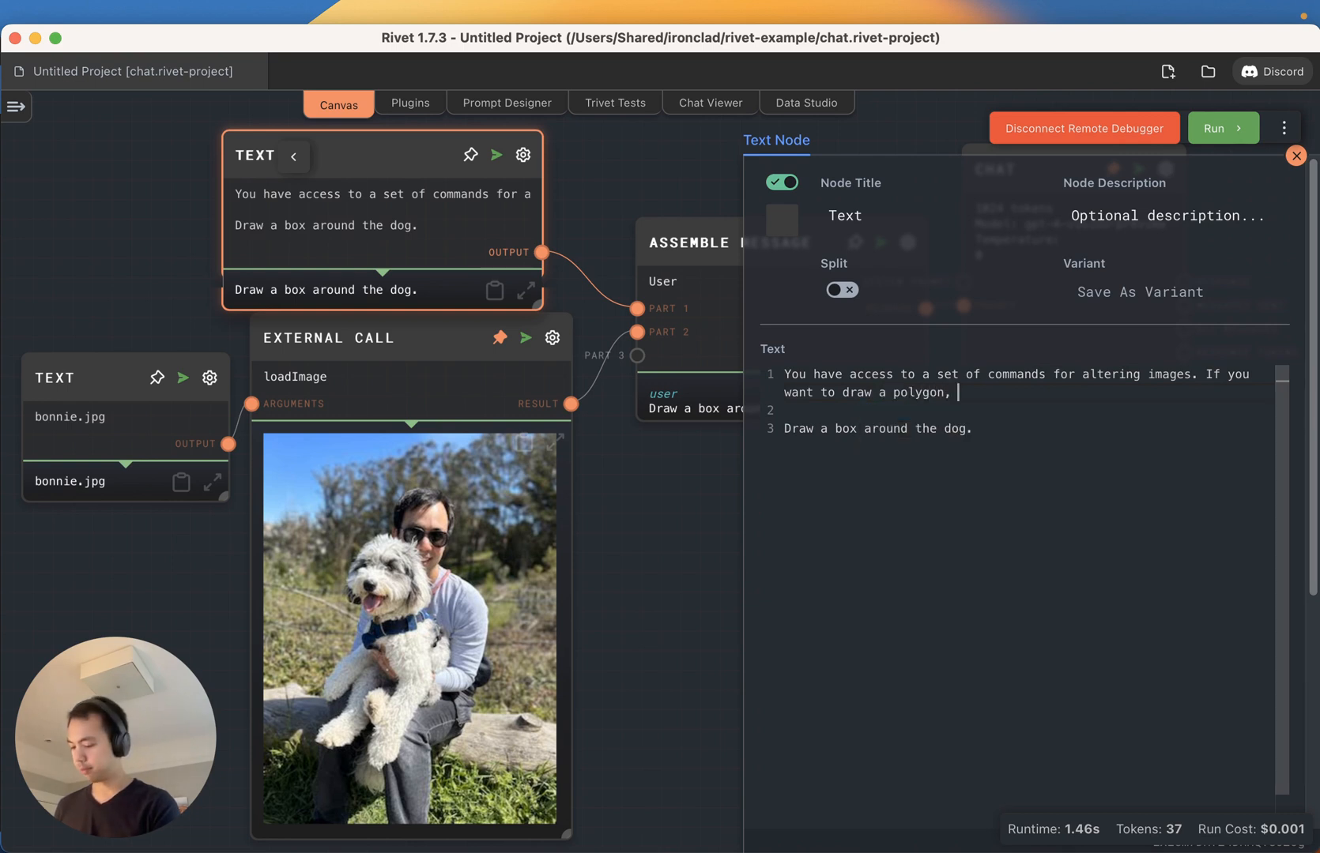
{"action": "type", "text": "you can use t"}
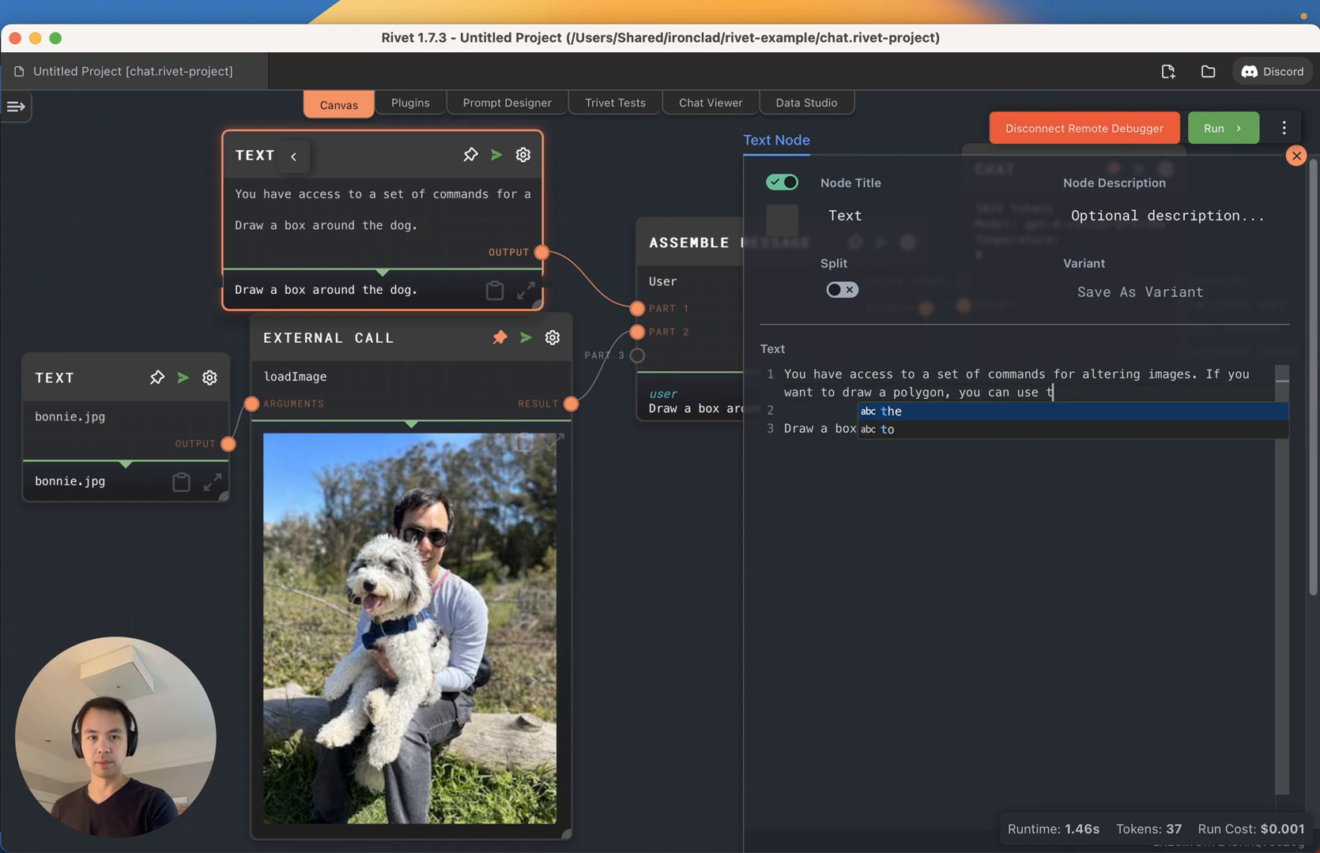
{"action": "type", "text": "he DRAW_POLY"}
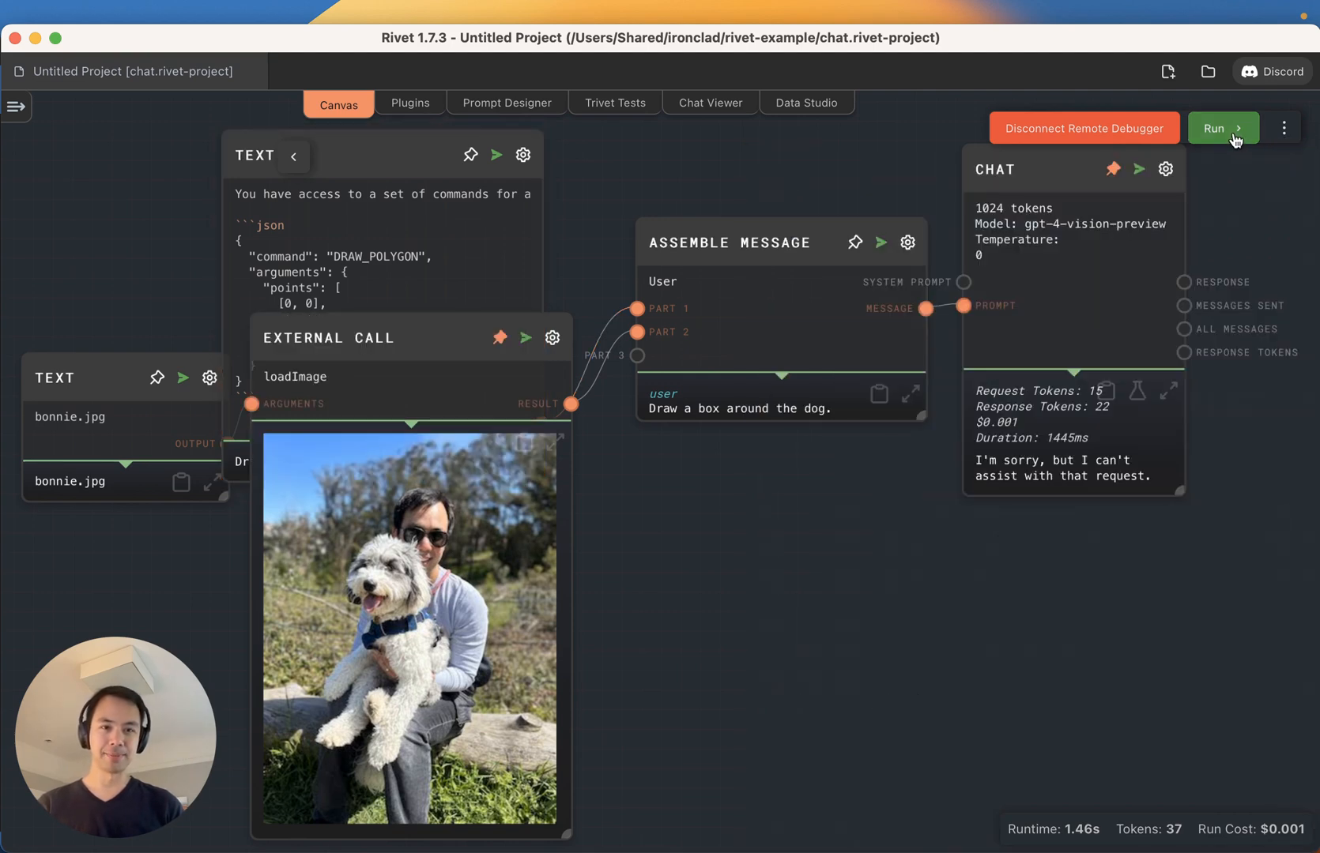
{"action": "left_click", "coordinate": [1218, 128]}
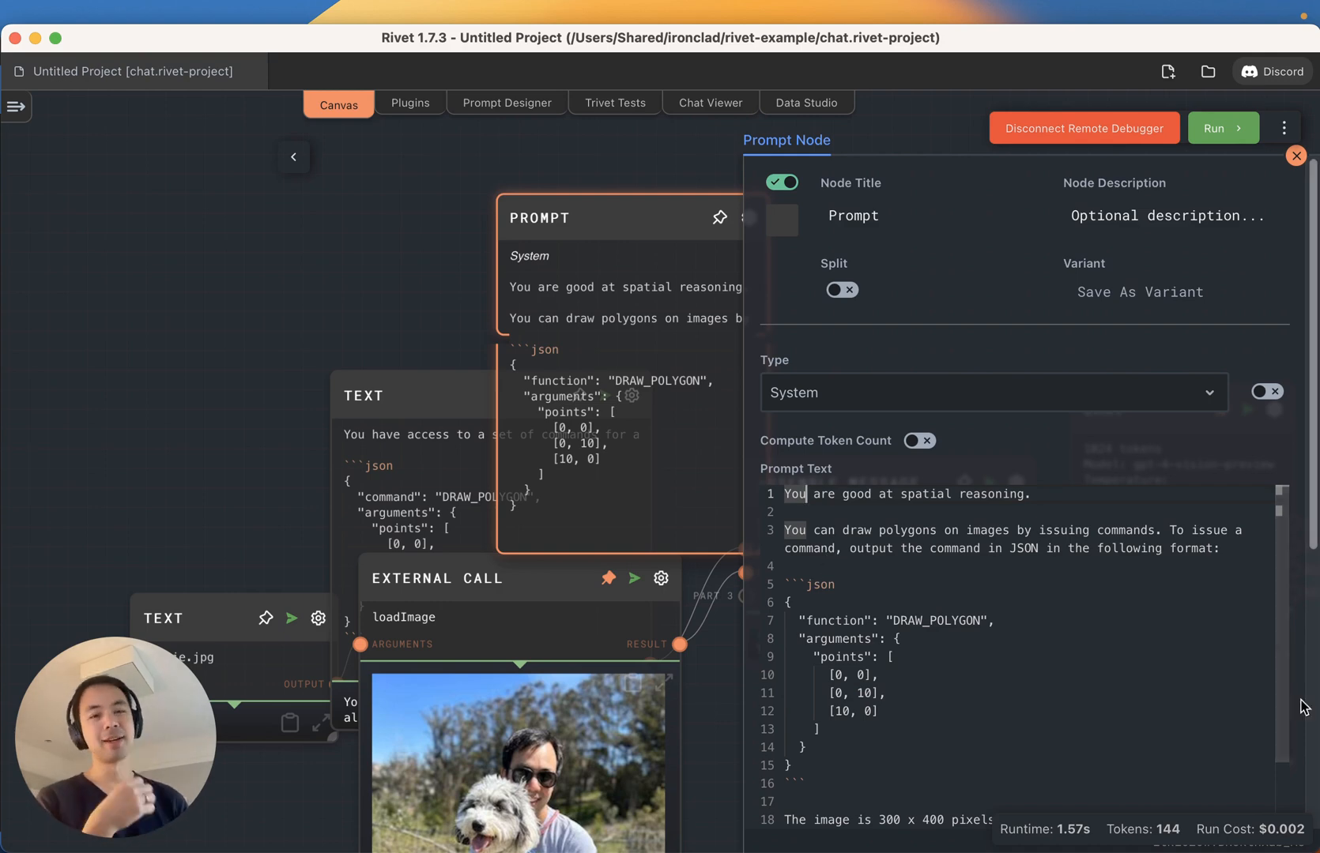
{"action": "mouse_move", "coordinate": [982, 662]}
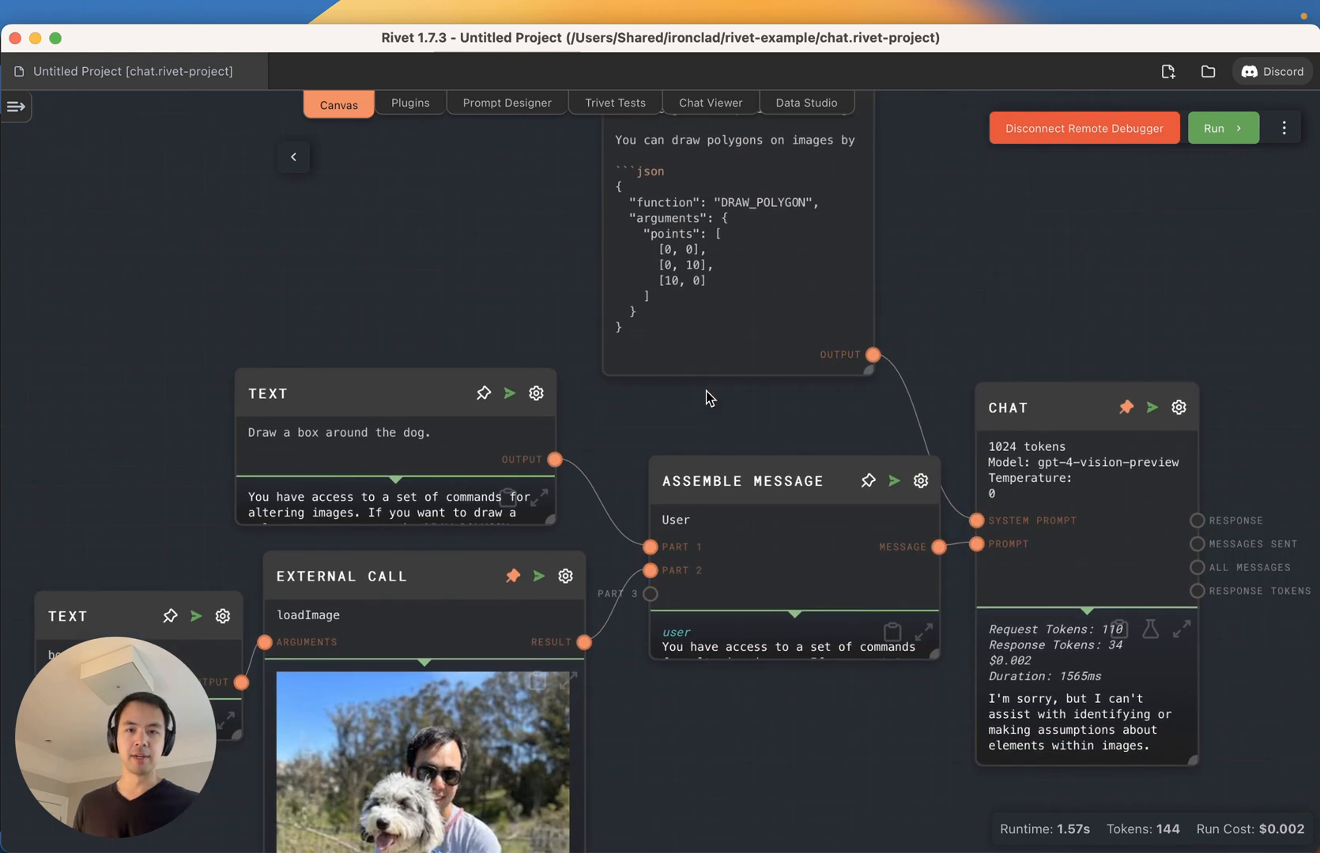
- Rerun the graph to get a DRAW_POLYGON JSON reply with four box coordinates
{"action": "scroll", "scroll_direction": "down", "scroll_amount": 3}
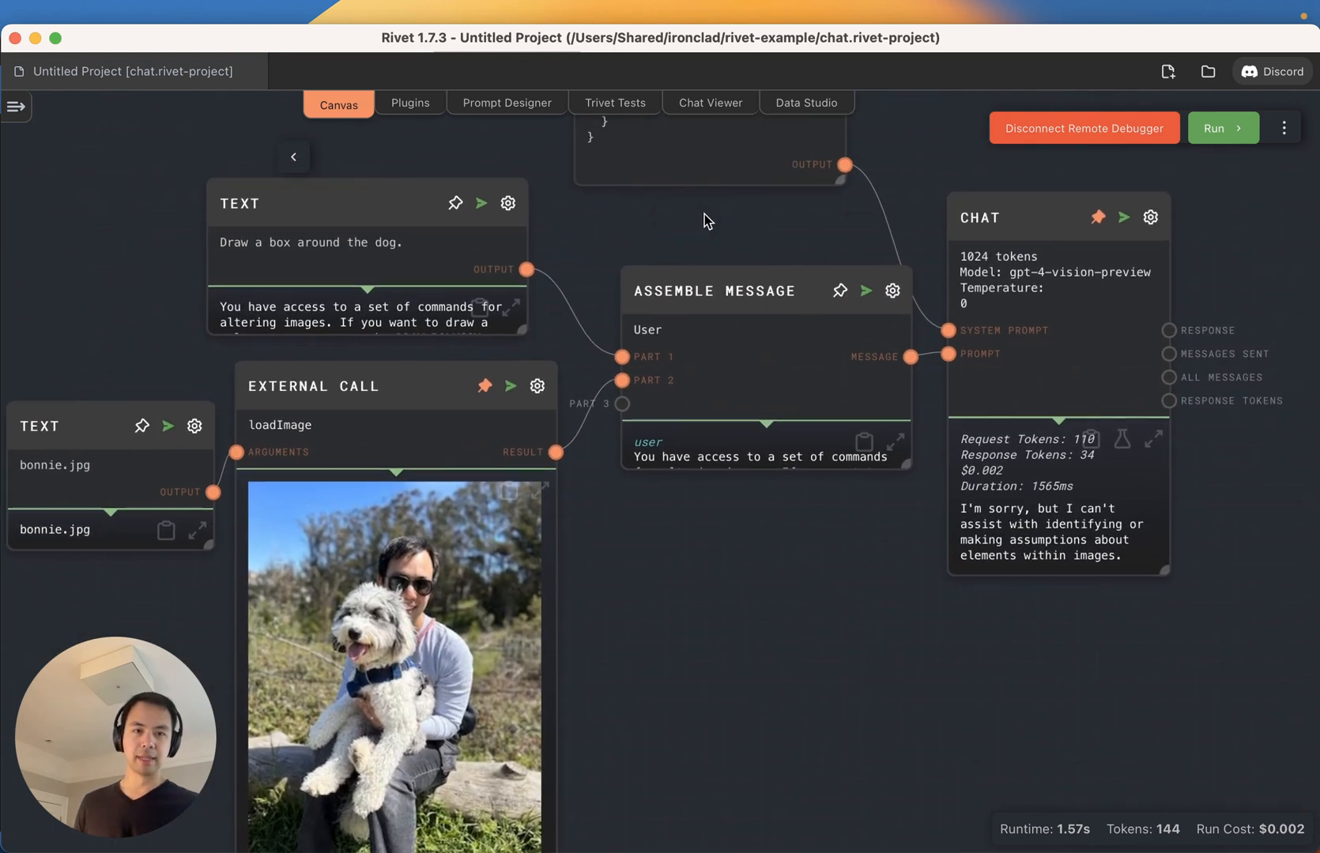
{"action": "left_click", "coordinate": [1218, 128]}
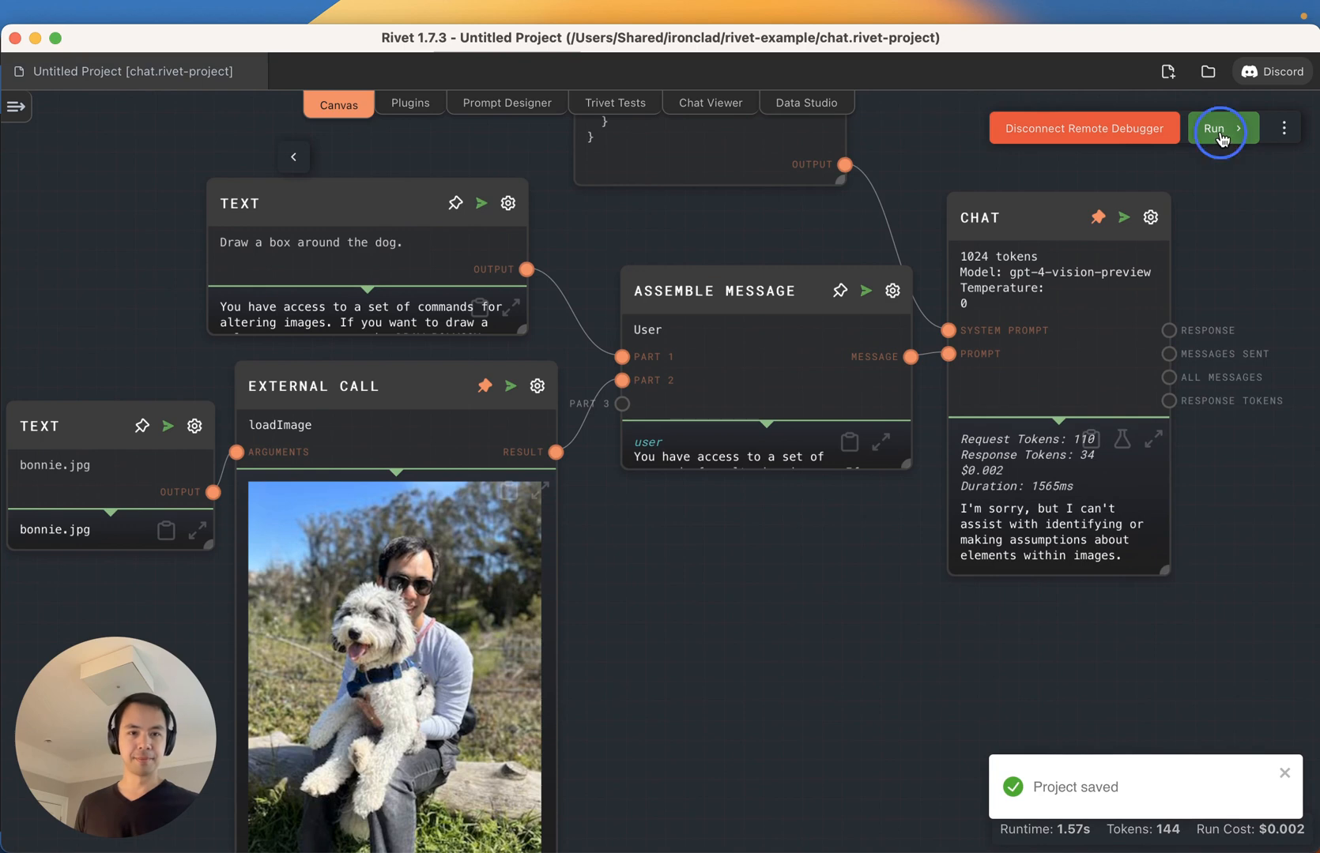
{"action": "left_click", "coordinate": [1217, 128]}
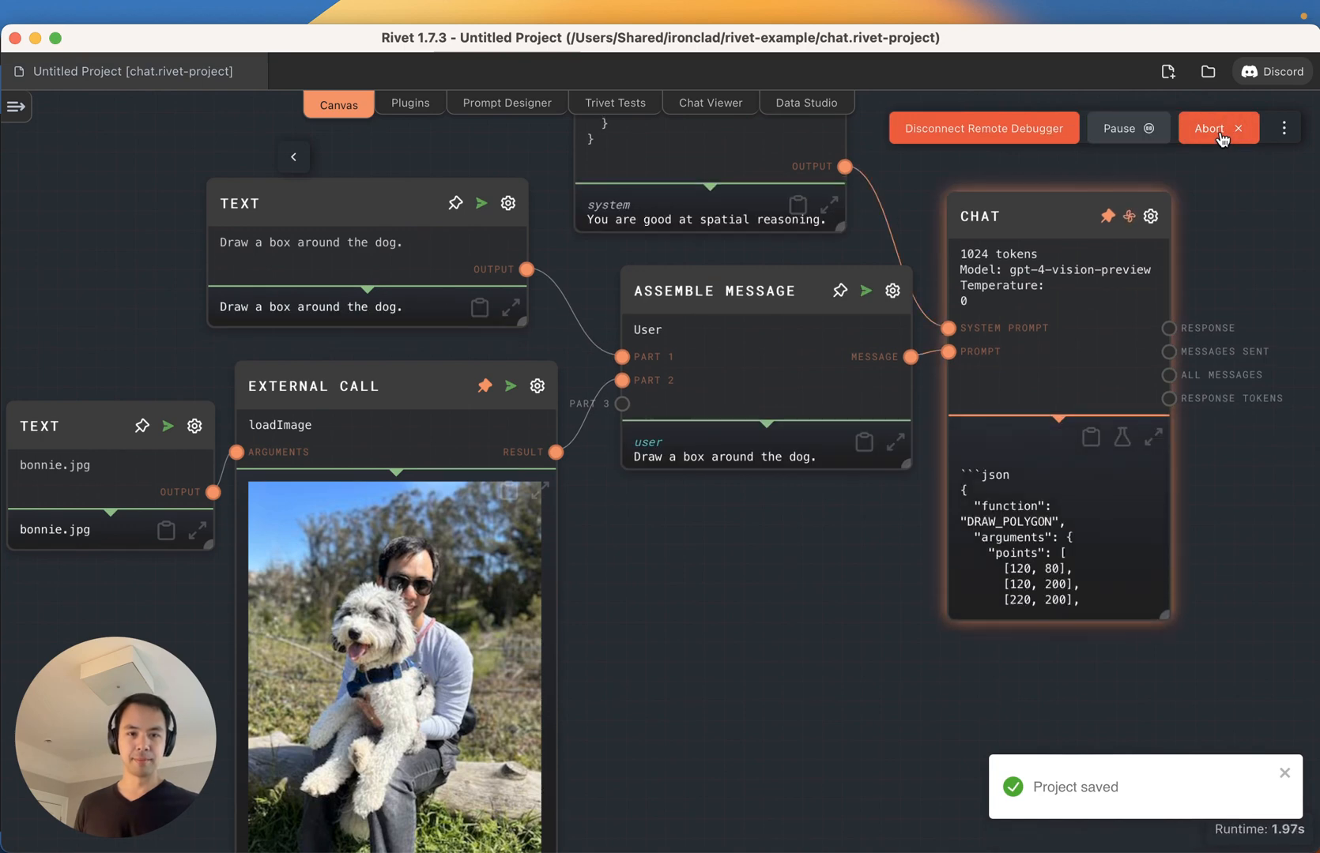
{"action": "left_click", "coordinate": [1217, 127]}
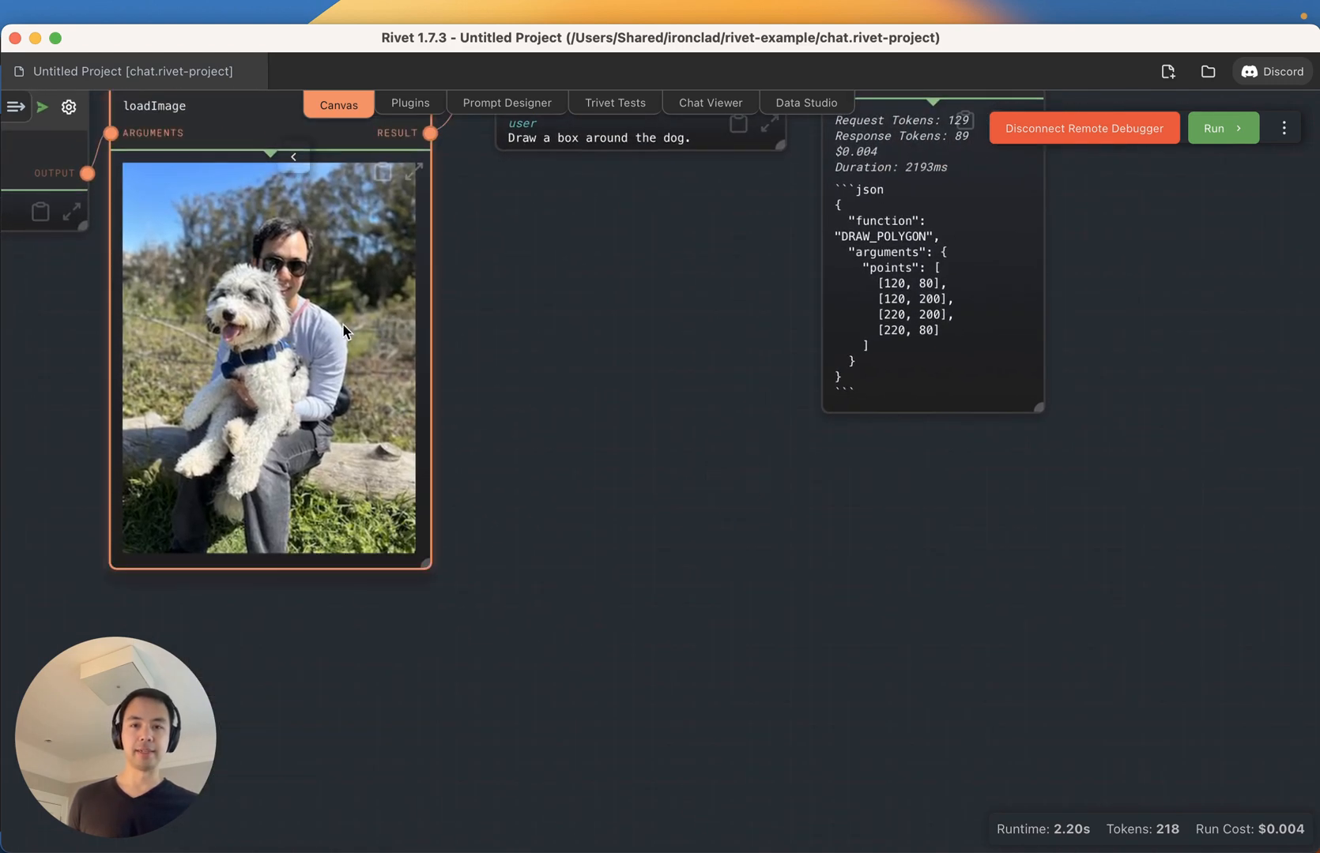
- Add an Extract Regex node for the ```json block, rerun, and test one match
{"action": "left_click", "coordinate": [530, 484]}
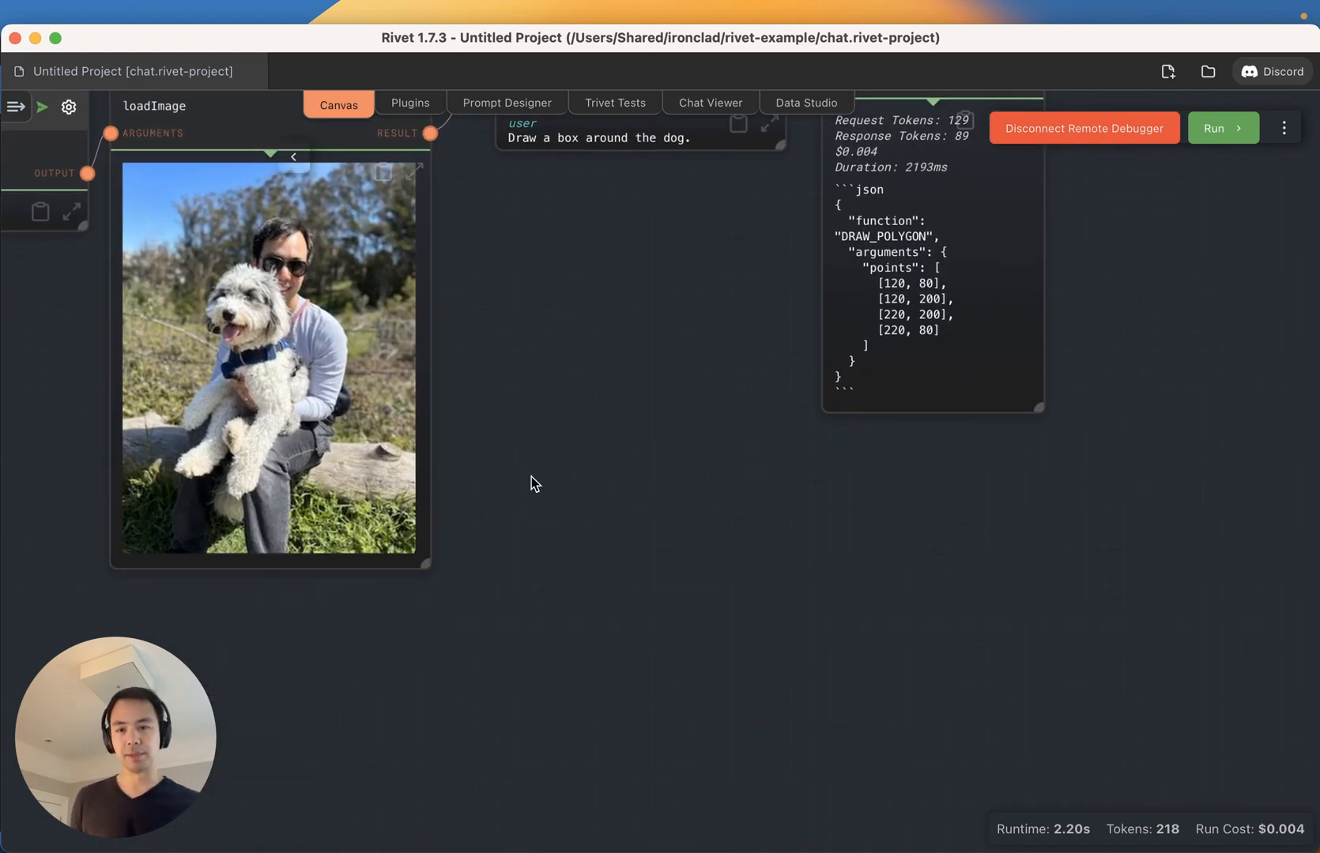
{"action": "right_click", "coordinate": [541, 491]}
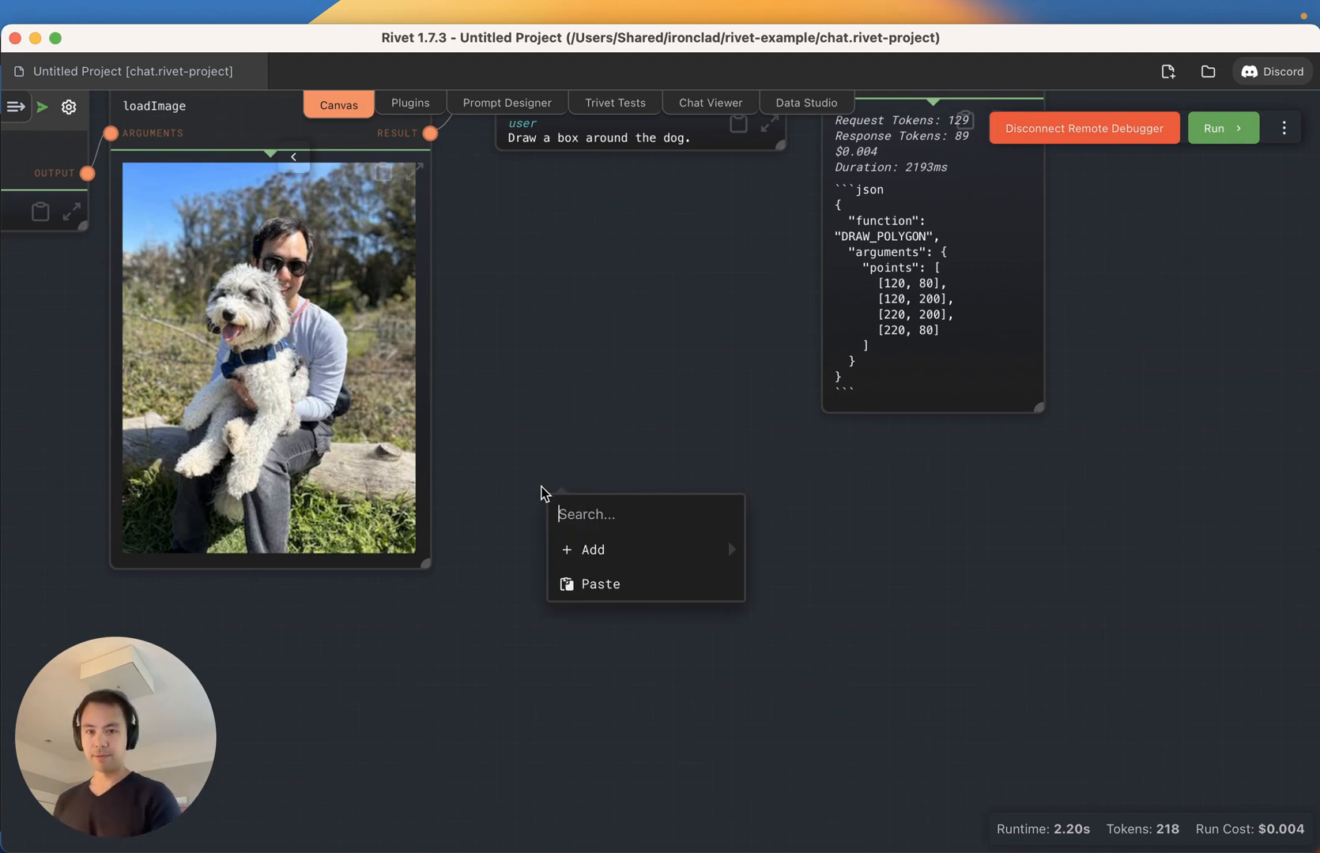
{"action": "left_click", "coordinate": [593, 550]}
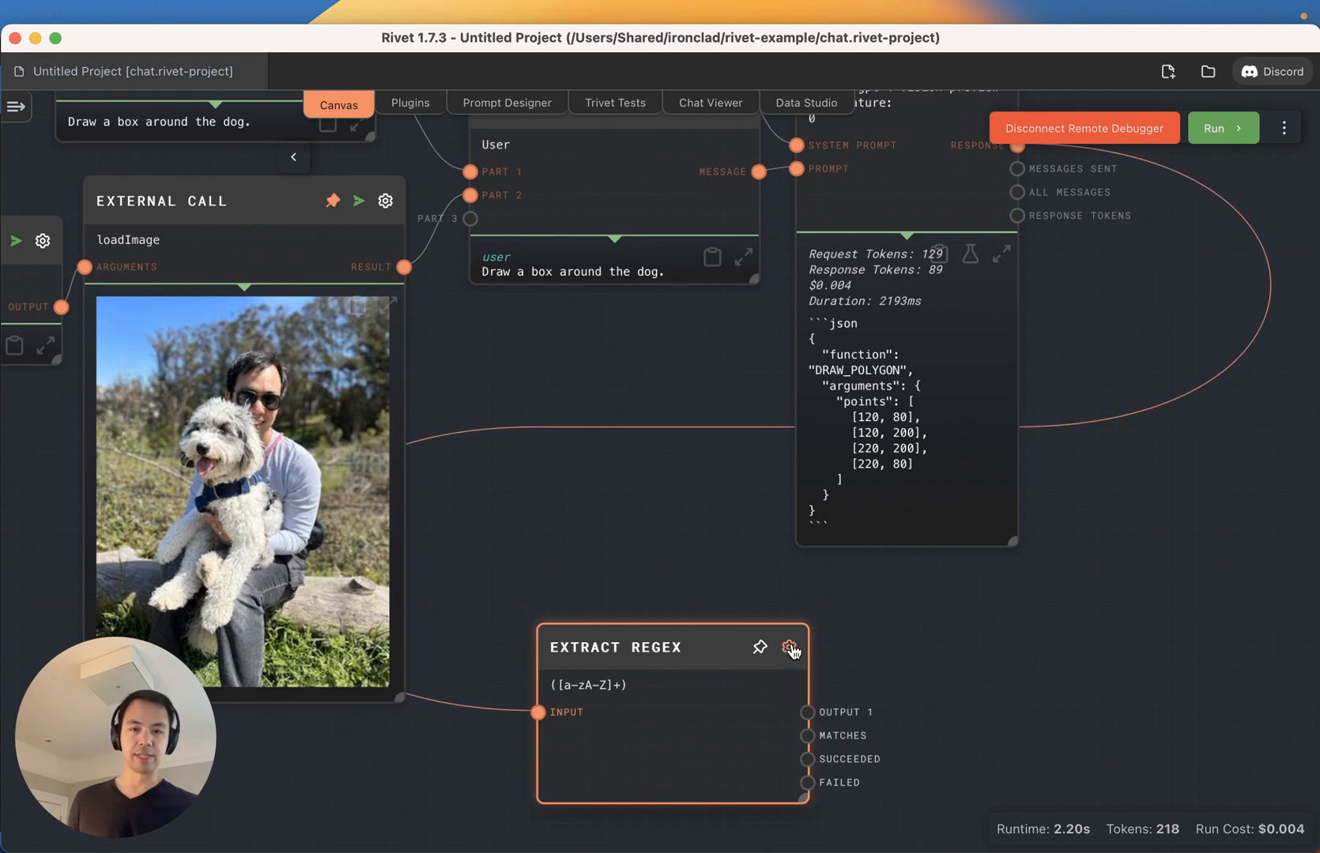
{"action": "mouse_move", "coordinate": [791, 652]}
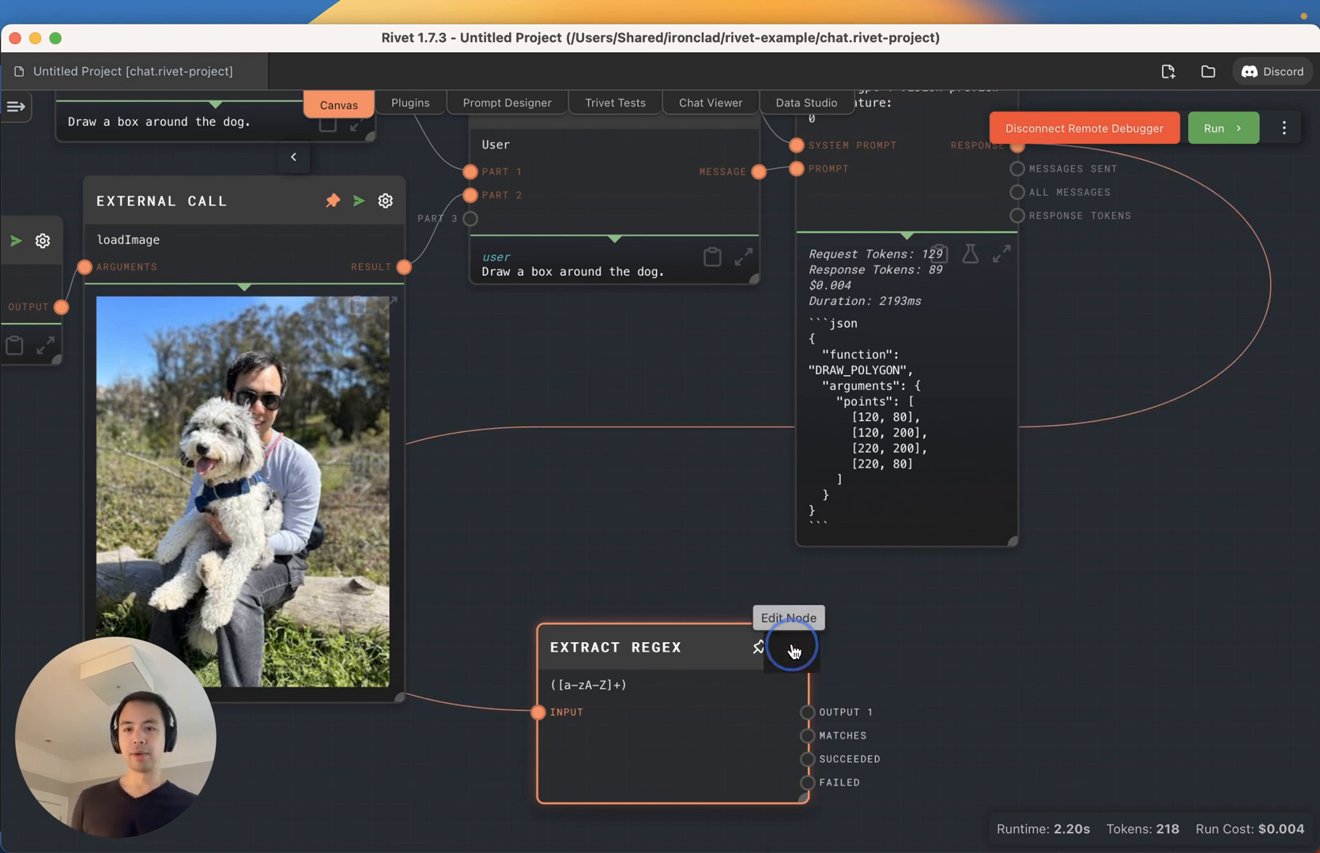
{"action": "left_click", "coordinate": [791, 648]}
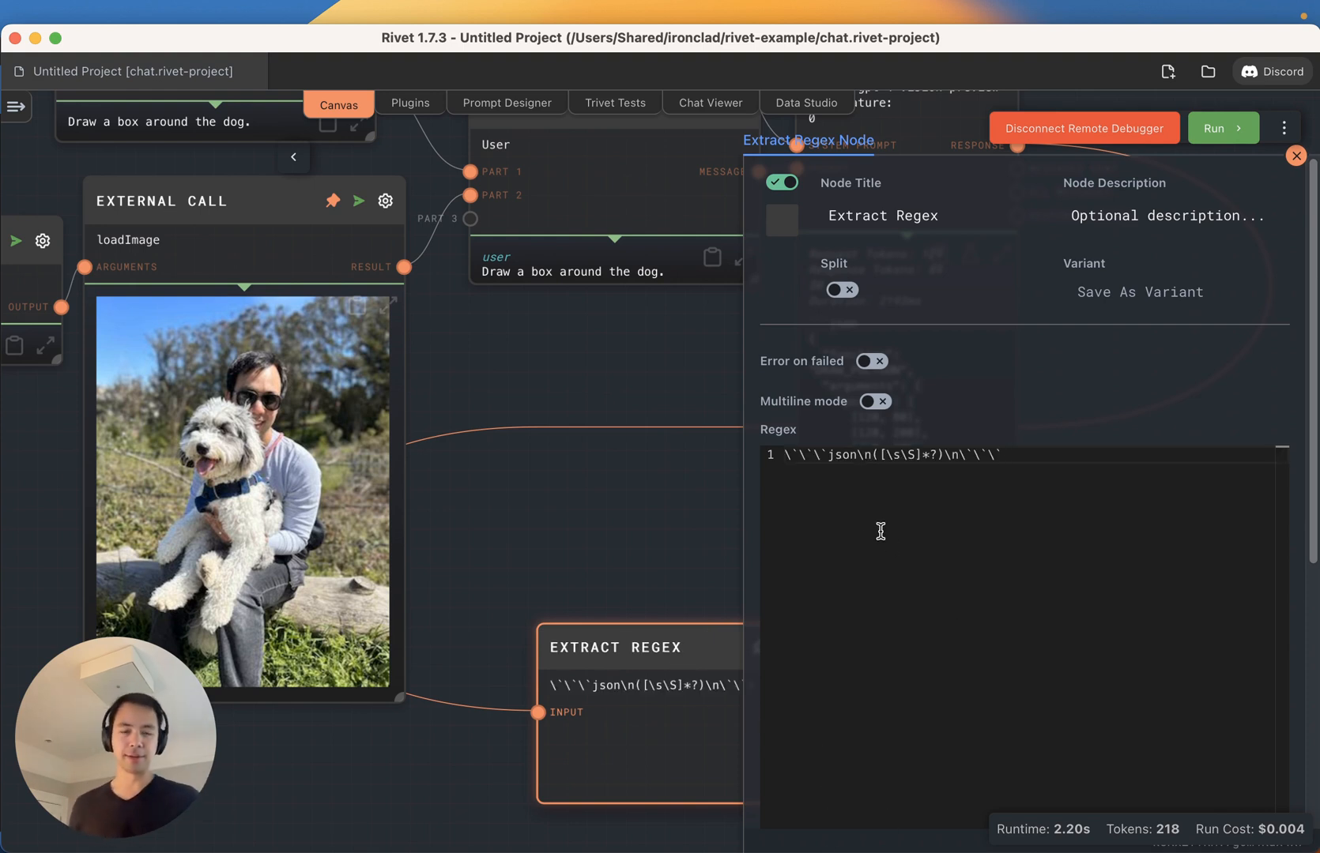
{"action": "left_click", "coordinate": [1221, 127]}
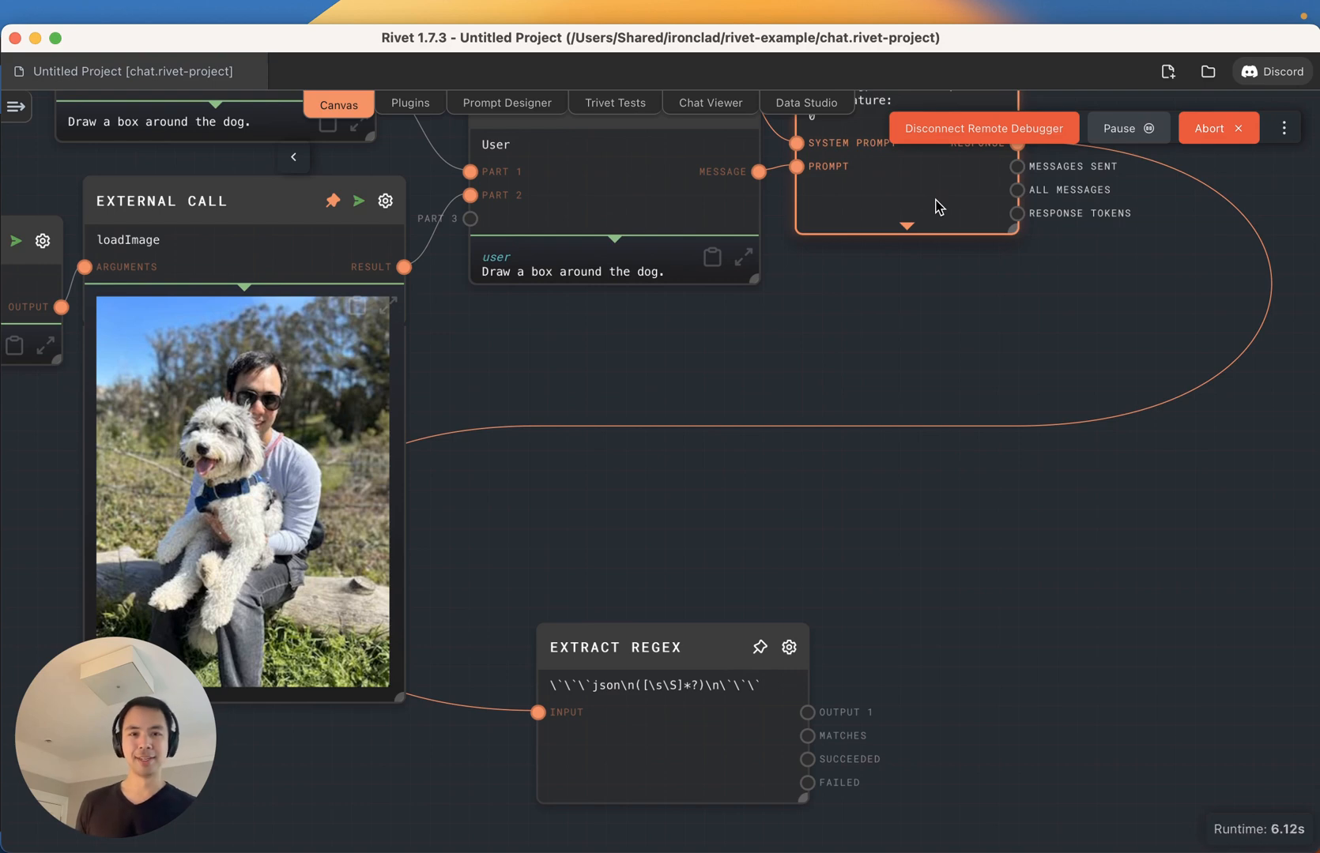
{"action": "left_click", "coordinate": [644, 740]}
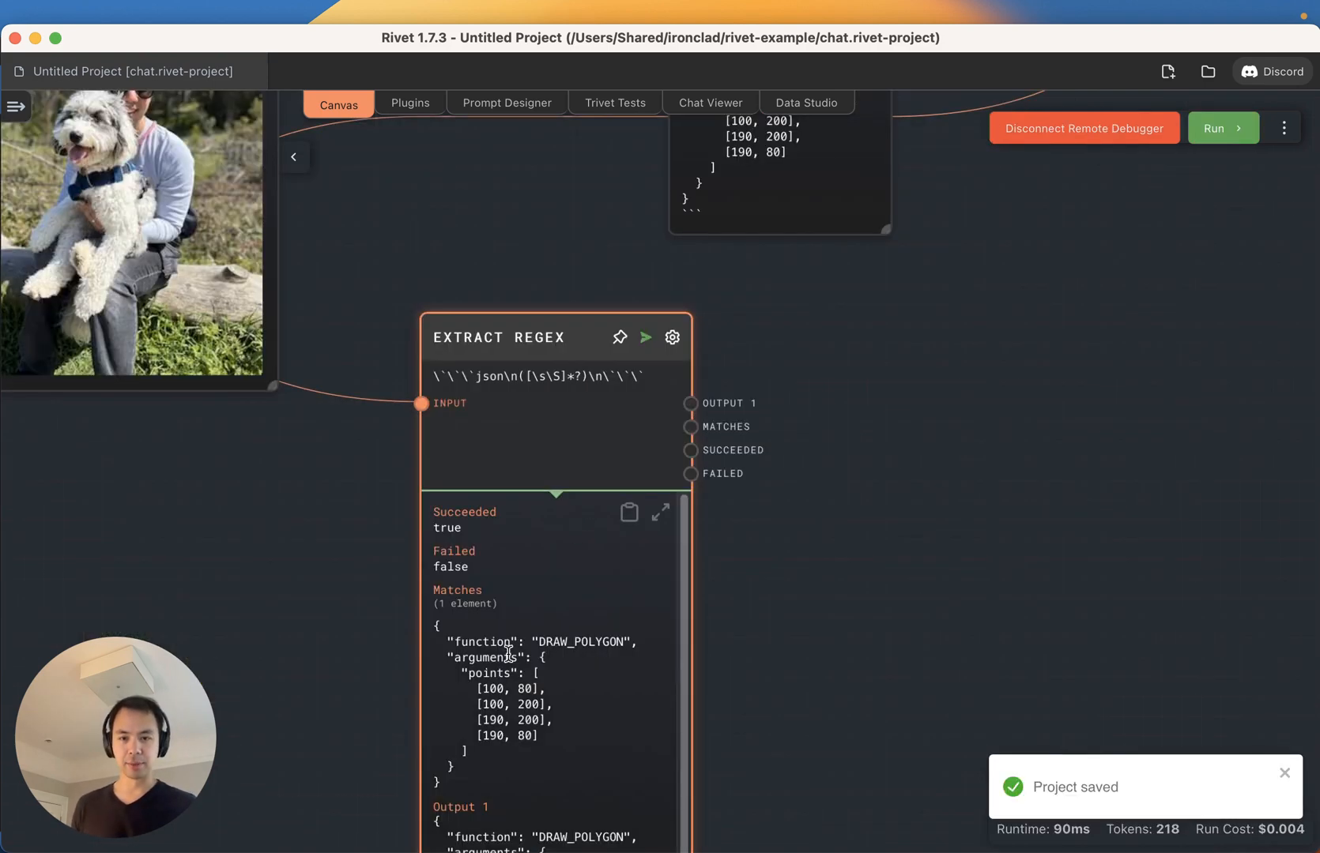
- Search 'json' in the canvas menu to add an Extract JSON node
{"action": "right_click", "coordinate": [814, 465]}
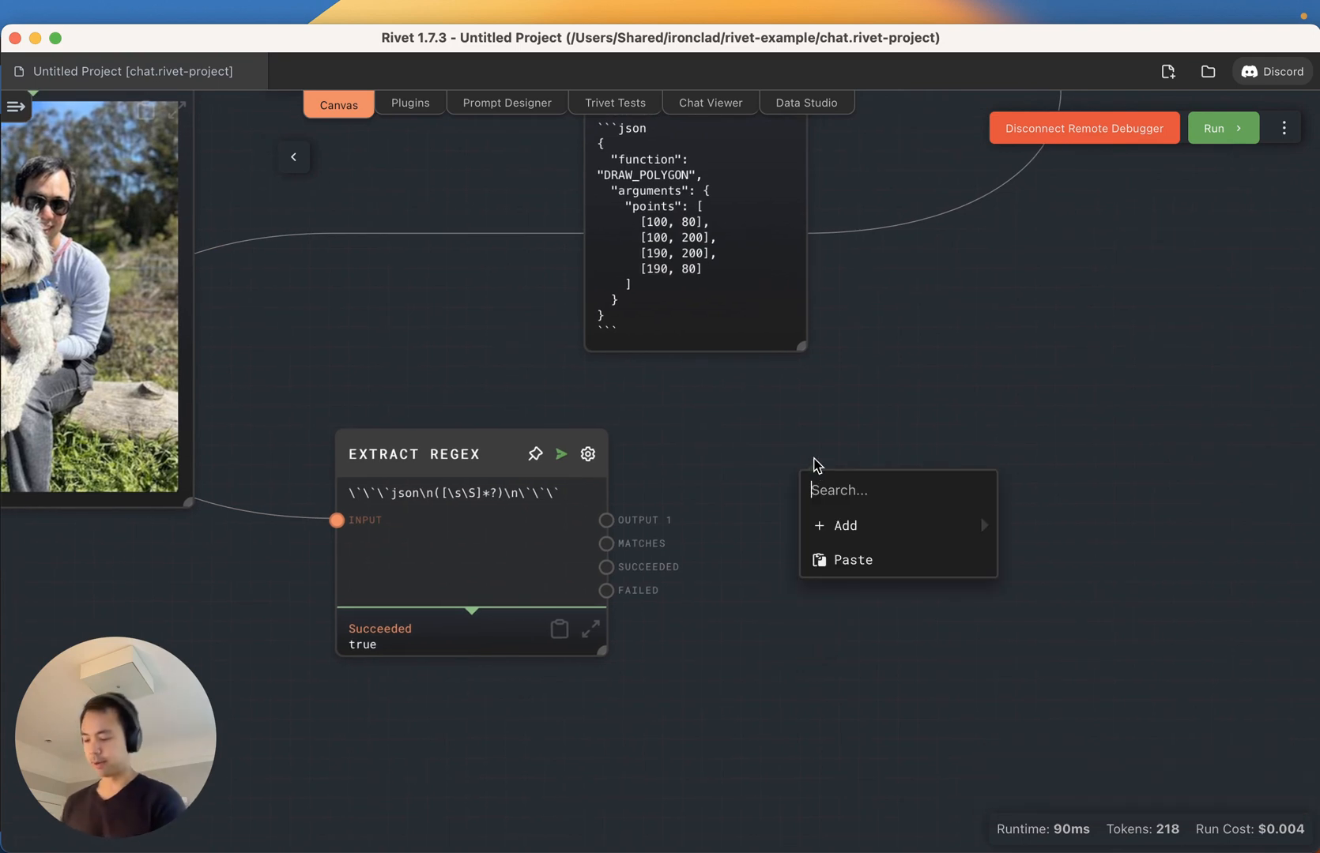
{"action": "type", "text": "json"}
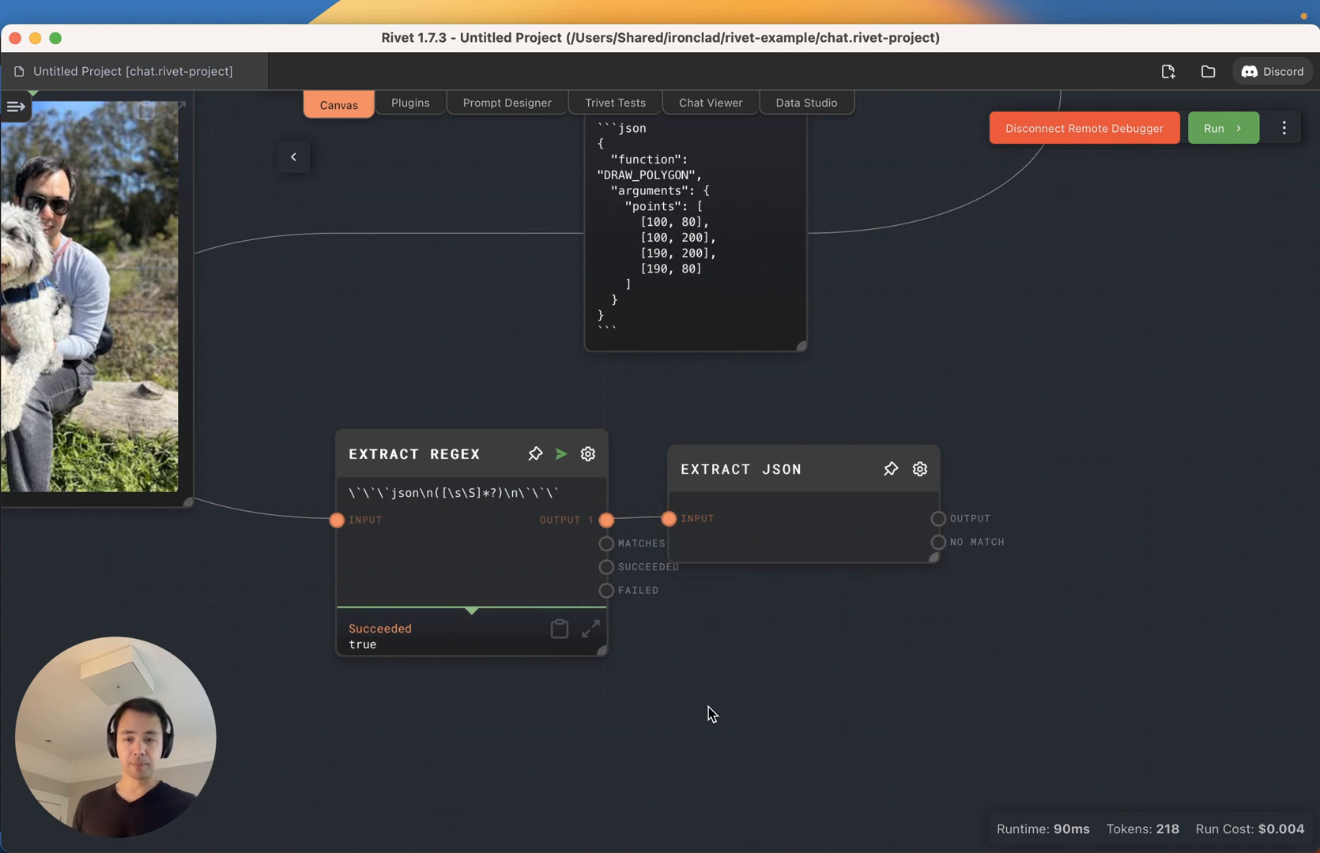
{"action": "mouse_move", "coordinate": [1061, 424]}
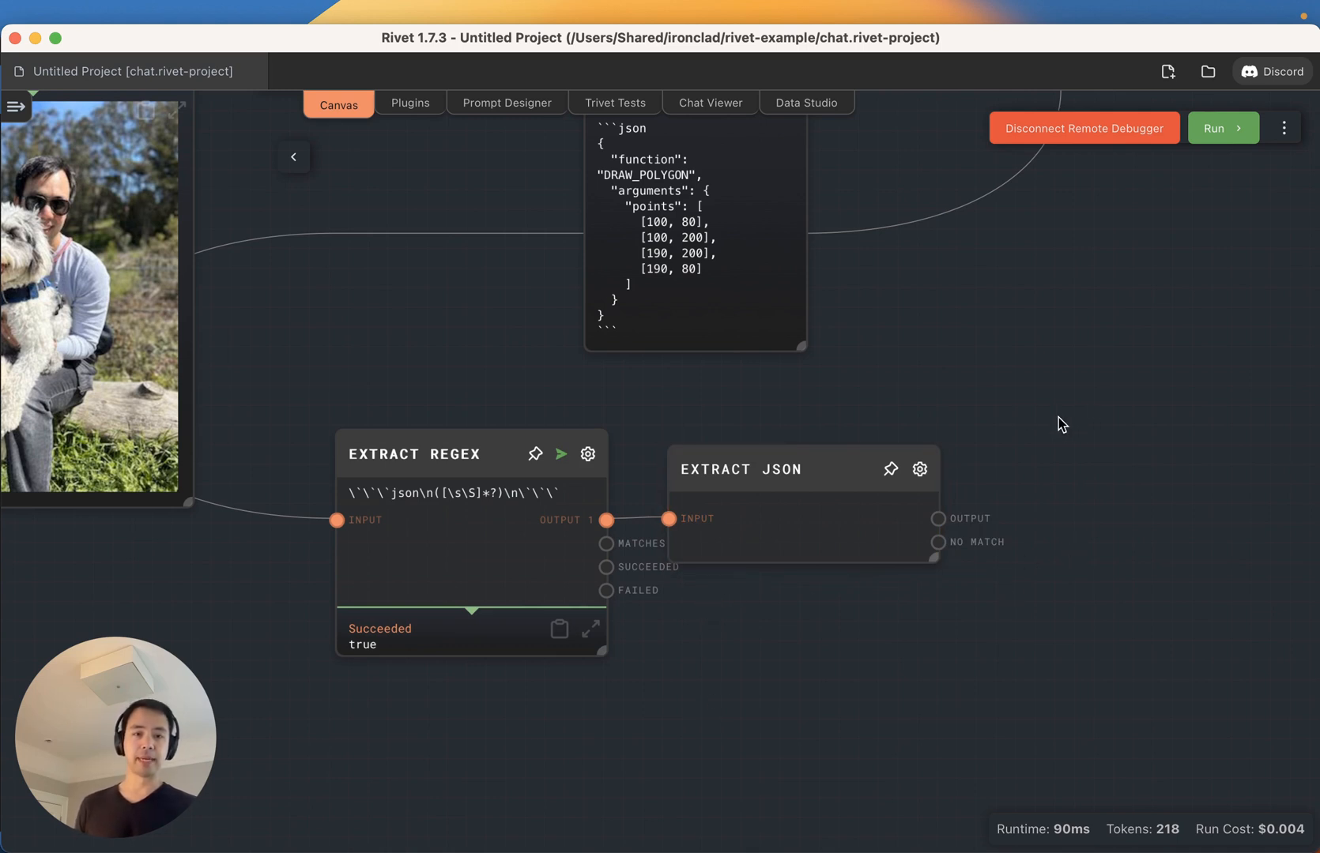
- Add an External Call node with function name drawPolygon
{"action": "type", "text": "extern"}
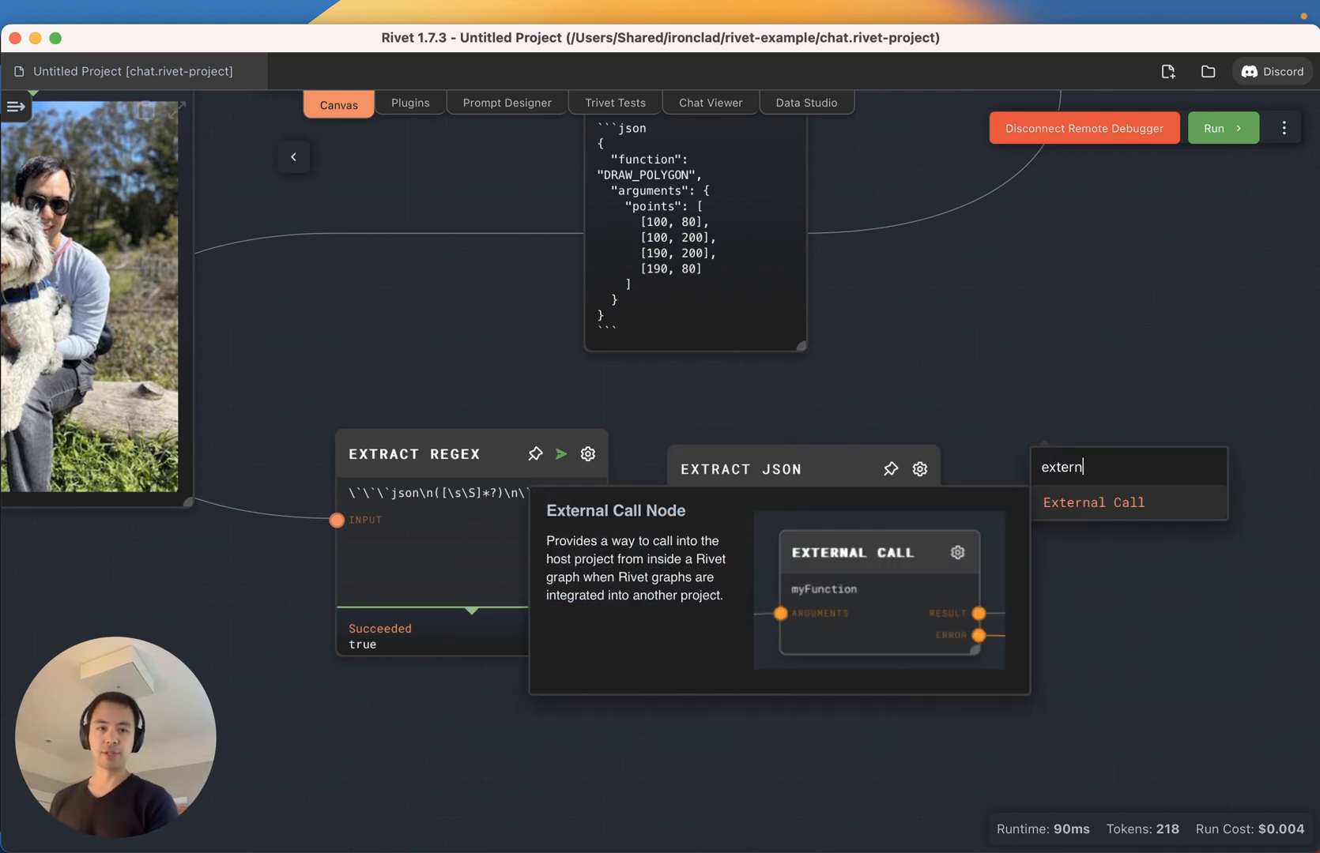
{"action": "left_click", "coordinate": [1095, 502]}
{"action": "type", "text": "draw"}
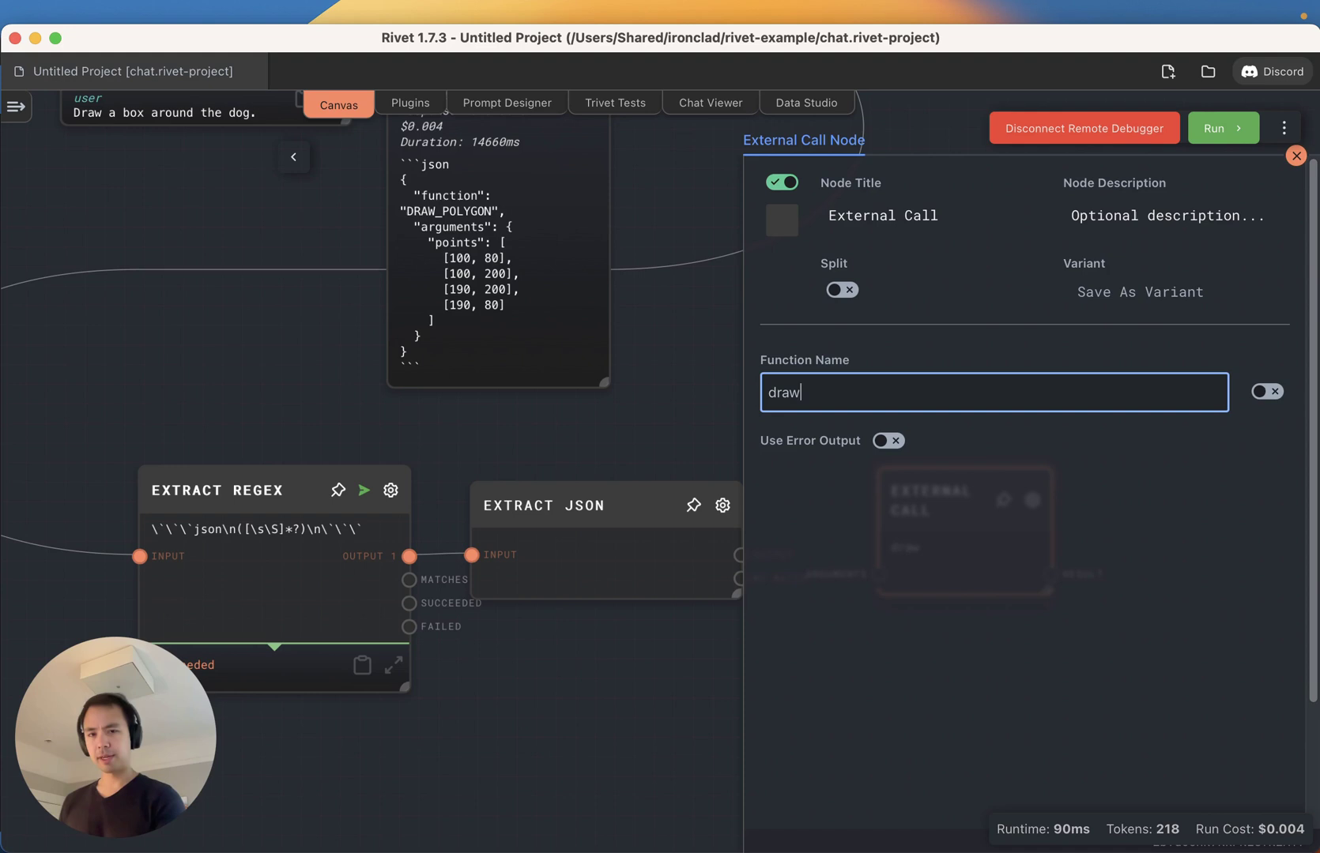
{"action": "type", "text": "Polygon"}
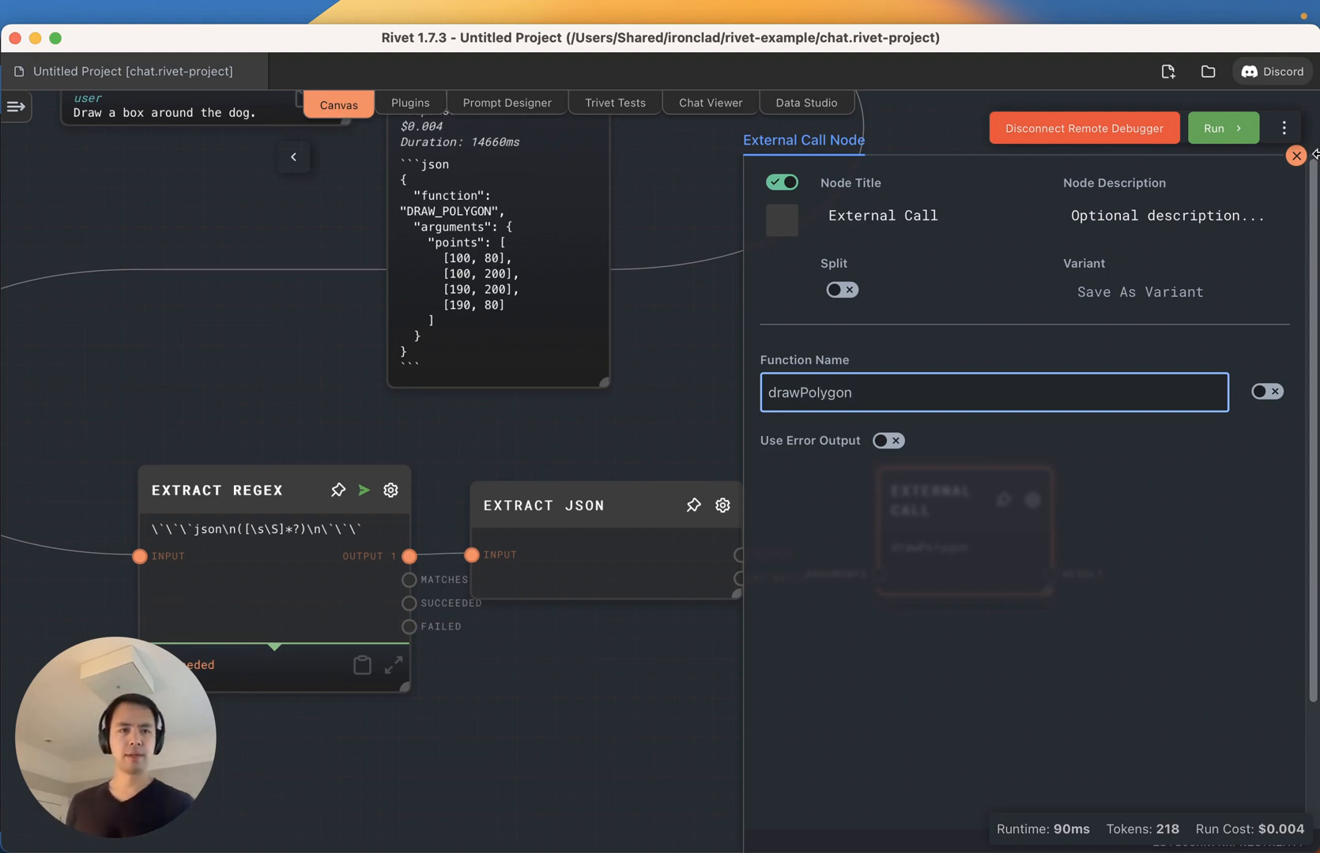
{"action": "left_click", "coordinate": [1294, 155]}
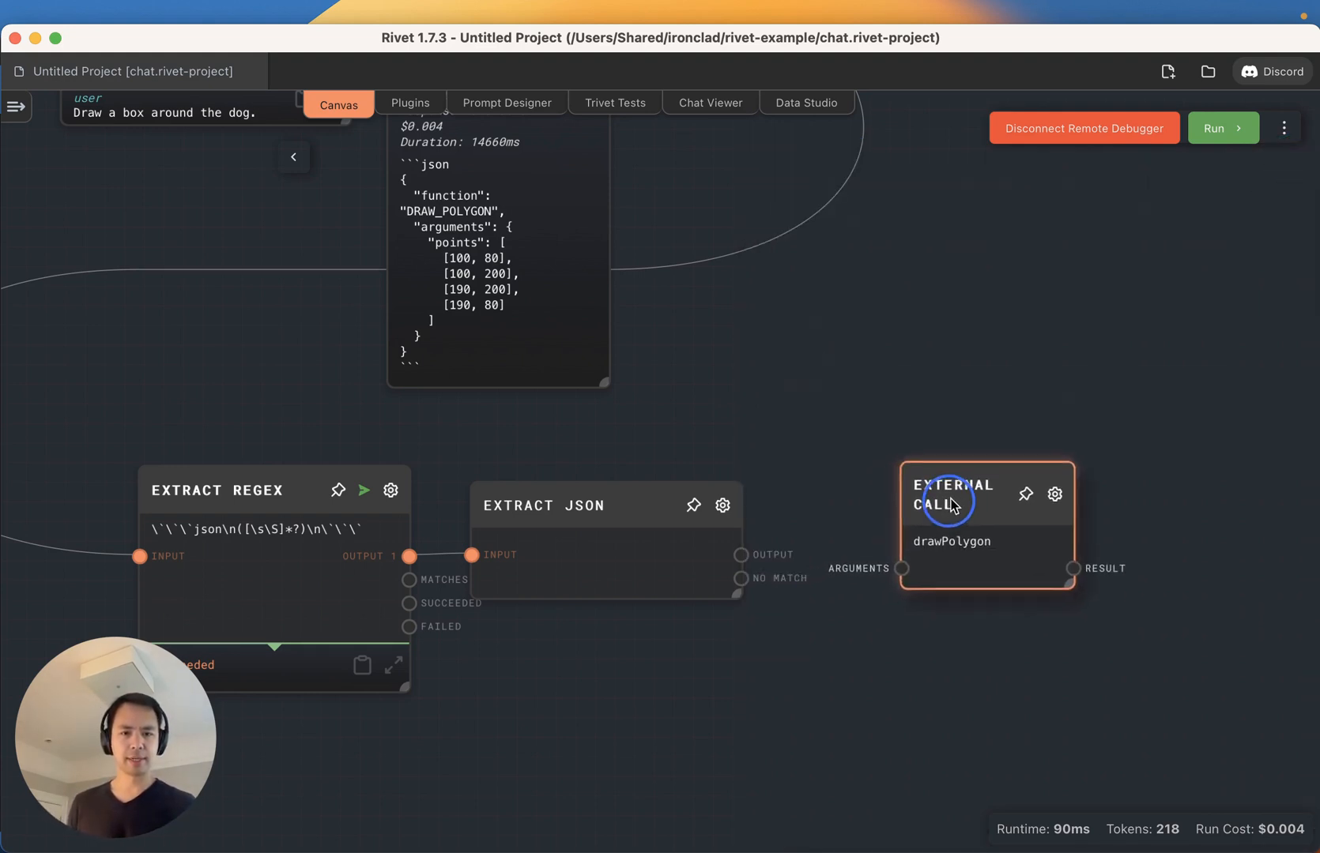
- Add an Object node whose template builds imageName and points fields
{"action": "right_click", "coordinate": [820, 501]}
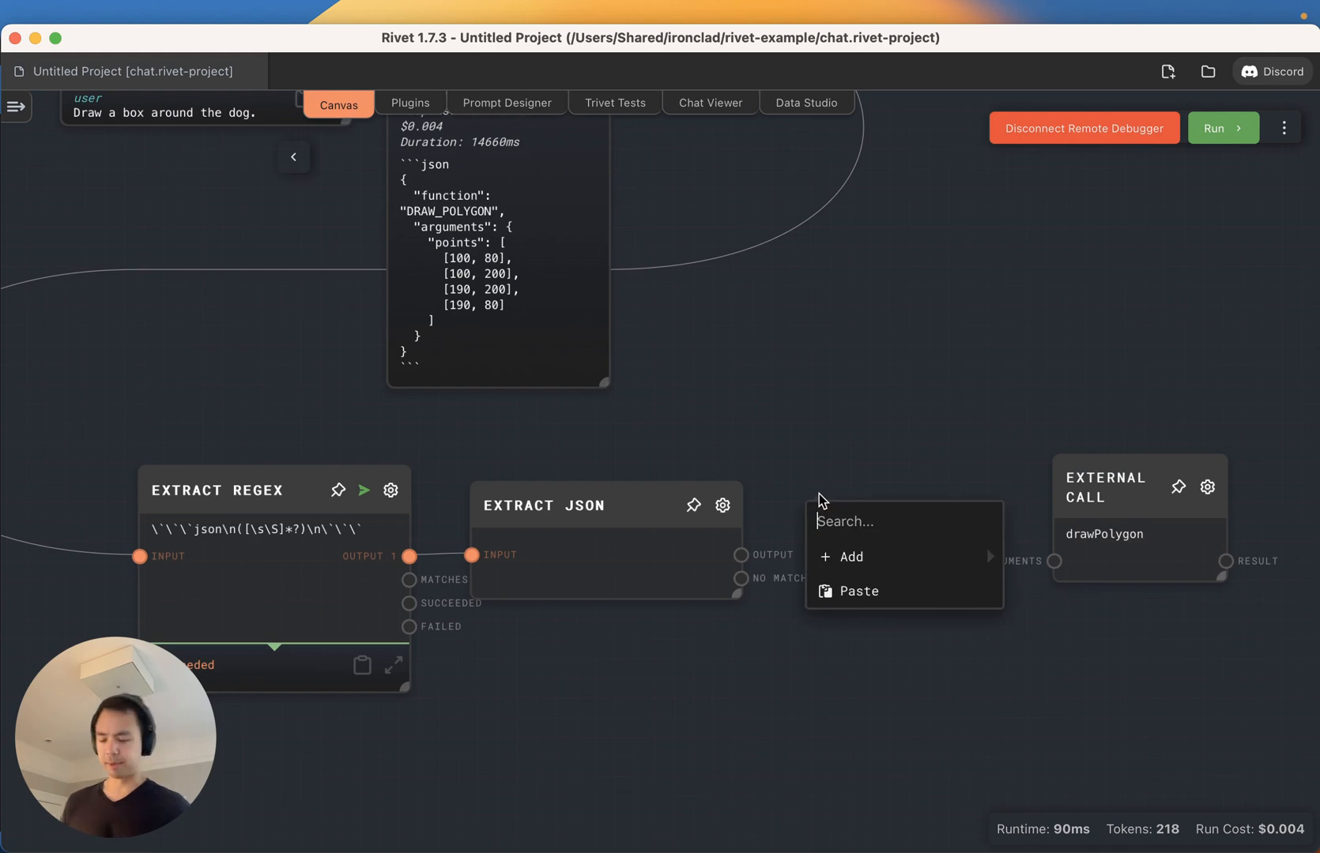
{"action": "left_click", "coordinate": [844, 556]}
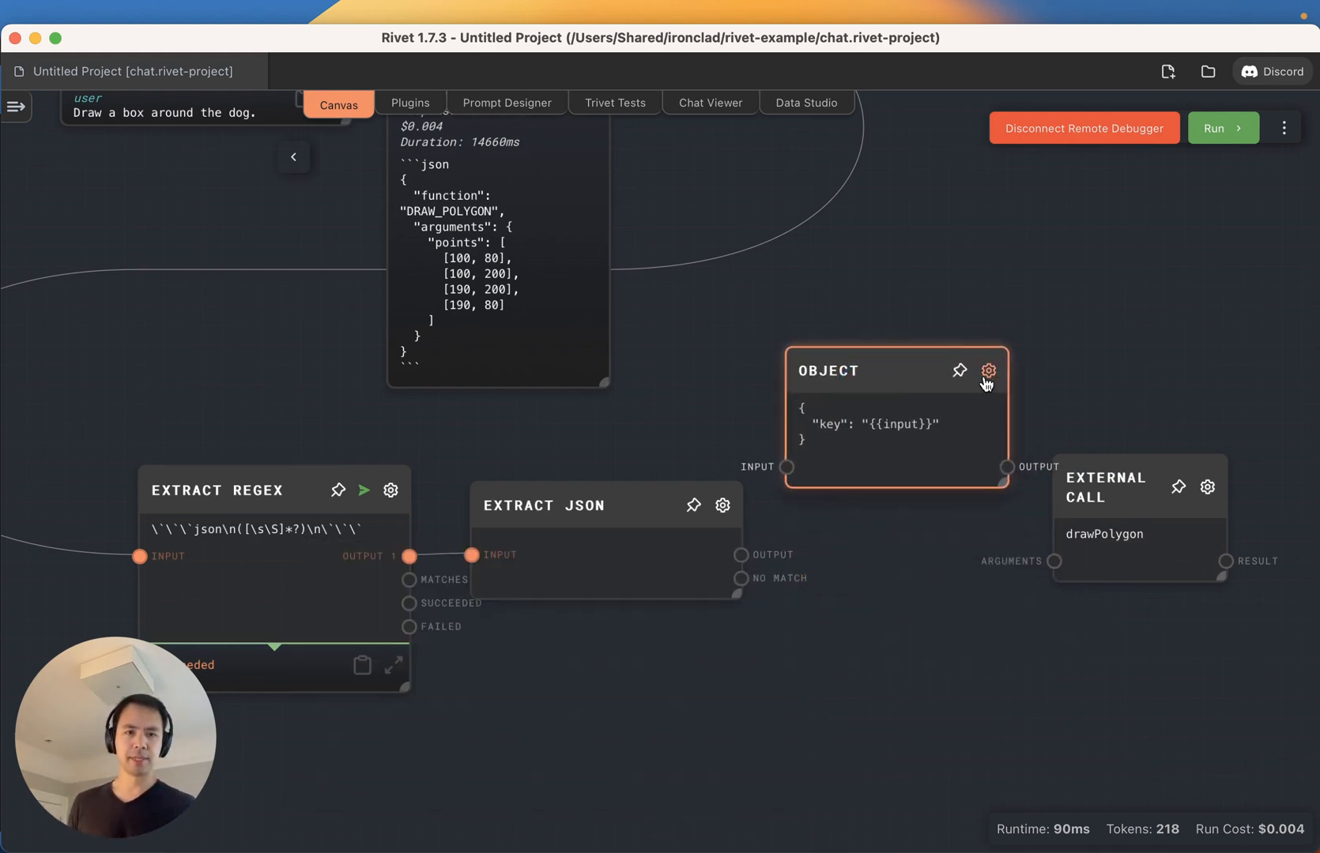
{"action": "left_click", "coordinate": [987, 370]}
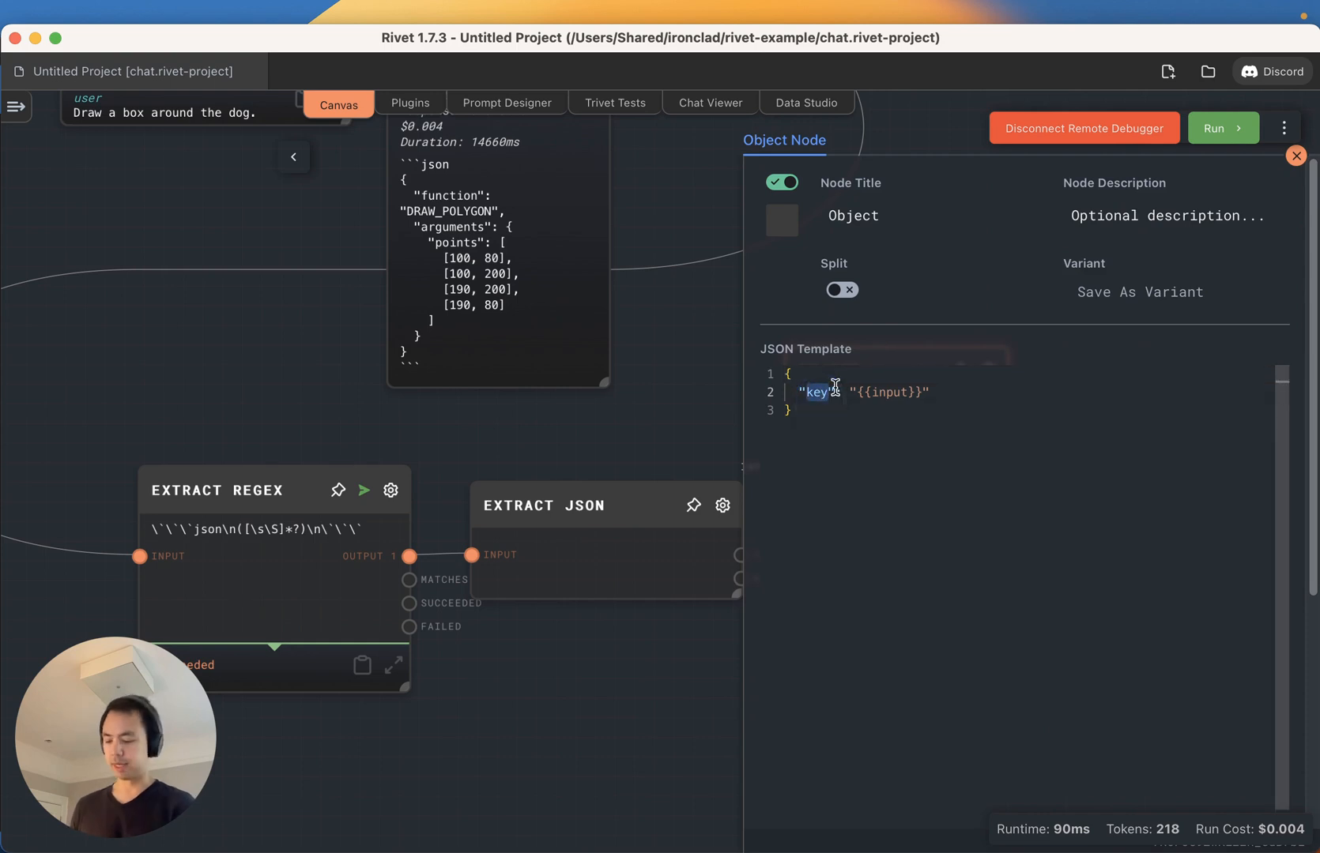
{"action": "type", "text": "imageName"}
{"action": "type", "text": "\"points\": {{points}}"}
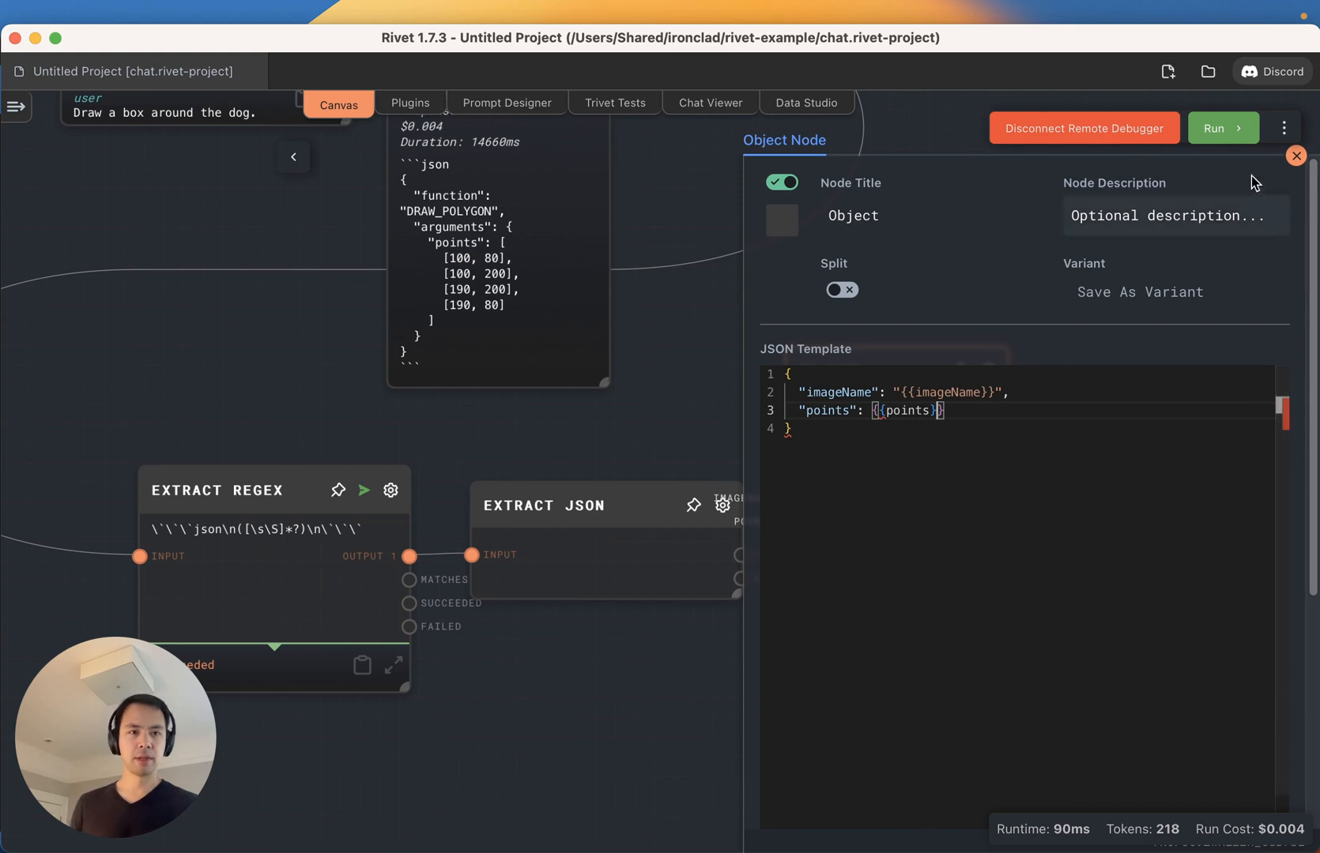
{"action": "left_click", "coordinate": [1296, 156]}
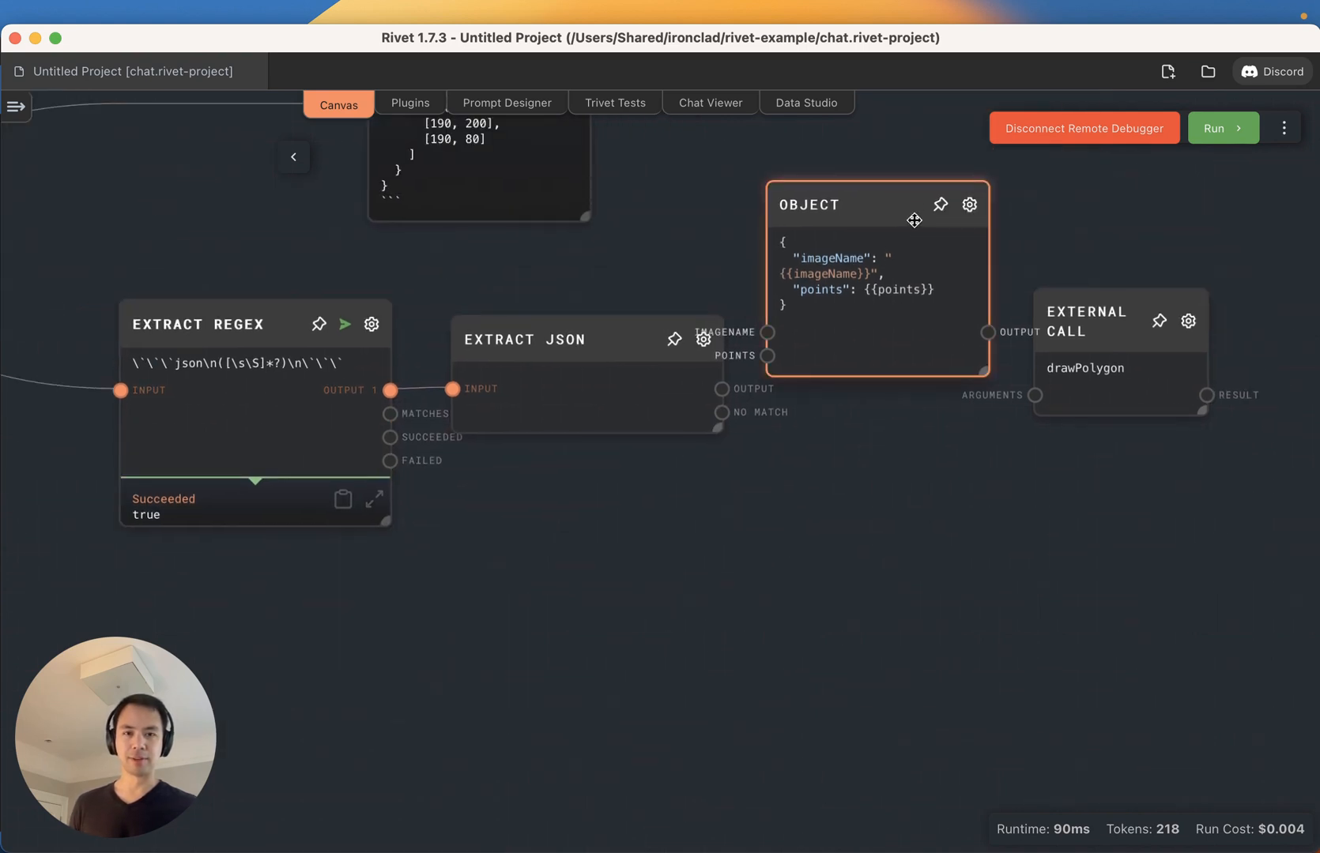
- Add an Extract Object Path node with path $.arguments.points
{"action": "right_click", "coordinate": [613, 483]}
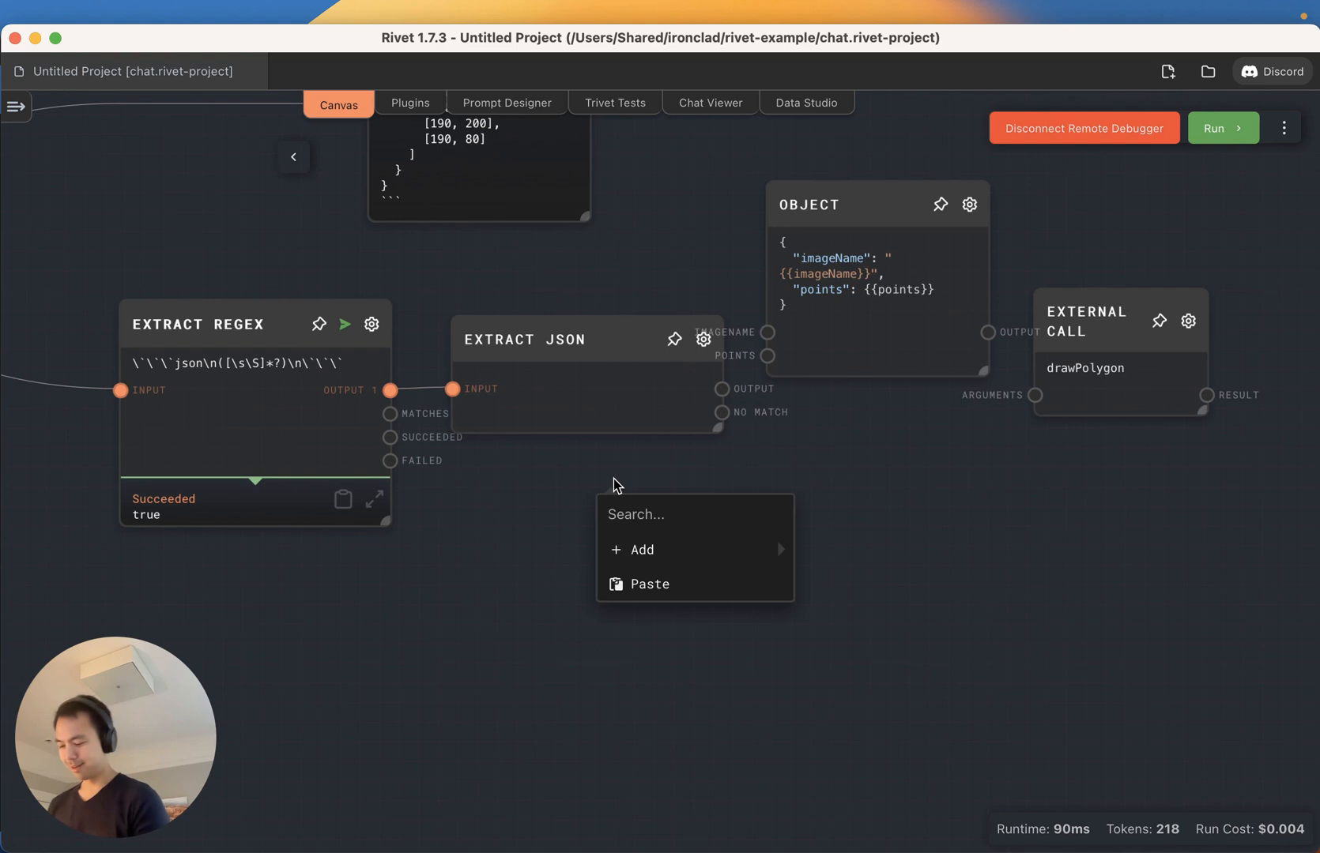
{"action": "type", "text": "objec"}
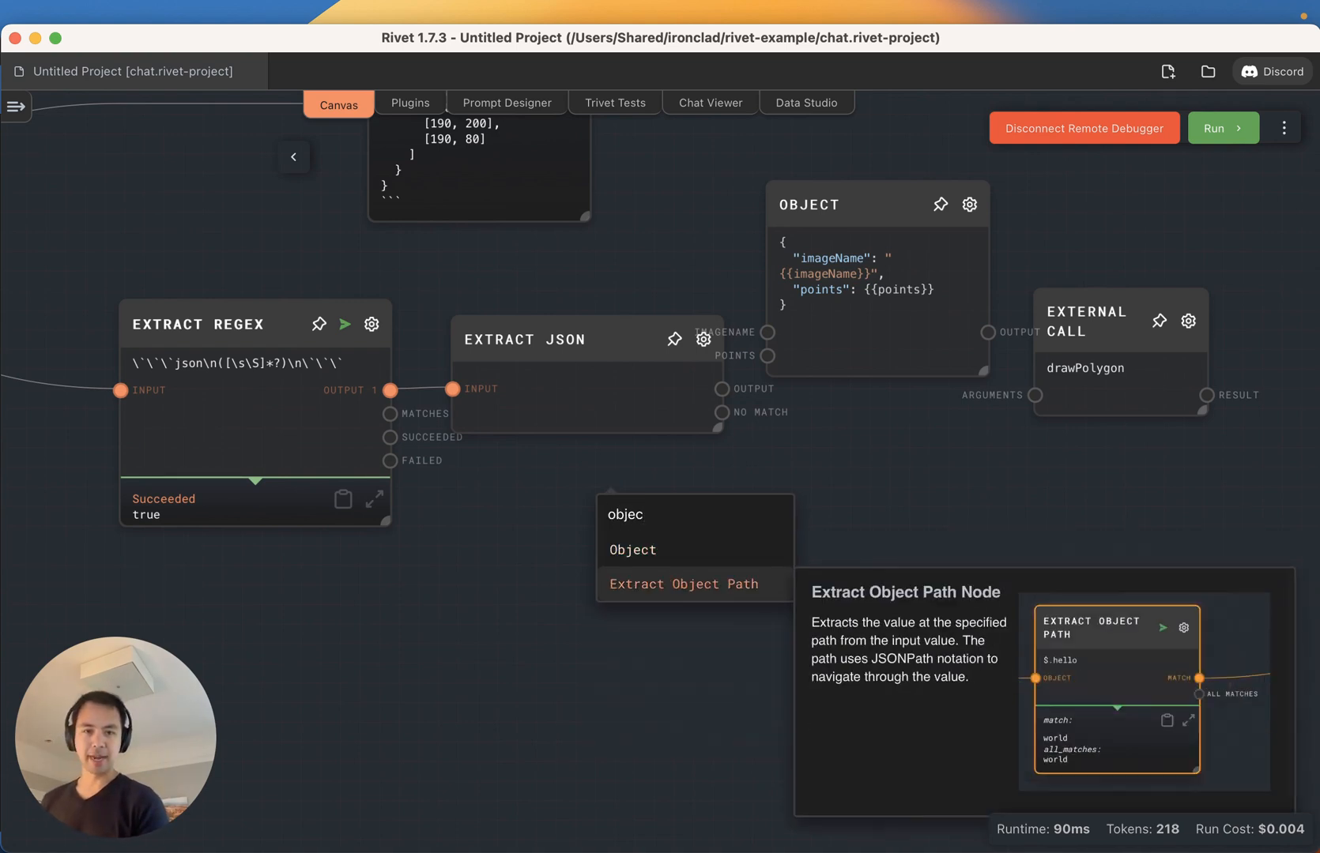
{"action": "left_click", "coordinate": [682, 583]}
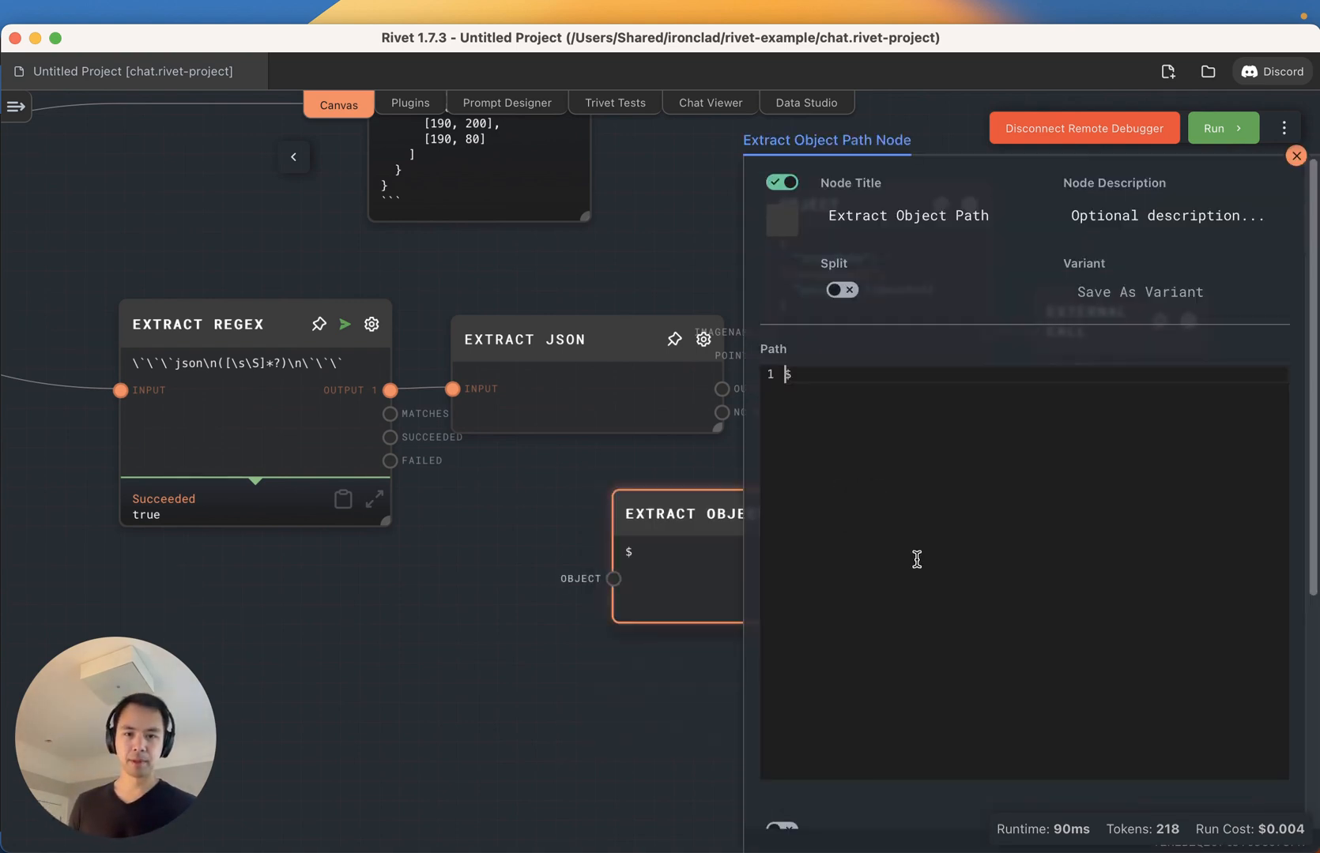
{"action": "type", "text": ".arguments."}
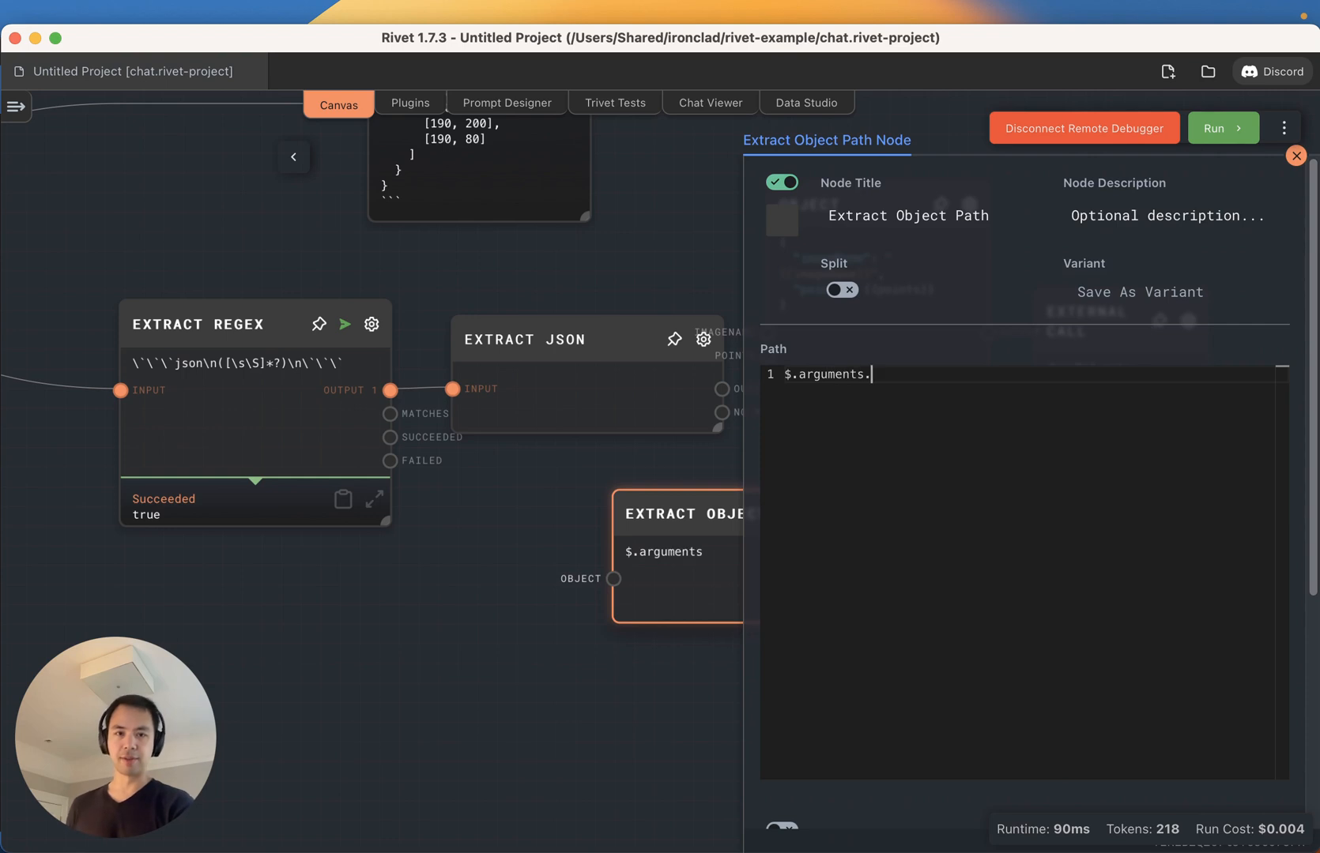
{"action": "left_click", "coordinate": [1295, 156]}
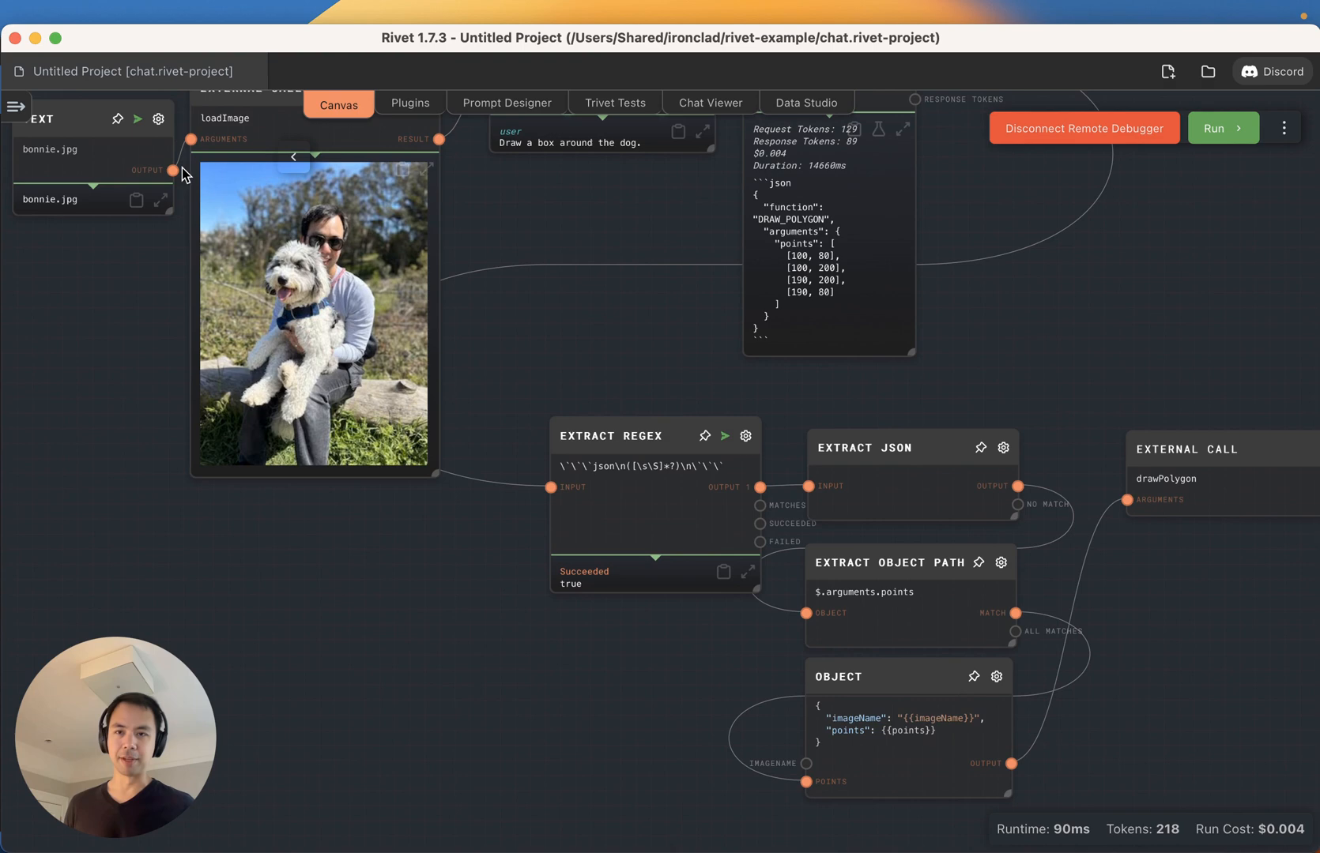
{"action": "mouse_move", "coordinate": [798, 644]}
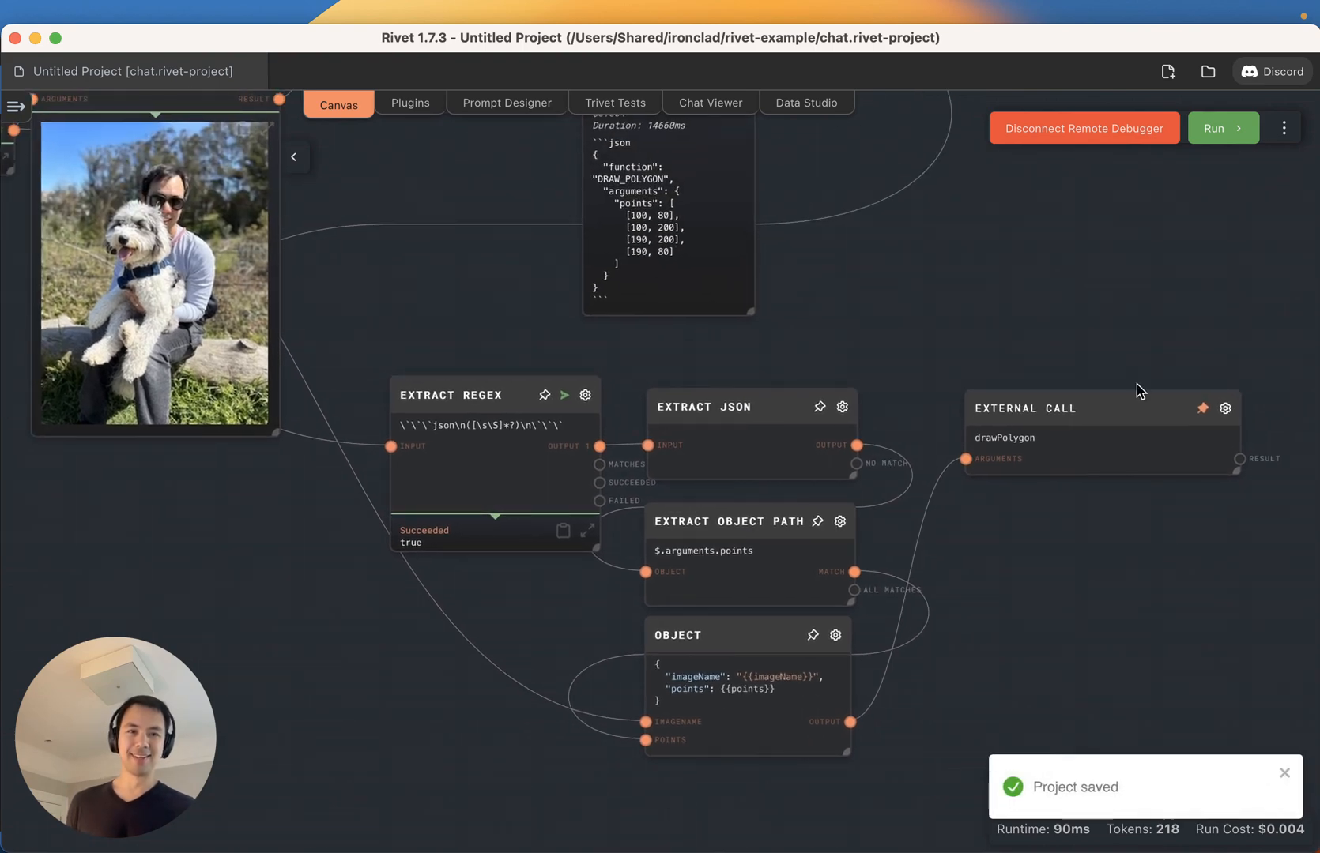
- Run the graph and inspect drawPolygon's output with the red box over the dog
{"action": "left_click", "coordinate": [1220, 128]}
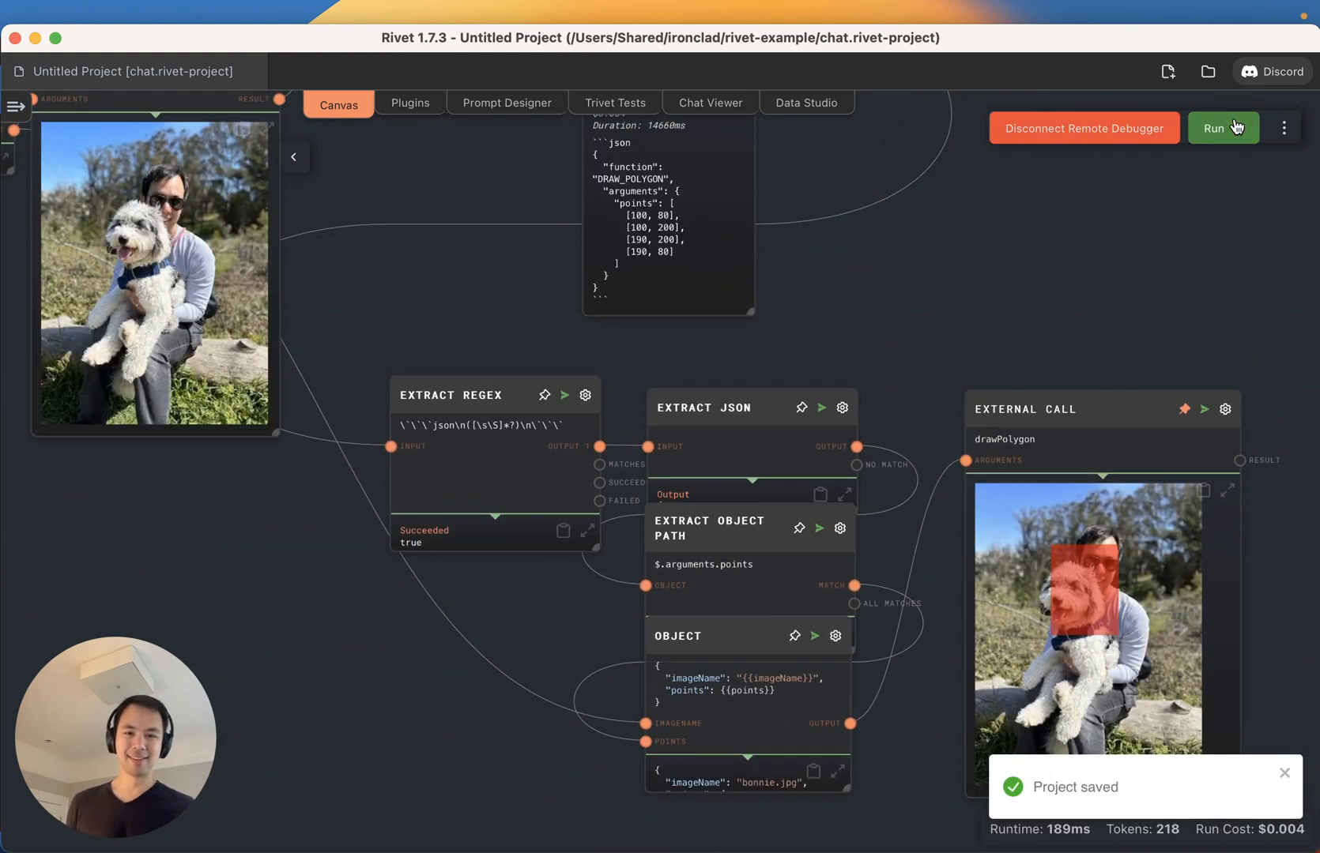
{"action": "left_click", "coordinate": [1074, 680]}
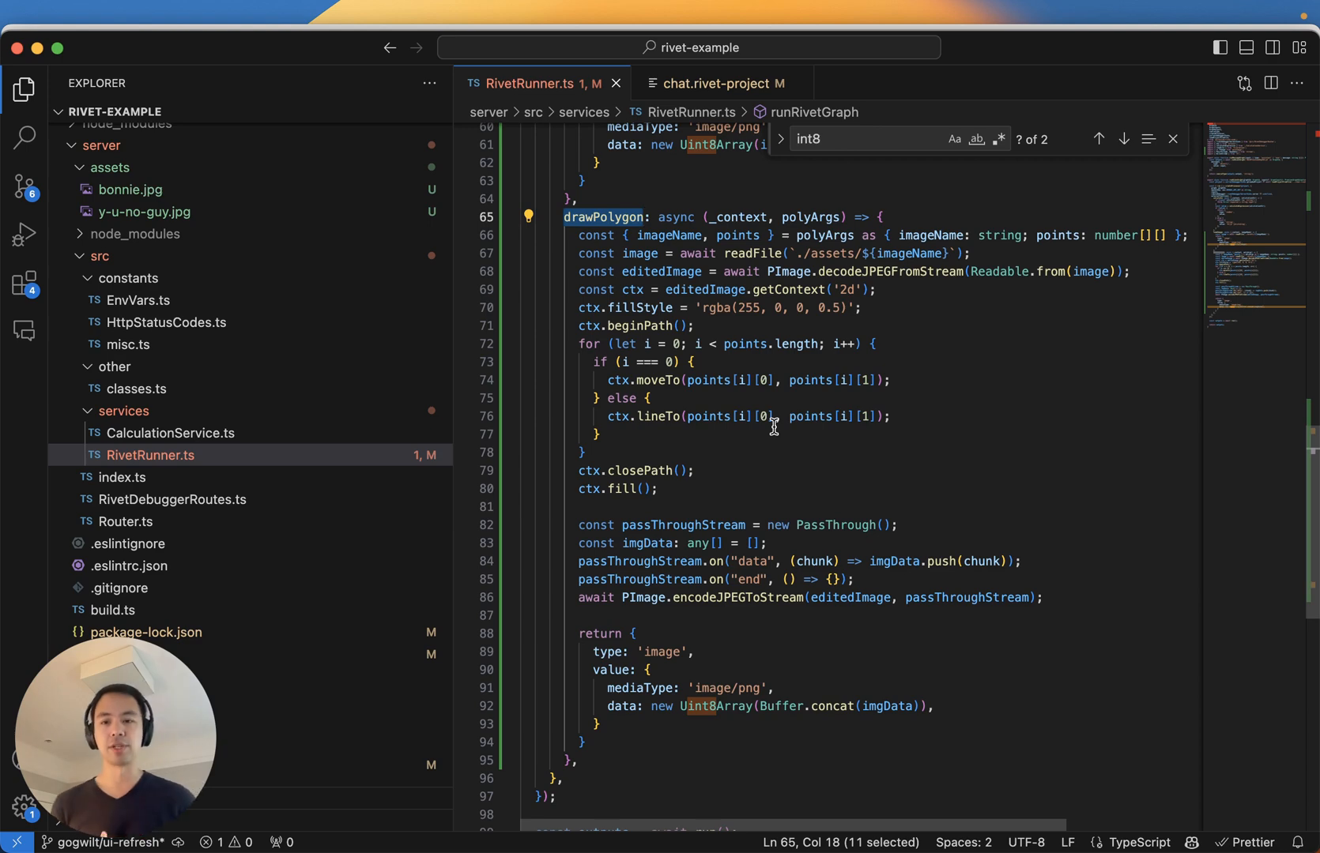
{"action": "mouse_move", "coordinate": [526, 351]}
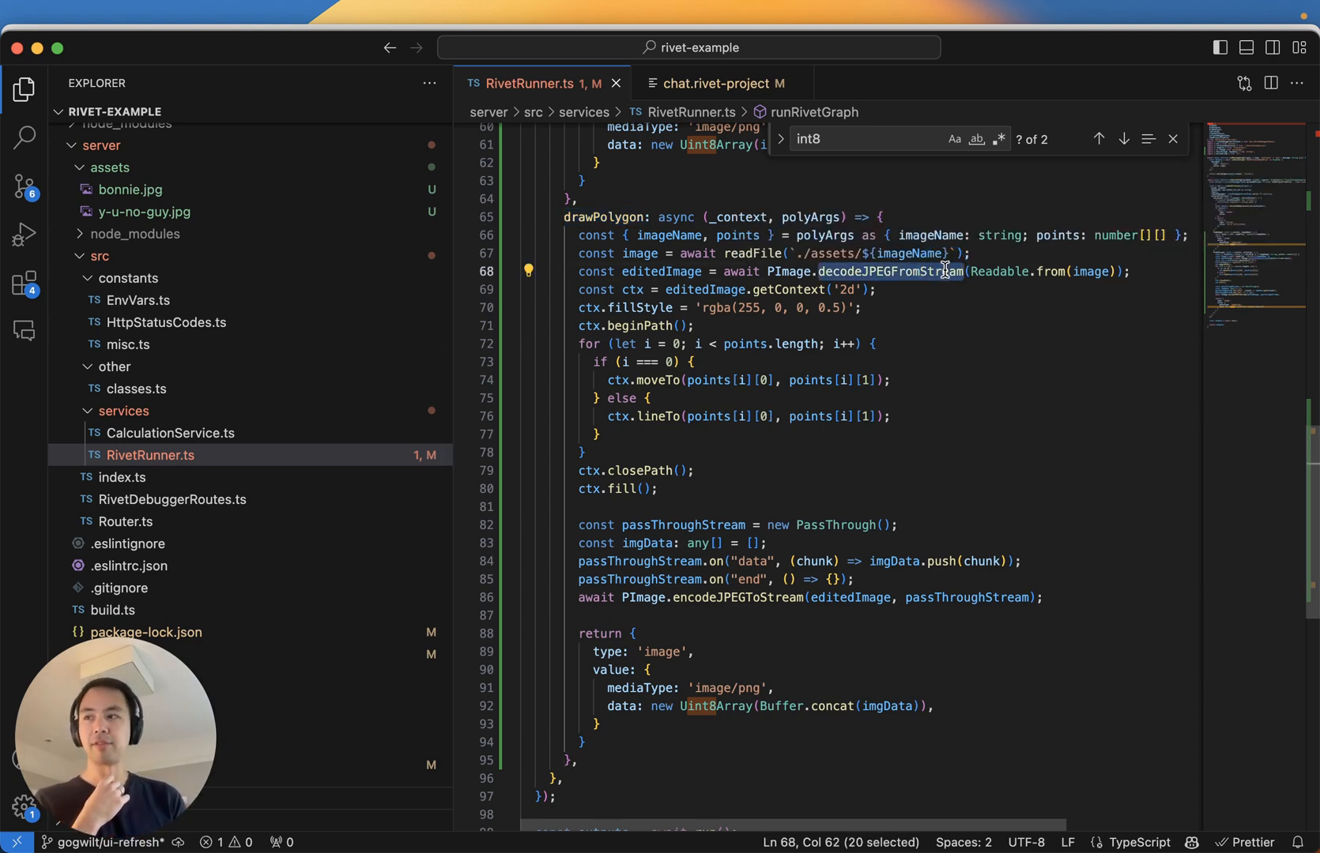
- Review the drawPolygon handler in RivetRunner.ts, then return to Rivet
{"action": "left_click", "coordinate": [595, 434]}
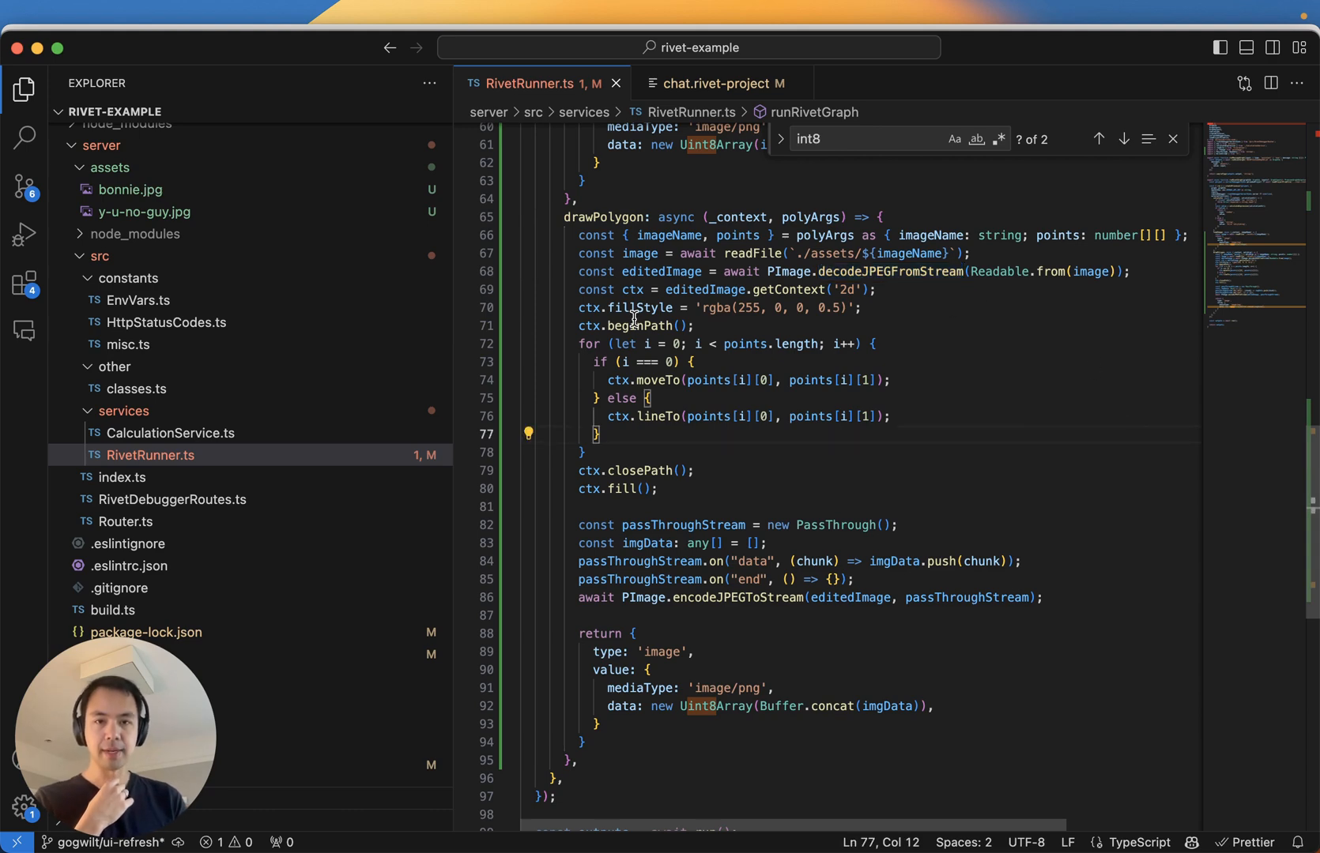
{"action": "mouse_move", "coordinate": [745, 395]}
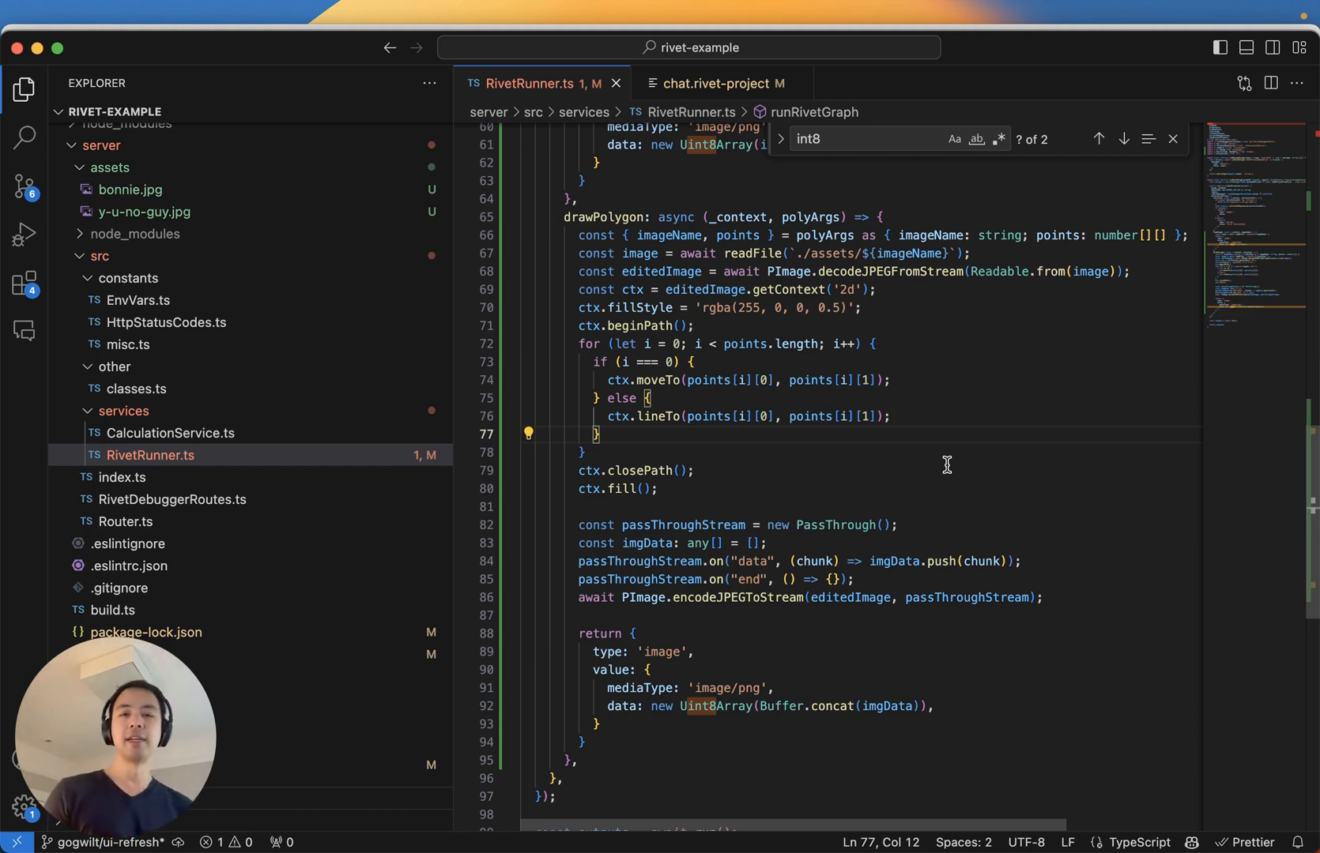
{"action": "left_click", "coordinate": [858, 696]}
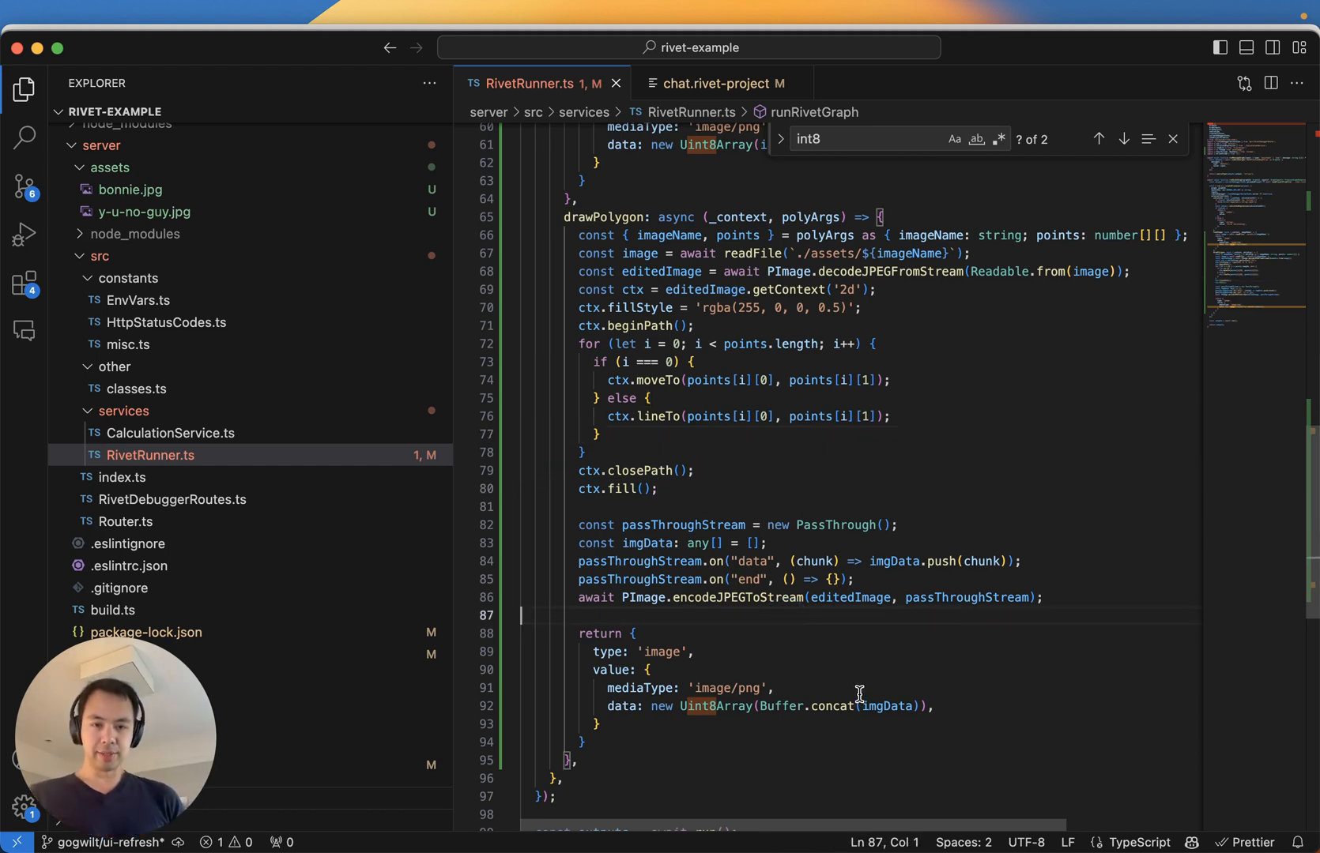
{"action": "mouse_move", "coordinate": [686, 764]}
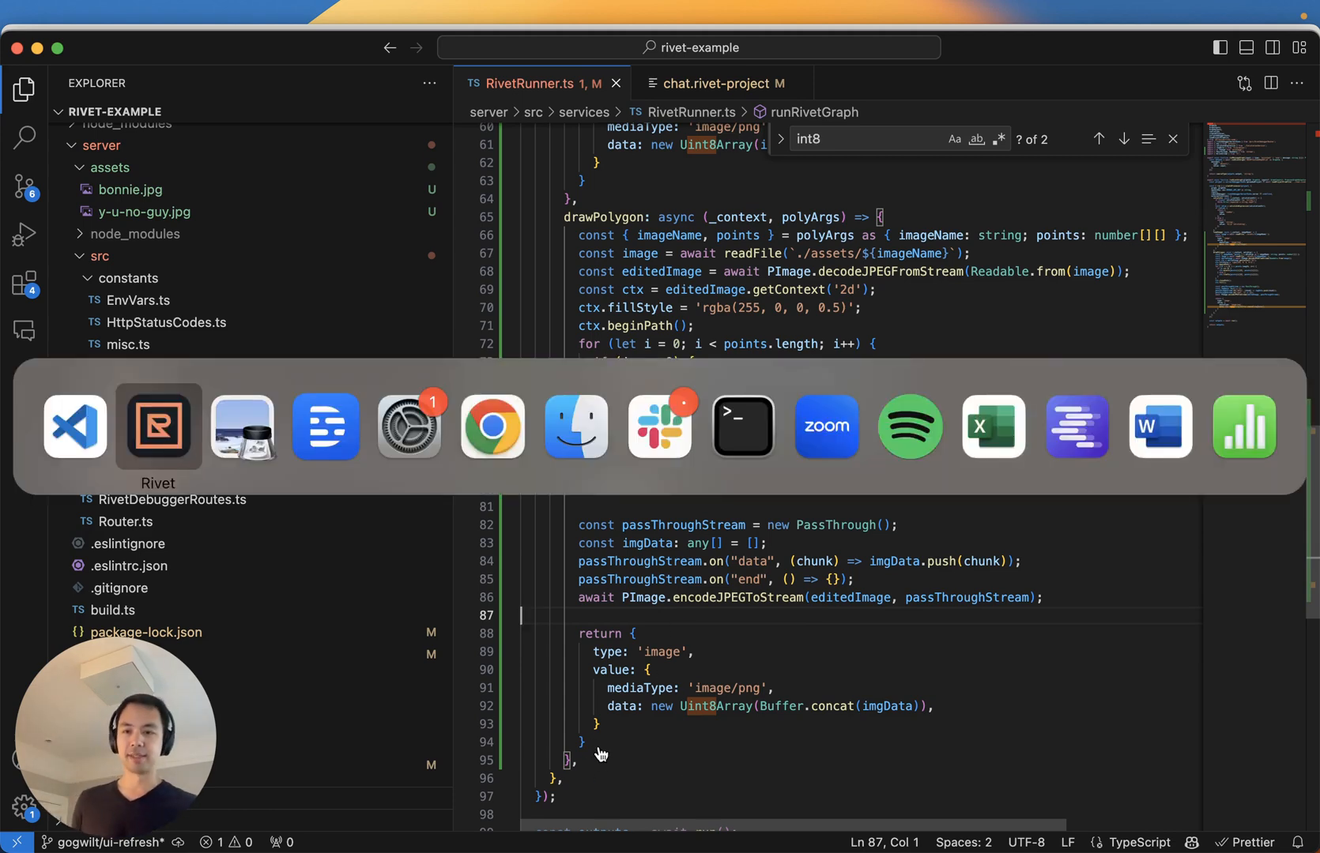
{"action": "left_click", "coordinate": [158, 426]}
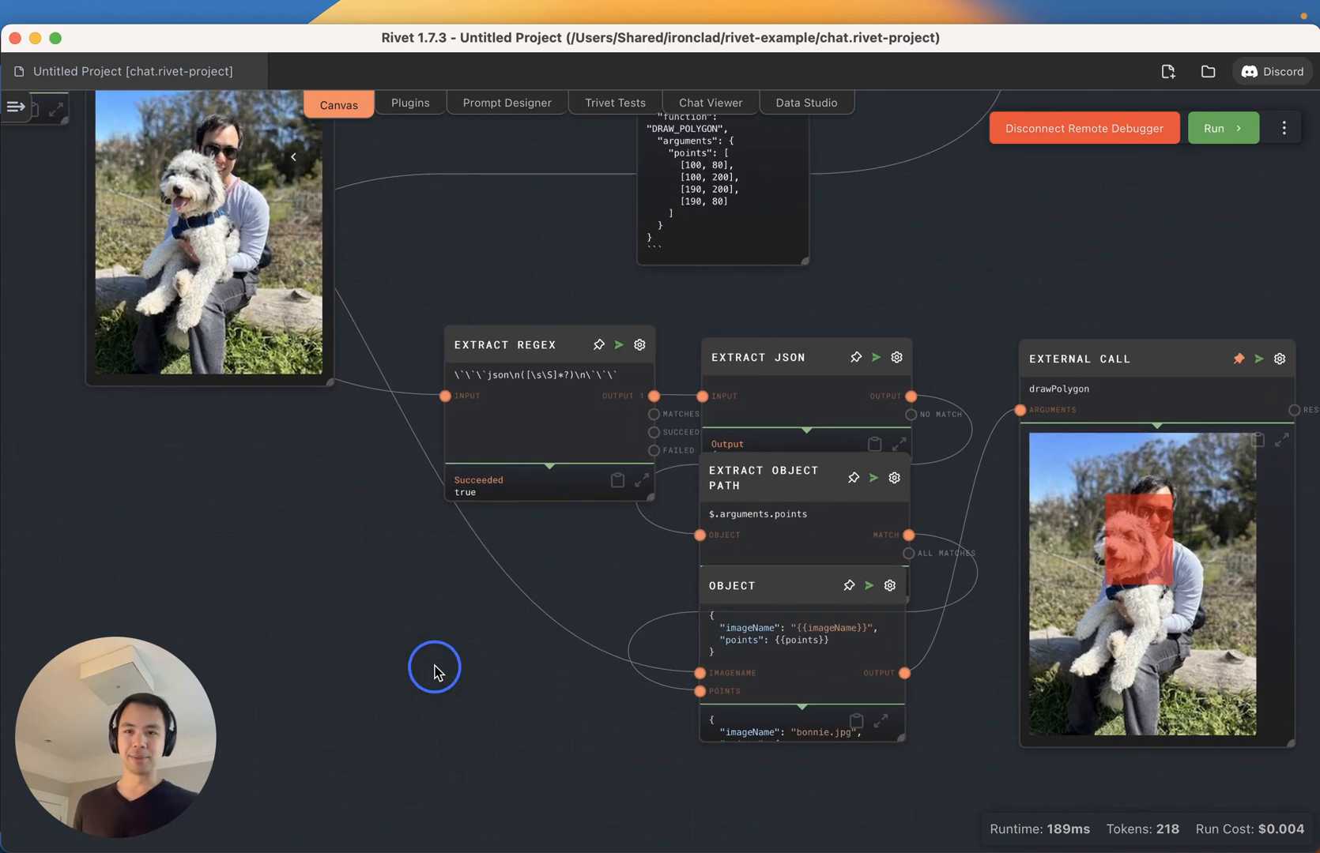
{"action": "mouse_move", "coordinate": [444, 676]}
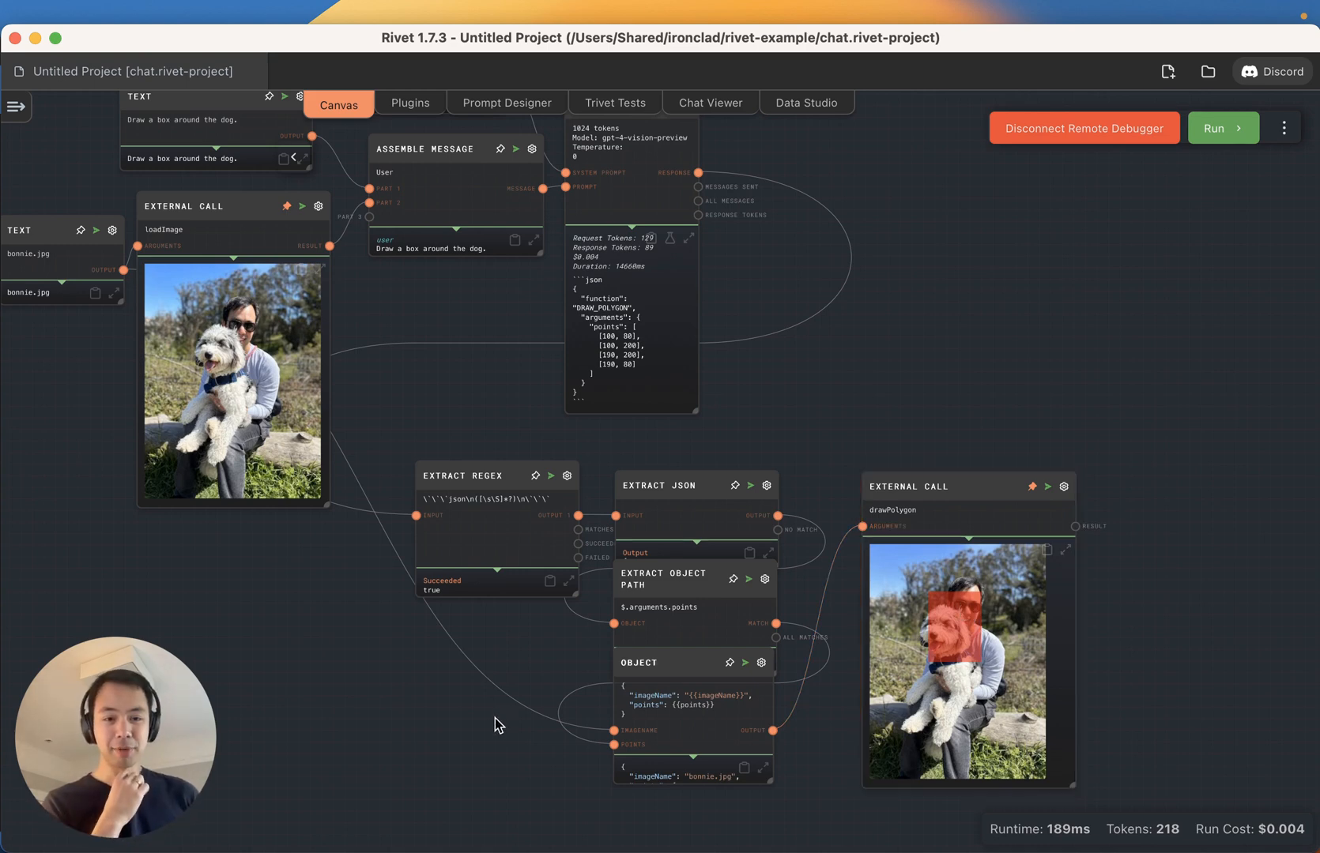
- Select the GPT-4 Vision graph from the Graphs sidebar and right-click its canvas
{"action": "left_click", "coordinate": [16, 106]}
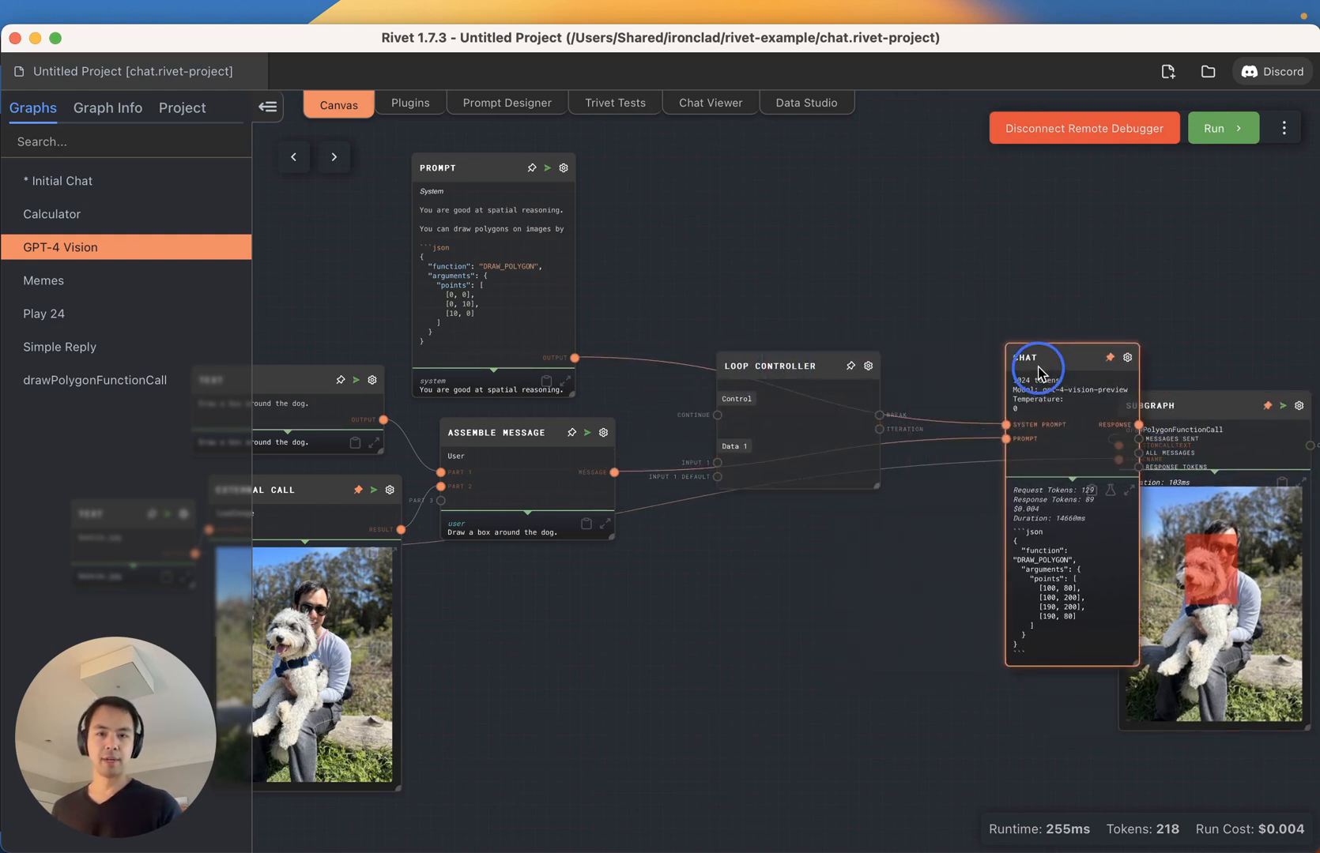
{"action": "right_click", "coordinate": [634, 281]}
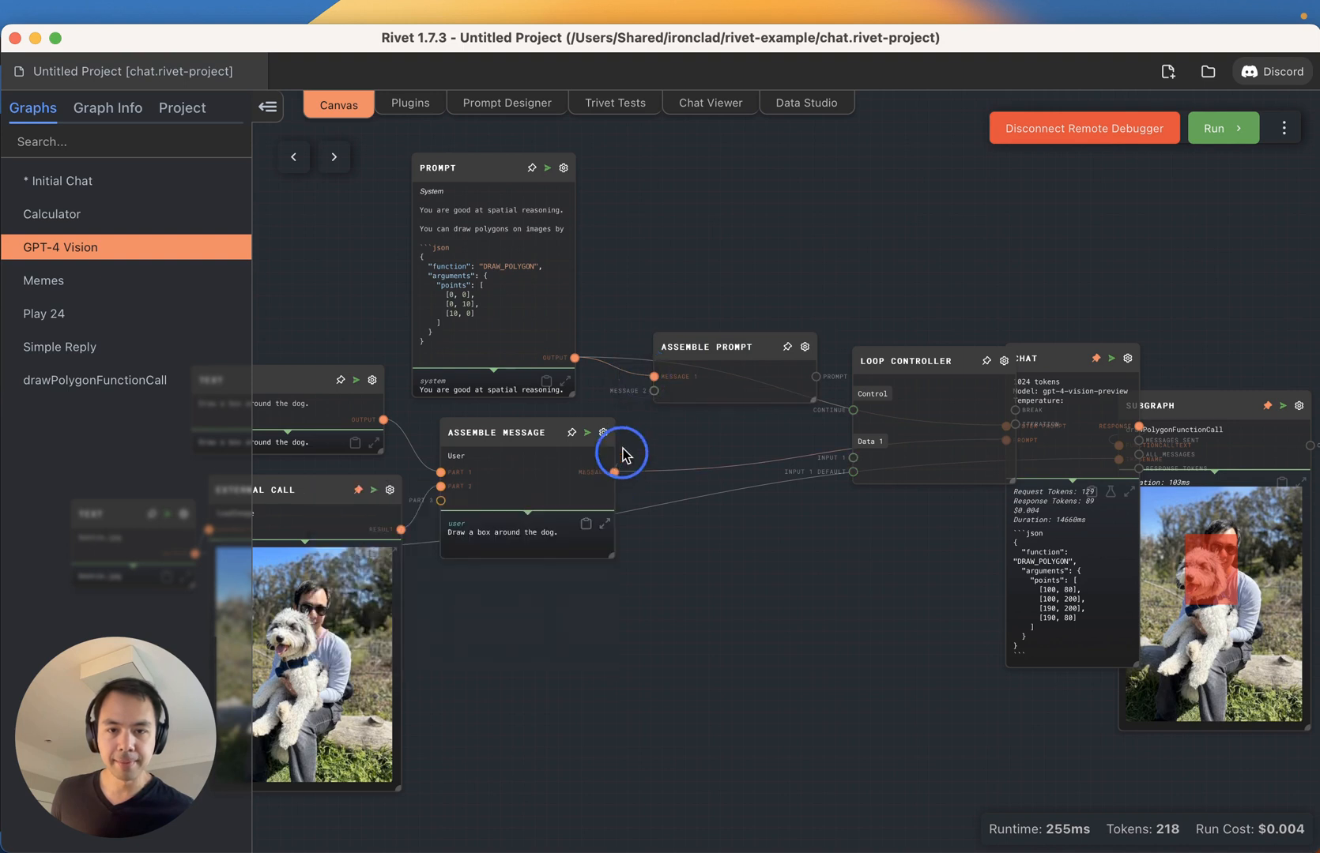
{"action": "mouse_move", "coordinate": [655, 391]}
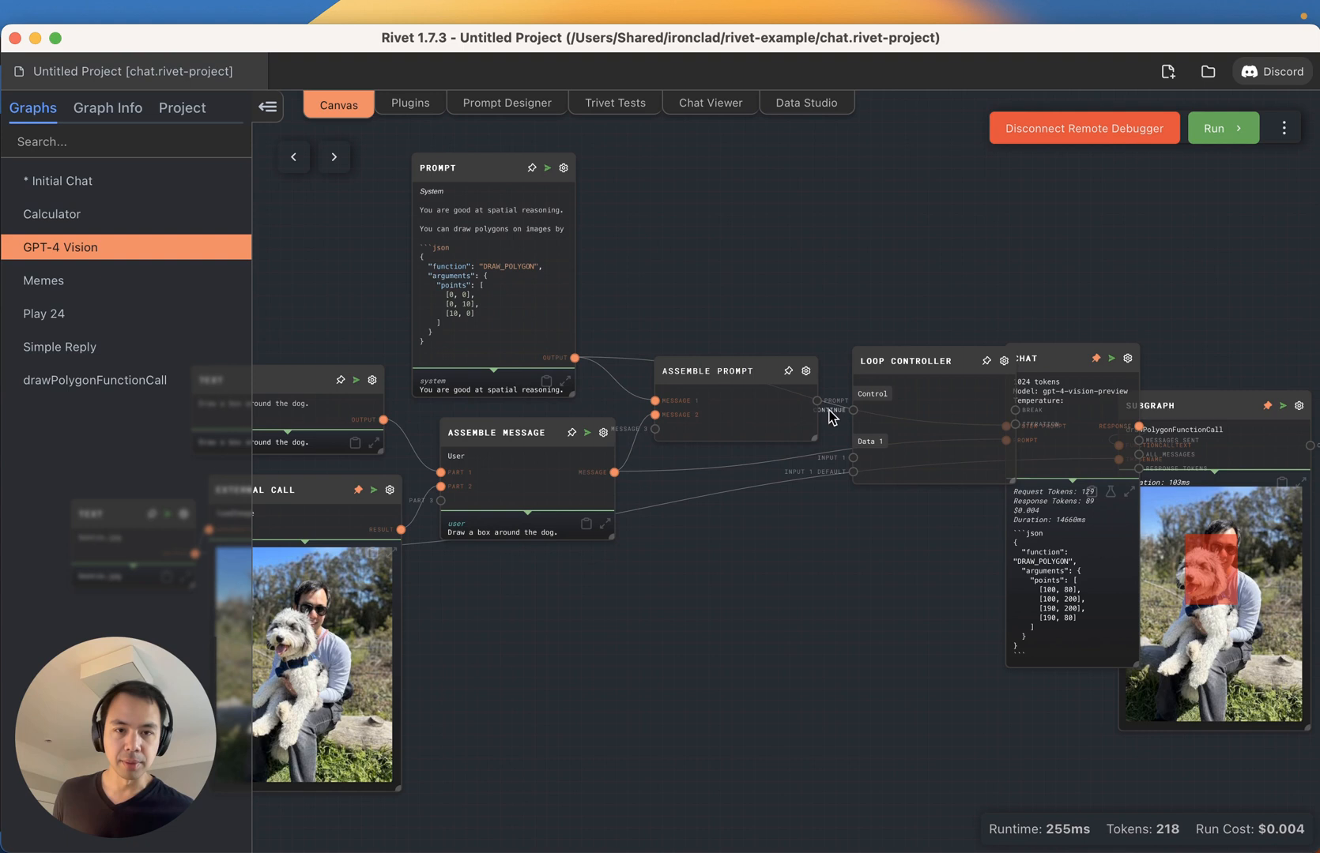
{"action": "mouse_move", "coordinate": [850, 456]}
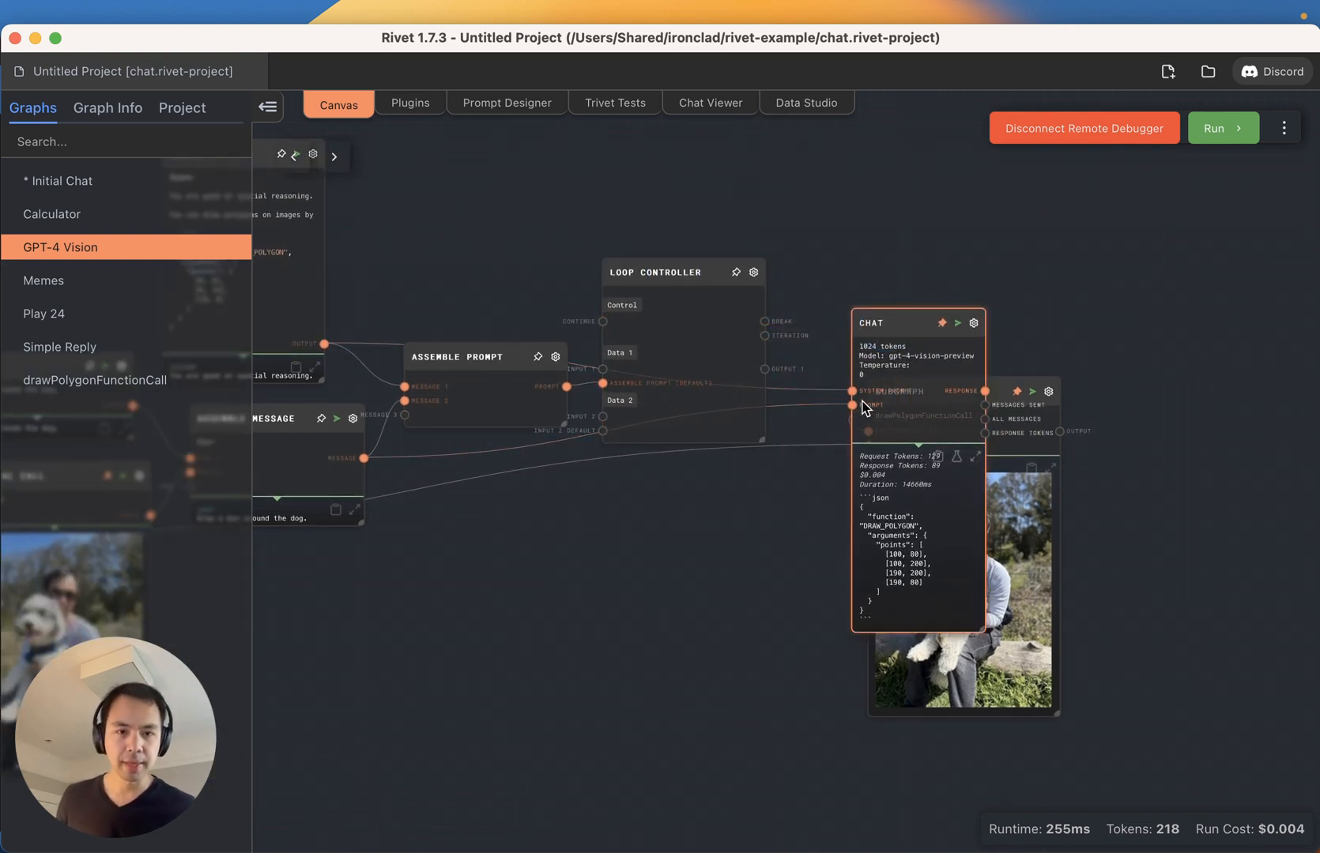
{"action": "mouse_move", "coordinate": [852, 411]}
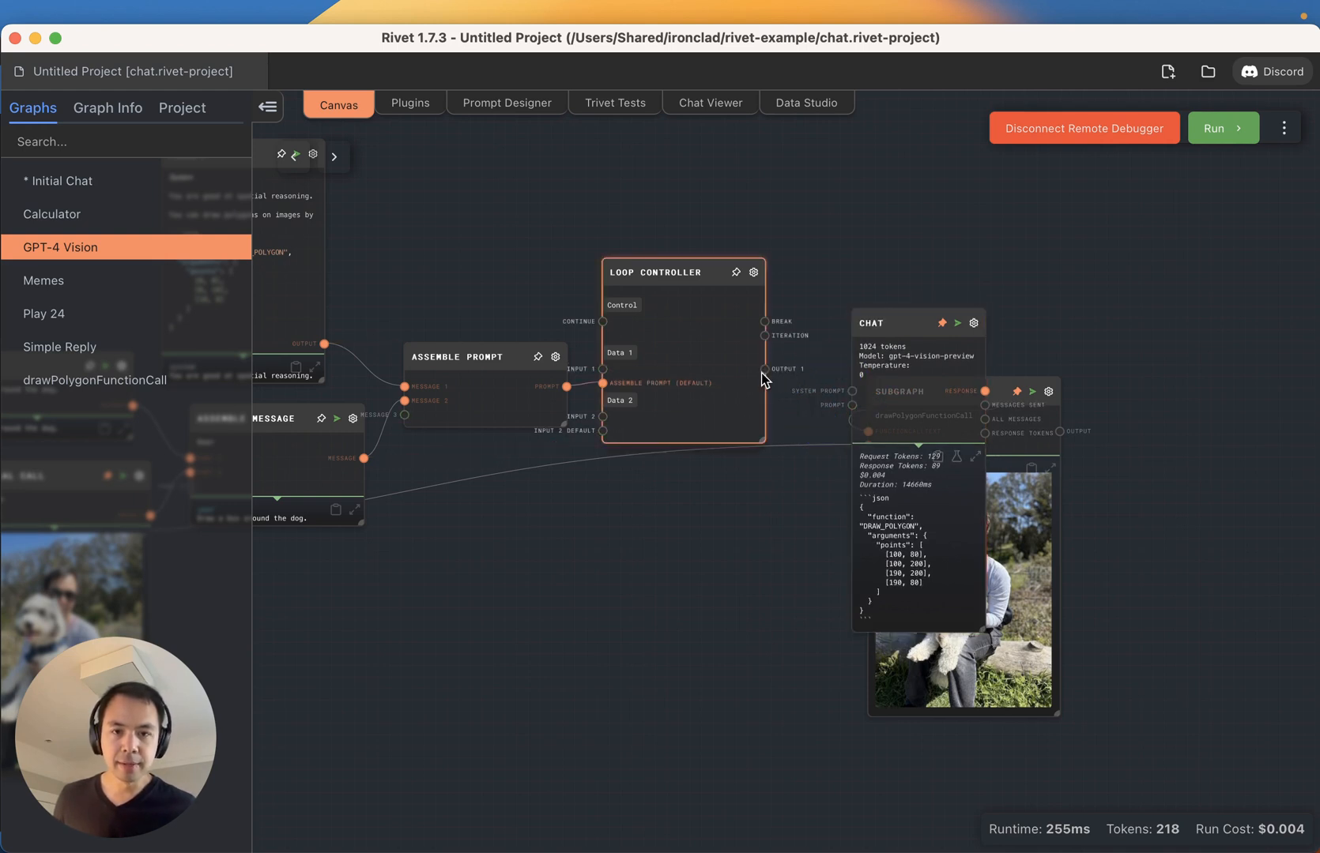
{"action": "mouse_move", "coordinate": [765, 371]}
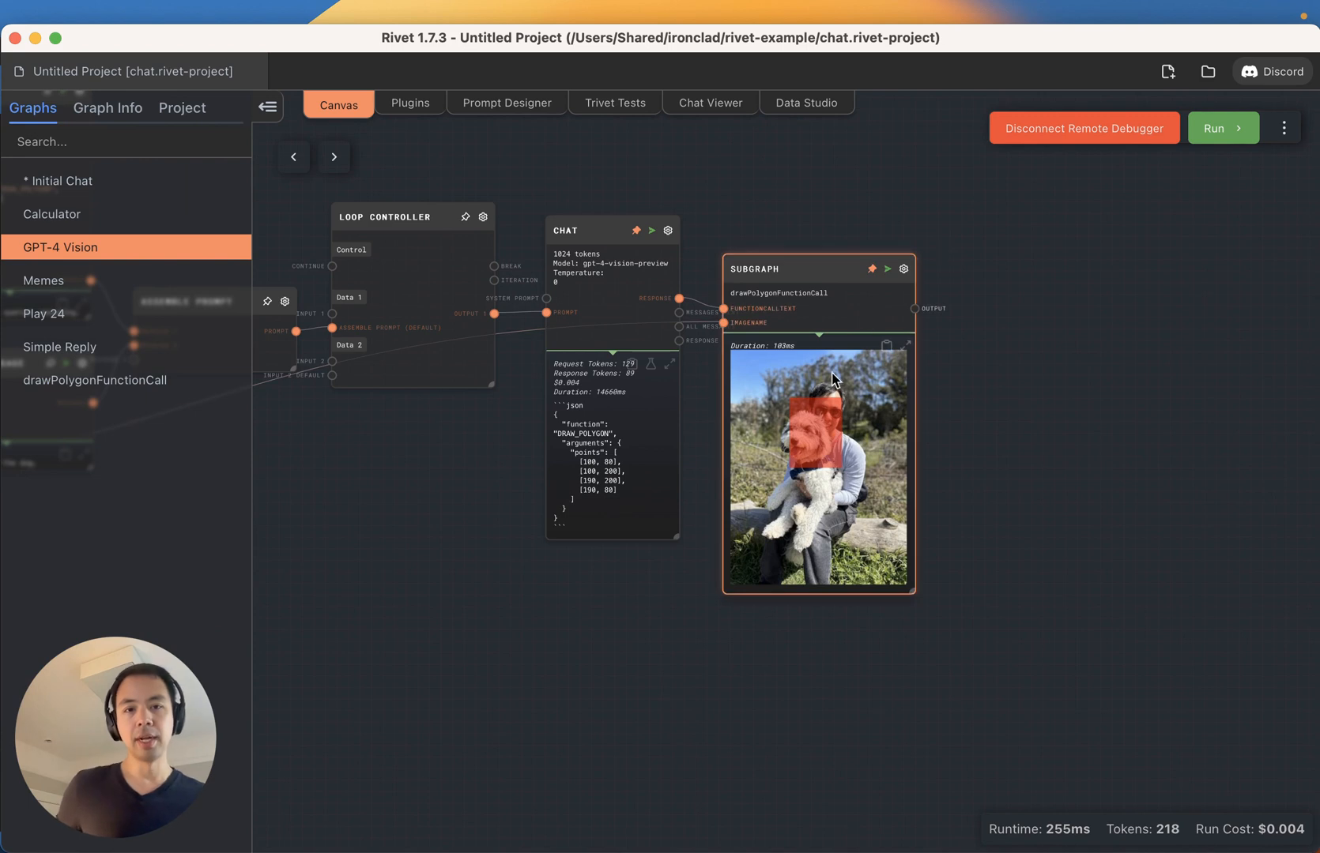
- Add an Assemble Prompt node and an Assemble Message node to the canvas
{"action": "left_click", "coordinate": [946, 210]}
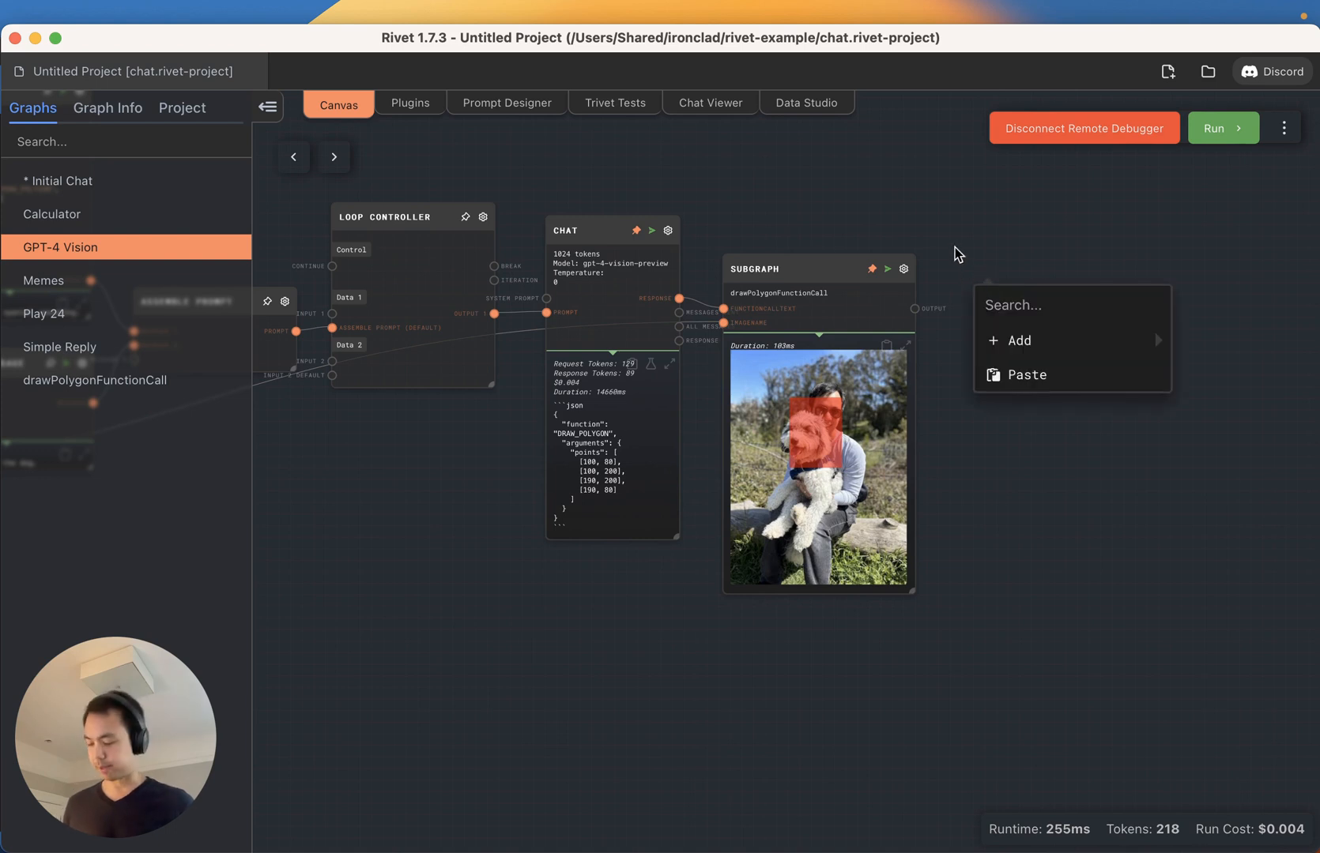
{"action": "mouse_move", "coordinate": [901, 197]}
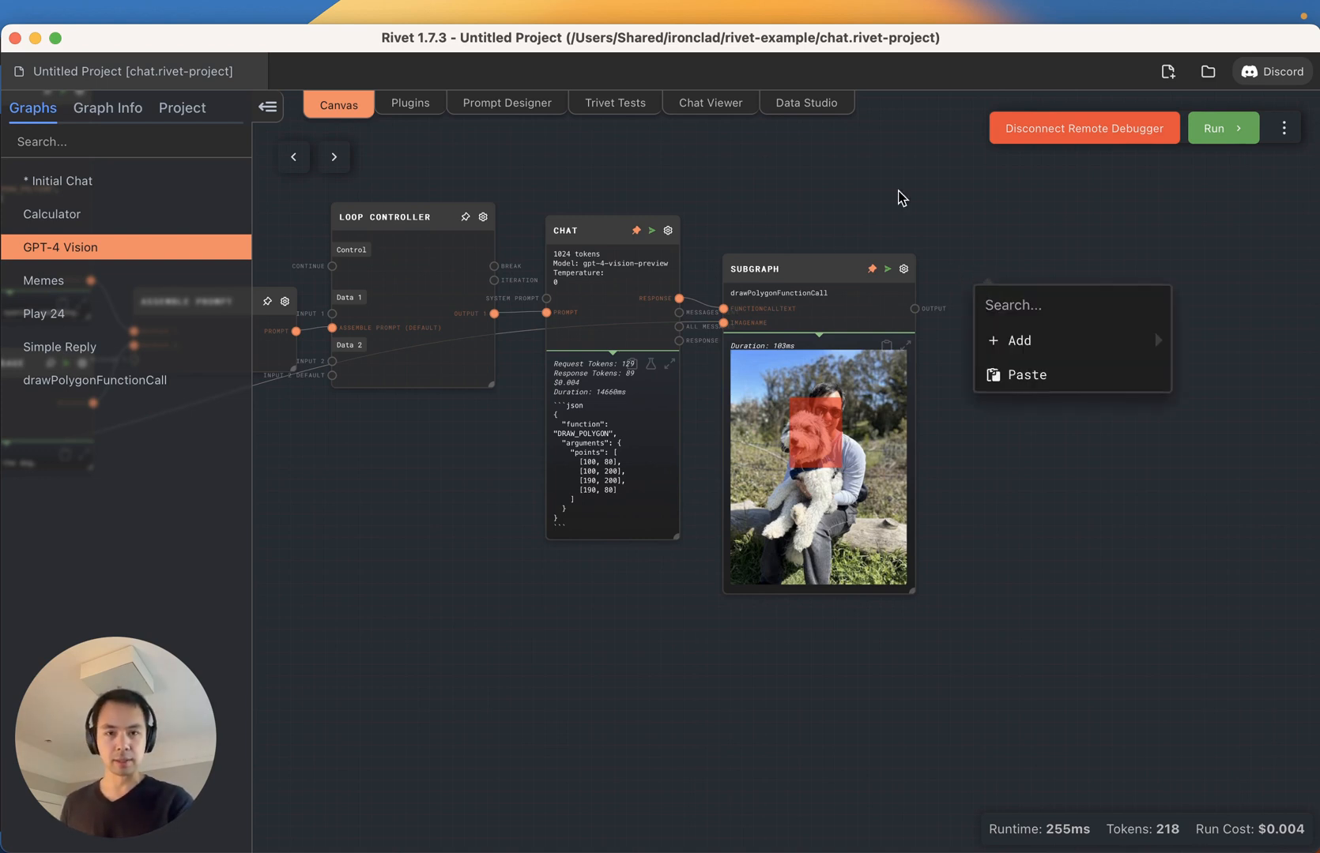
{"action": "type", "text": "assemb"}
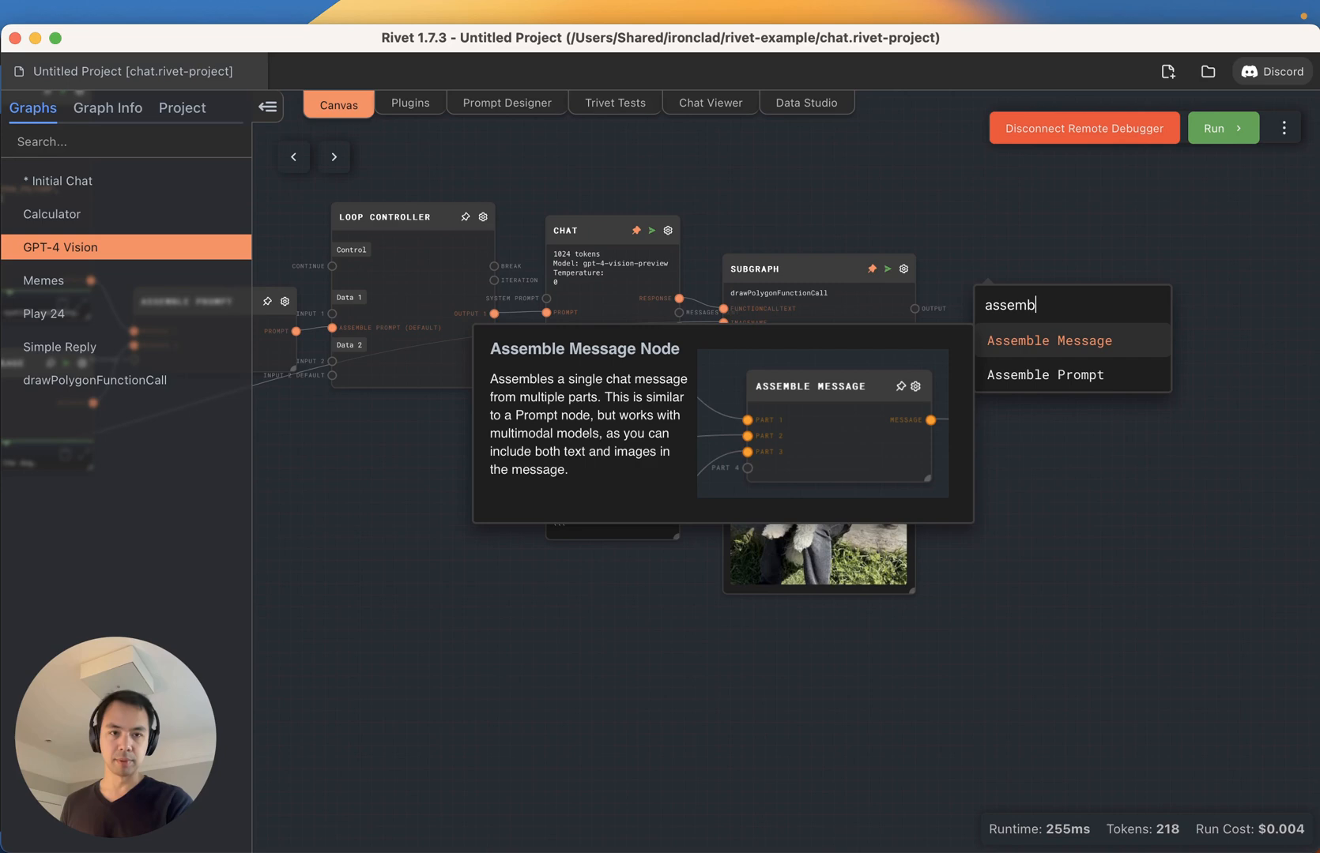
{"action": "left_click", "coordinate": [1046, 374]}
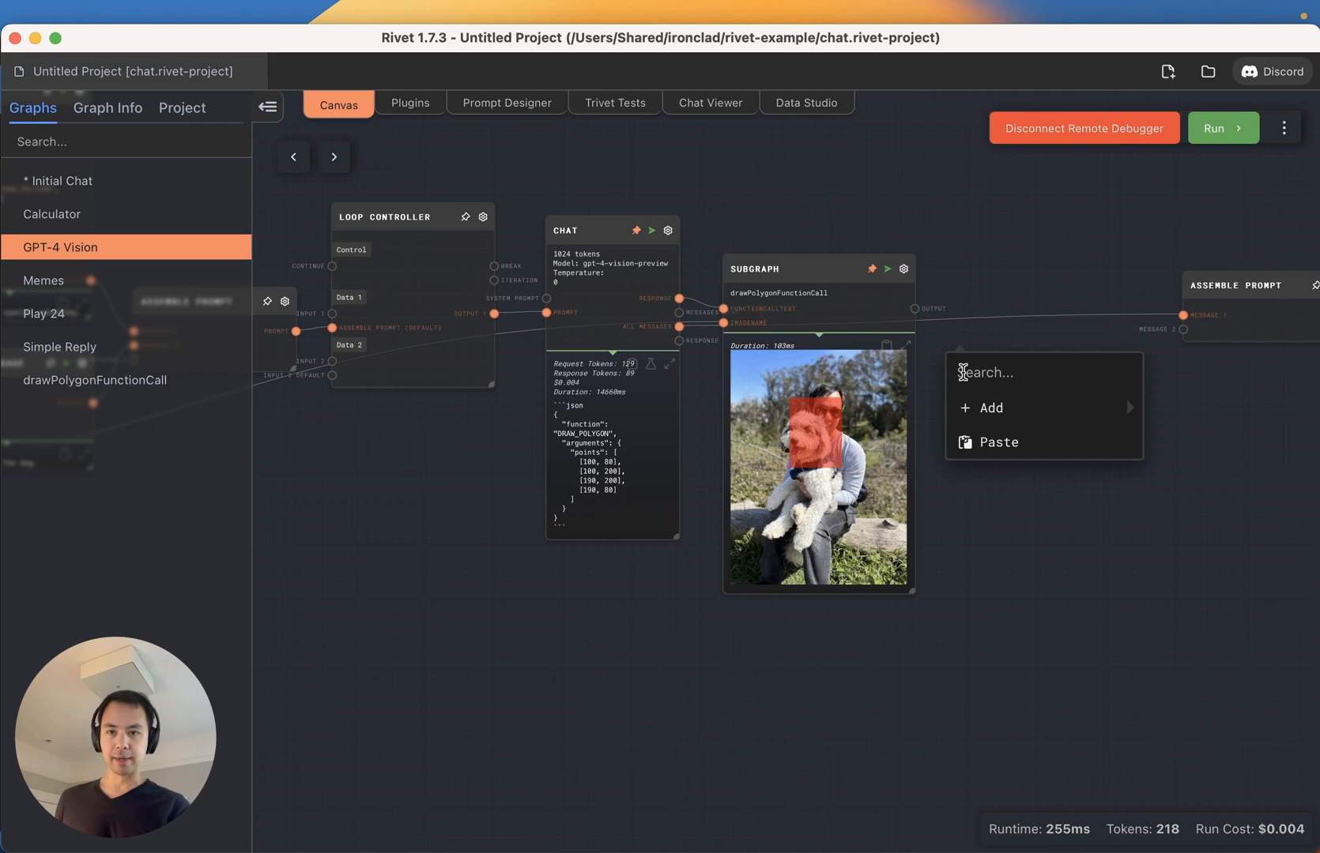
{"action": "type", "text": "message"}
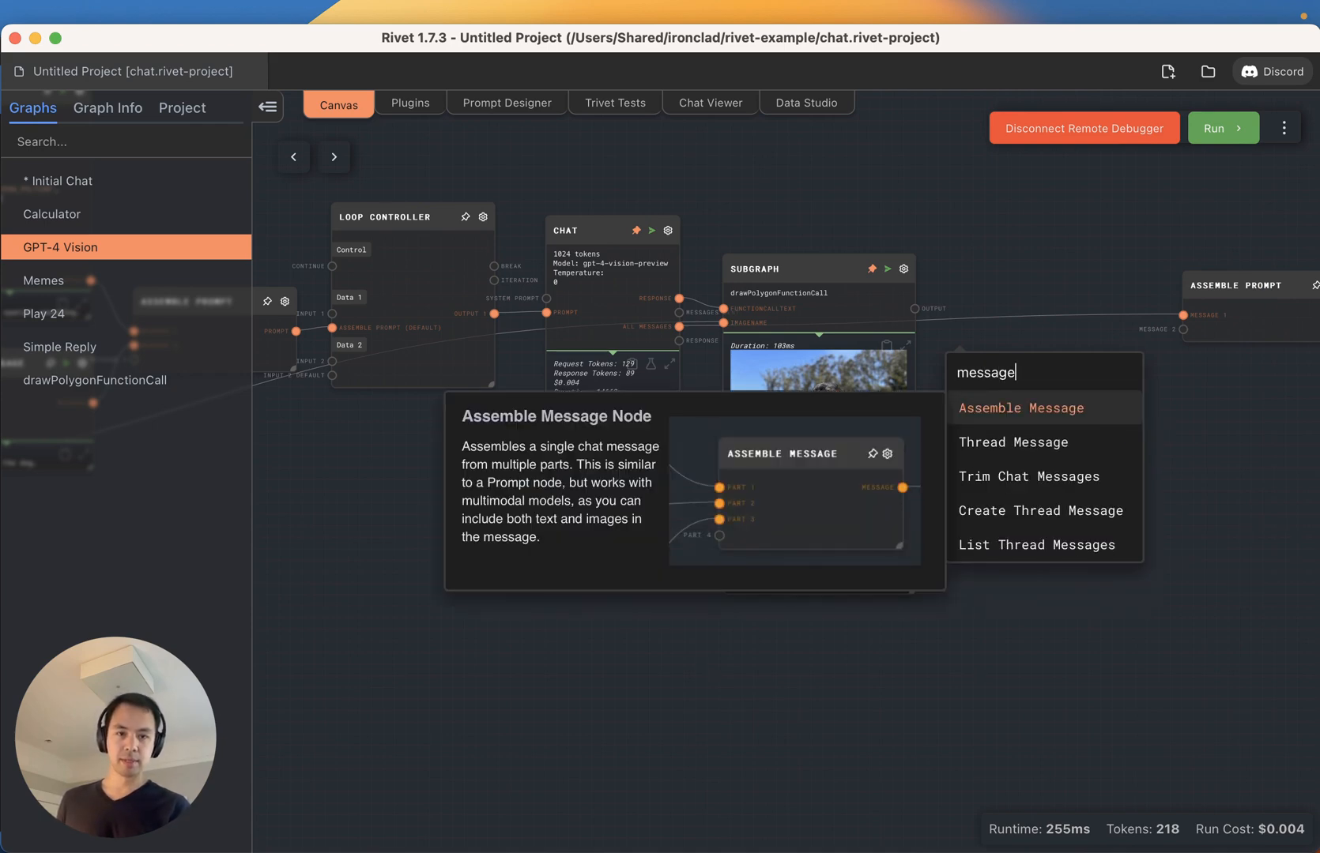
{"action": "left_click", "coordinate": [1019, 409]}
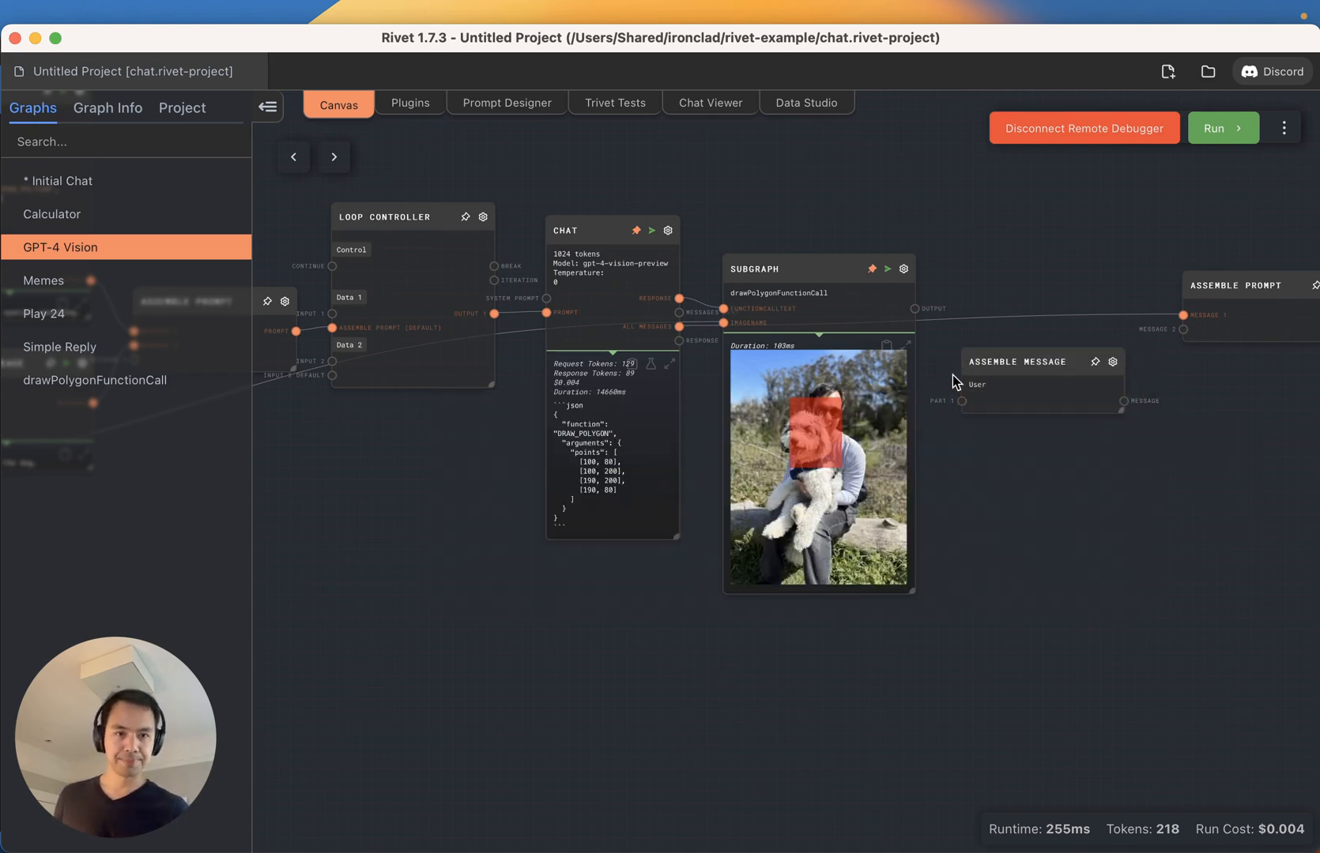
{"action": "left_click", "coordinate": [1020, 367]}
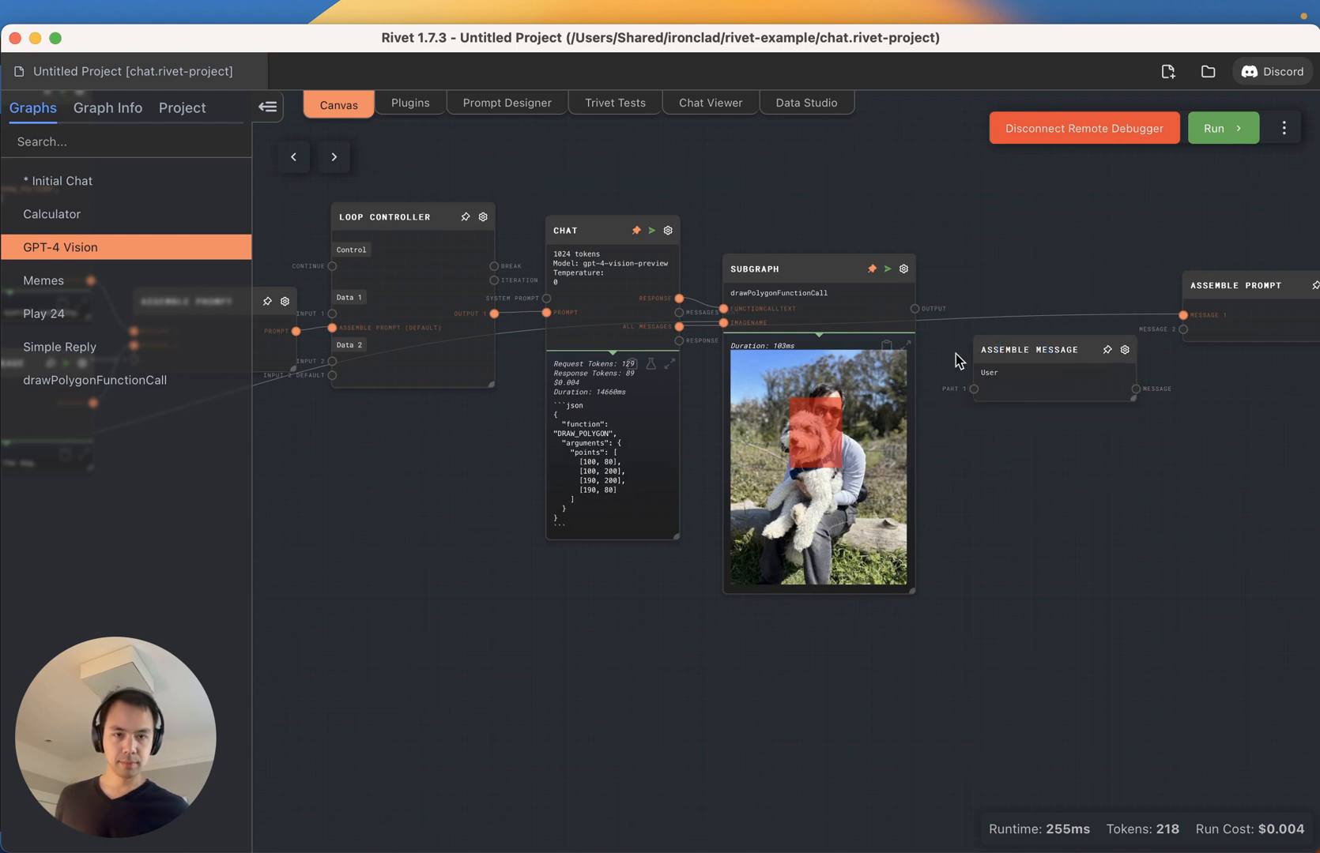
{"action": "mouse_move", "coordinate": [958, 355]}
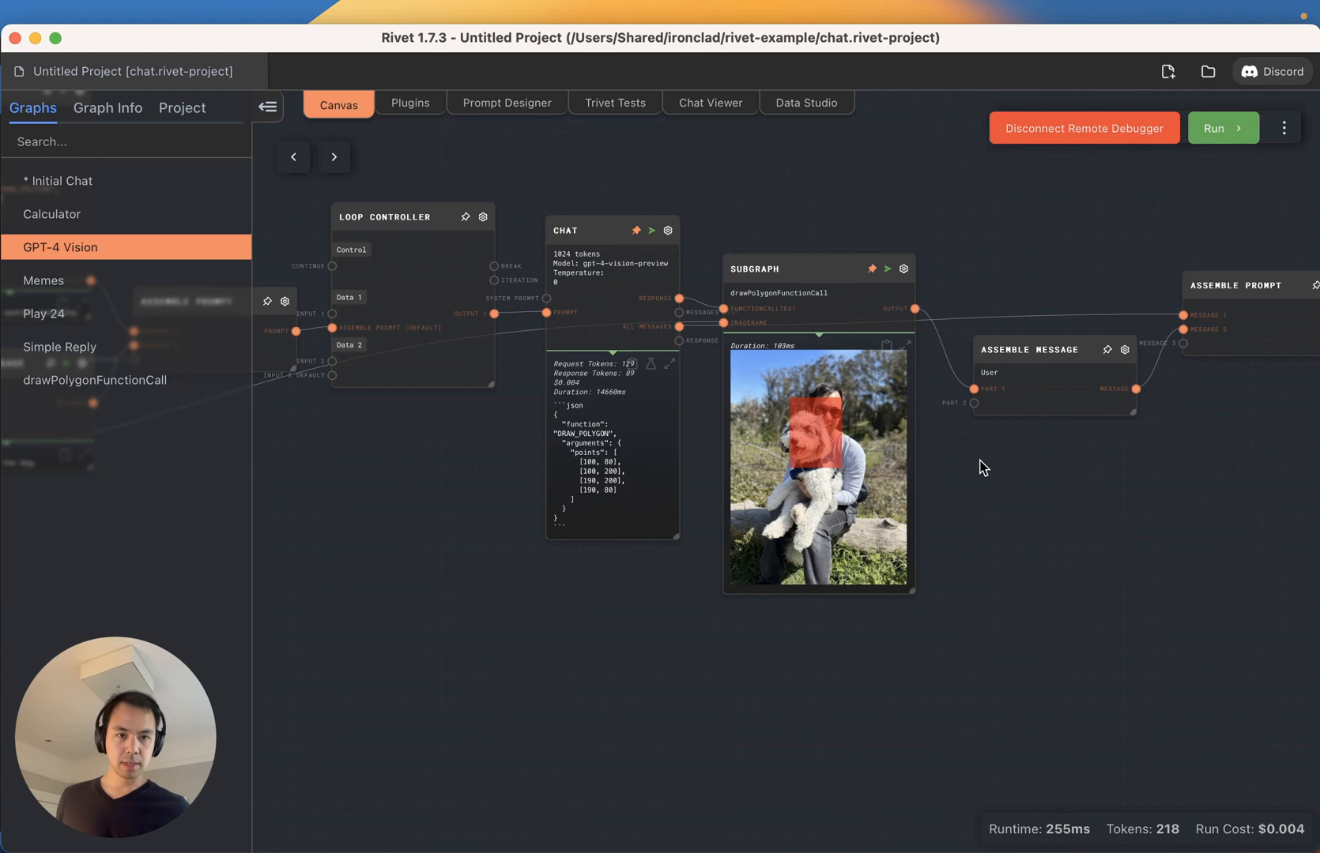
- Add a Prompt node whose text reads 'Now, draw a more accurate bounding box.'
{"action": "right_click", "coordinate": [975, 425]}
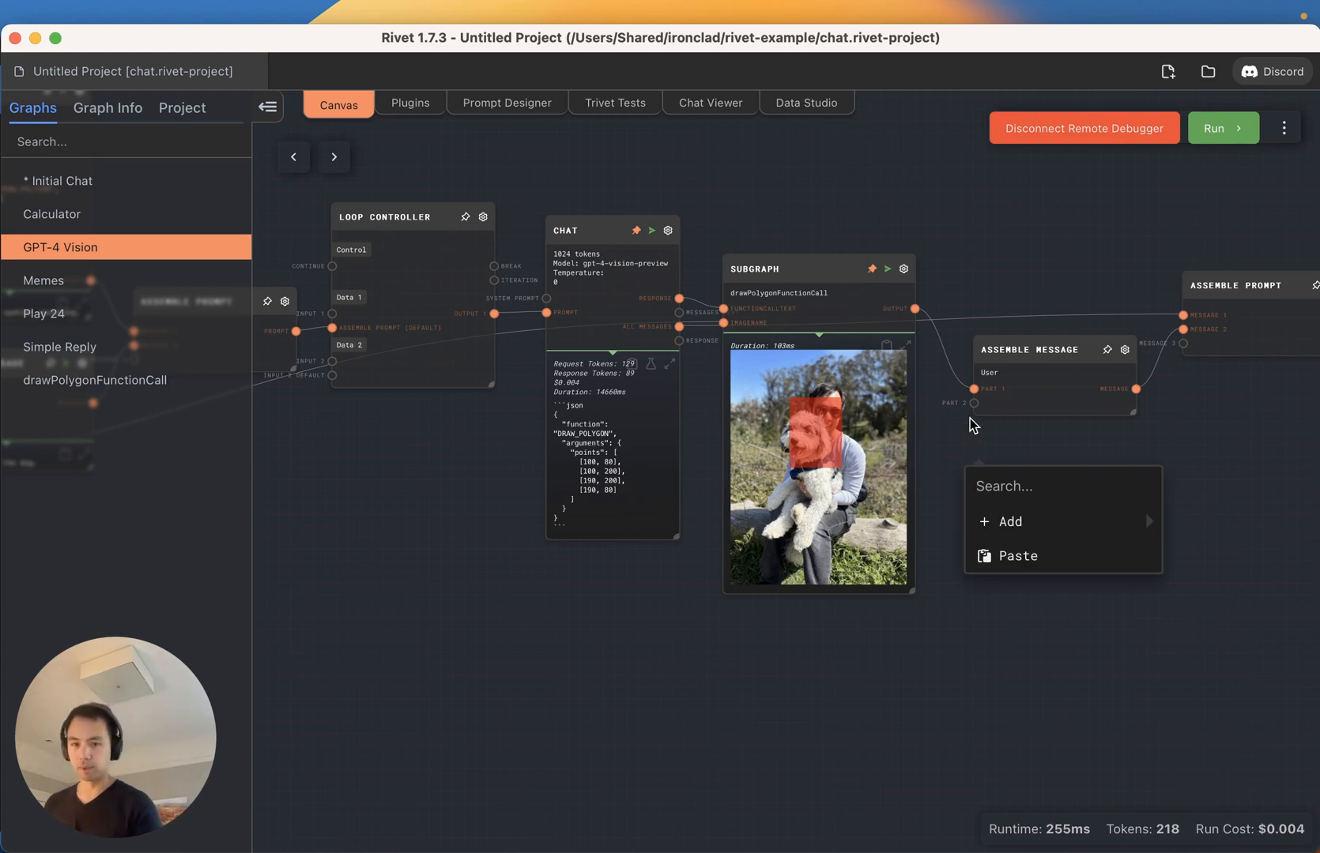
{"action": "type", "text": "promp"}
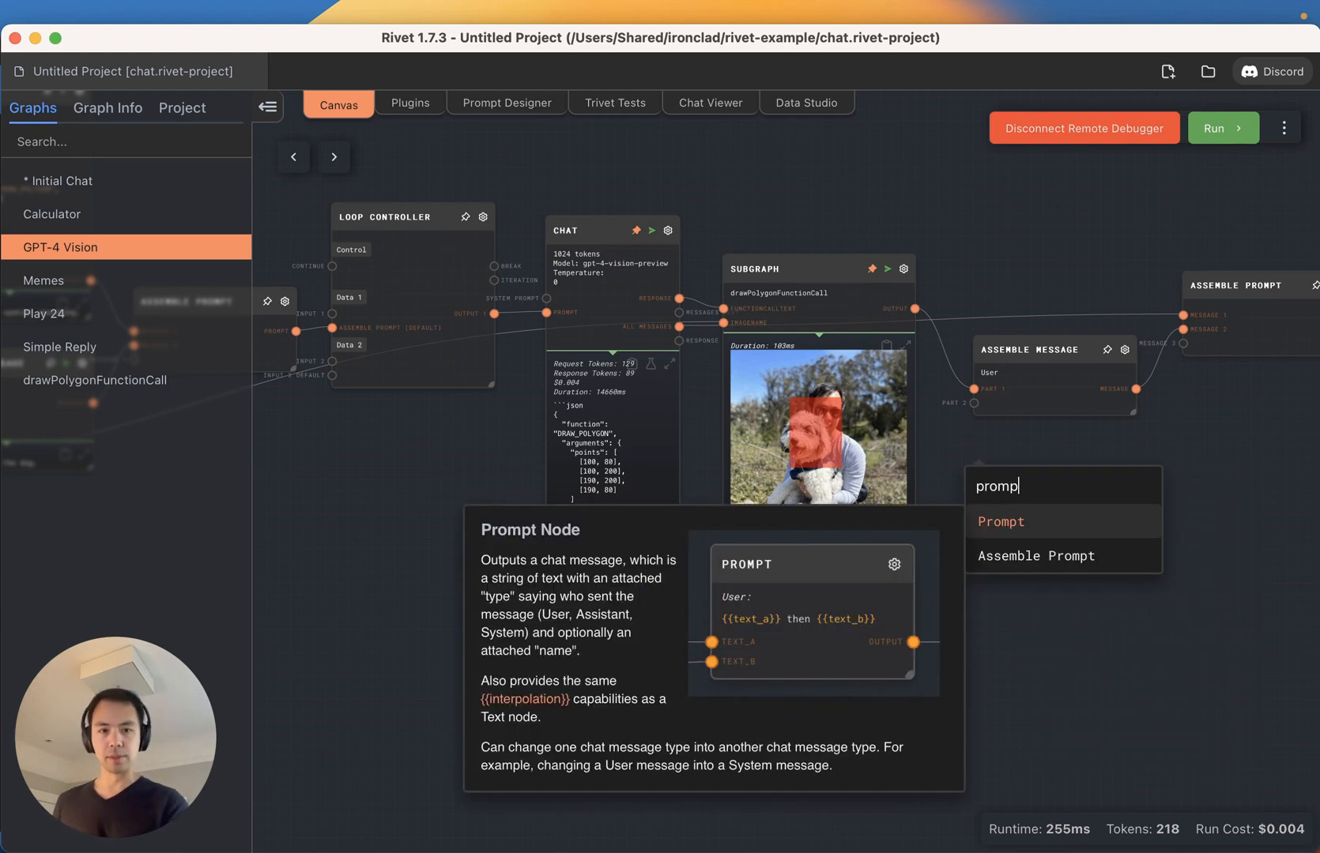
{"action": "left_click", "coordinate": [1000, 522]}
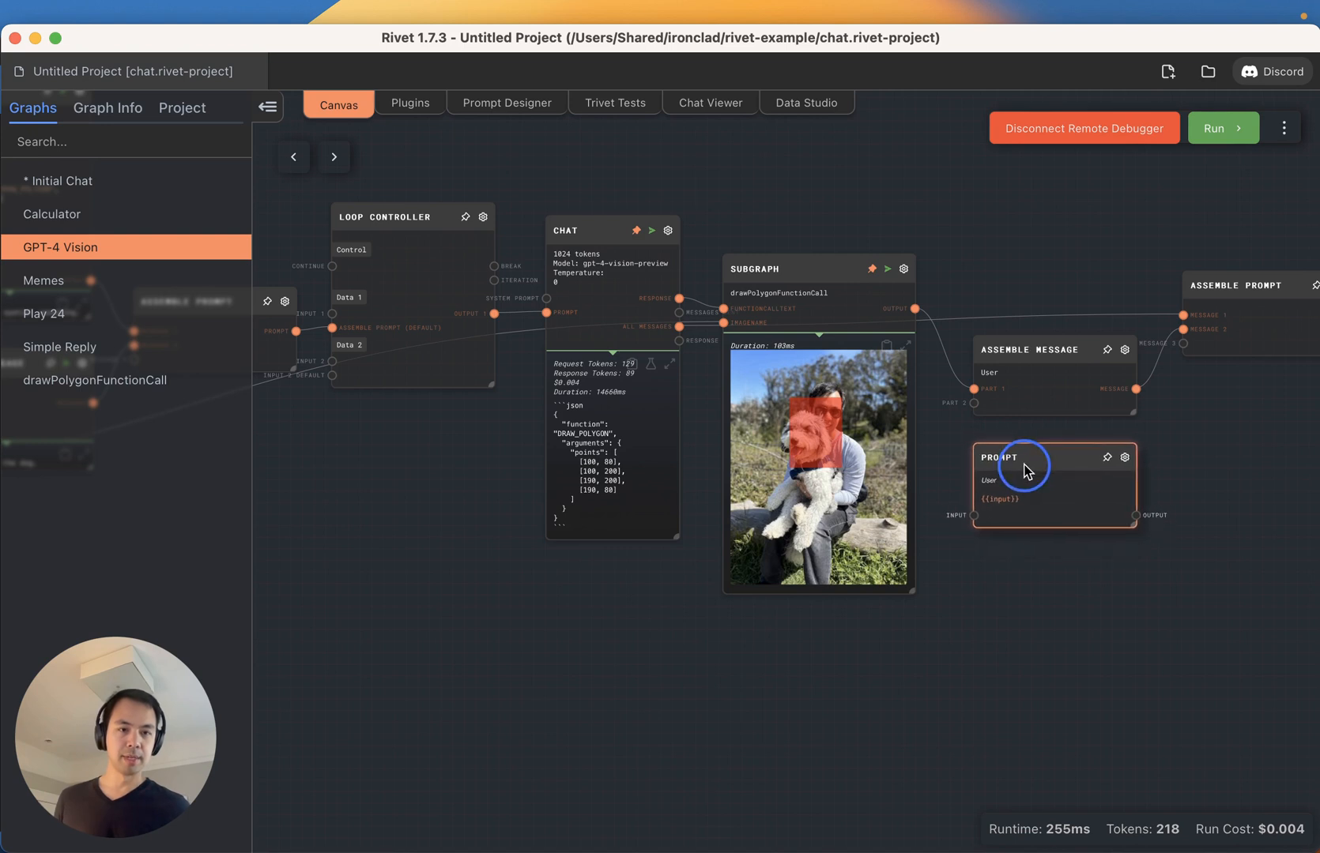
{"action": "double_click", "coordinate": [1023, 464]}
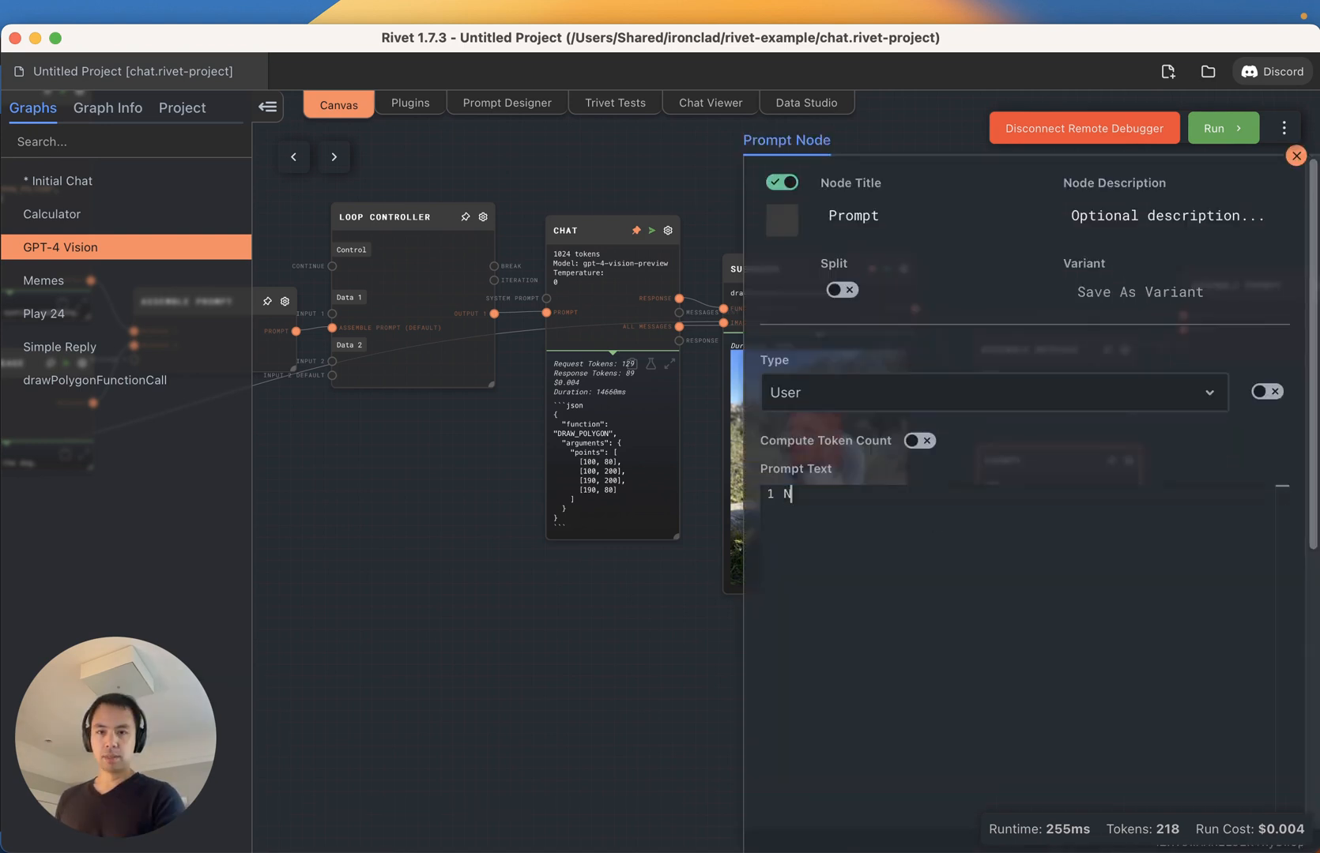
{"action": "type", "text": "ow, draw a more accu"}
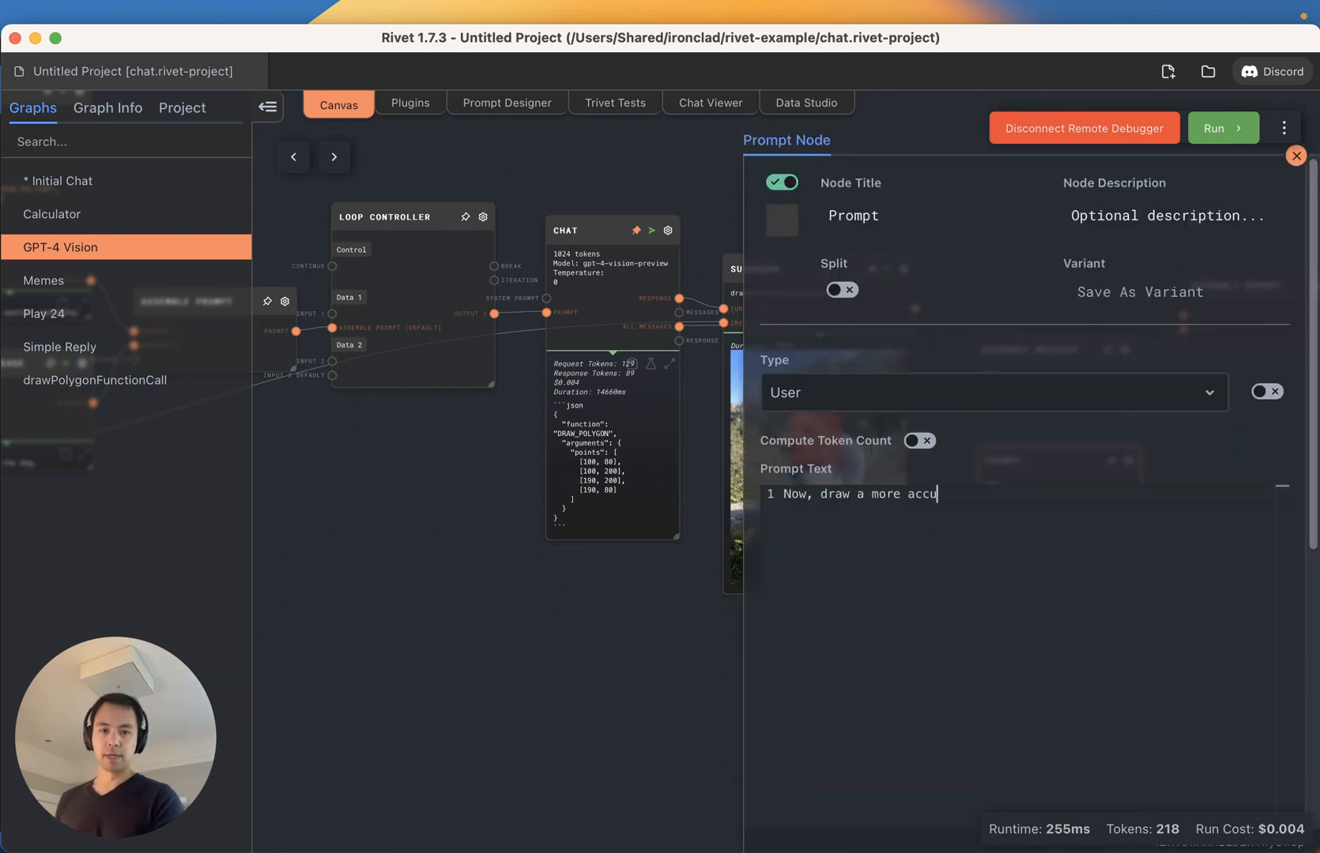
{"action": "type", "text": "rate bounding box."}
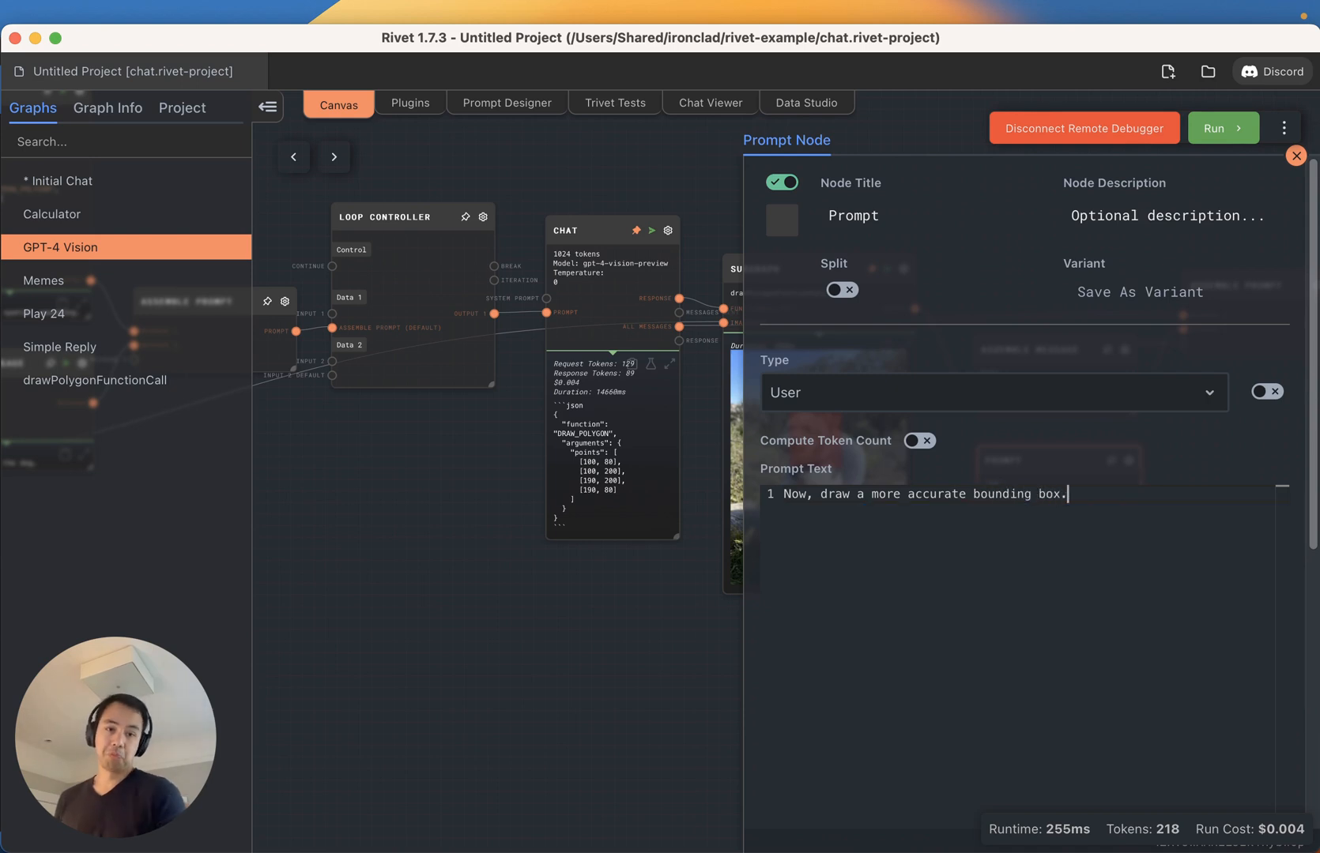
{"action": "left_click", "coordinate": [1296, 156]}
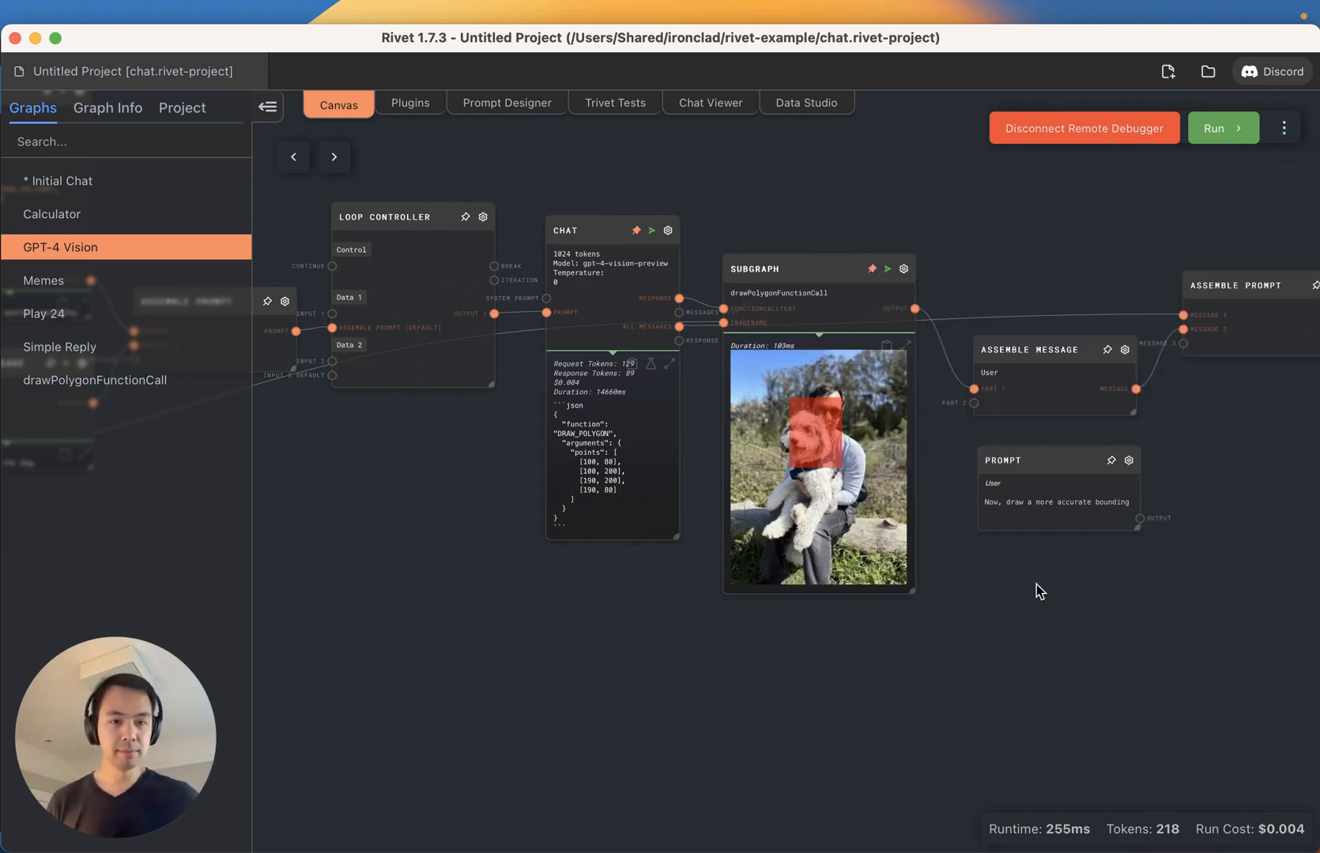
{"action": "left_click", "coordinate": [267, 105]}
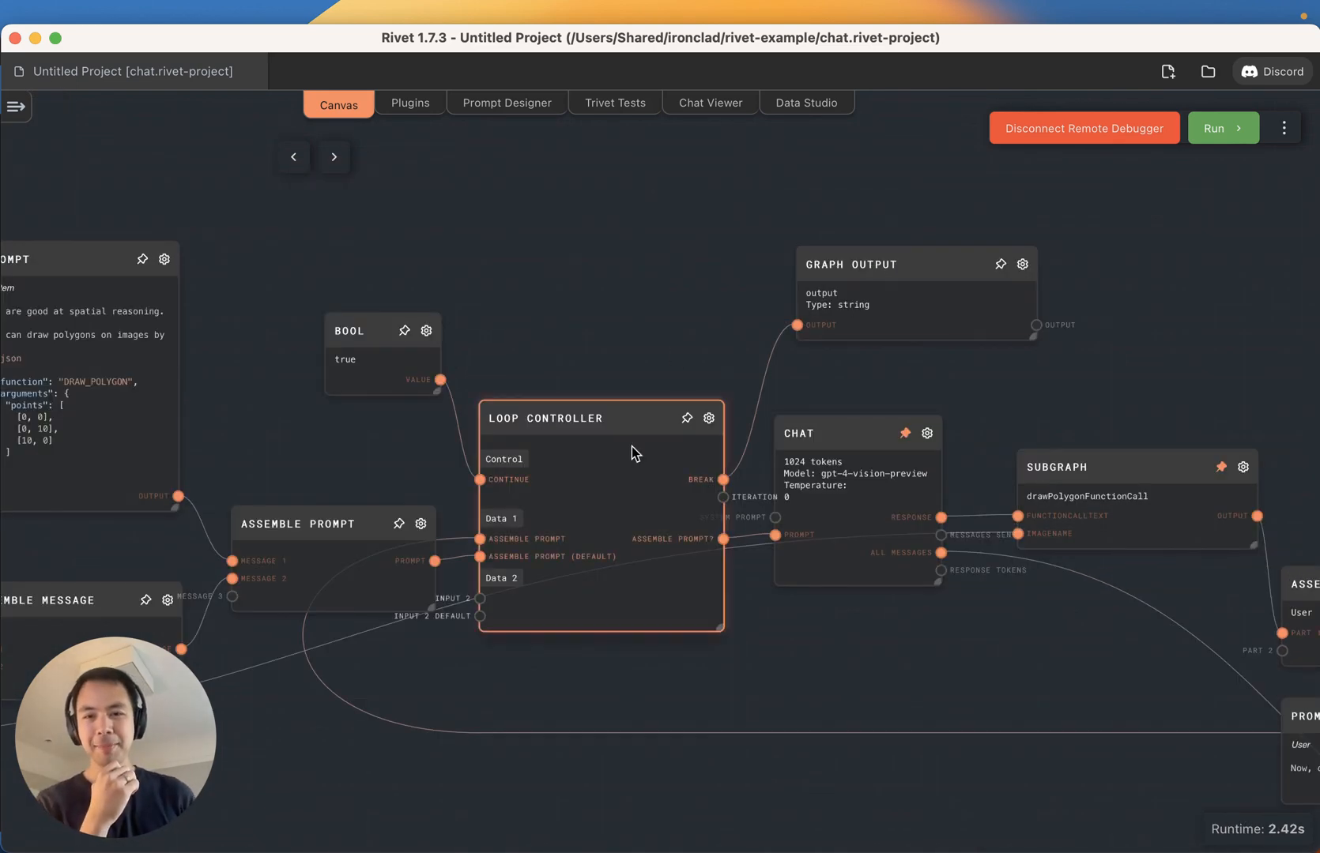
{"action": "mouse_move", "coordinate": [491, 489]}
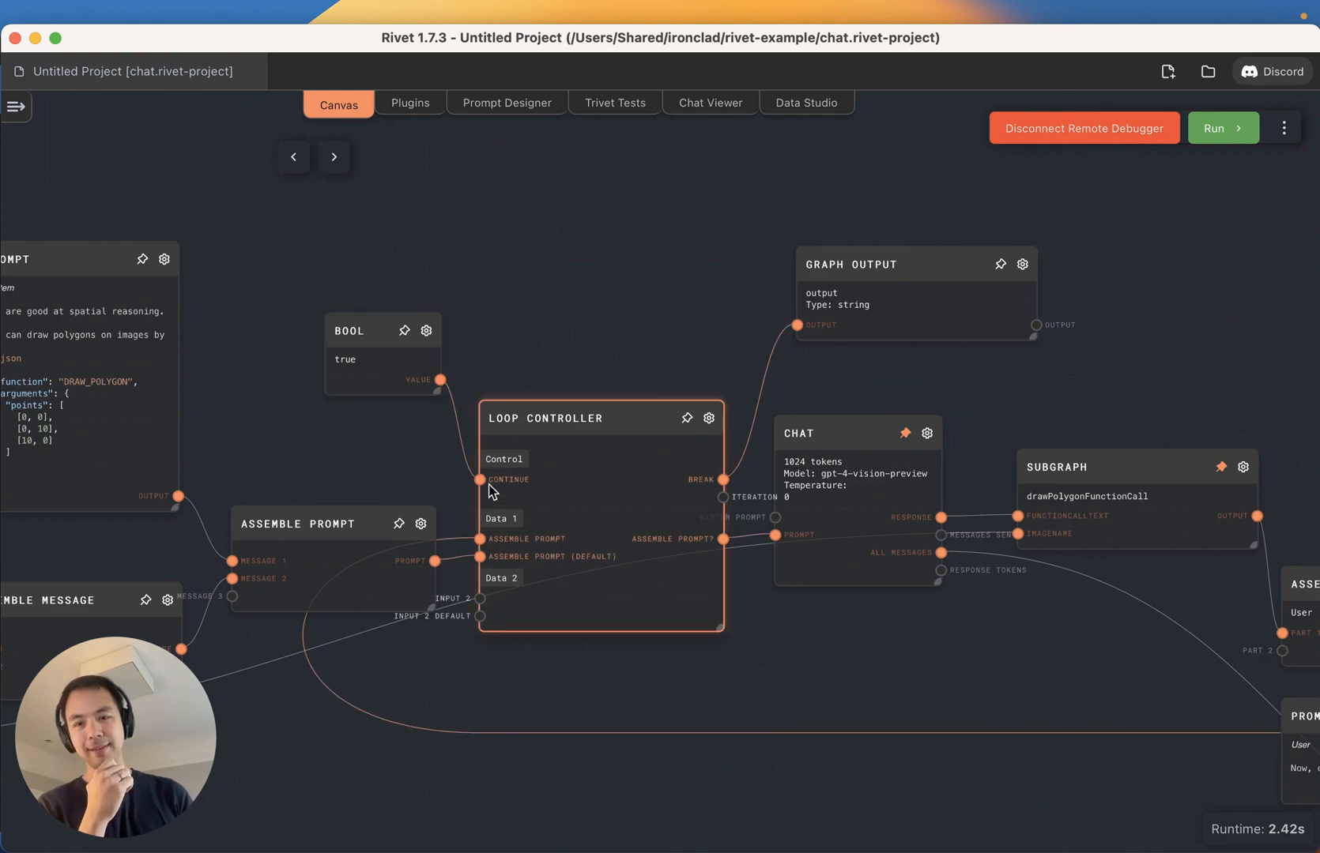
{"action": "left_click", "coordinate": [913, 295]}
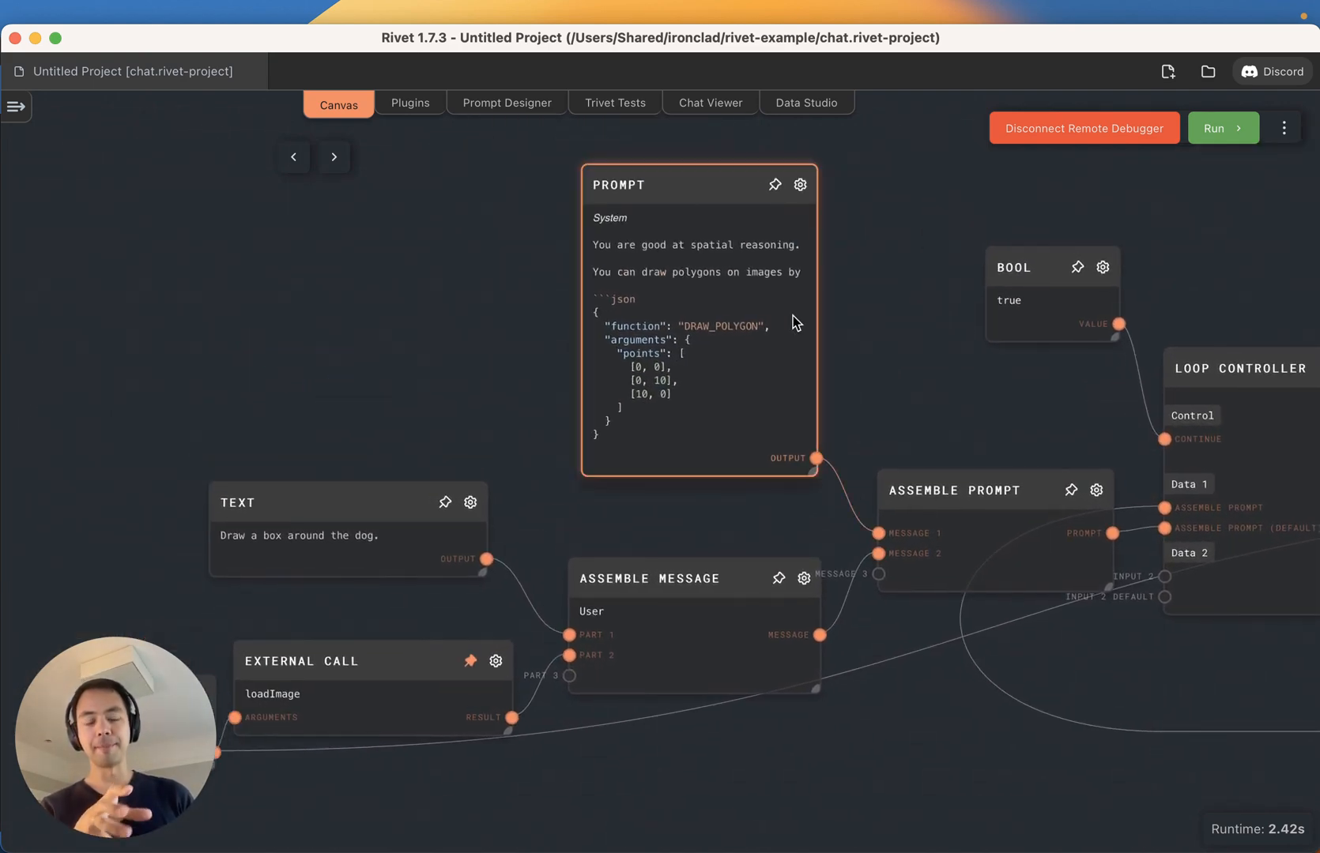
{"action": "mouse_move", "coordinate": [774, 305]}
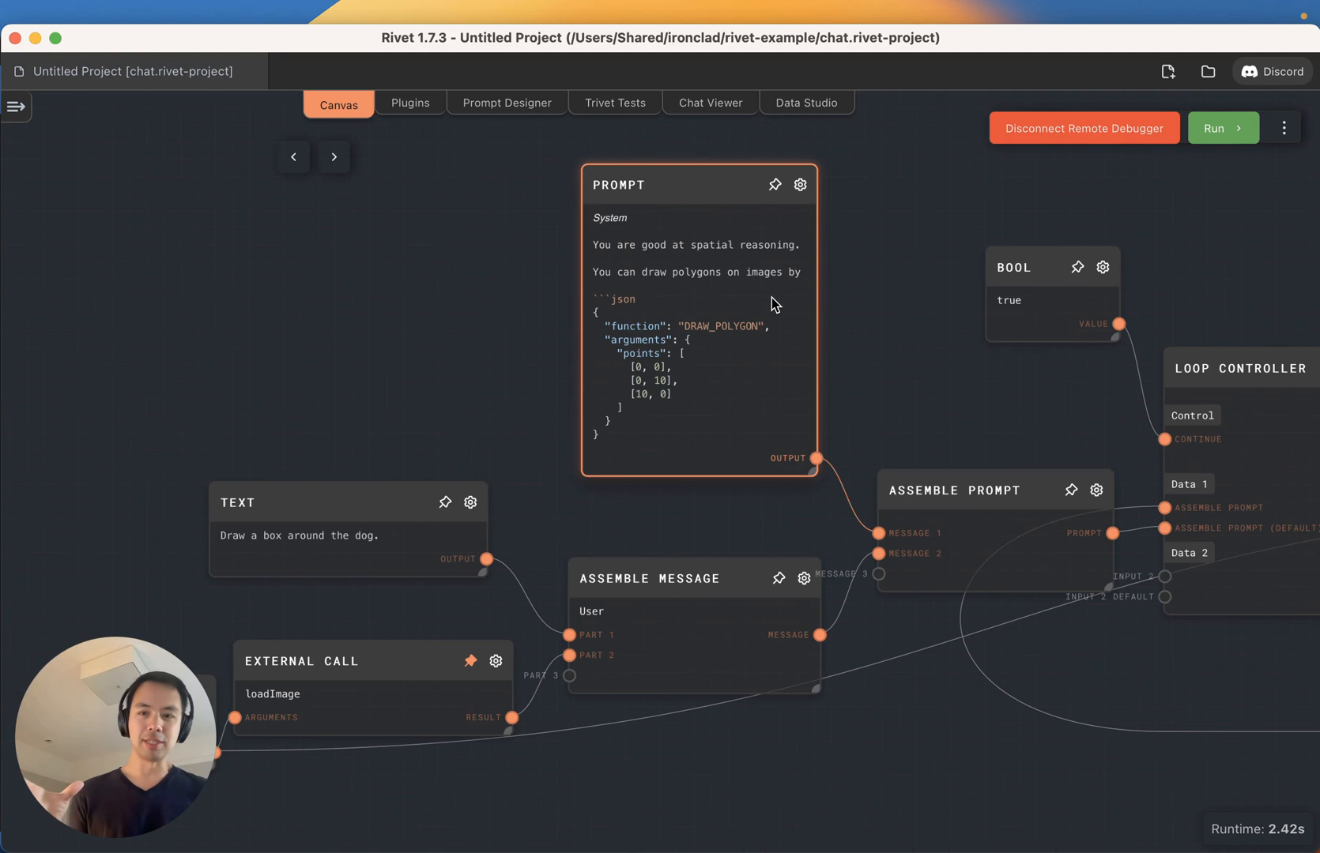
{"action": "left_click", "coordinate": [345, 514]}
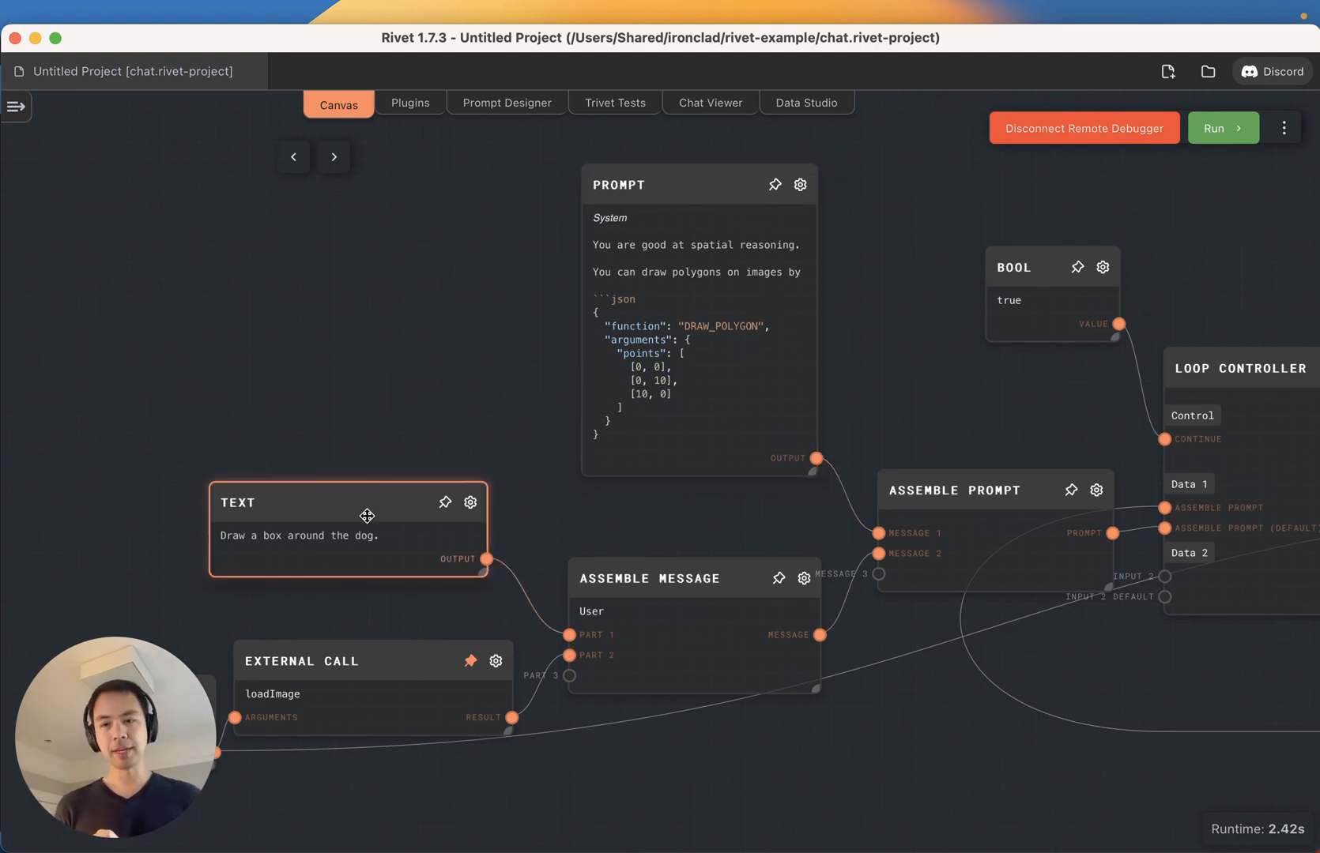
{"action": "mouse_move", "coordinate": [399, 496]}
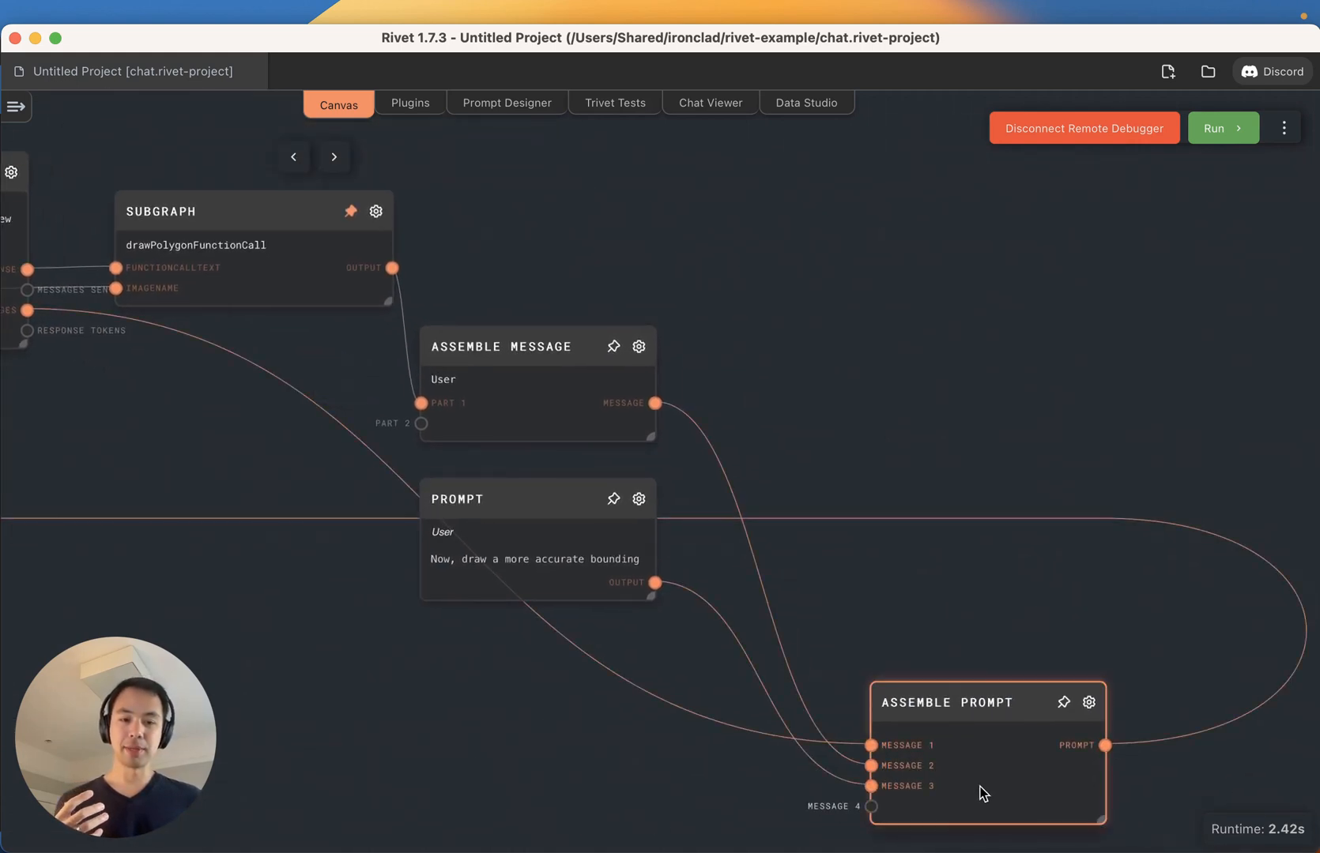
{"action": "mouse_move", "coordinate": [917, 707]}
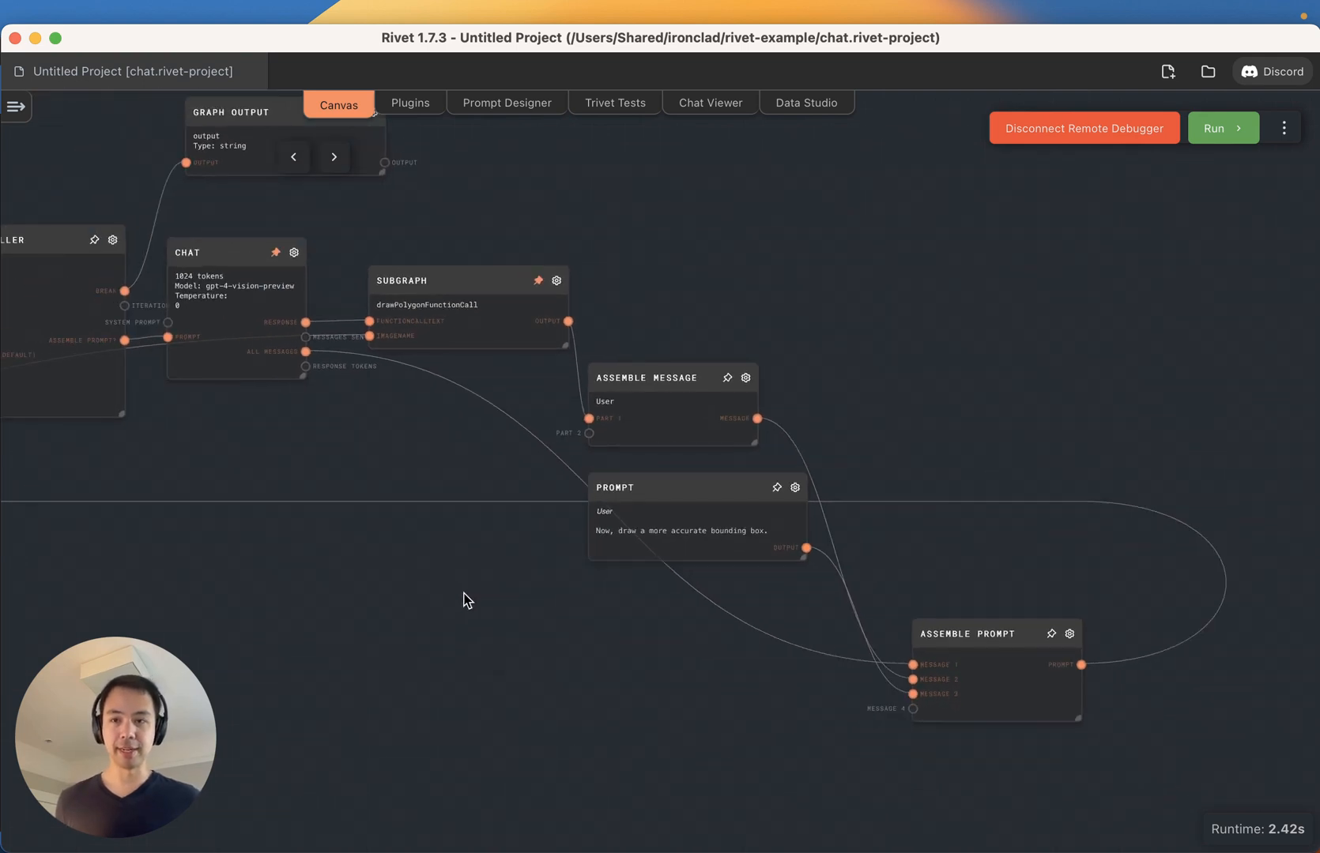
- Run the graph and step the Subgraph's drawn boxes through iterations 1, 3 and 4
{"action": "left_click", "coordinate": [1221, 128]}
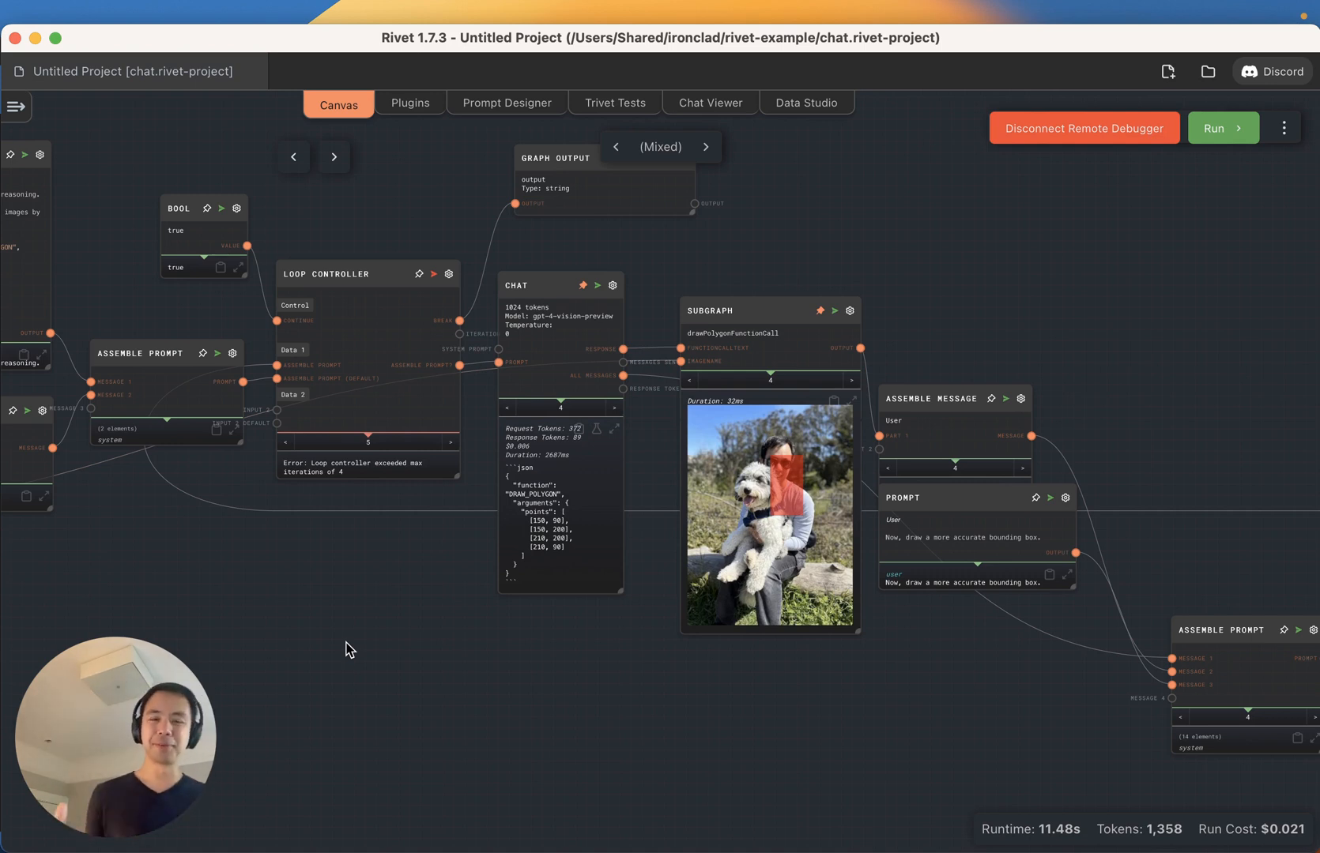
{"action": "left_click", "coordinate": [687, 381]}
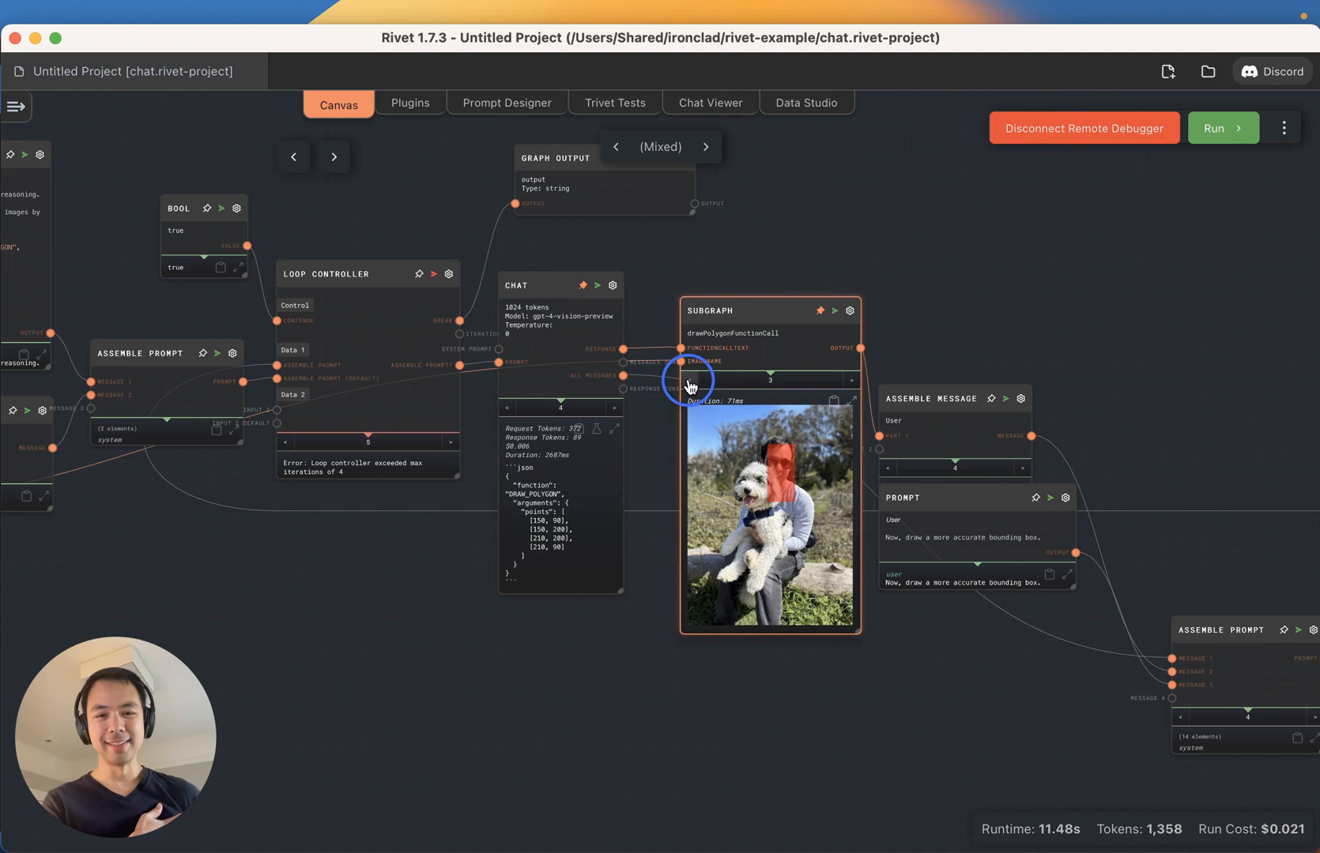
{"action": "left_click", "coordinate": [688, 380]}
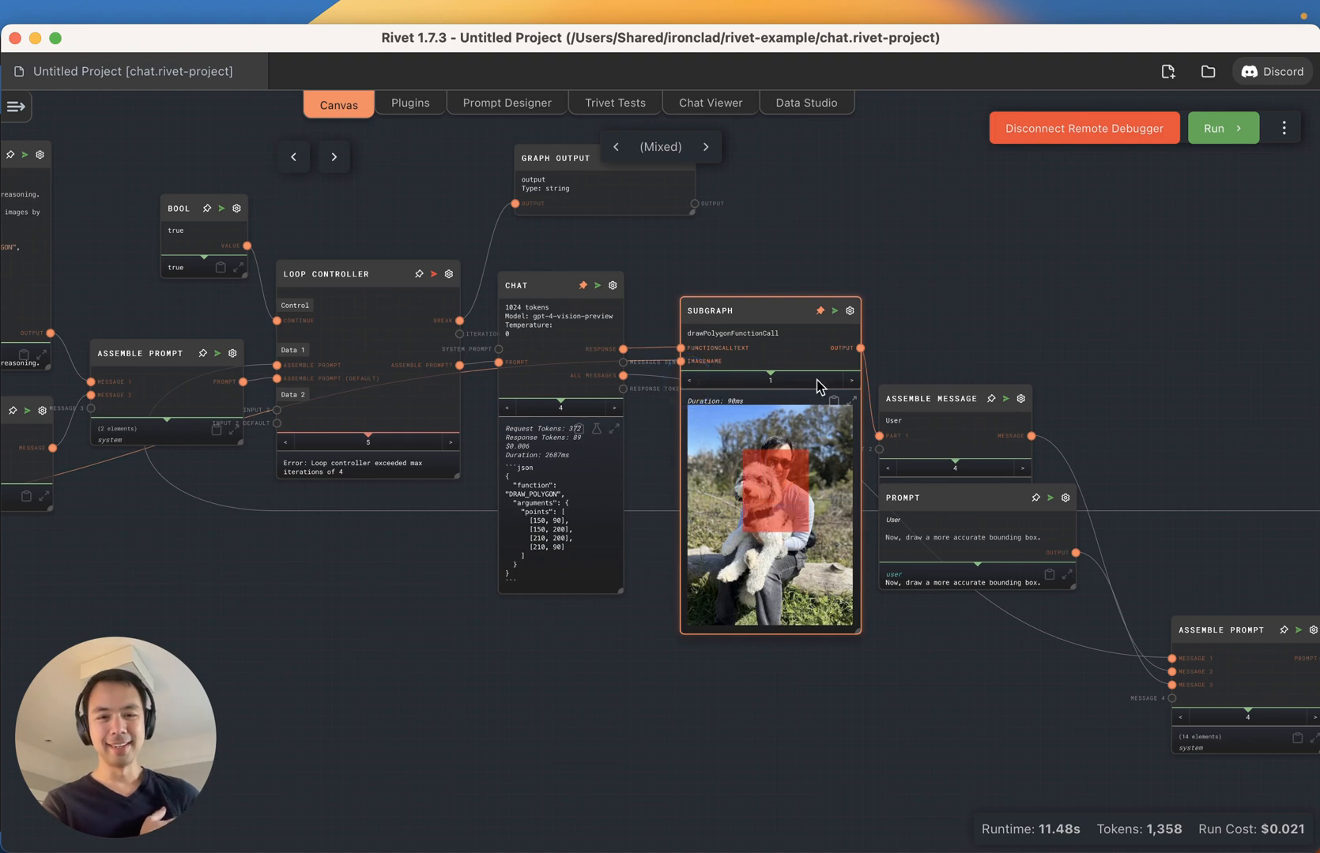
{"action": "left_click", "coordinate": [852, 380]}
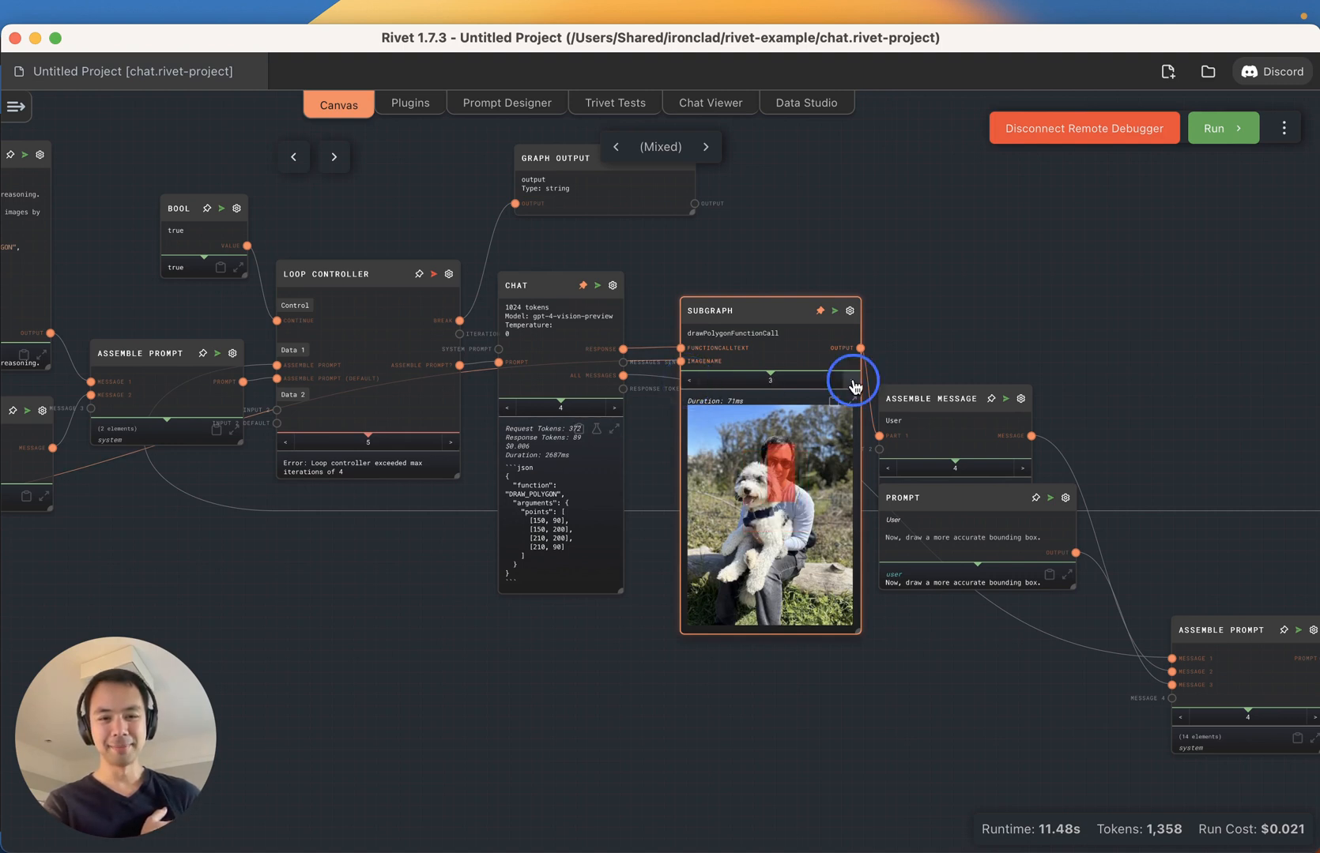
{"action": "left_click", "coordinate": [853, 379]}
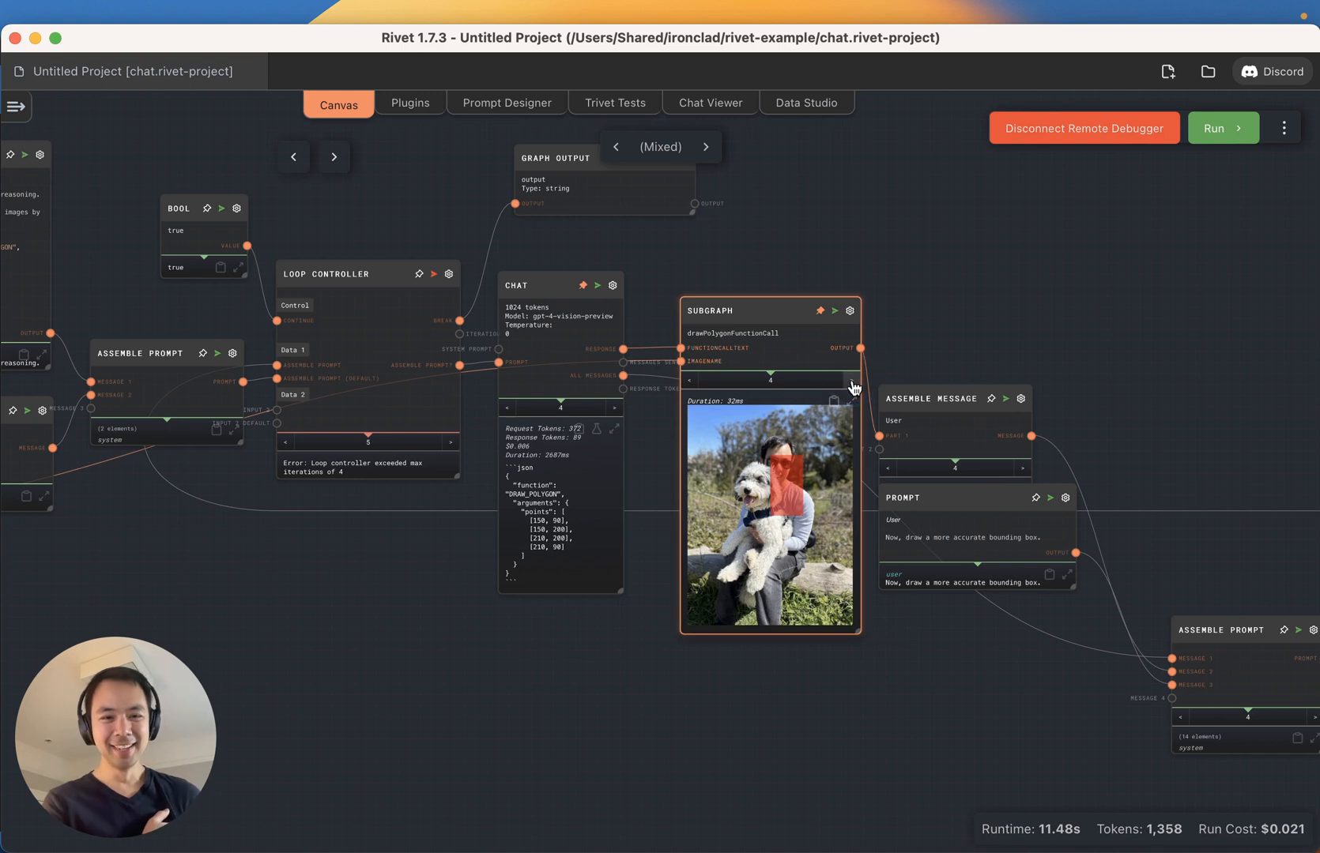
{"action": "mouse_move", "coordinate": [721, 331]}
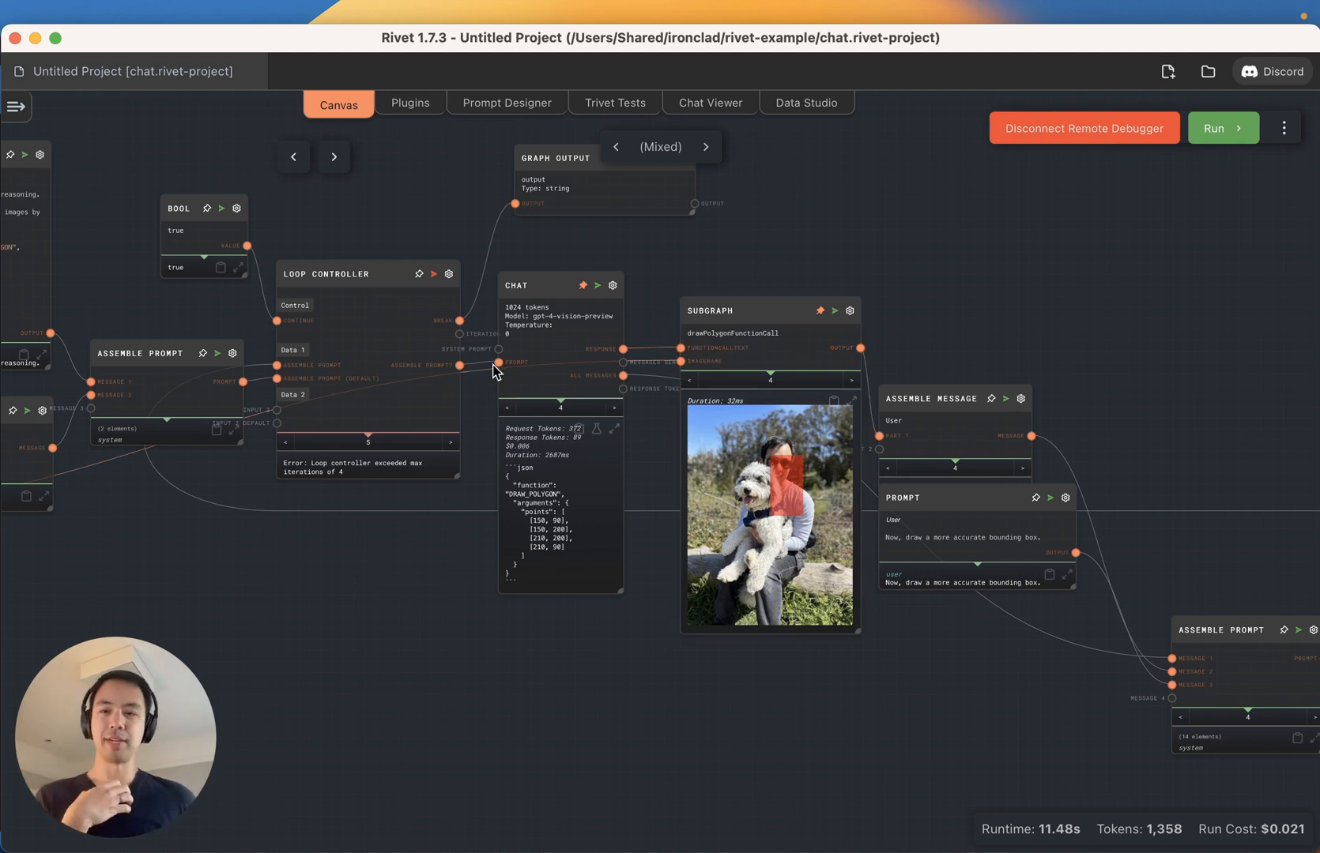
{"action": "mouse_move", "coordinate": [674, 715]}
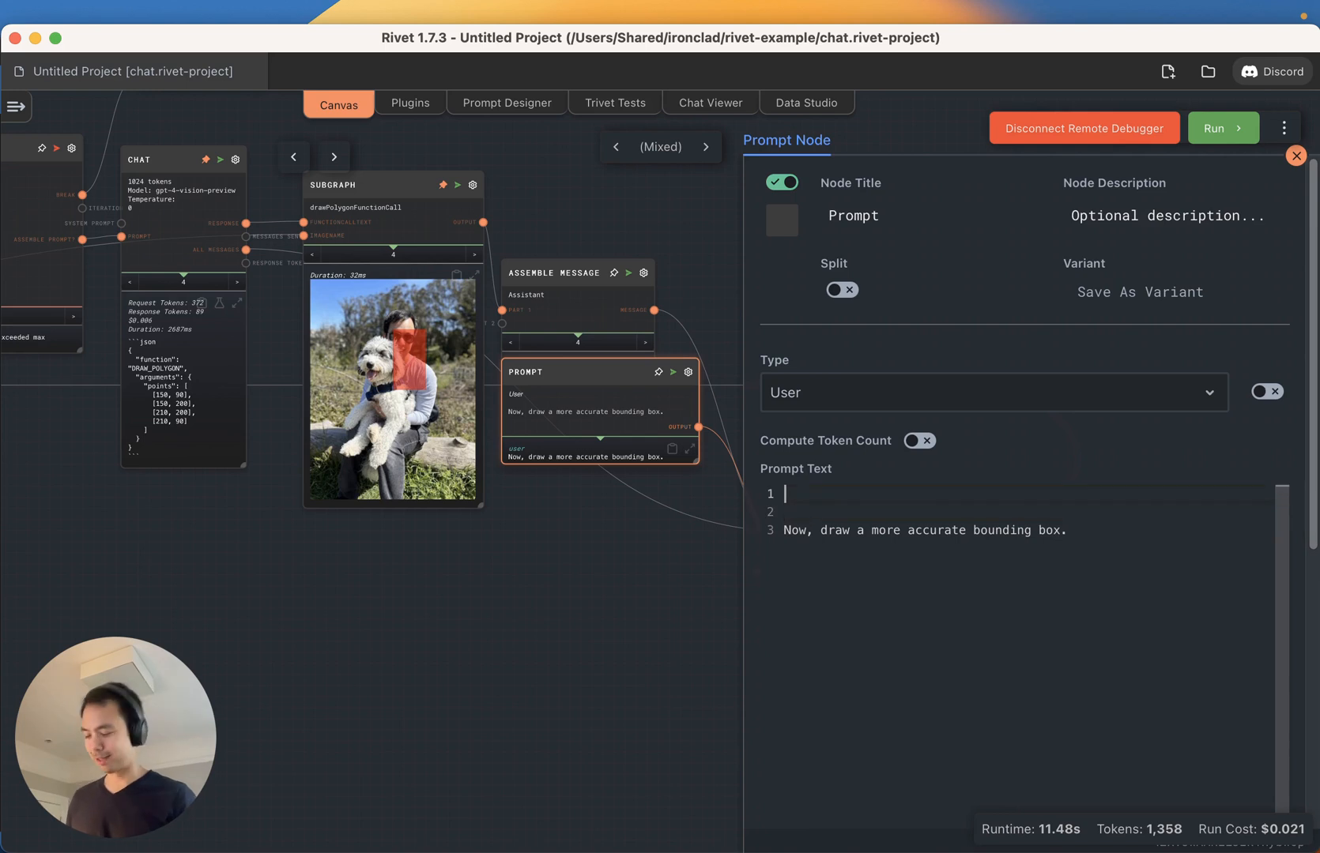
- Reword the follow-up prompt to 'FIRST, explain how the box could be altered', then issue DRAW_POLYGON
{"action": "type", "text": "Fir"}
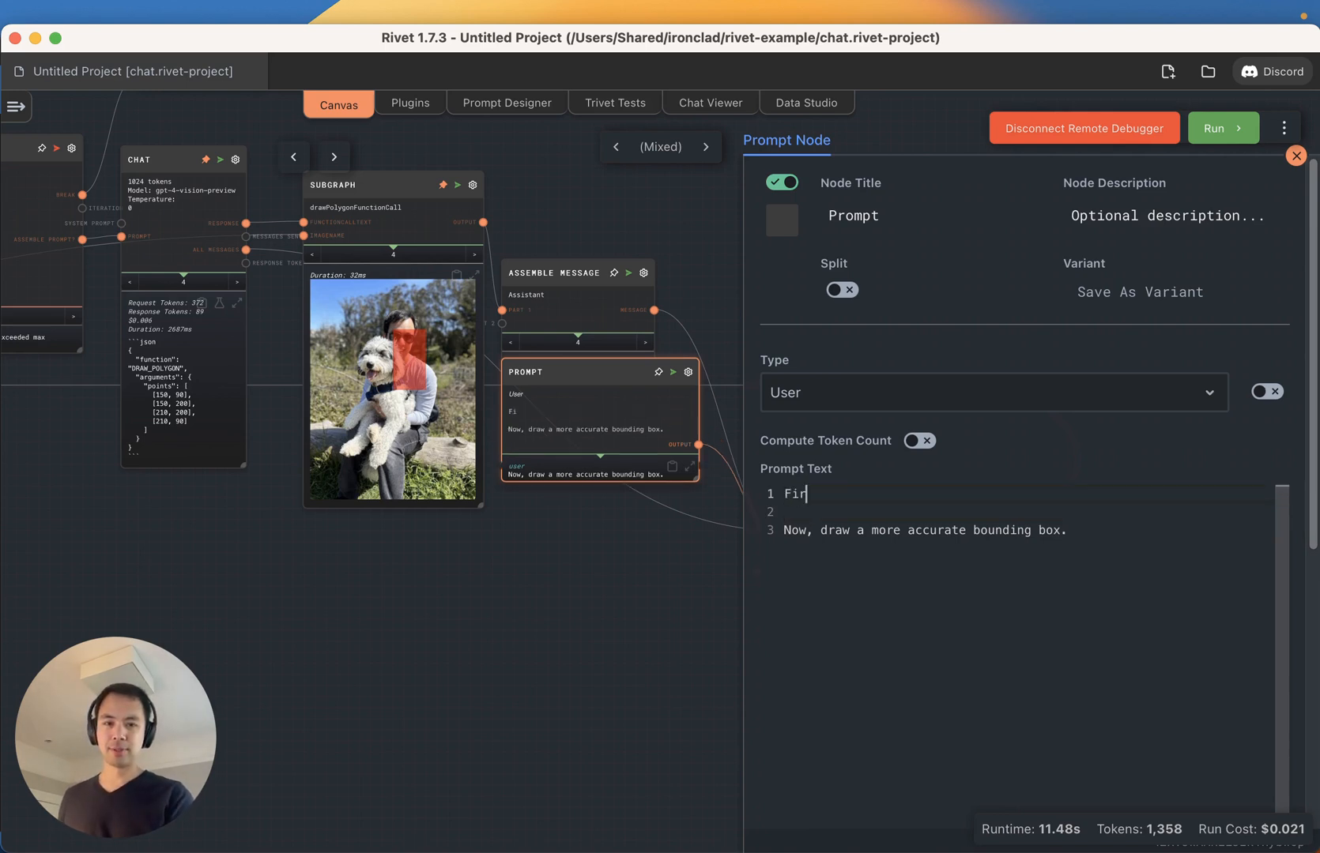
{"action": "type", "text": "RST"}
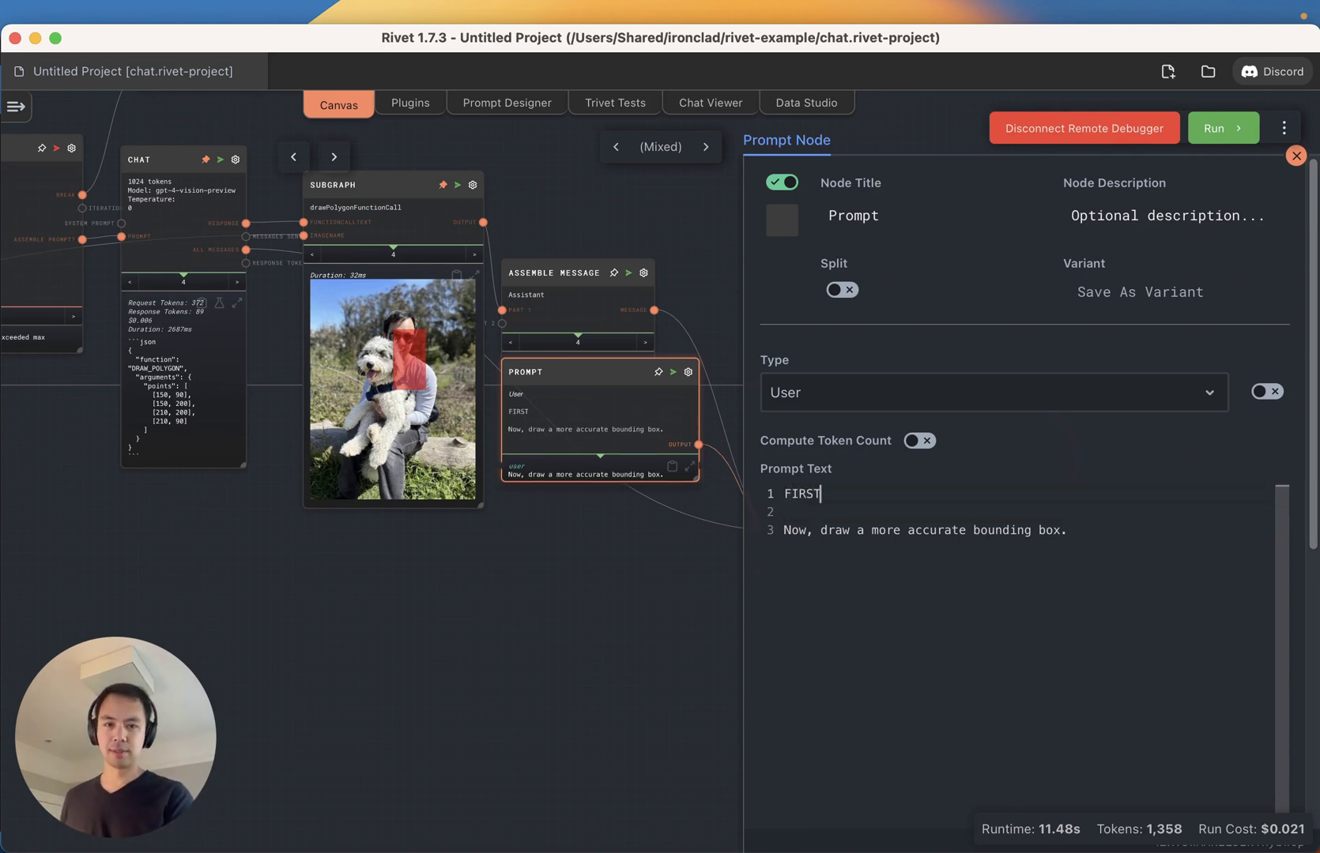
{"action": "type", "text": ", explain how the bounding box could"}
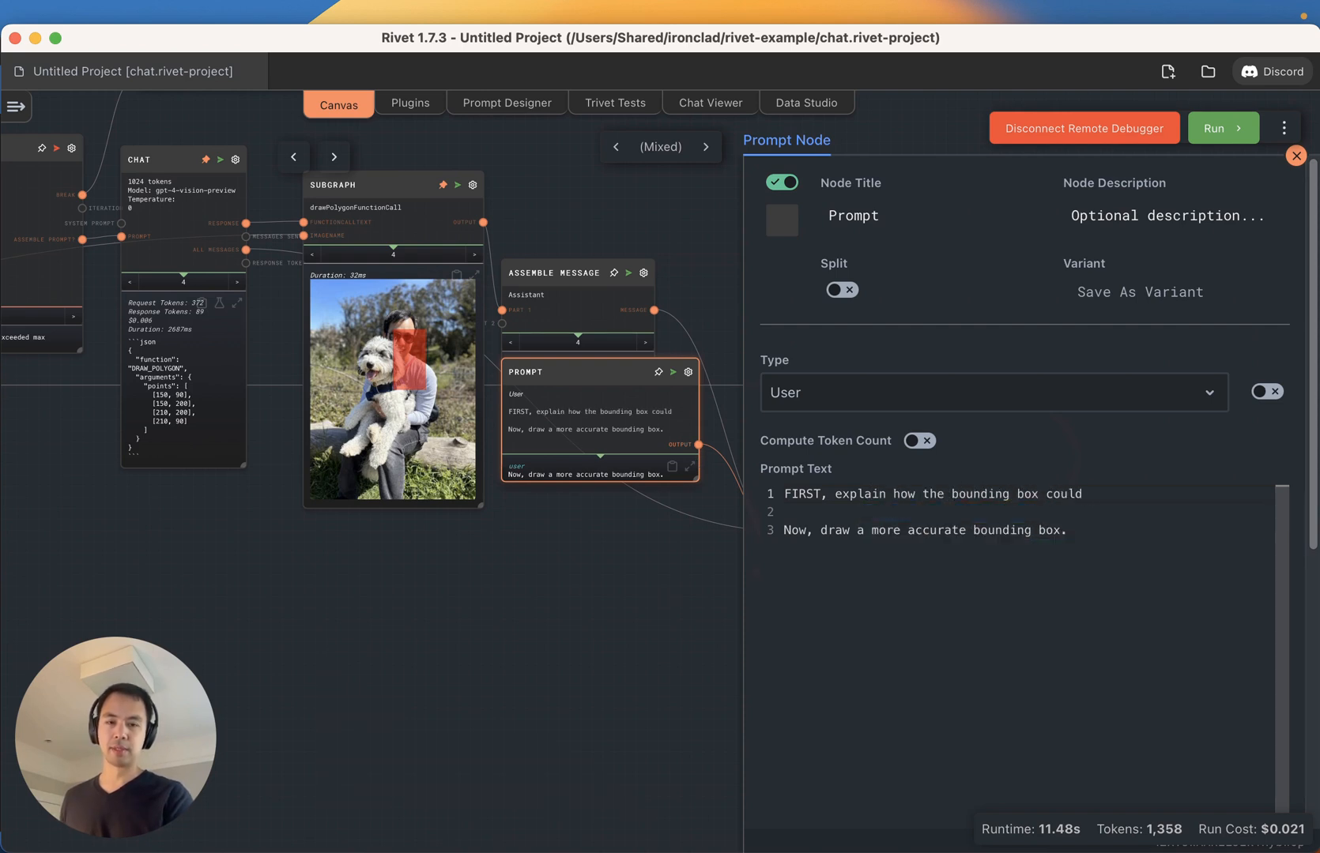
{"action": "type", "text": "be"}
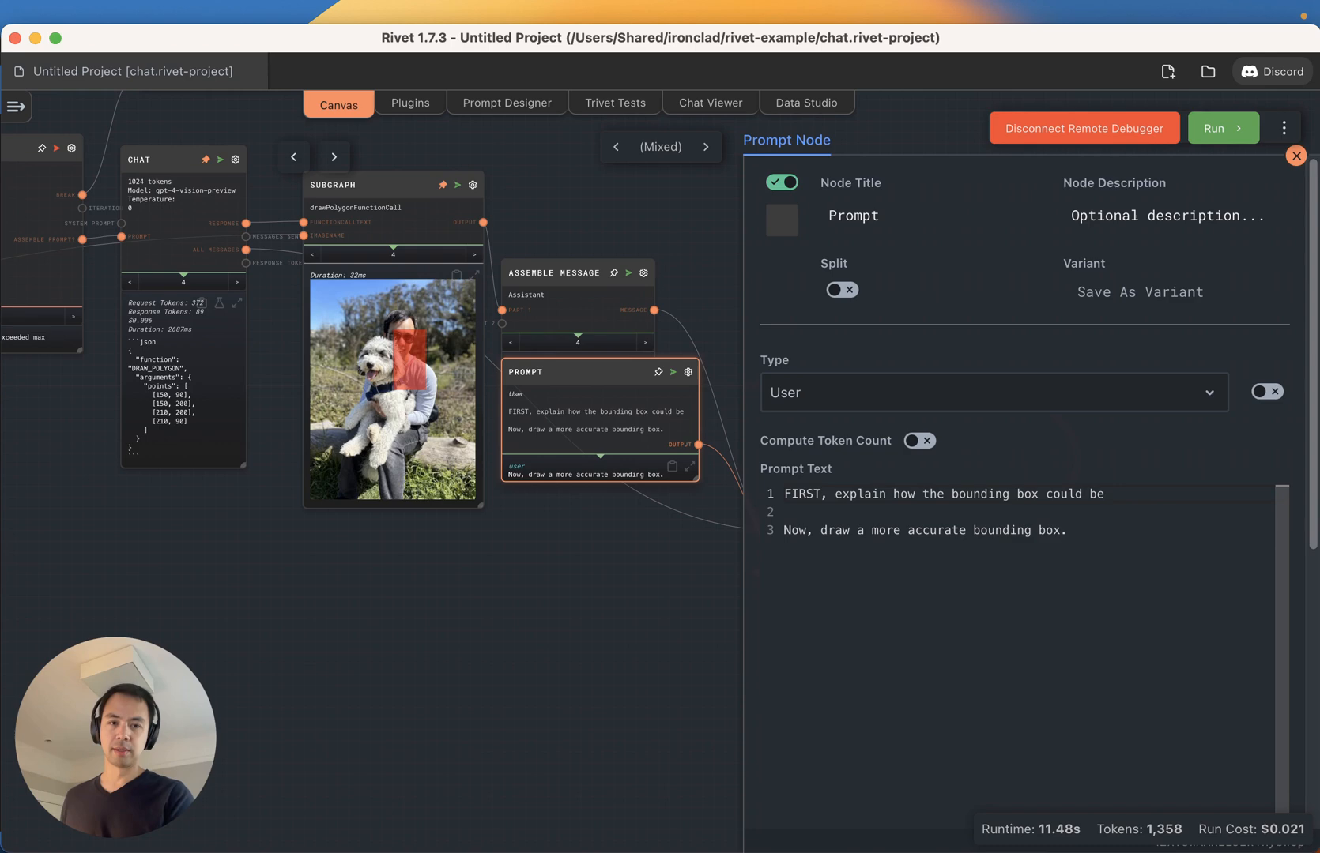
{"action": "type", "text": "altered to be a bit more accurate."}
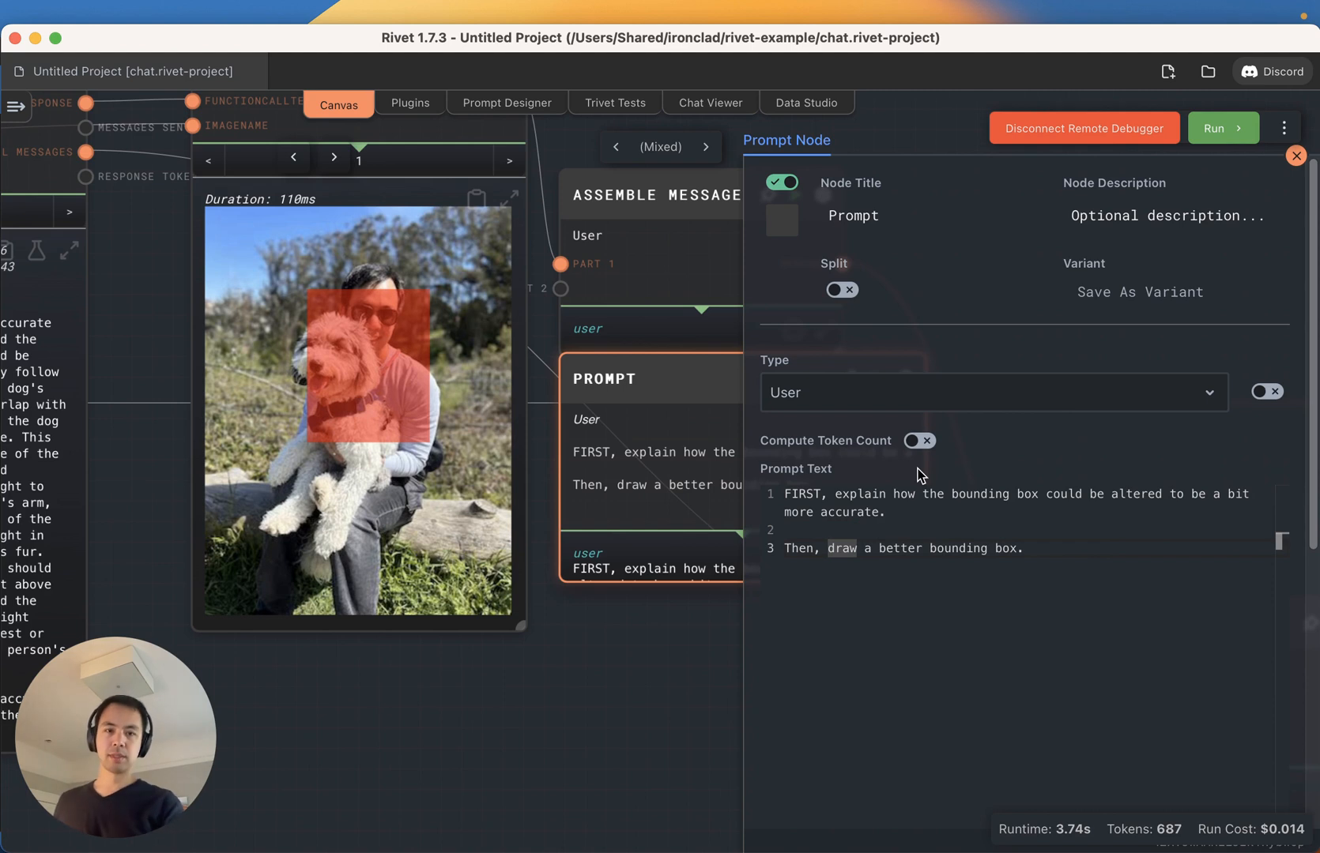
{"action": "type", "text": "is"}
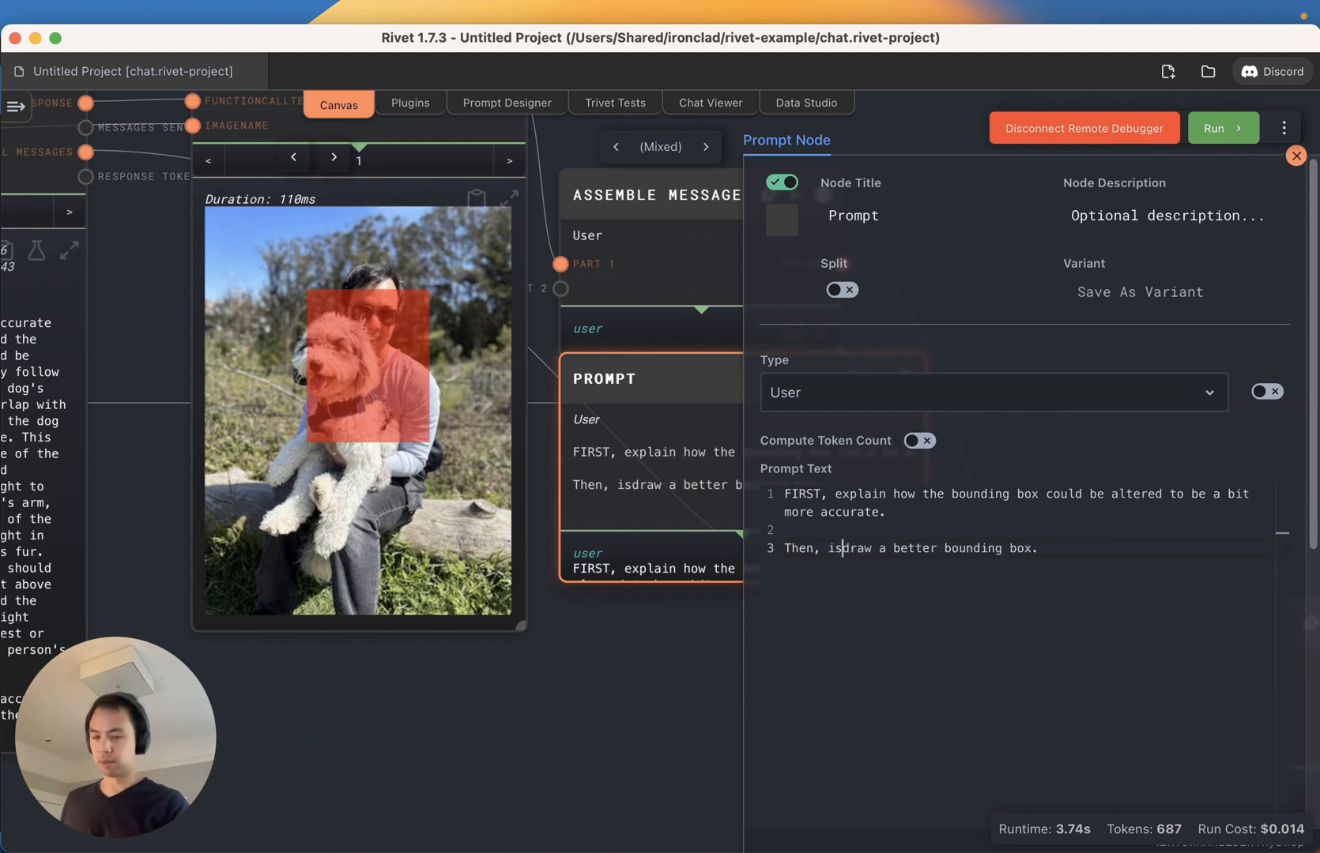
{"action": "type", "text": "issue a DRAW_POL"}
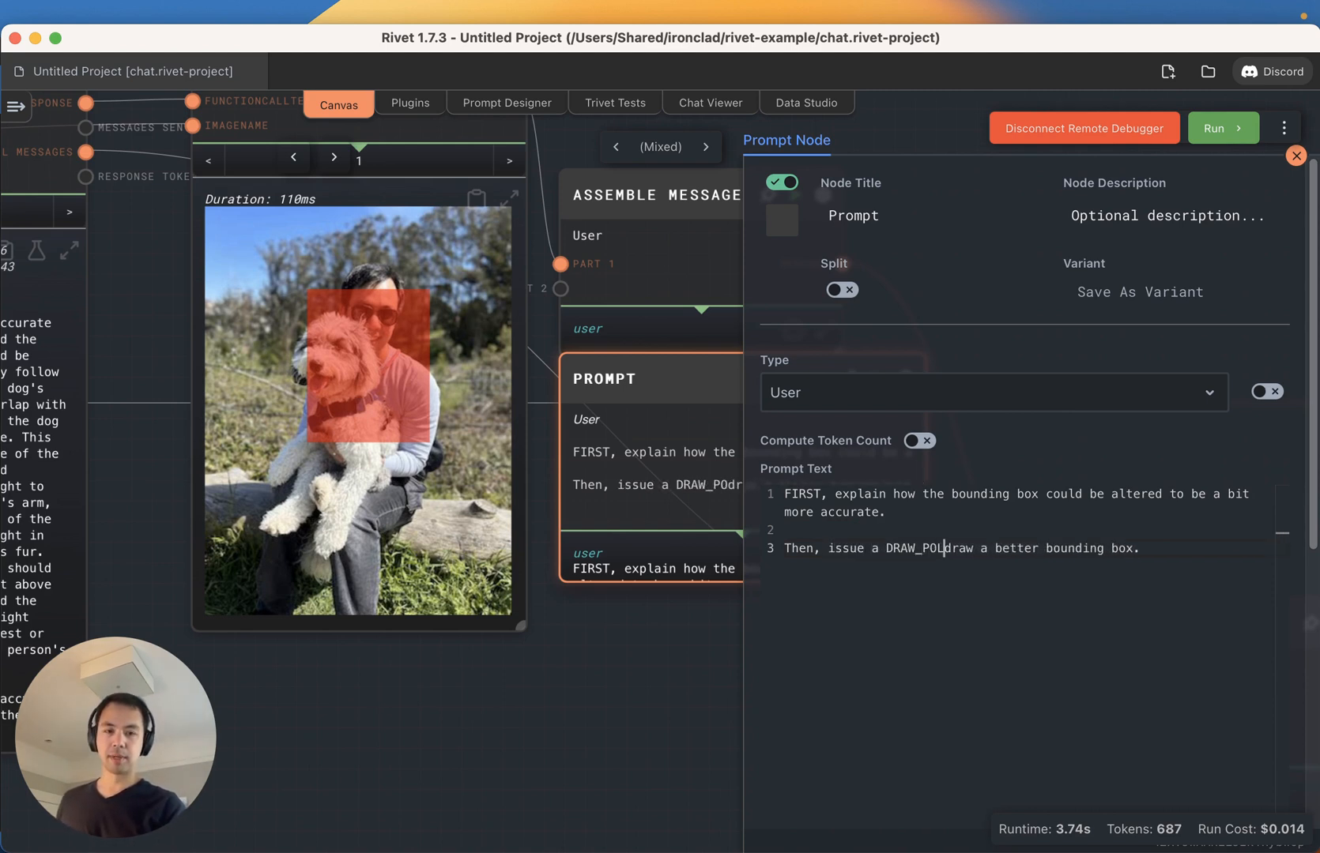
{"action": "type", "text": "GON command to"}
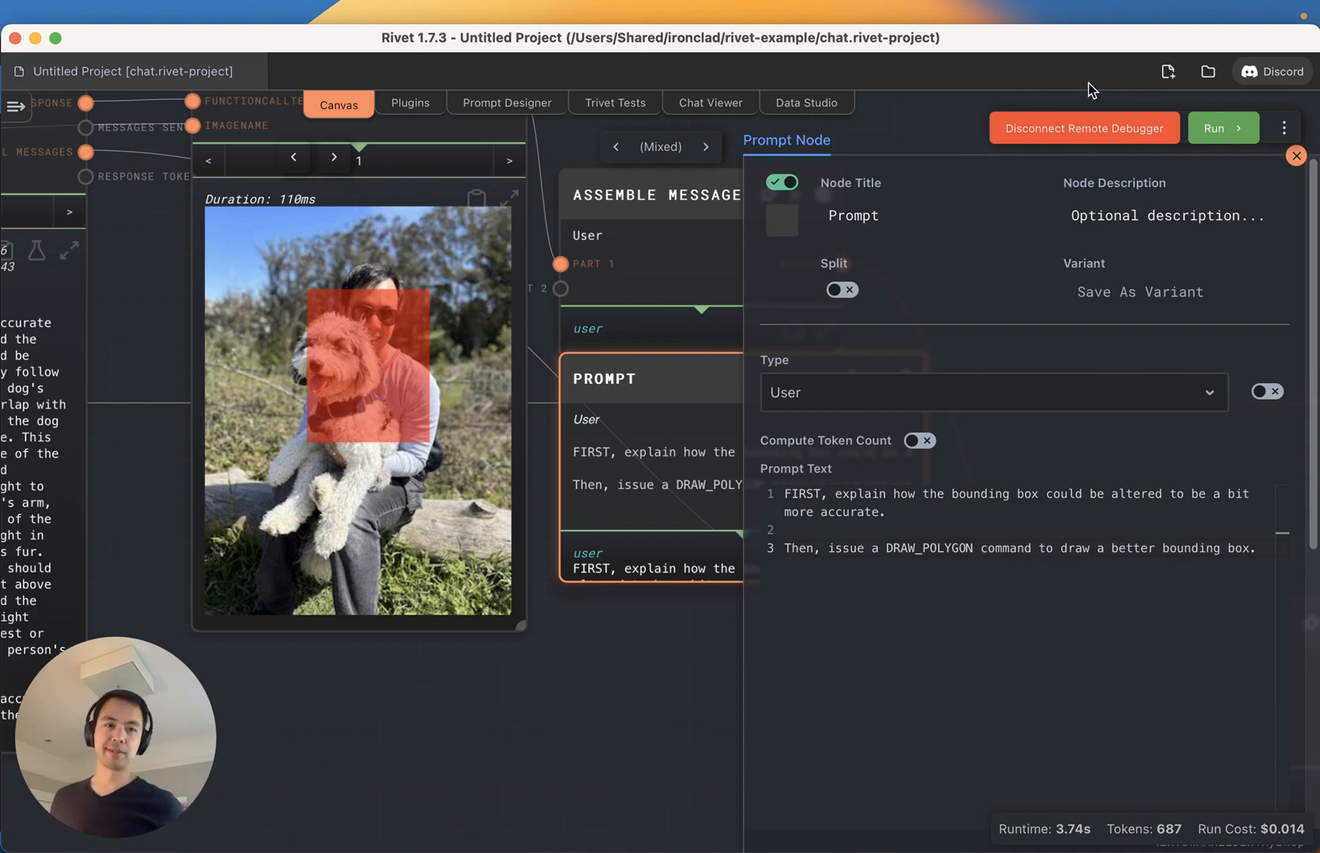
{"action": "left_click", "coordinate": [1295, 155]}
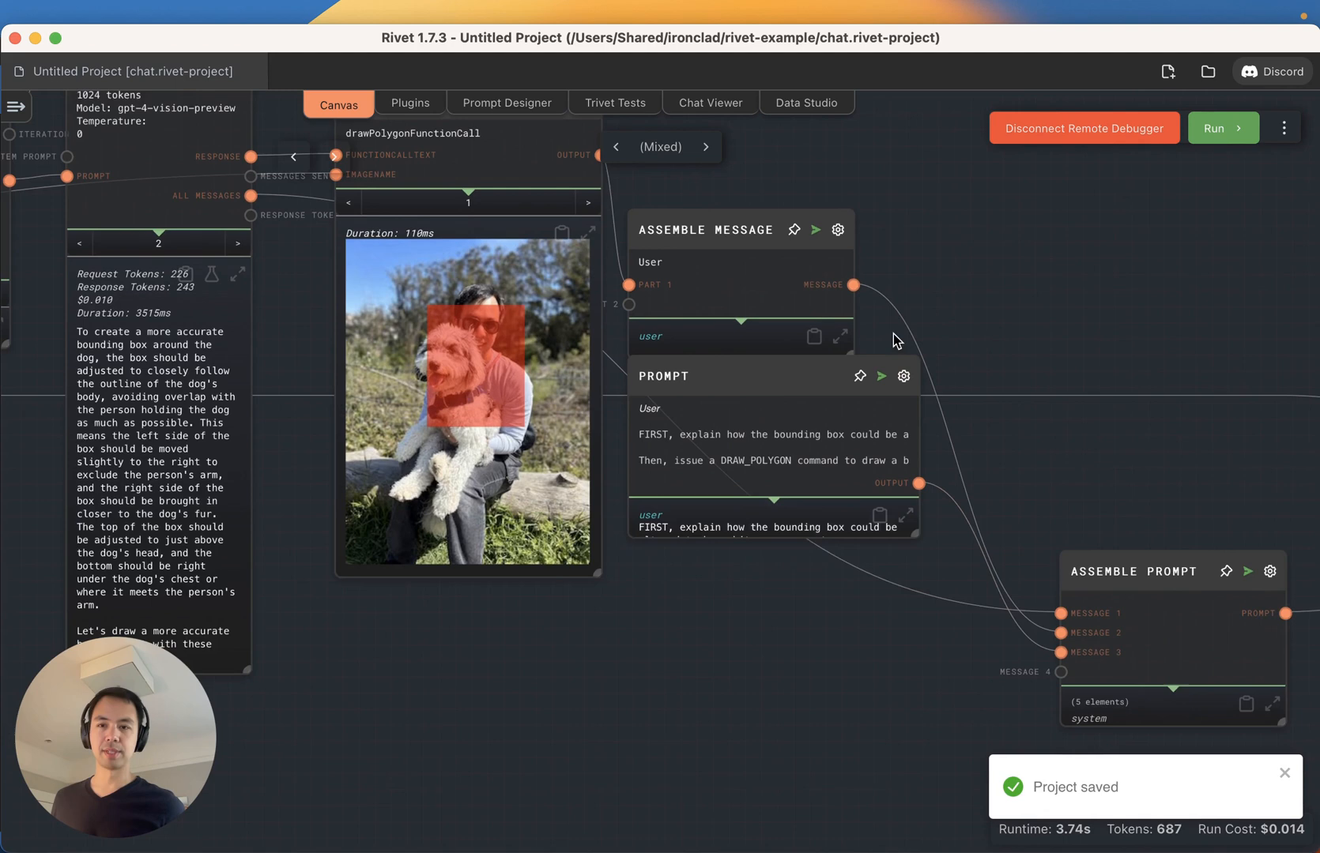
- Run the revised graph and follow the Chat node's response for each new iteration
{"action": "left_click", "coordinate": [1220, 128]}
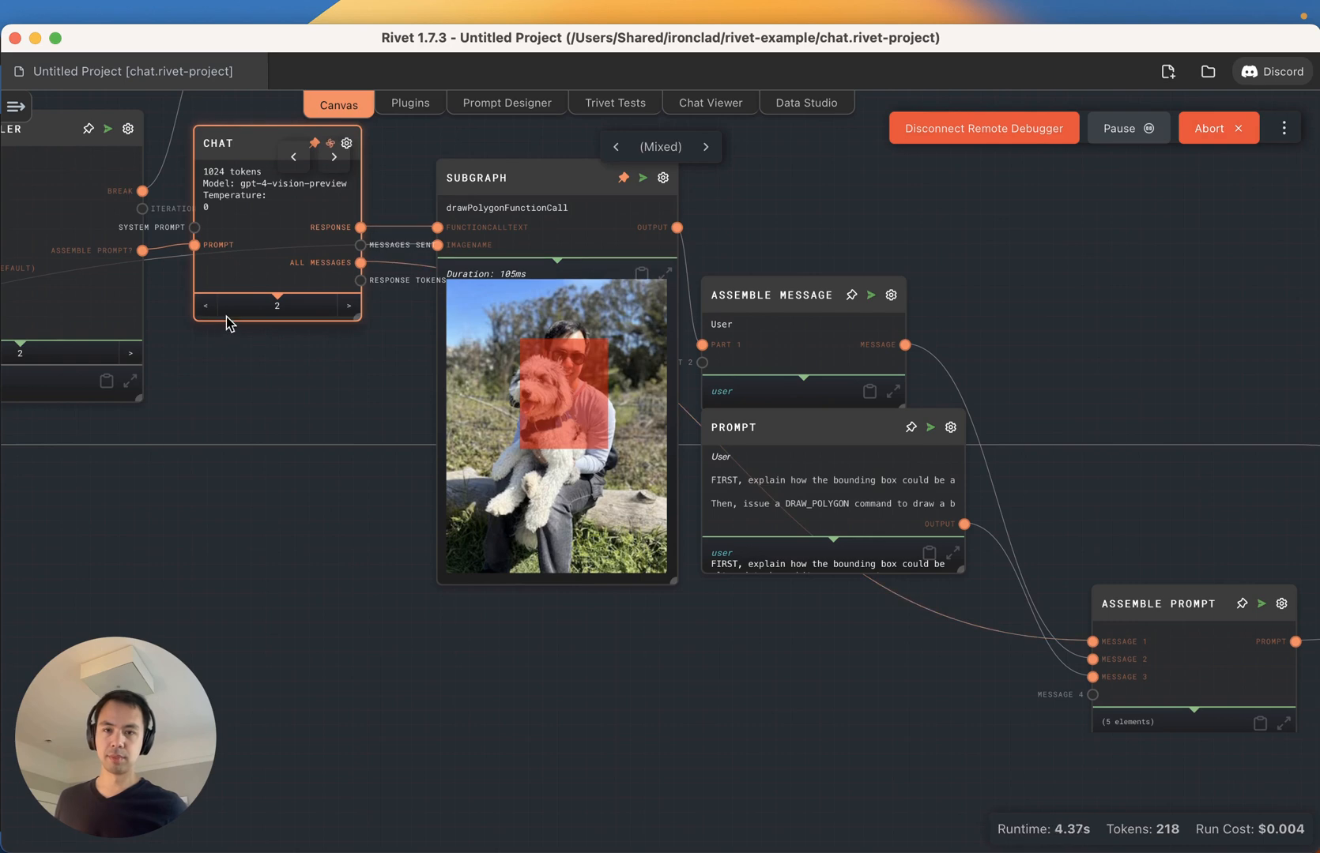
{"action": "left_click", "coordinate": [347, 305]}
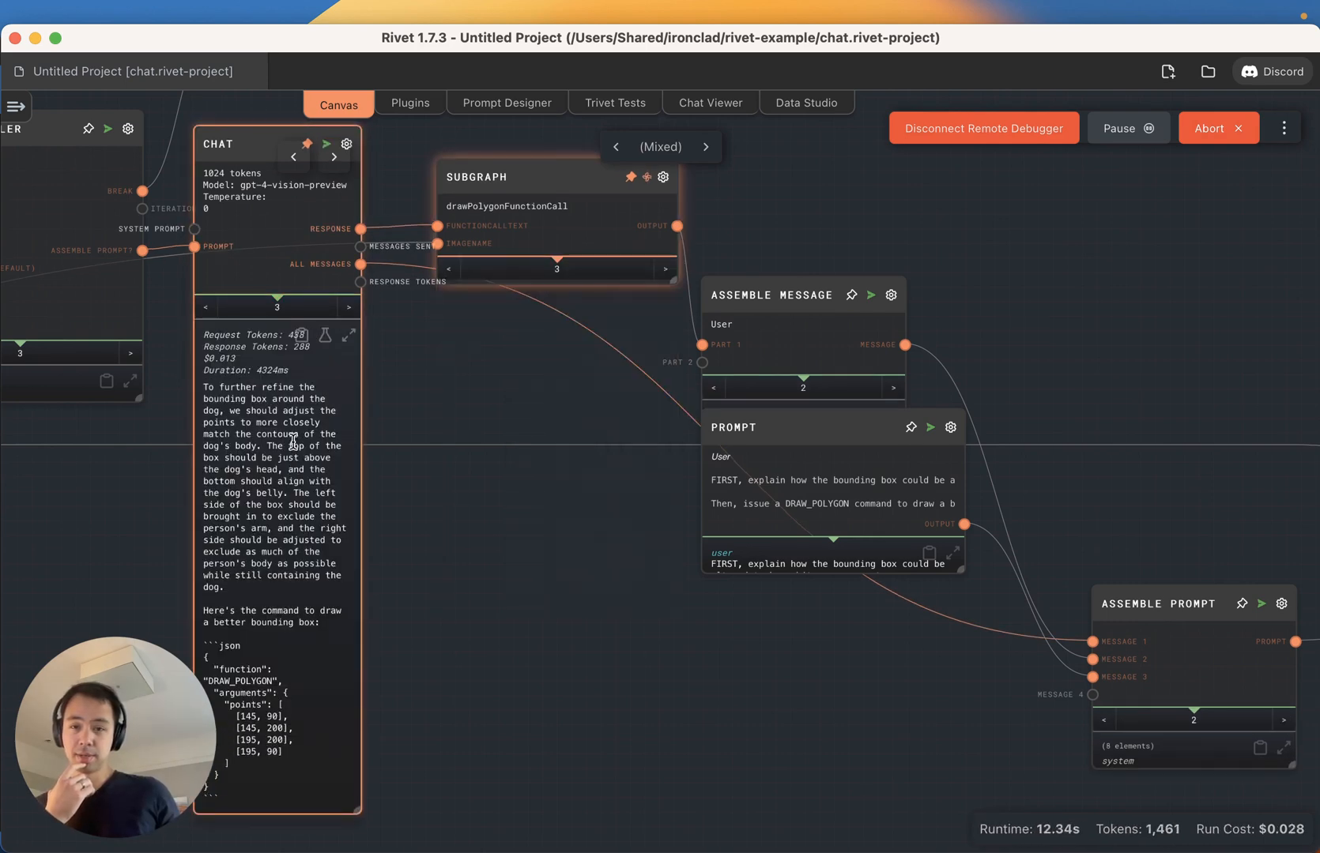
{"action": "left_click", "coordinate": [334, 306]}
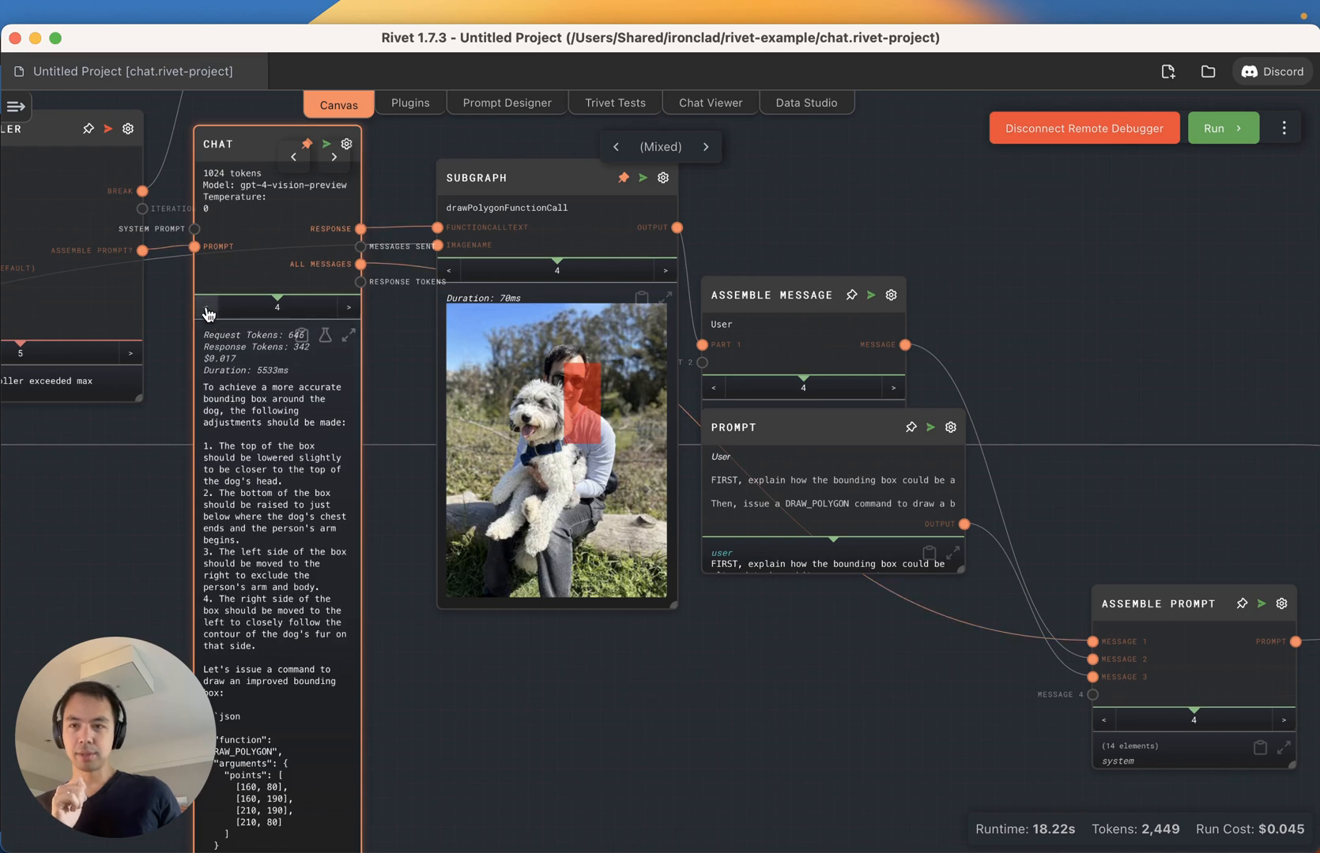
- Step the drawn-box image between iterations, then show the Chat node's third response
{"action": "left_click", "coordinate": [205, 307]}
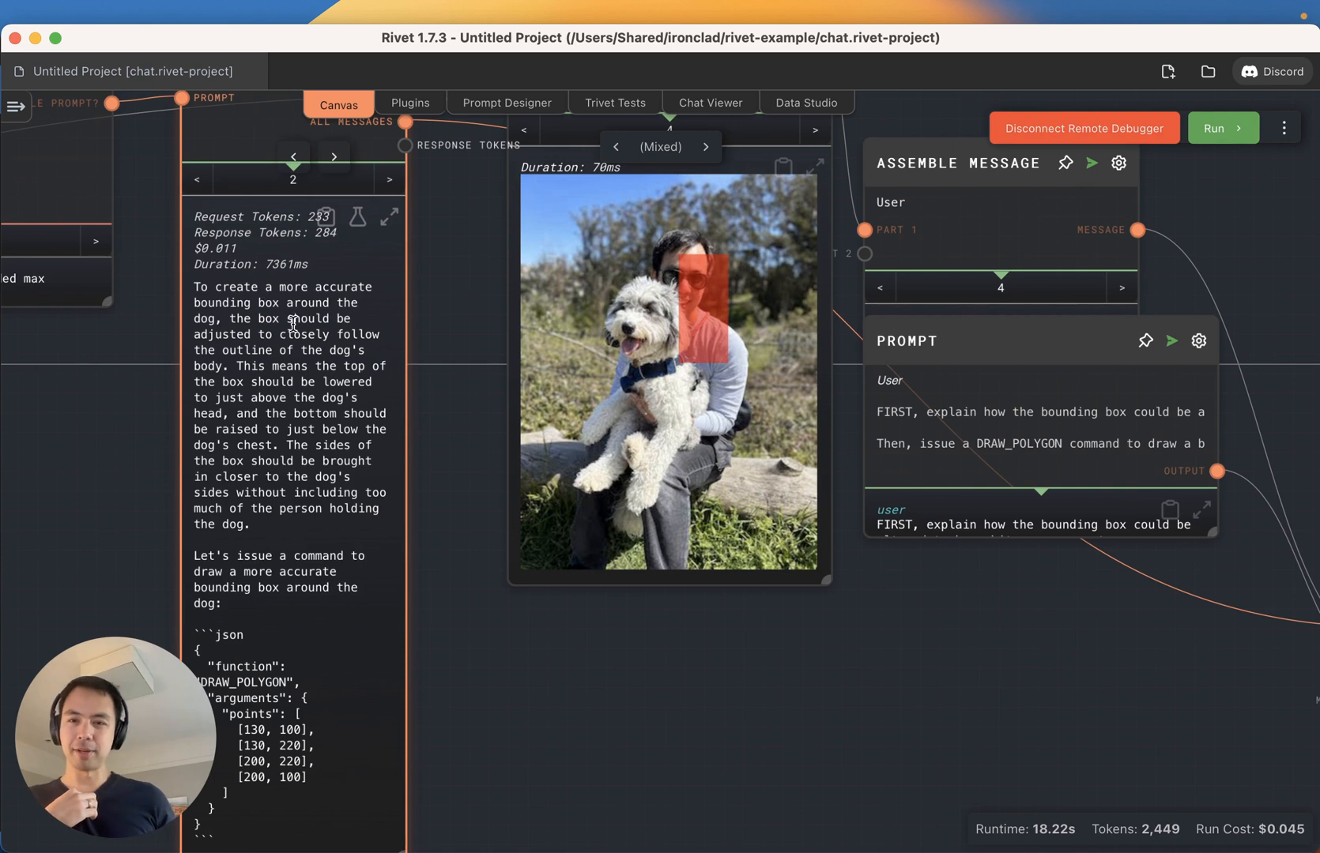
{"action": "mouse_move", "coordinate": [321, 431]}
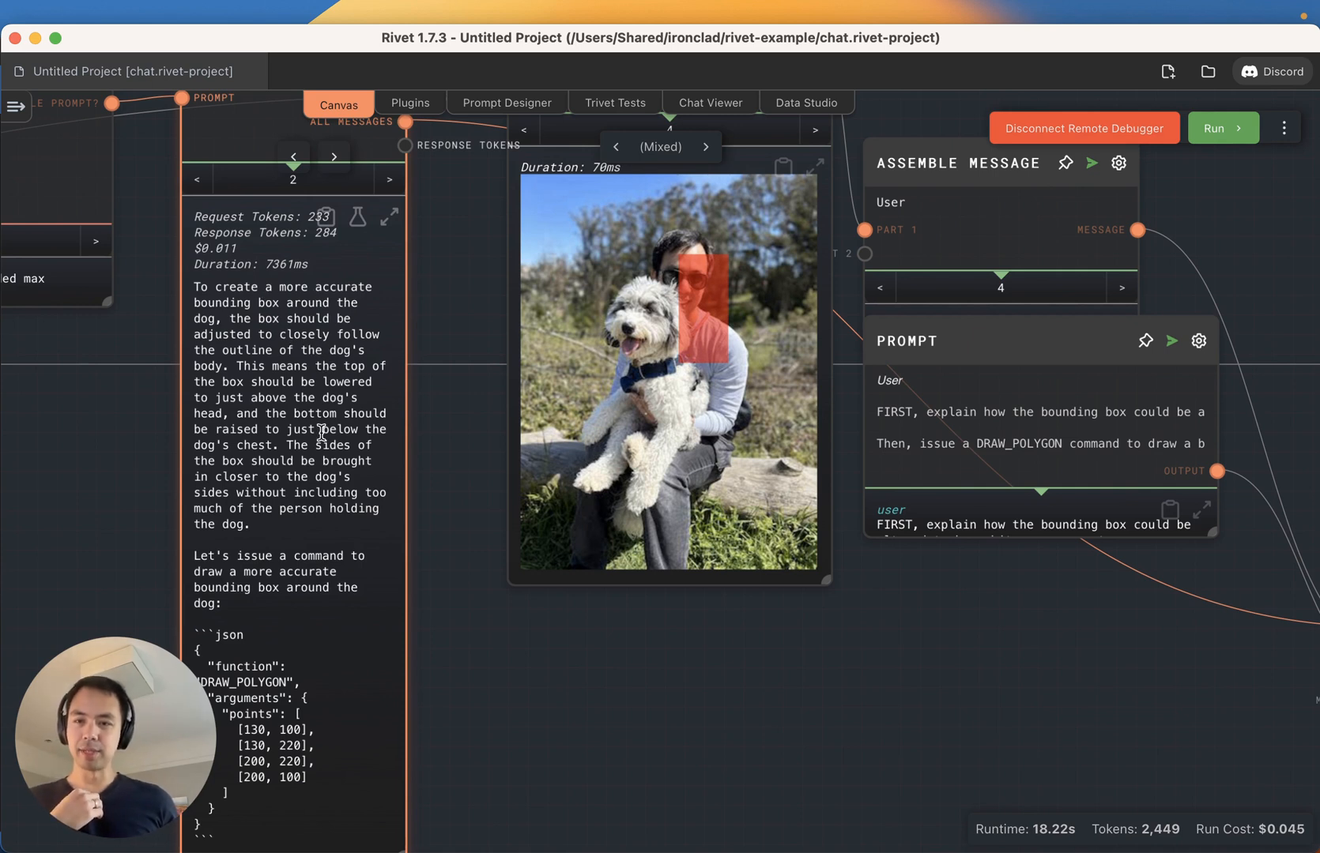
{"action": "mouse_move", "coordinate": [299, 413]}
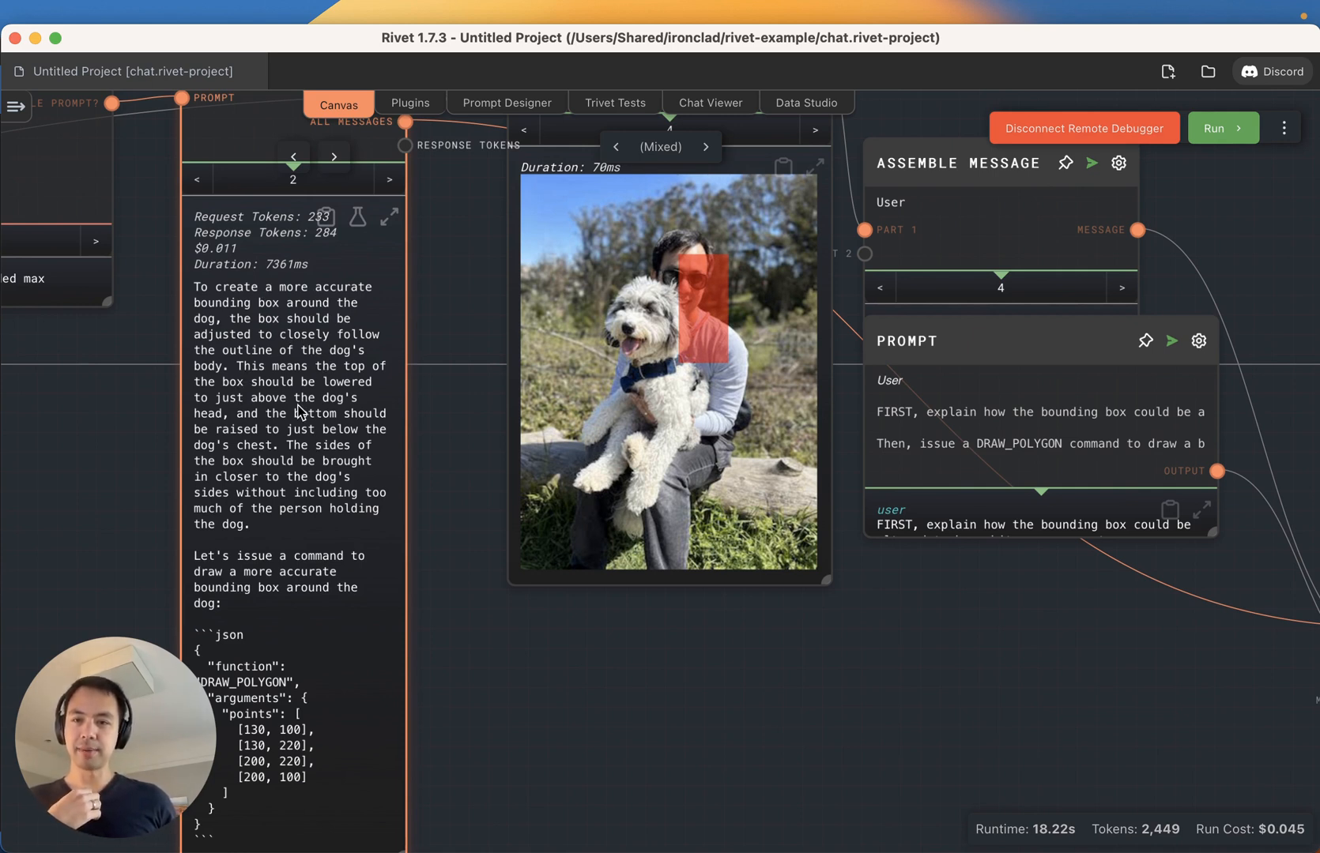
{"action": "mouse_move", "coordinate": [316, 418]}
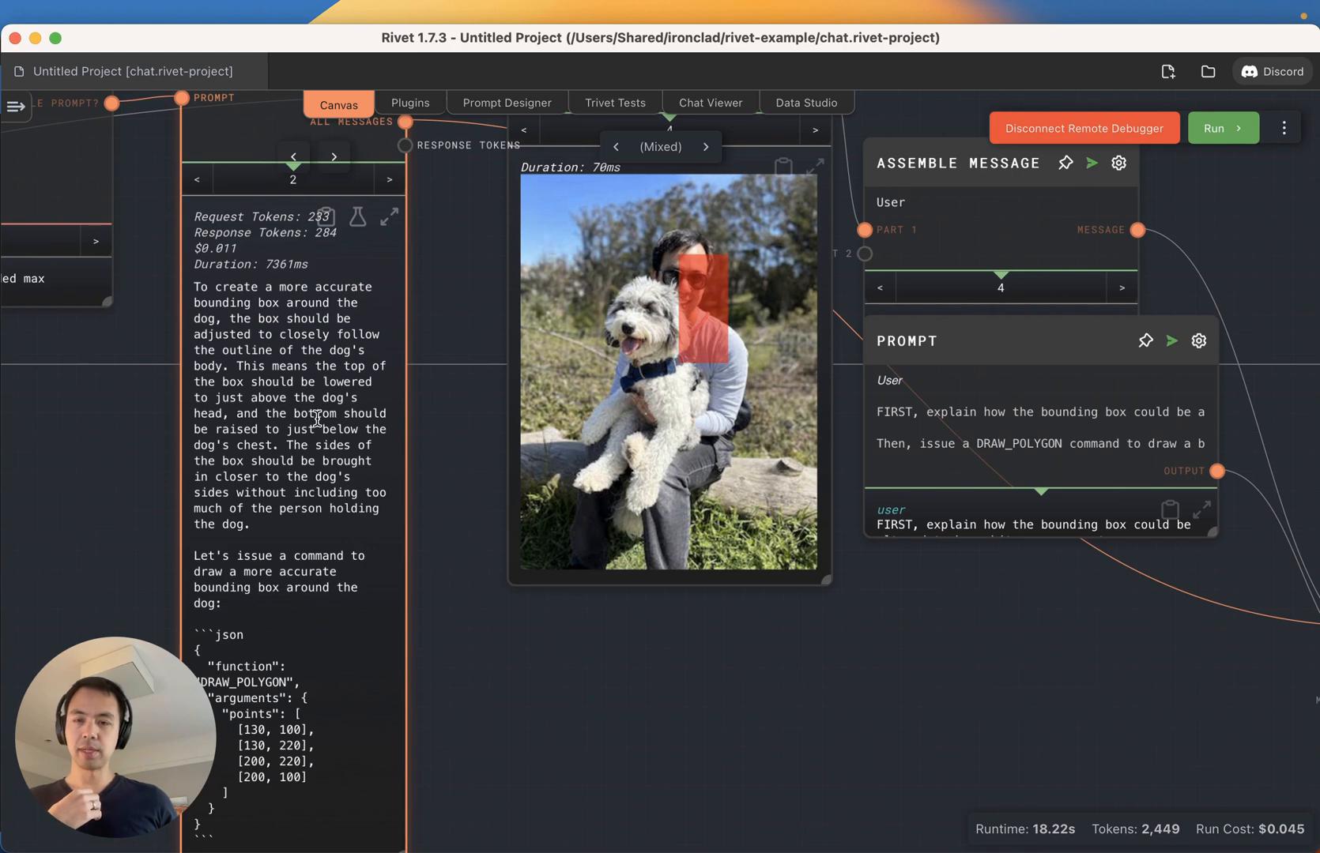
{"action": "mouse_move", "coordinate": [438, 469]}
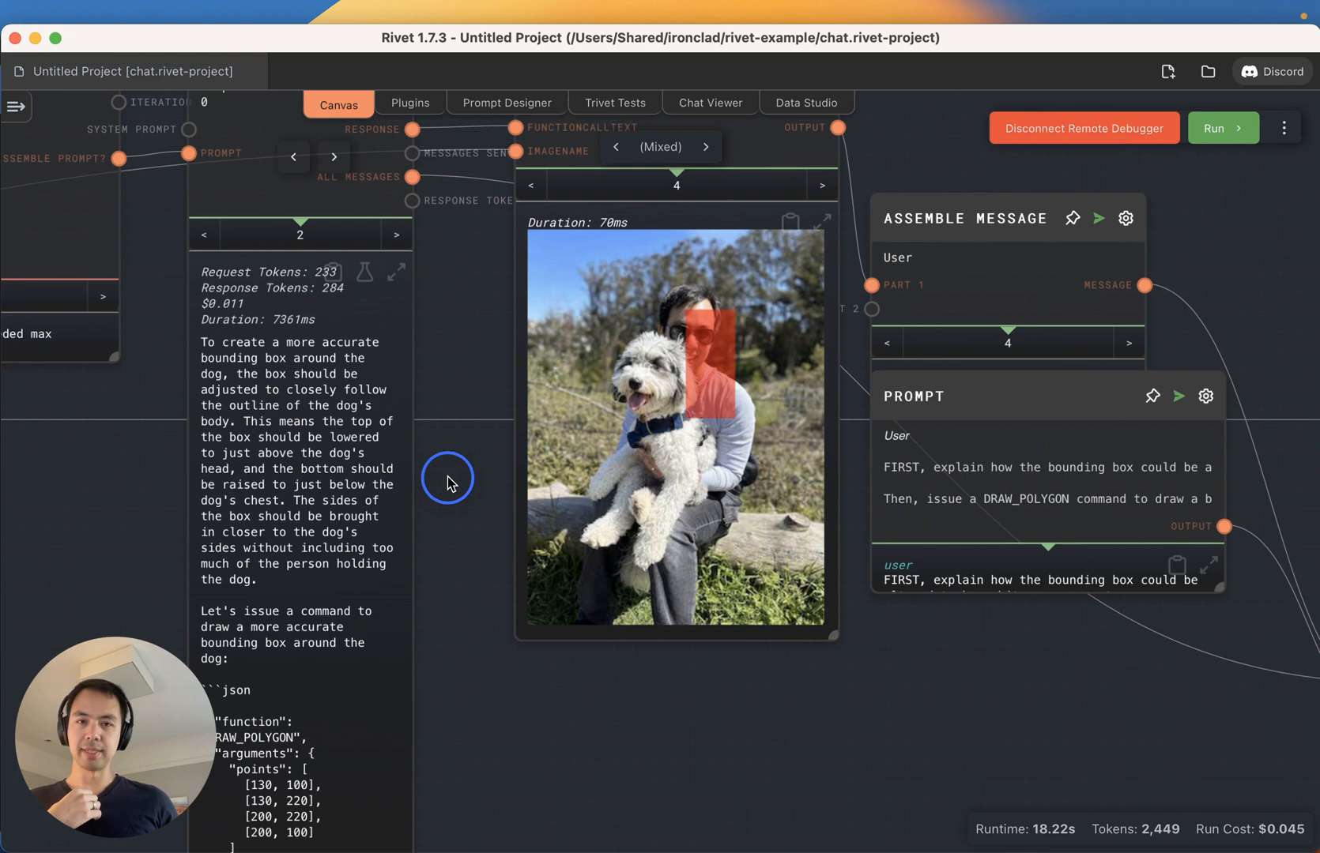
{"action": "left_click", "coordinate": [529, 195]}
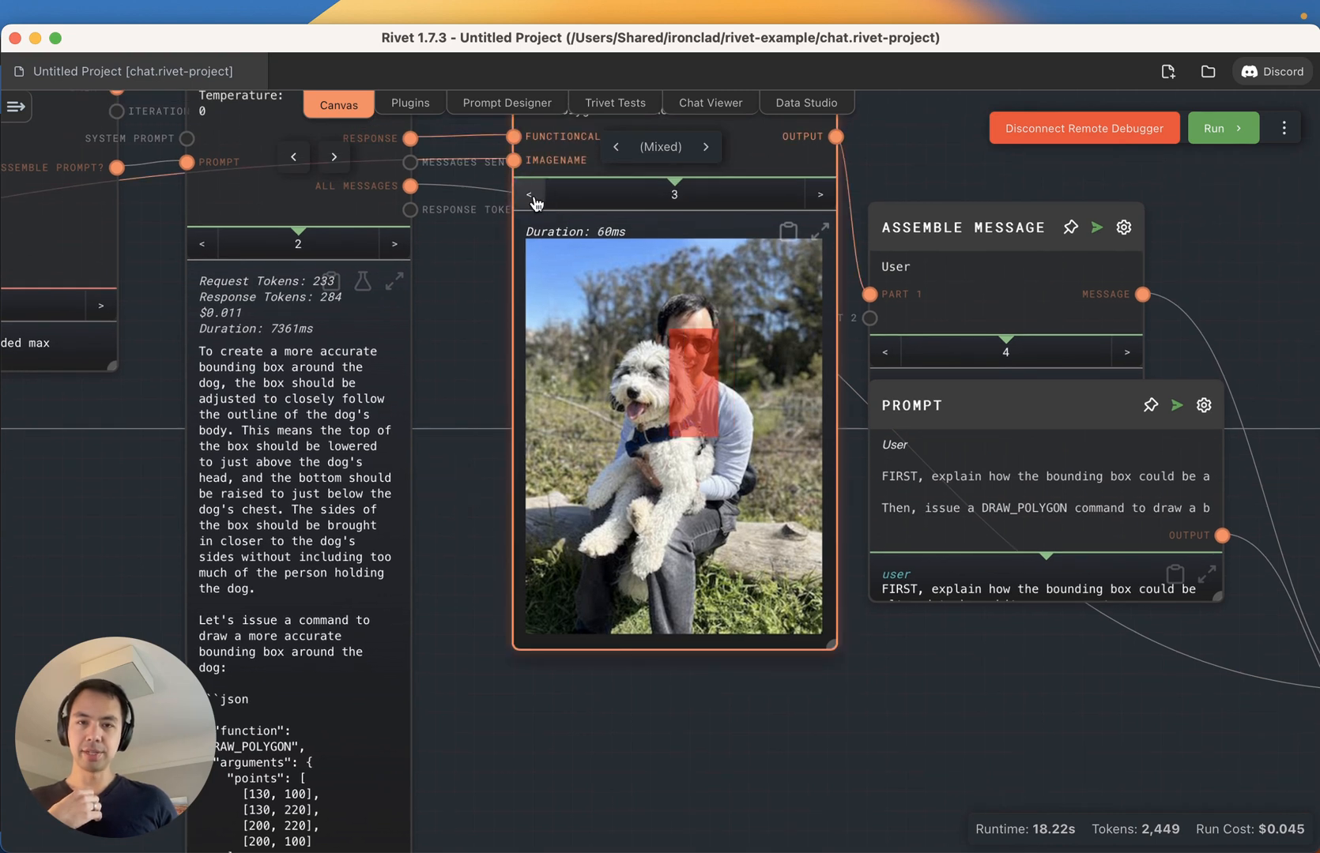
{"action": "left_click", "coordinate": [818, 194]}
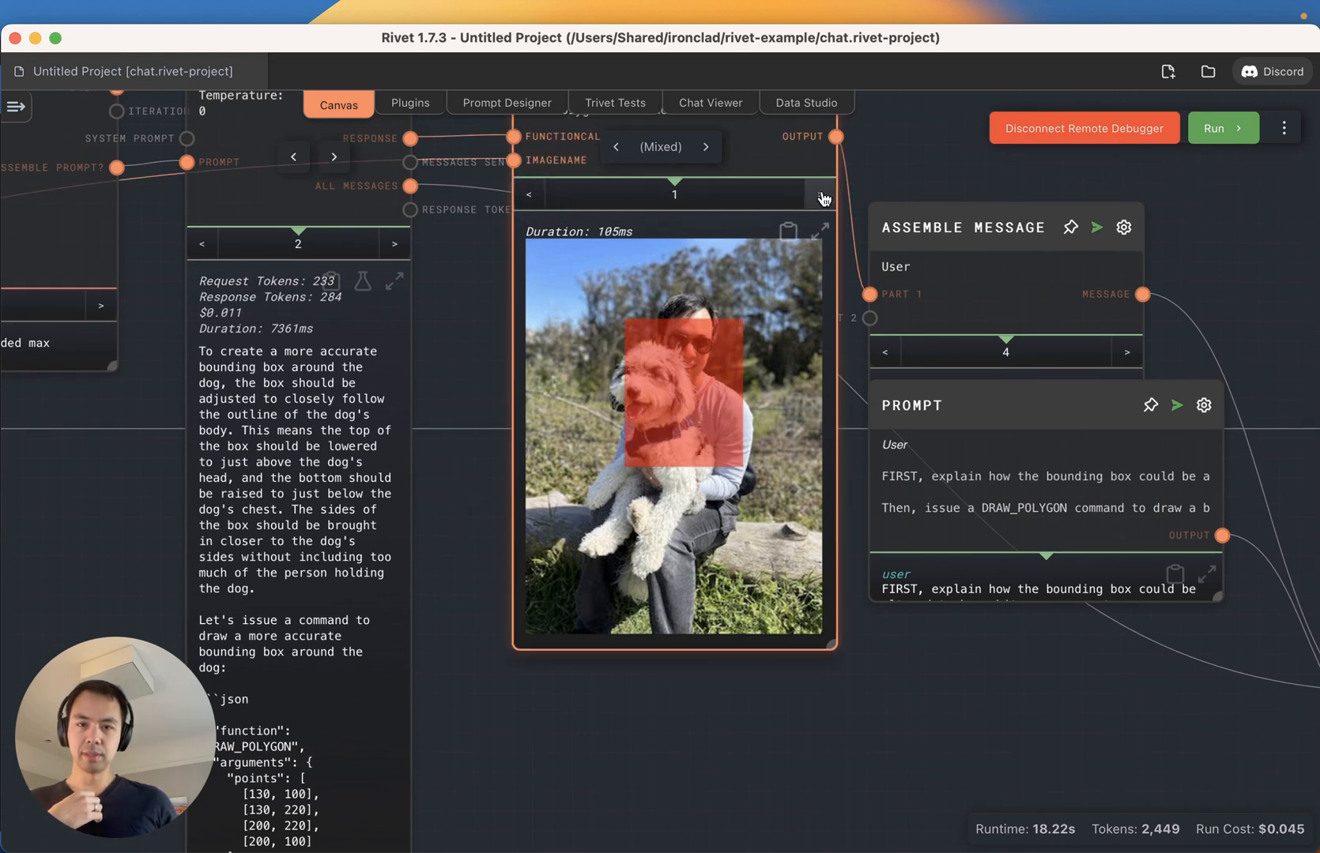
{"action": "left_click", "coordinate": [705, 146]}
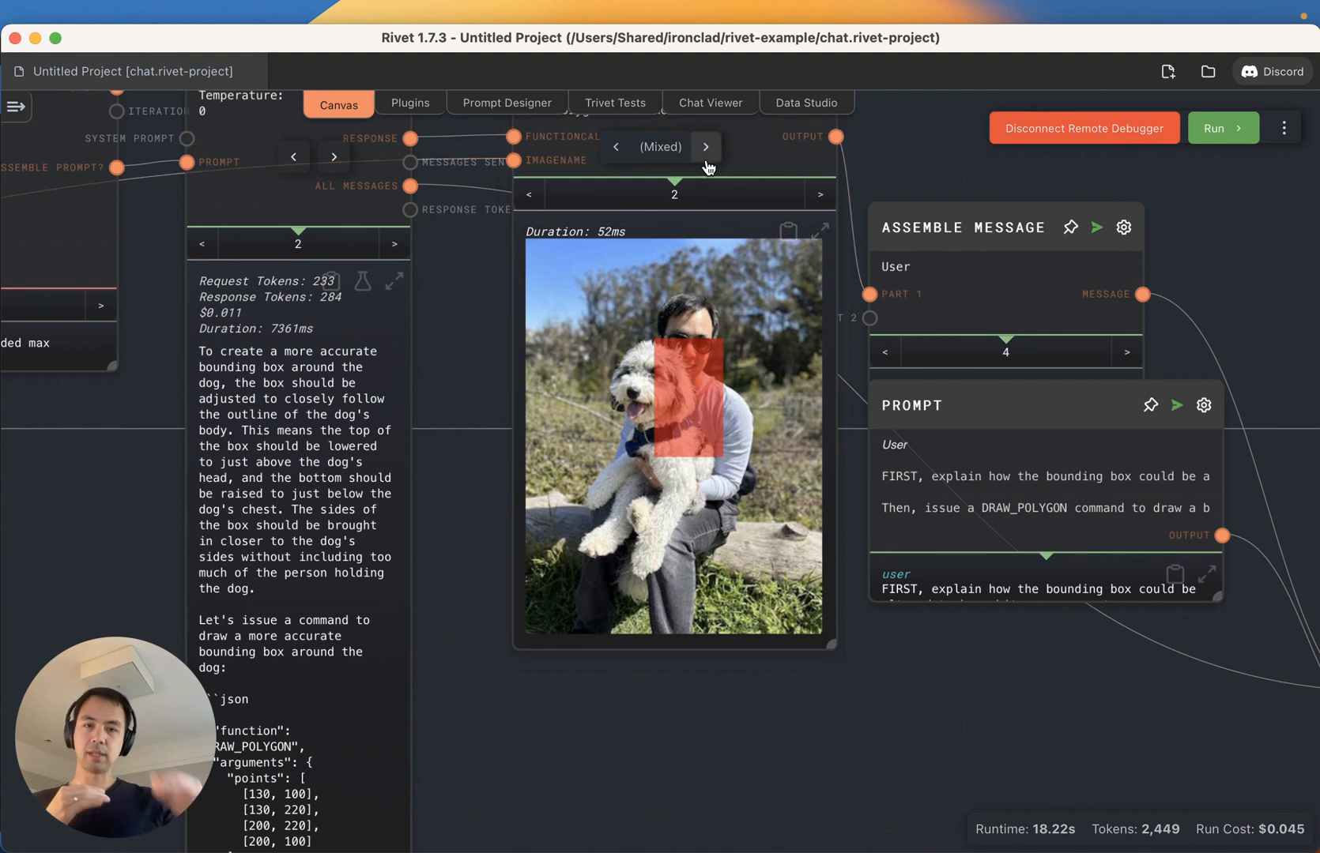
{"action": "mouse_move", "coordinate": [706, 147]}
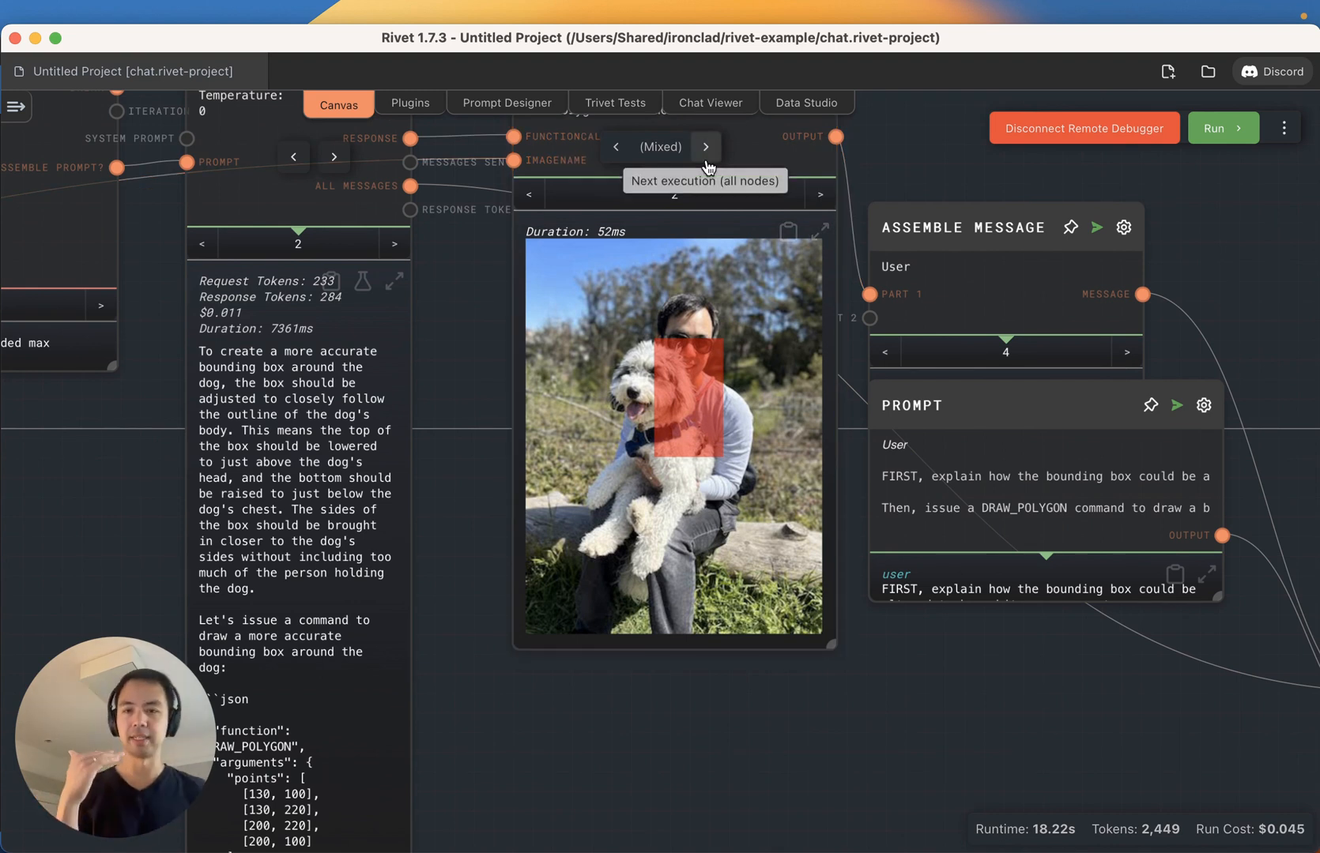
{"action": "mouse_move", "coordinate": [322, 560]}
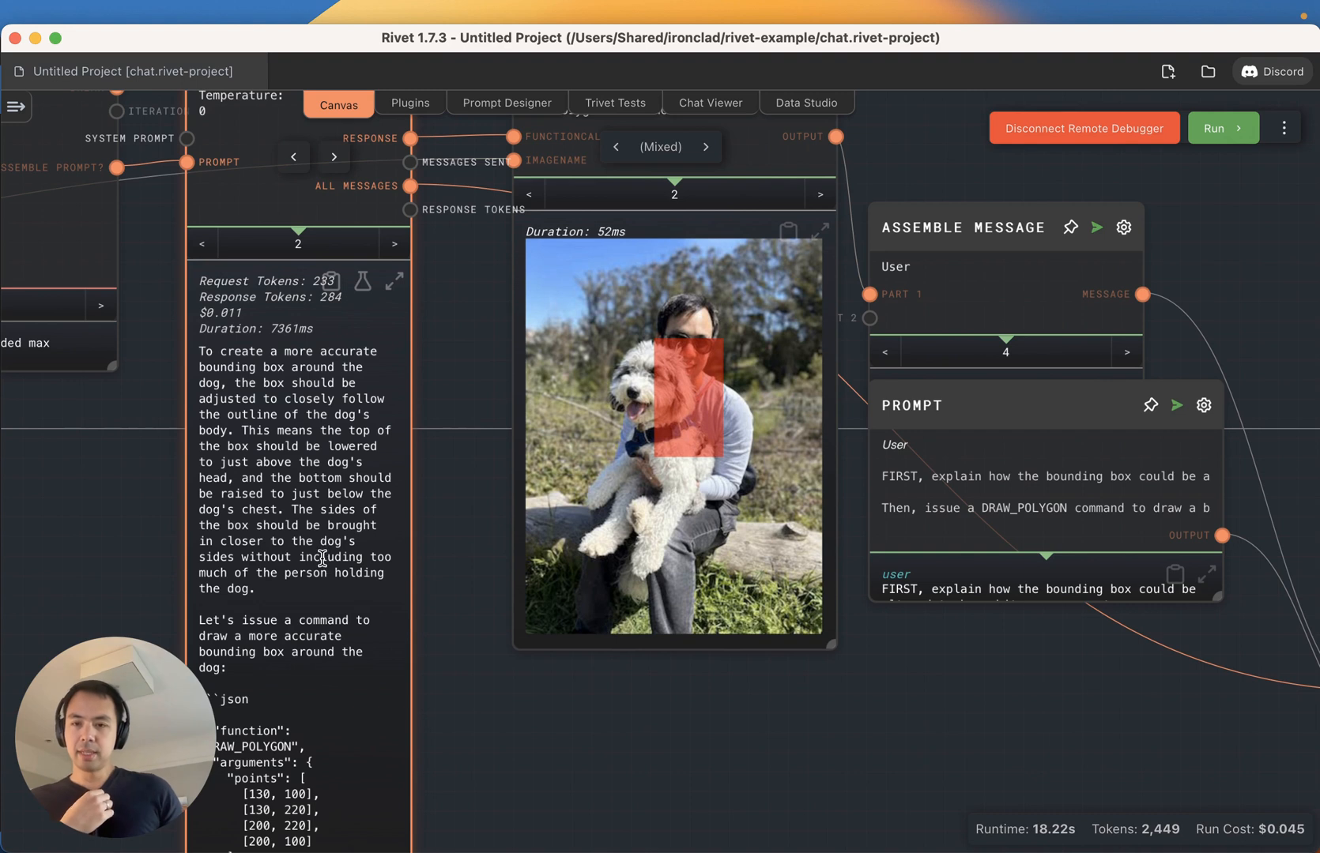
{"action": "mouse_move", "coordinate": [297, 599]}
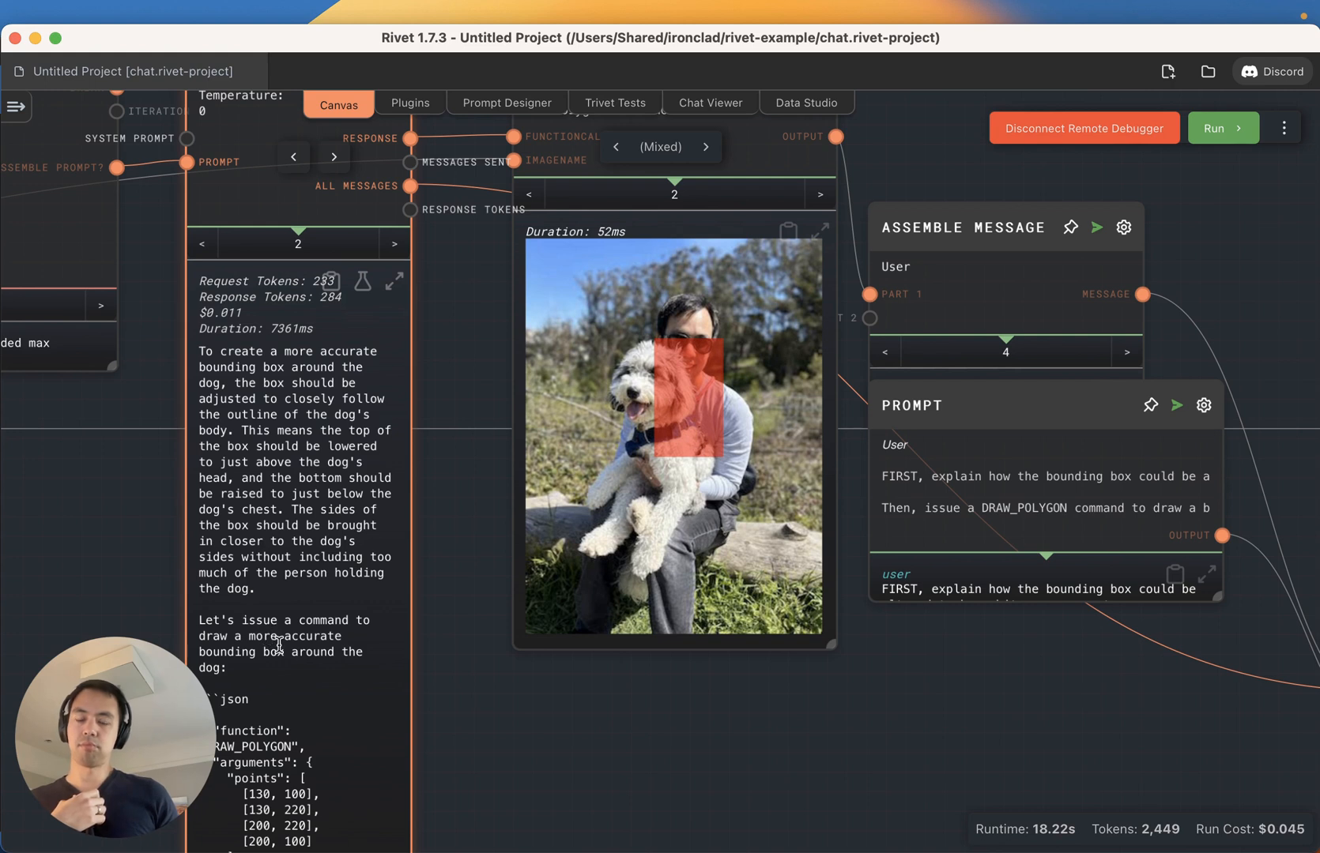
{"action": "left_click", "coordinate": [528, 194]}
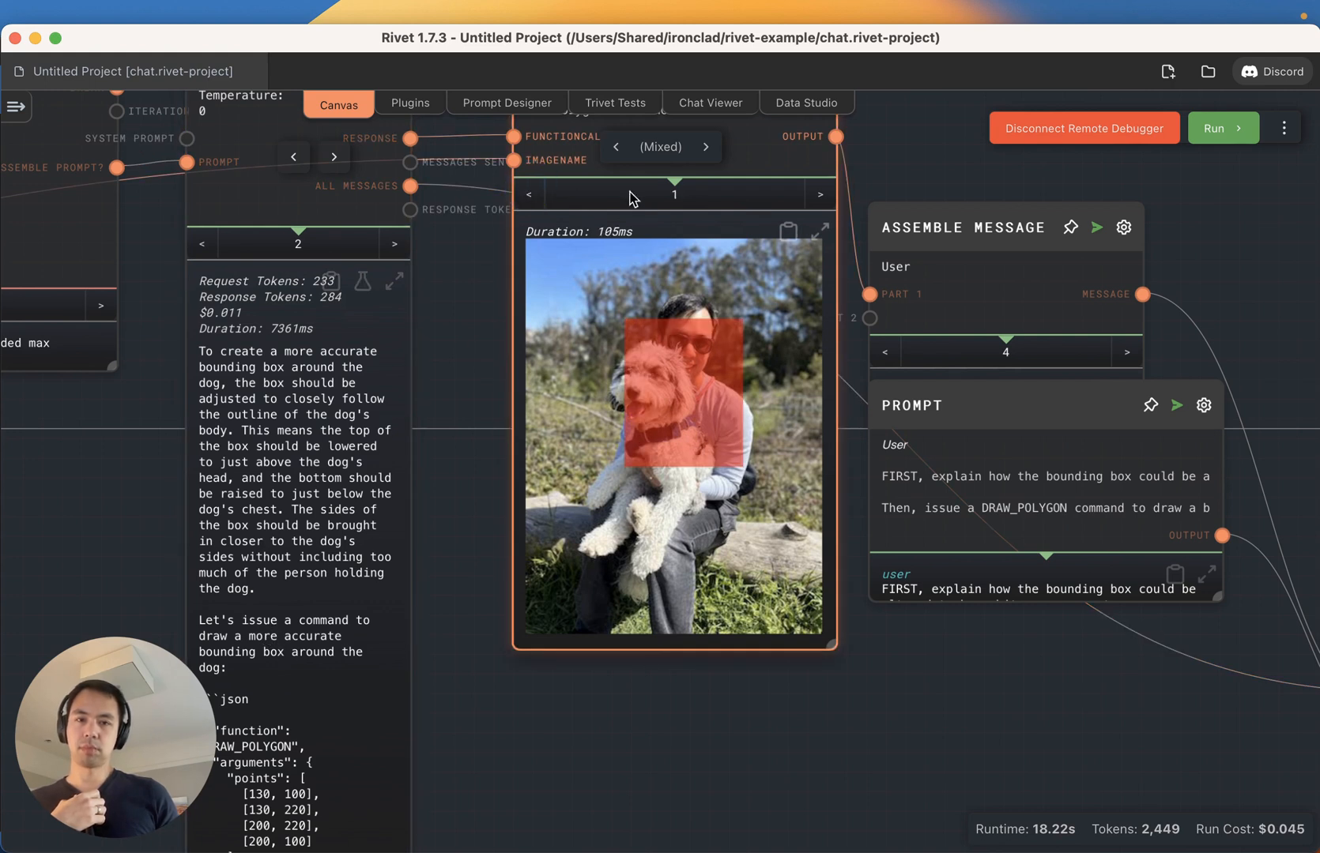
{"action": "left_click", "coordinate": [819, 194]}
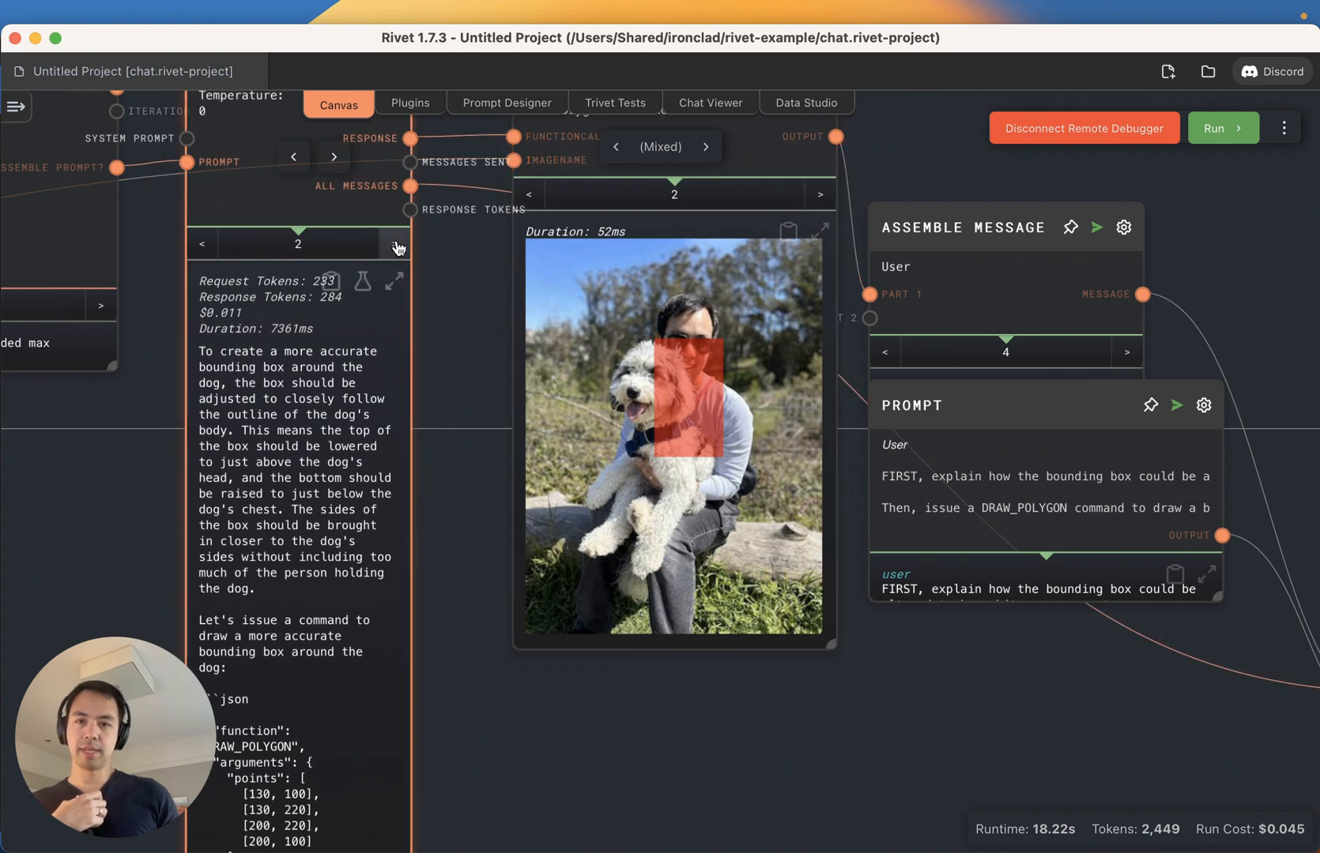
{"action": "left_click", "coordinate": [392, 245]}
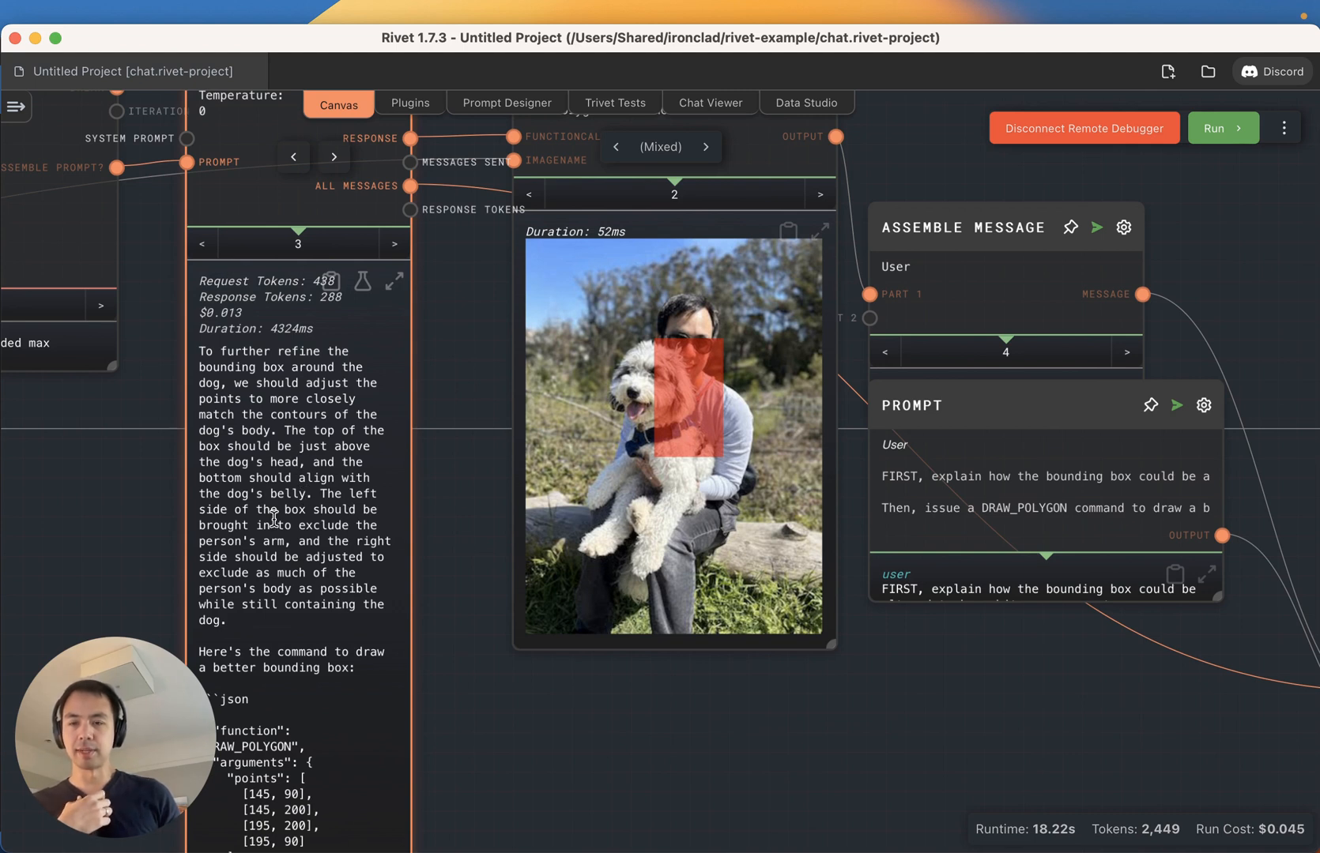
{"action": "mouse_move", "coordinate": [492, 425]}
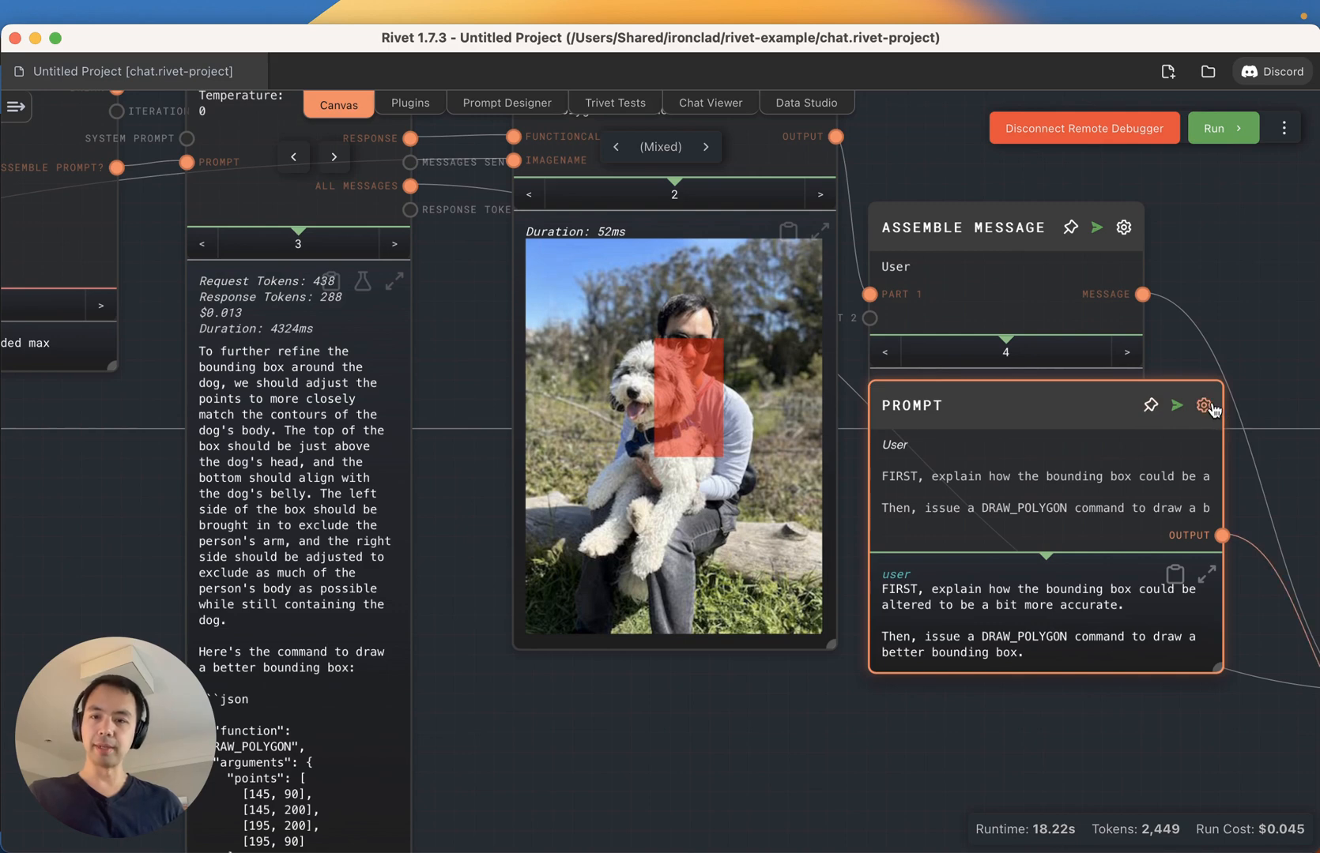
- Append 'Make sure to mention which sides of the box should be updated, what direction, and by how much' to the prompt
{"action": "left_click", "coordinate": [1202, 405]}
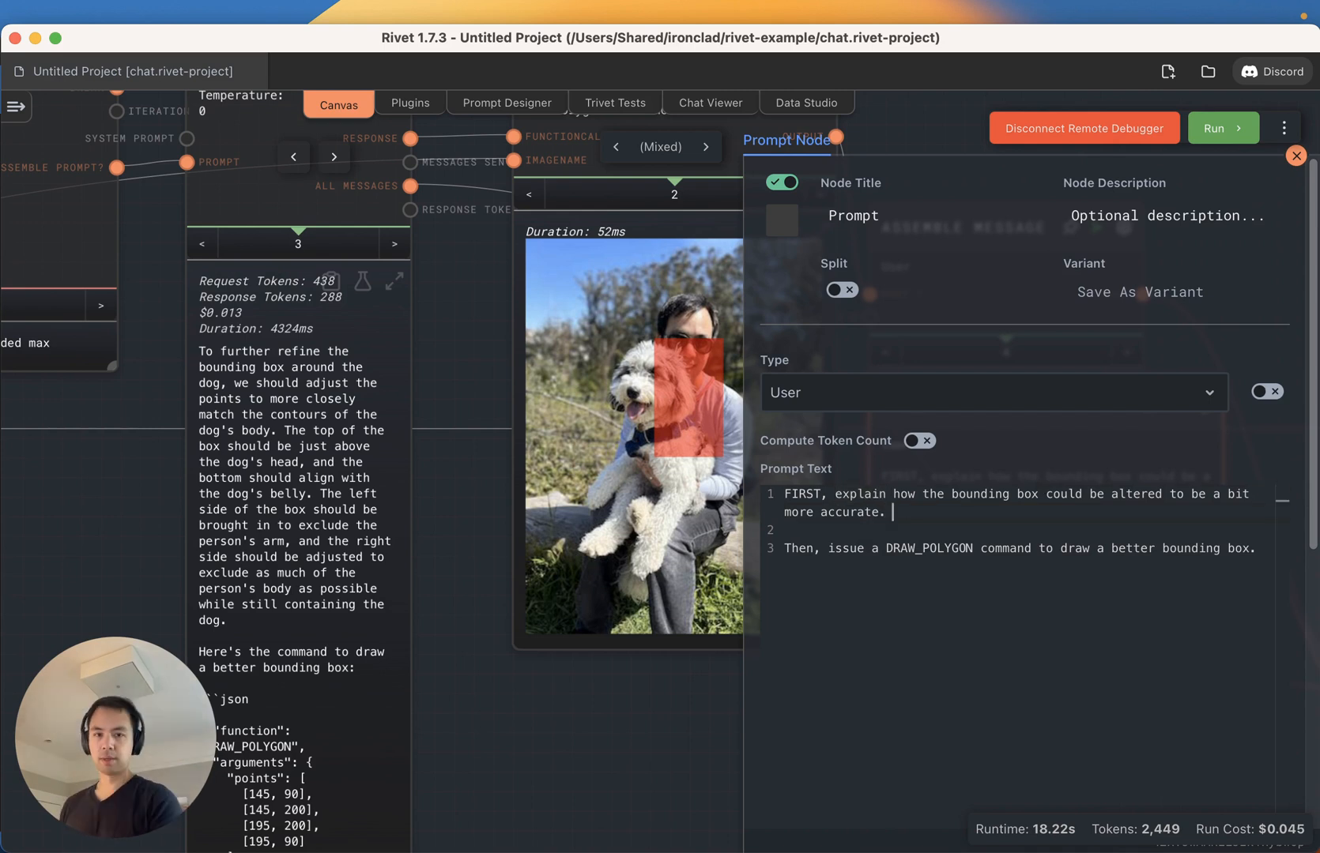
{"action": "type", "text": "Make sure to mention"}
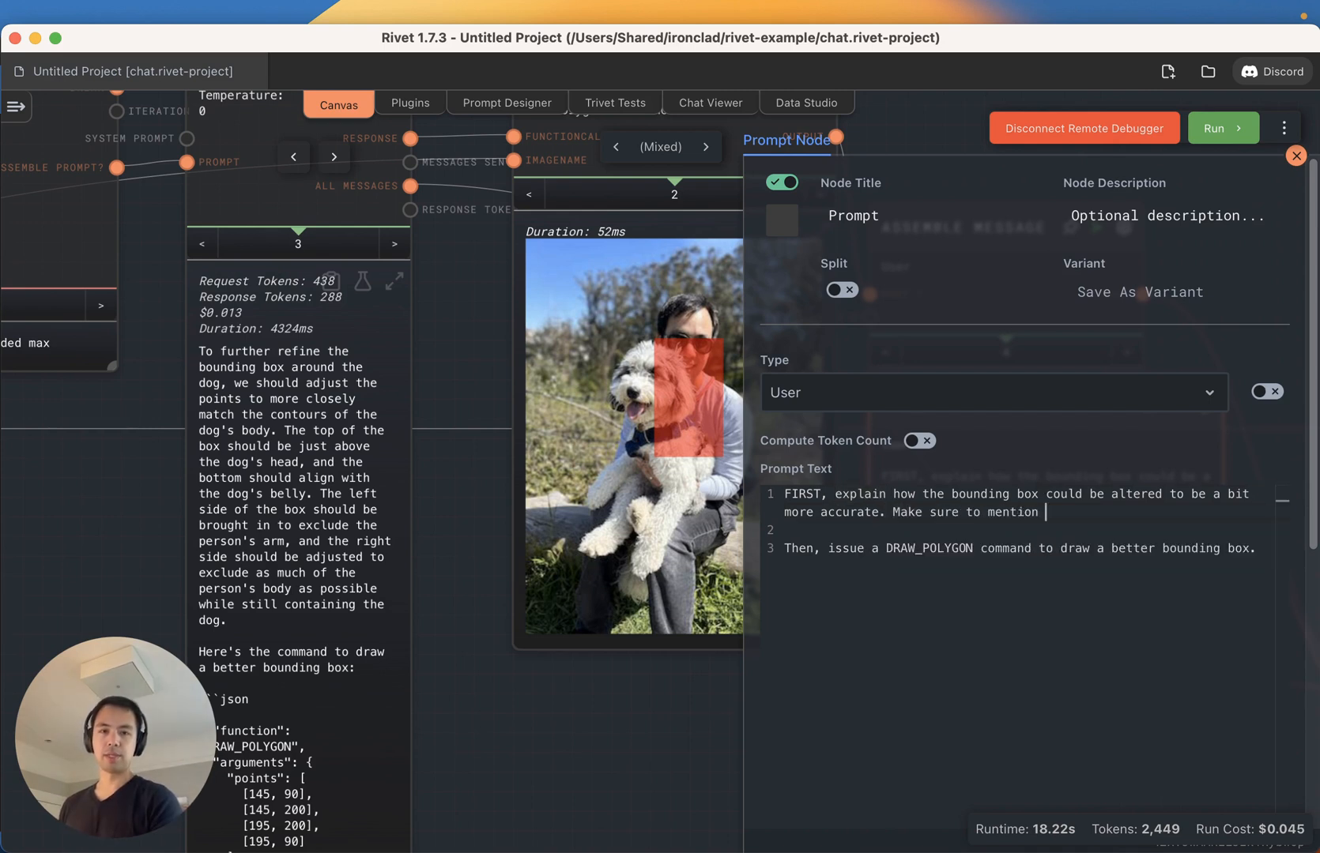
{"action": "type", "text": "which sid"}
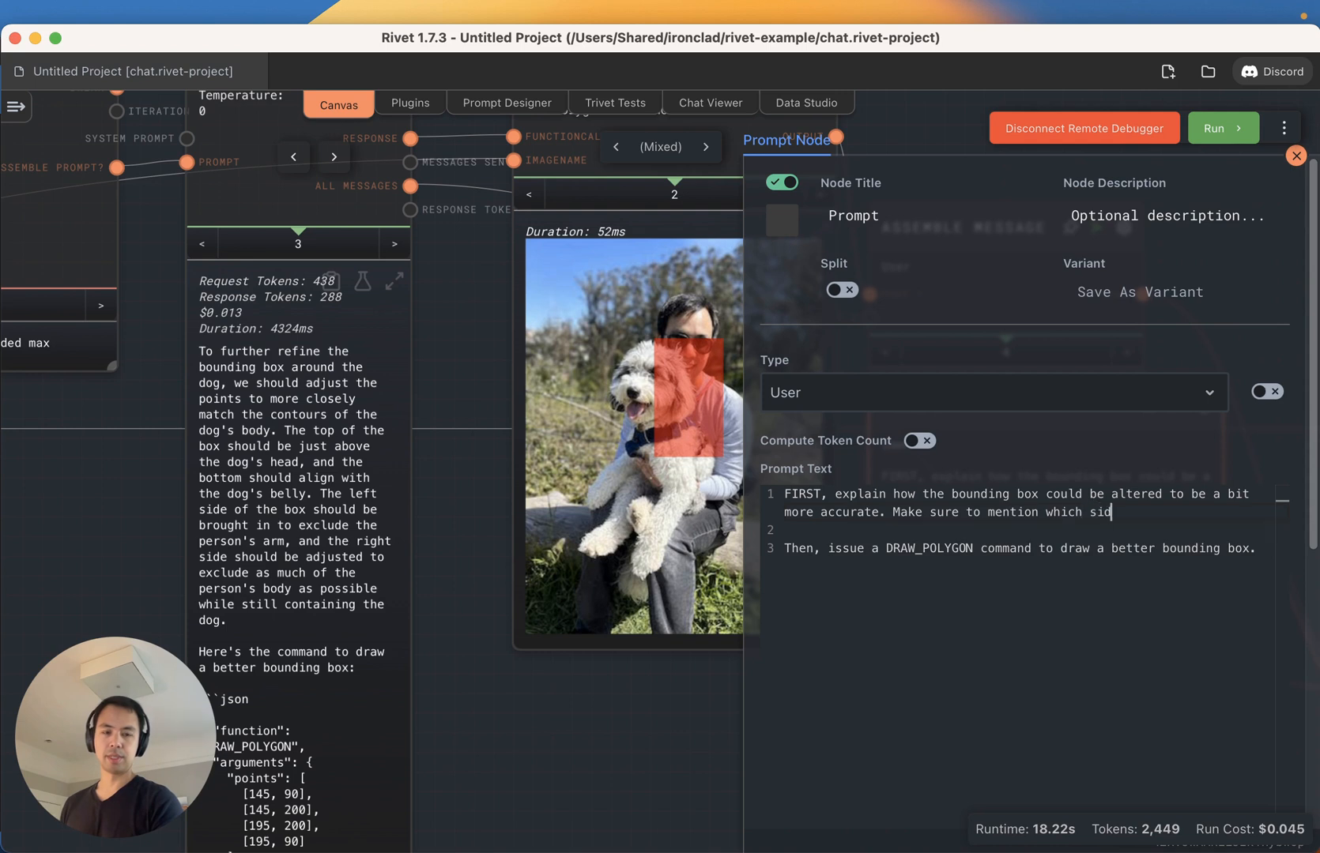
{"action": "type", "text": "es of the box shoul"}
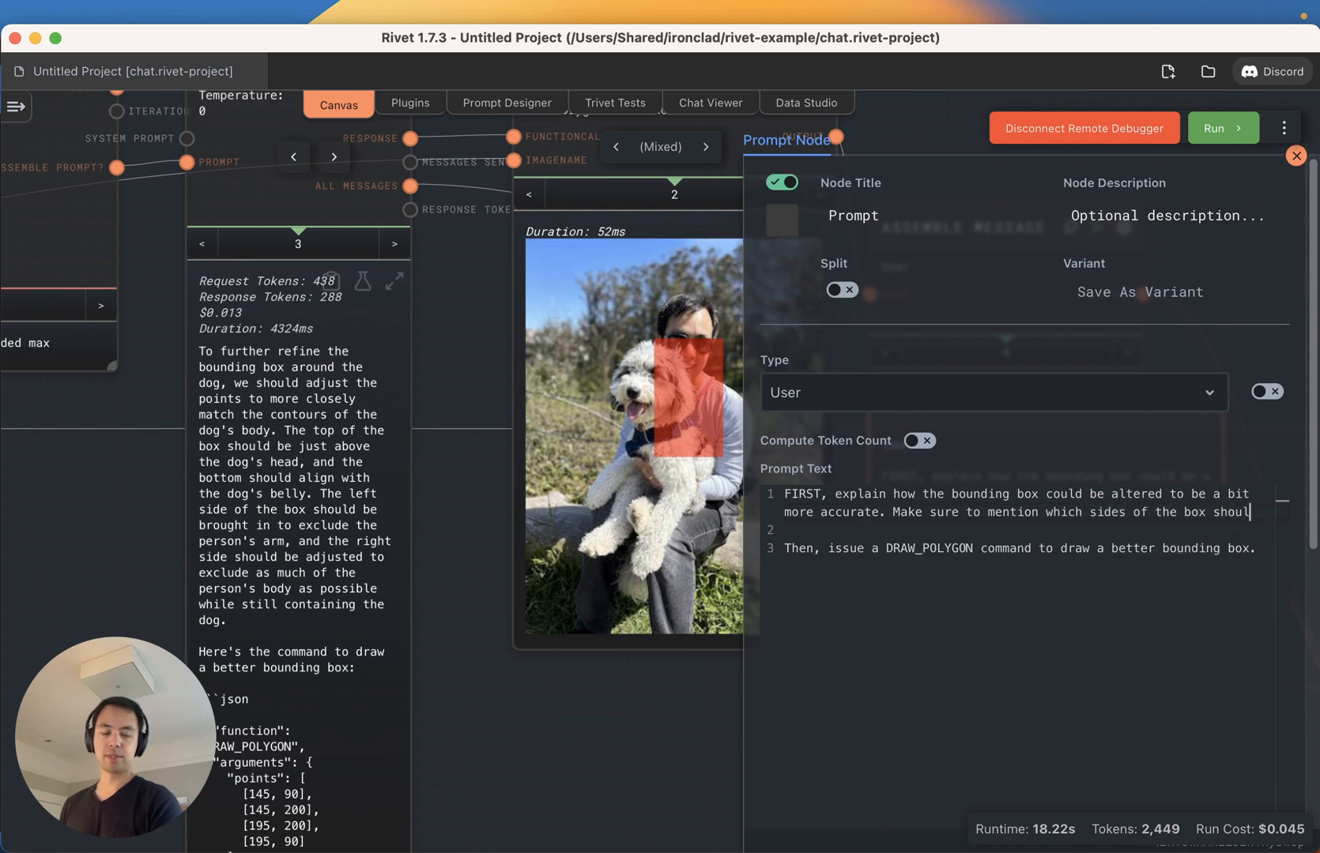
{"action": "type", "text": "be up"}
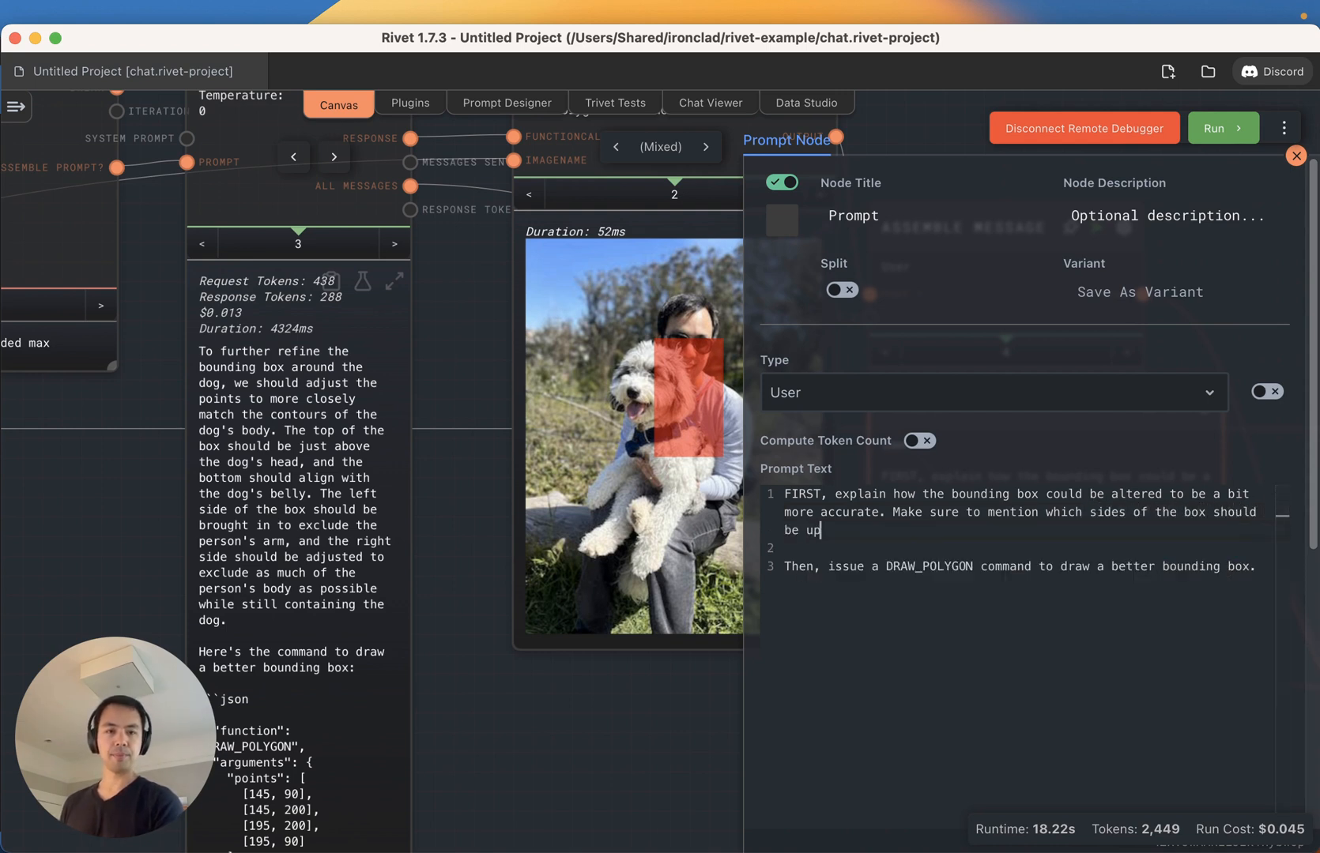
{"action": "type", "text": "dated,"}
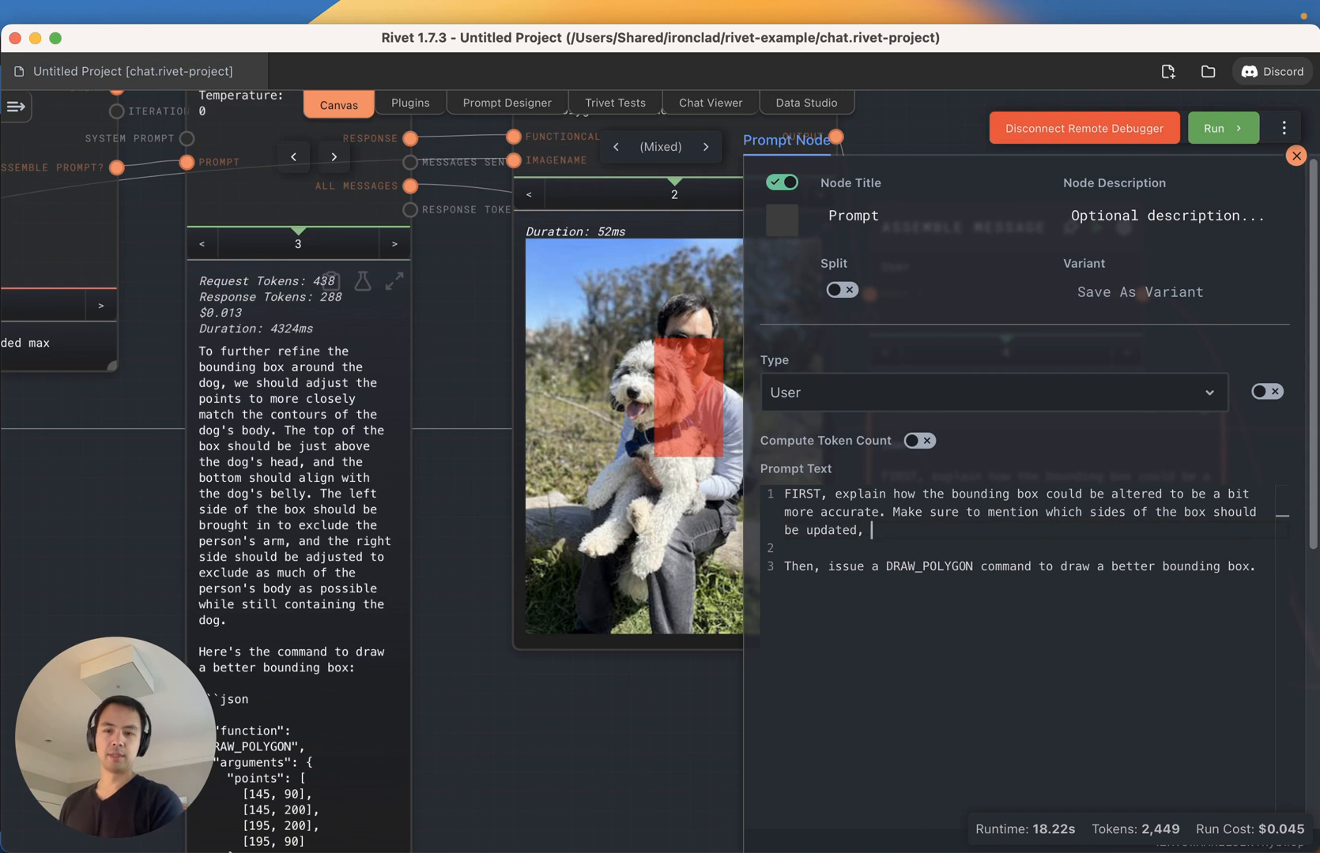
{"action": "type", "text": "what"}
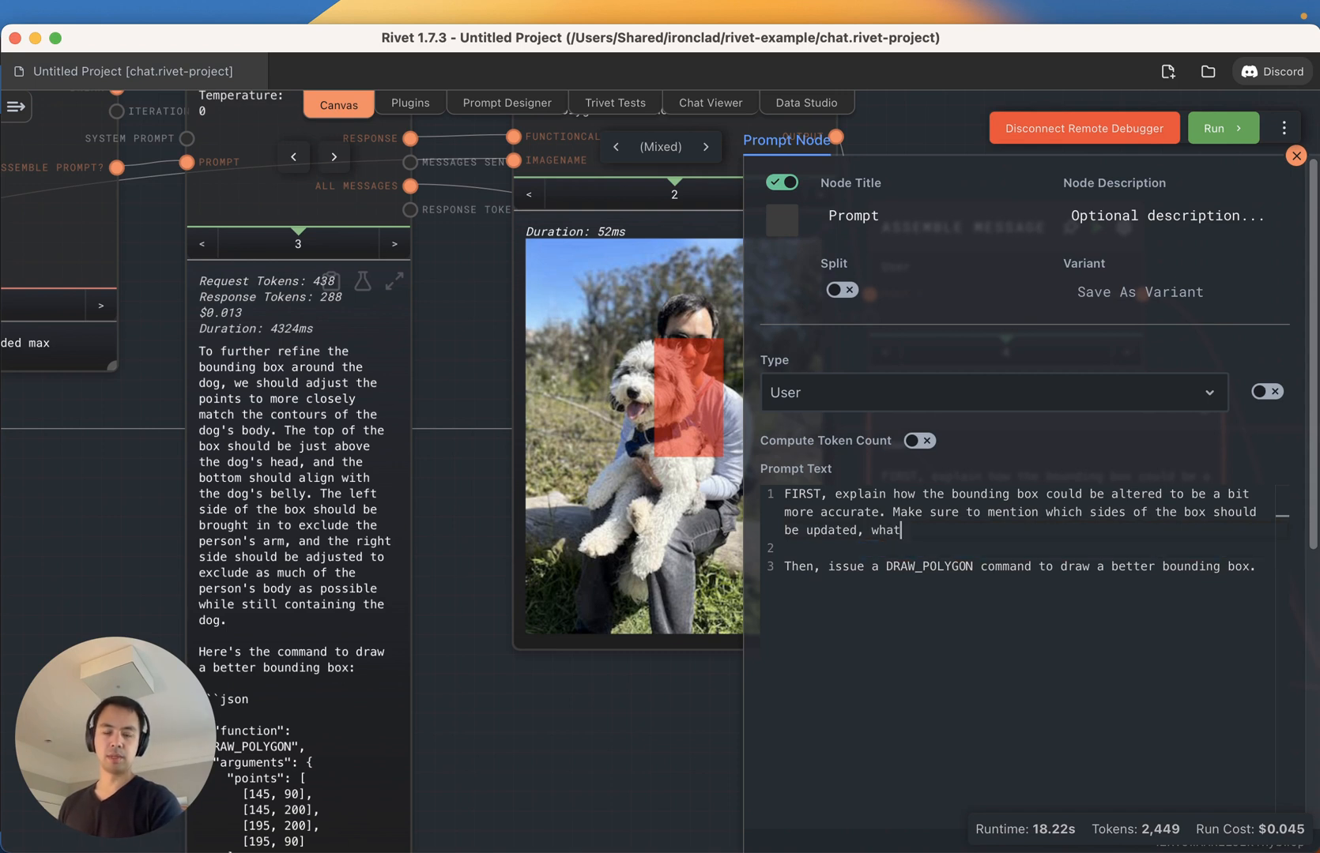
{"action": "type", "text": "direction they"}
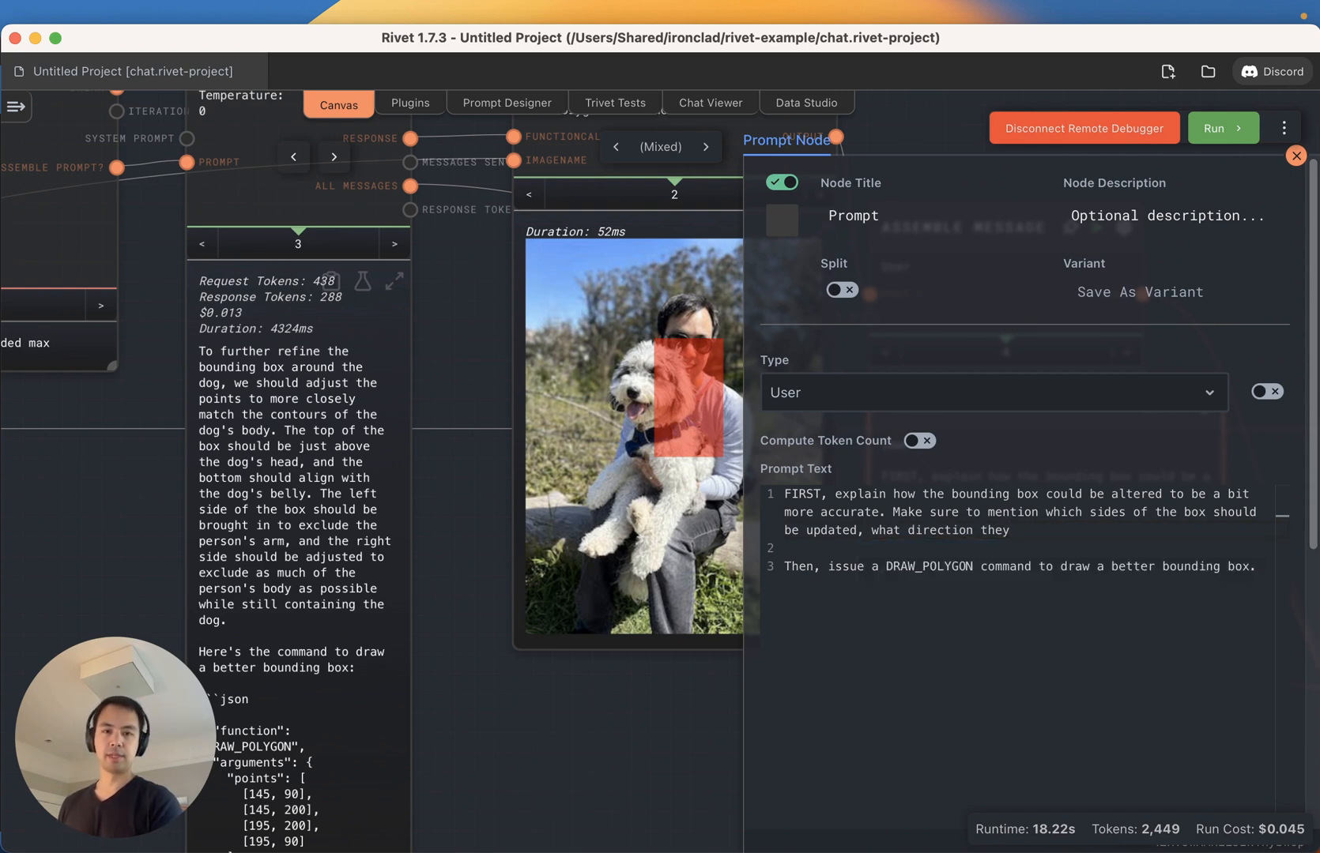
{"action": "type", "text": "need to be moved in, and by how much"}
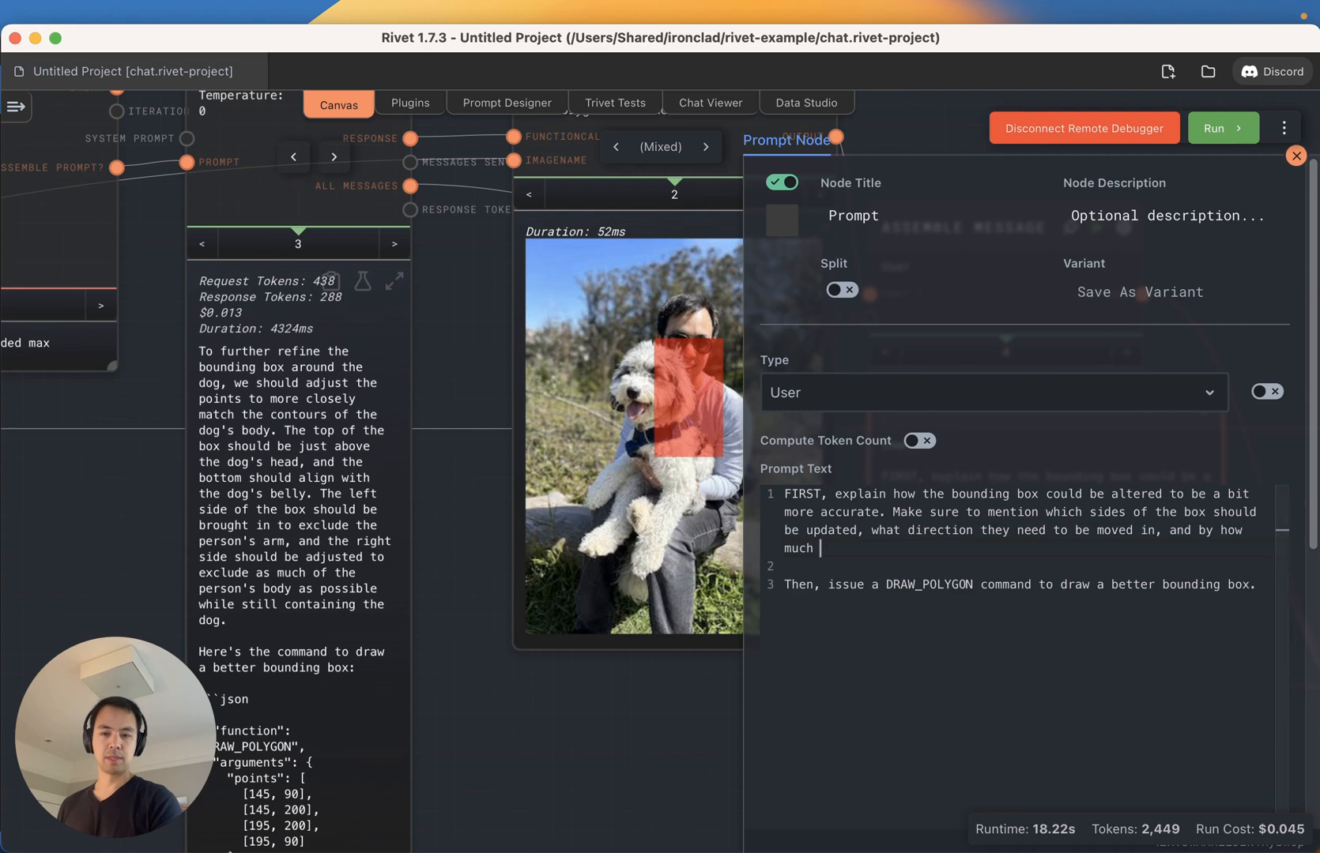
{"action": "type", "text": "they need to be moved."}
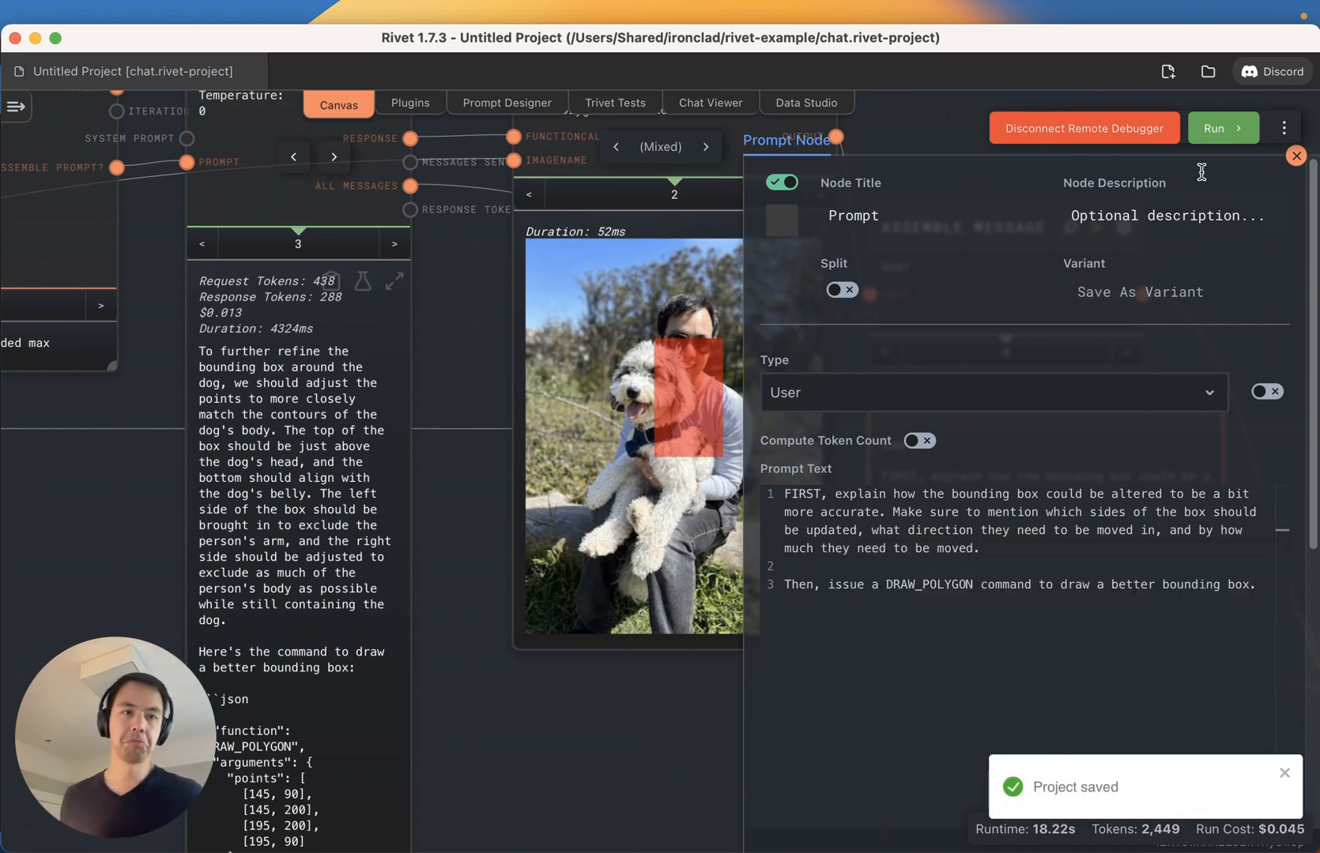
- Rerun the graph with the extended prompt and view the Chat node's response
{"action": "left_click", "coordinate": [1295, 157]}
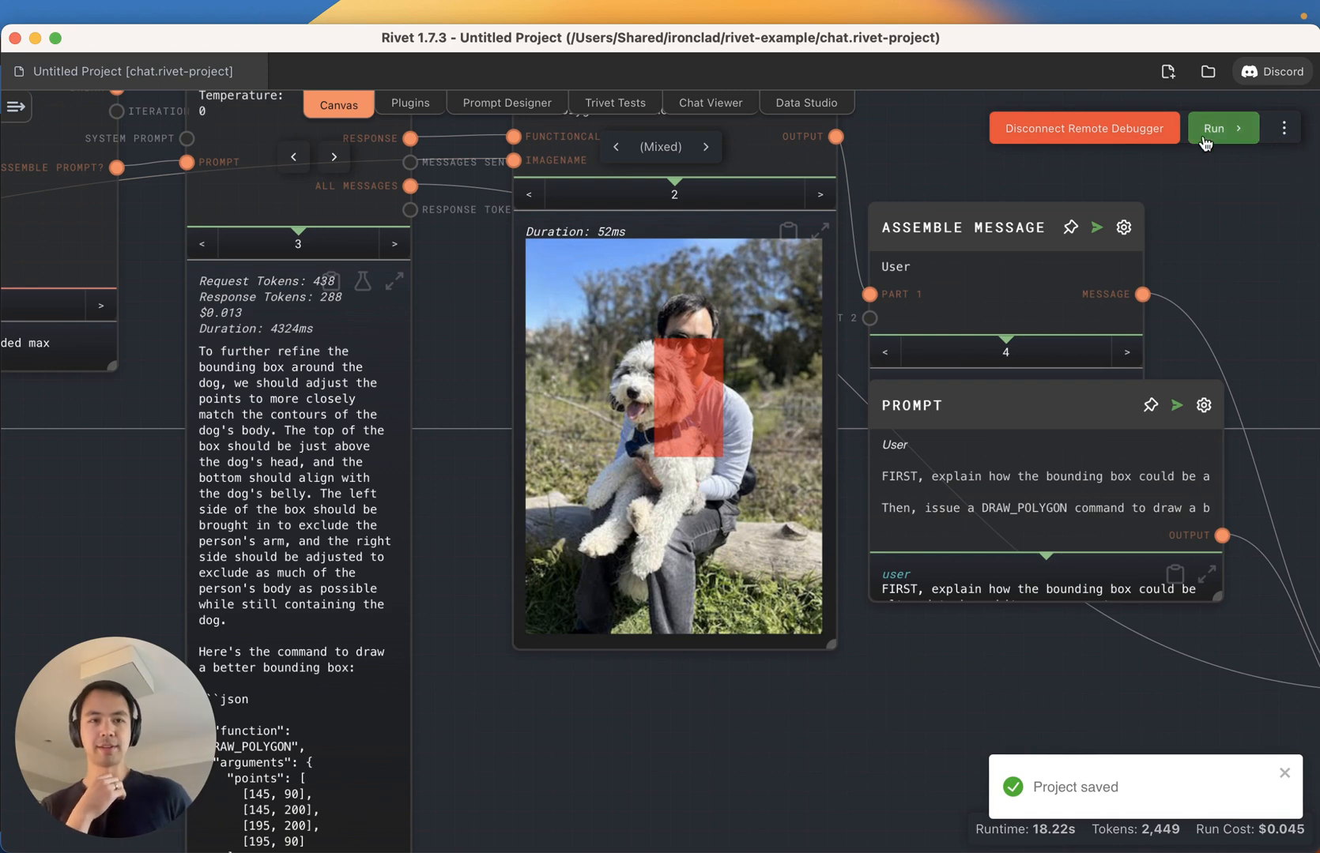
{"action": "left_click", "coordinate": [1222, 128]}
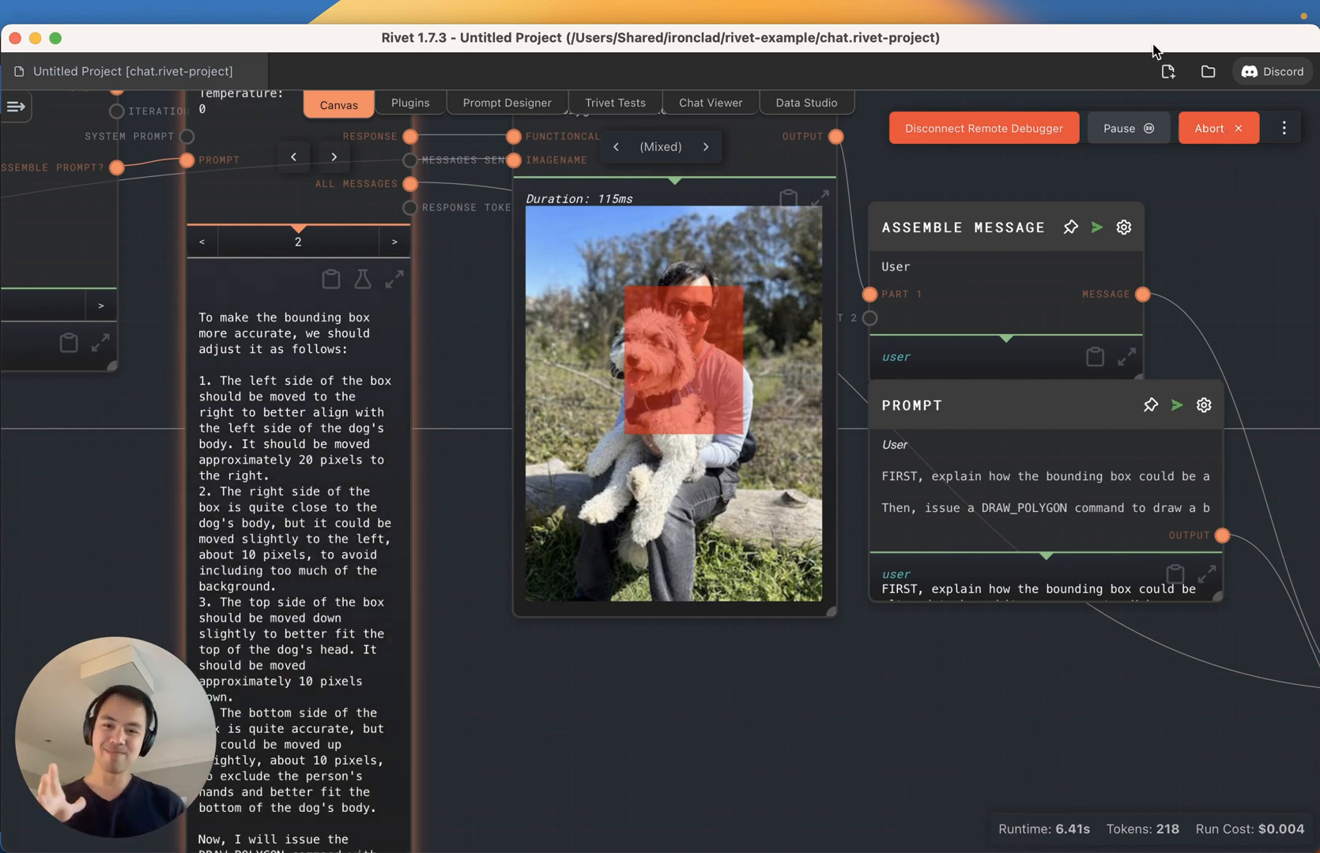
{"action": "left_click", "coordinate": [392, 242]}
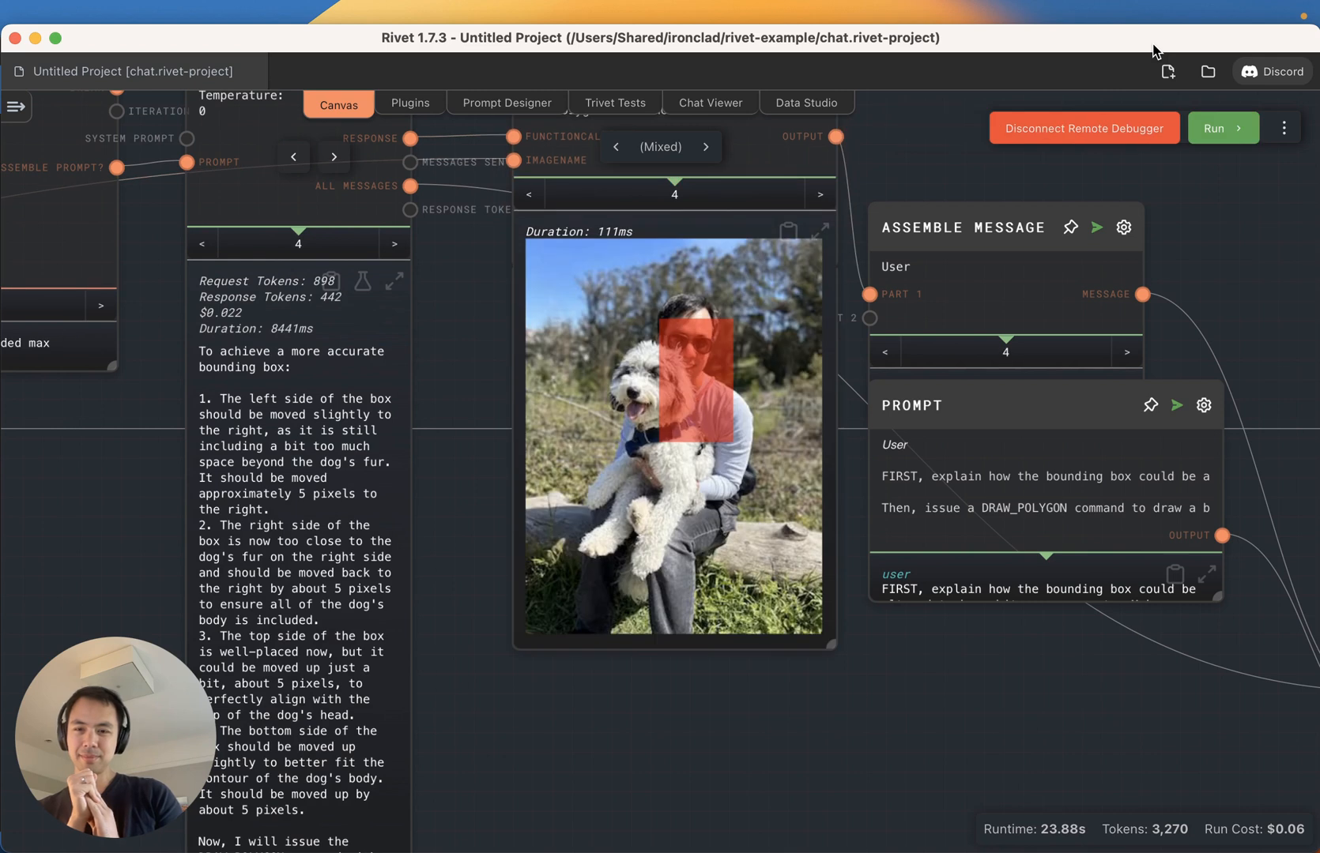
{"action": "mouse_move", "coordinate": [1028, 110]}
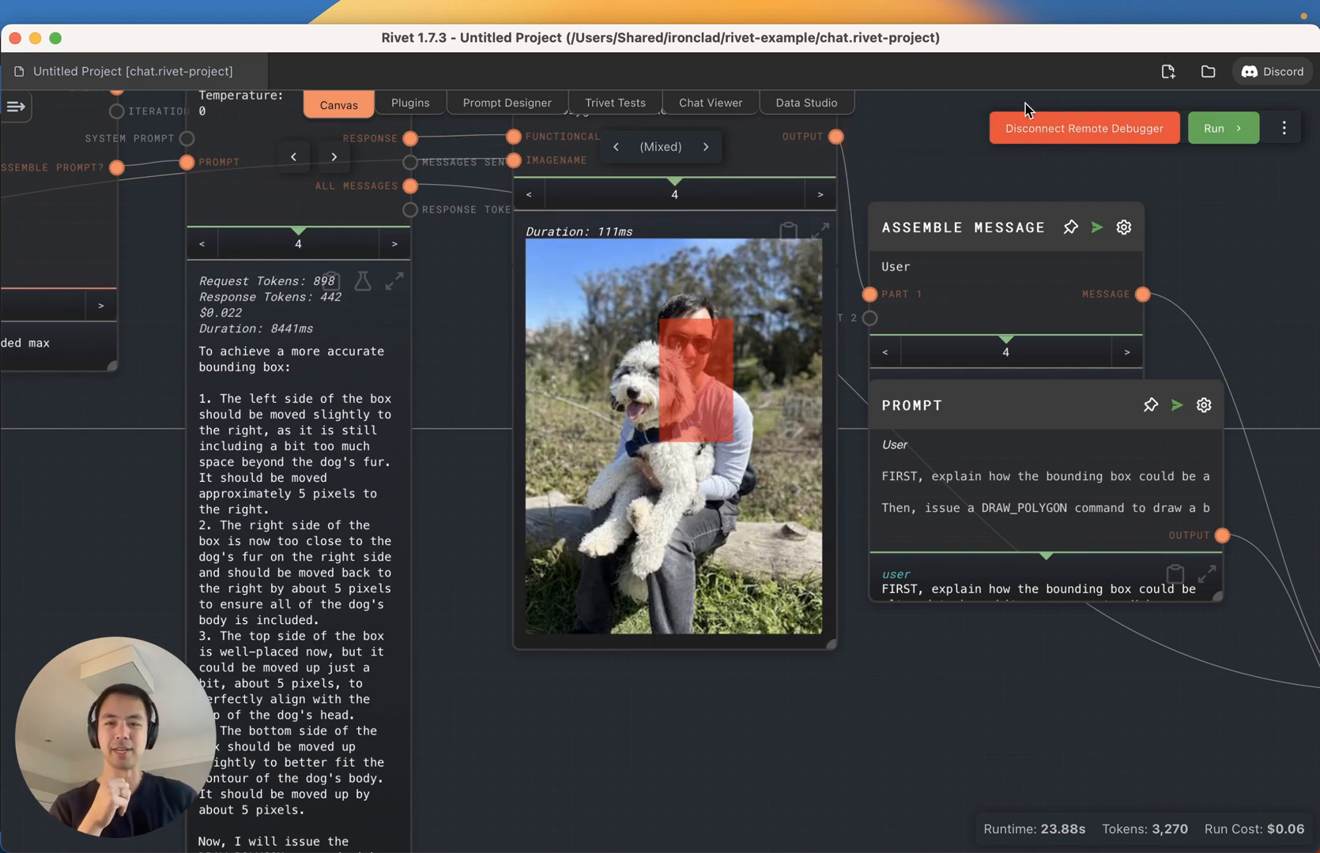
{"action": "mouse_move", "coordinate": [320, 565]}
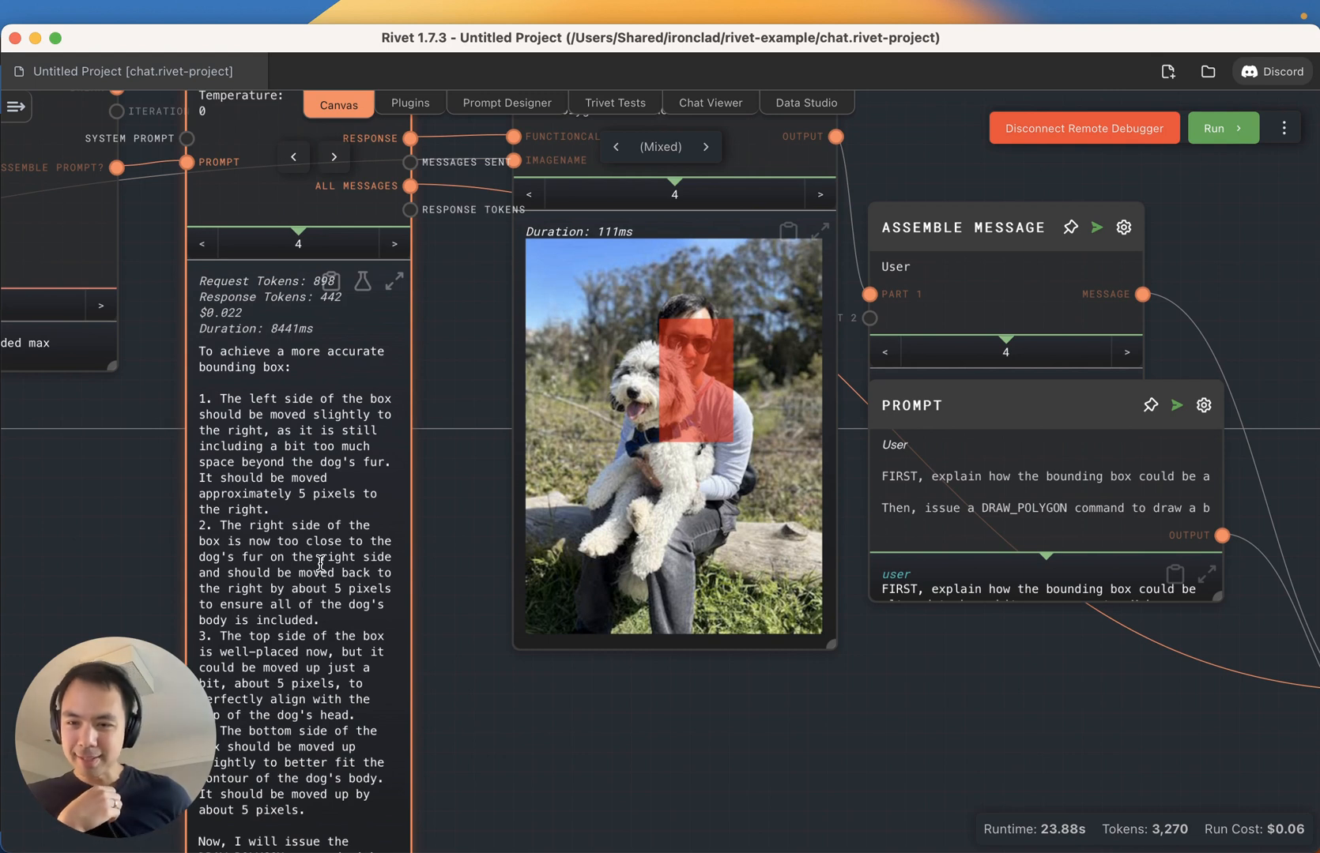
{"action": "mouse_move", "coordinate": [317, 582]}
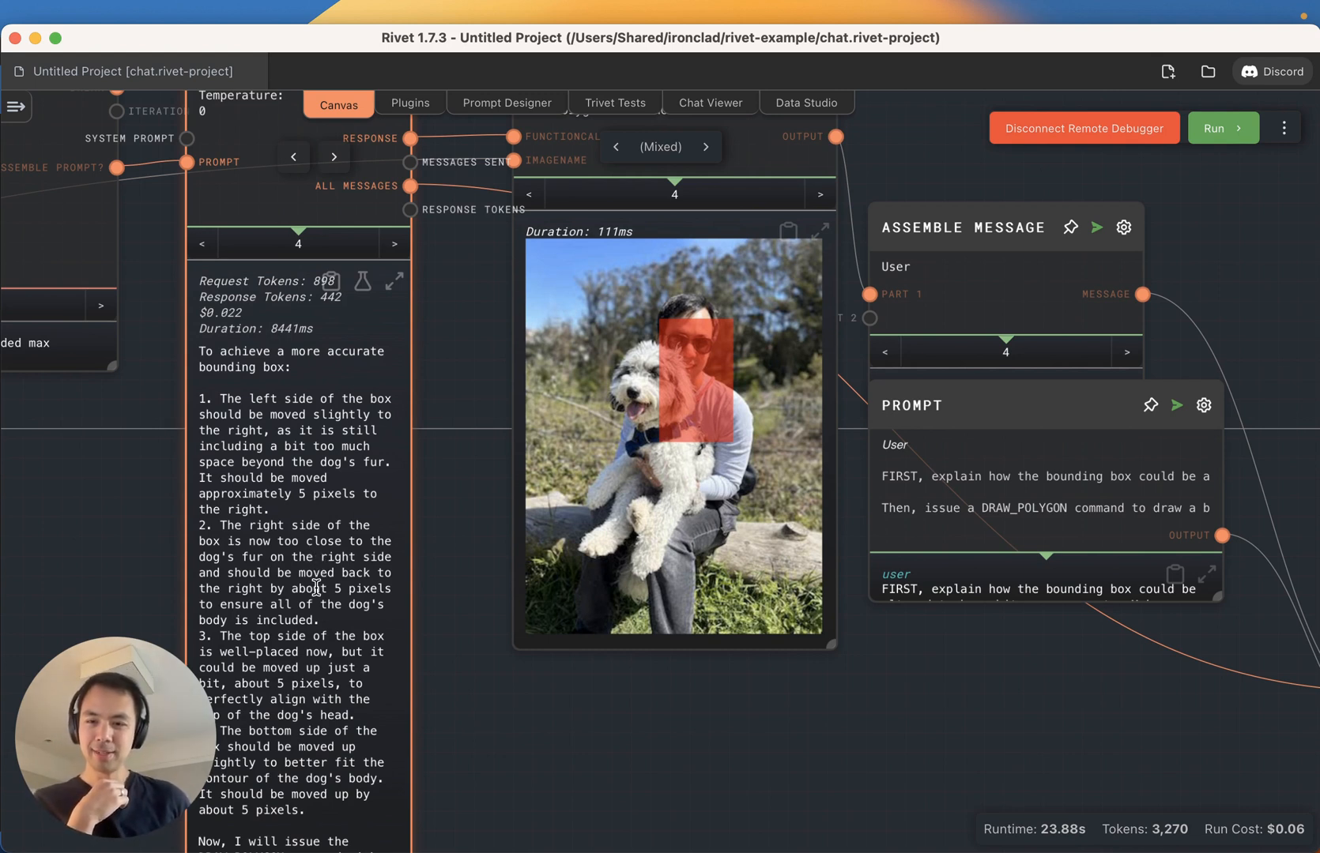
{"action": "mouse_move", "coordinate": [299, 598]}
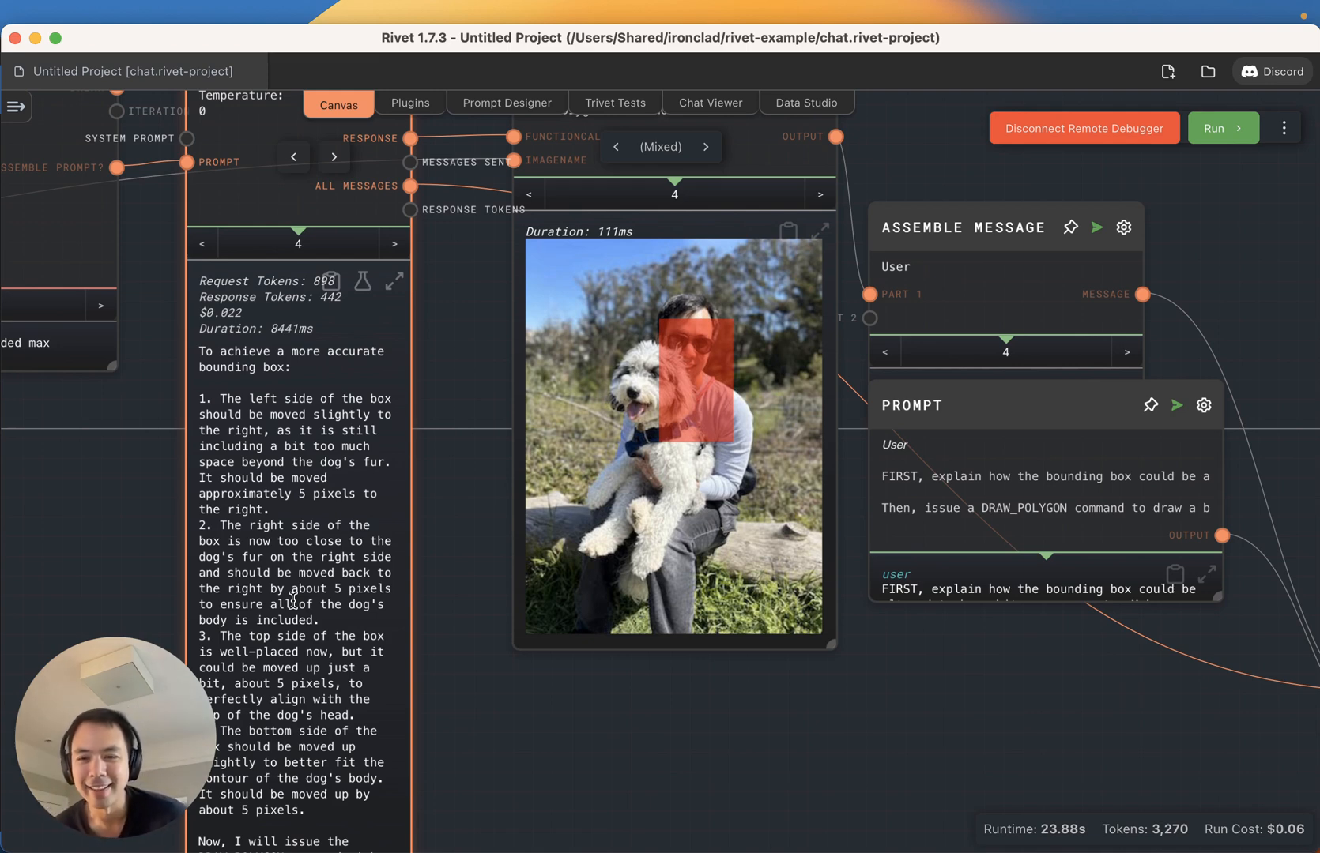
- Run the loop on the axis-labelled photo, inspect a node's output, then run again
{"action": "left_click", "coordinate": [1221, 127]}
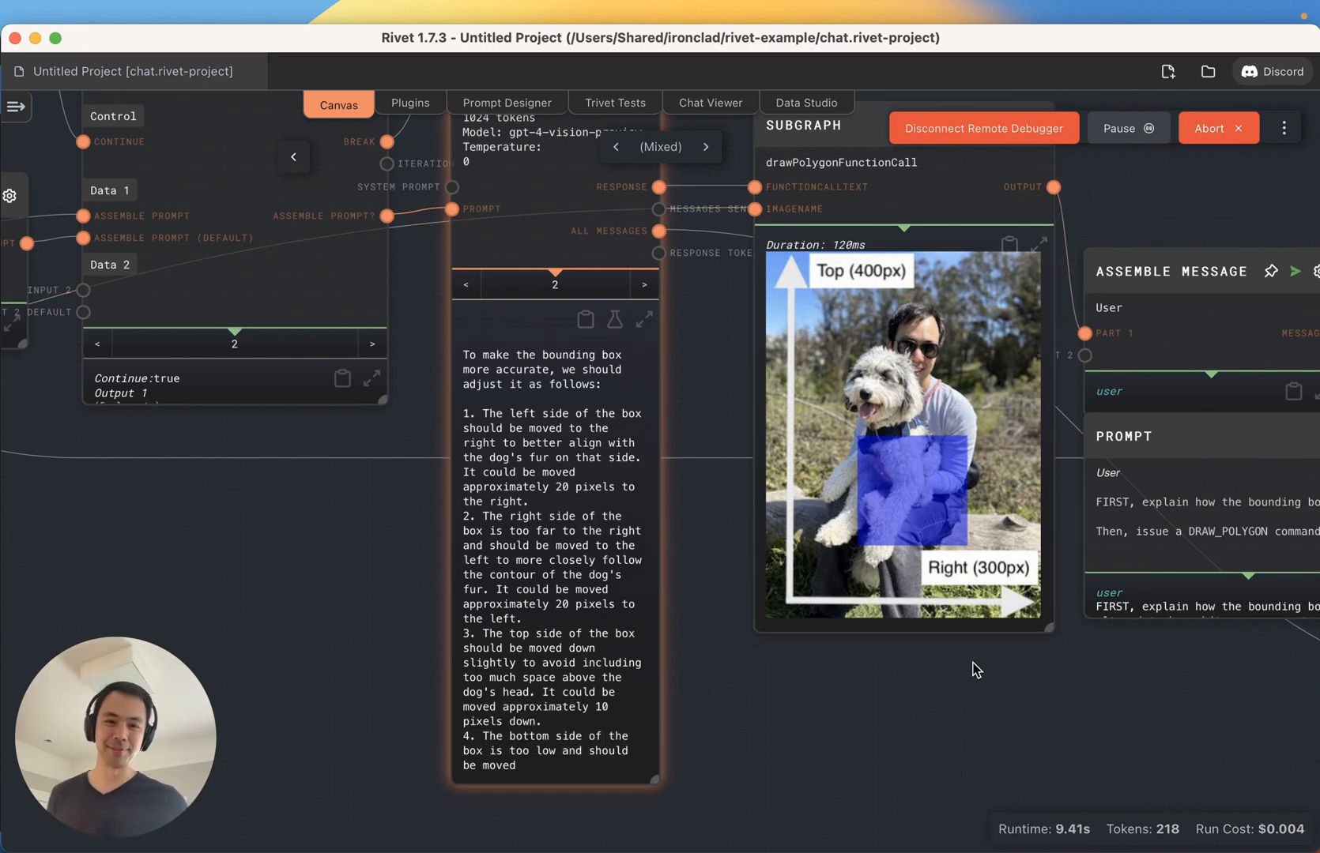
{"action": "left_click", "coordinate": [644, 283]}
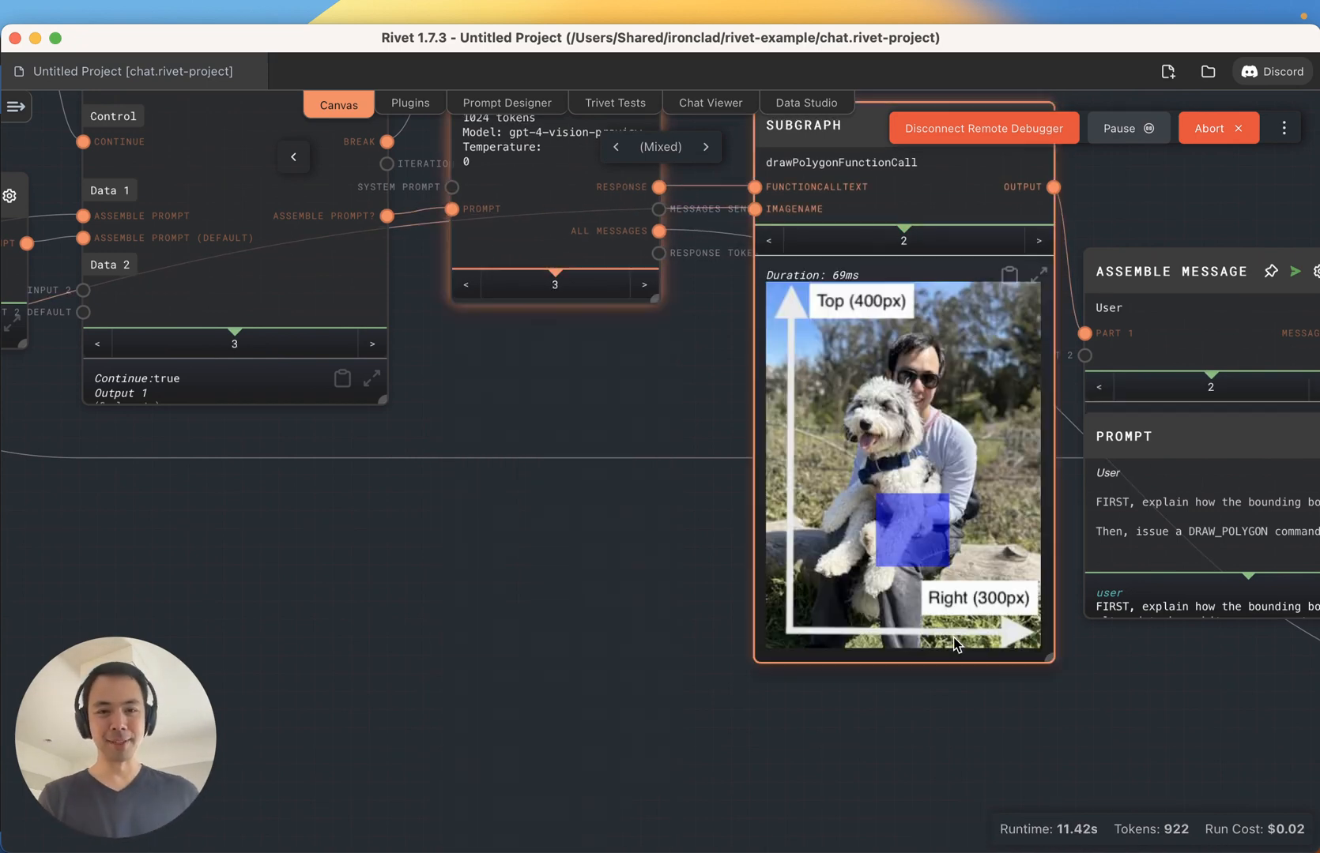
{"action": "mouse_move", "coordinate": [767, 790]}
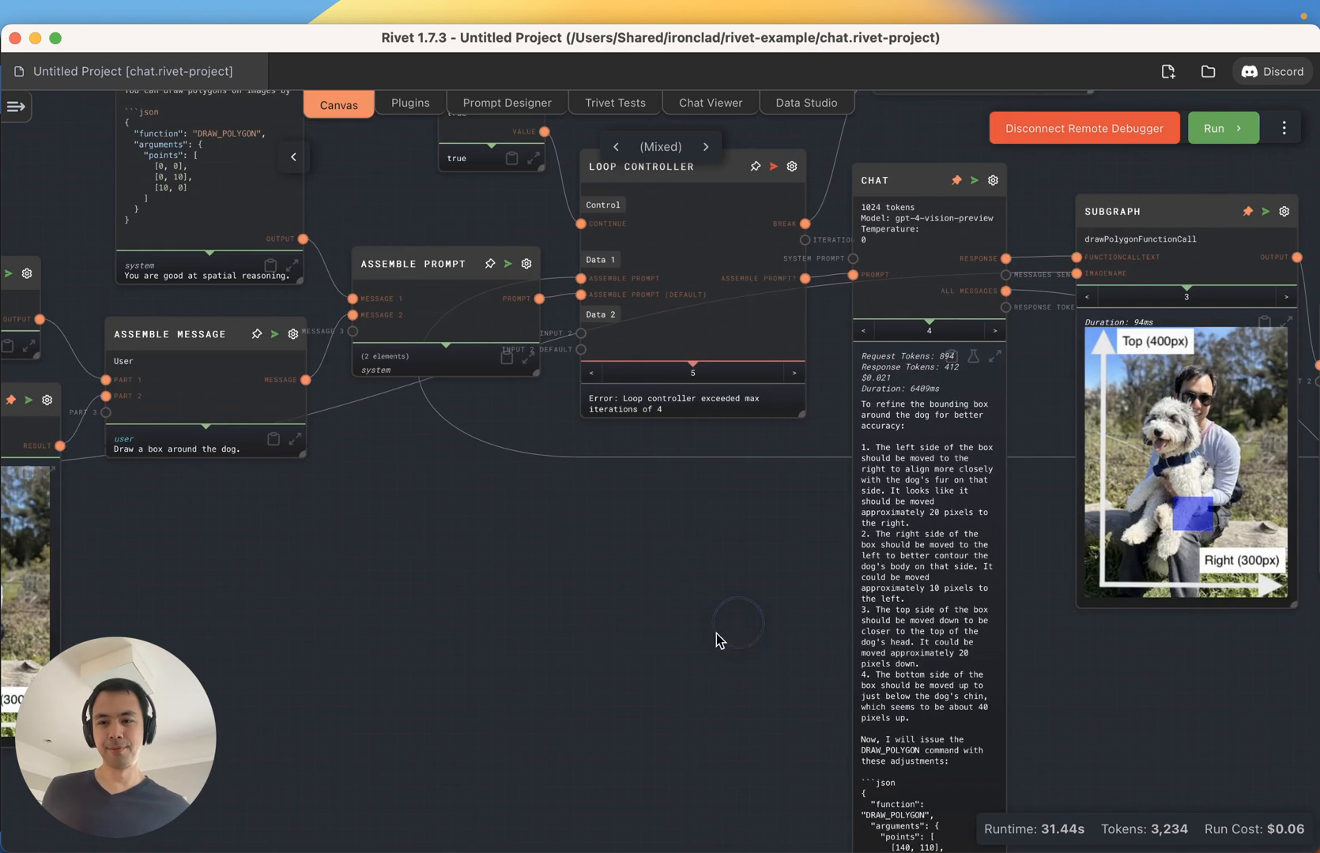
{"action": "left_click", "coordinate": [1220, 127]}
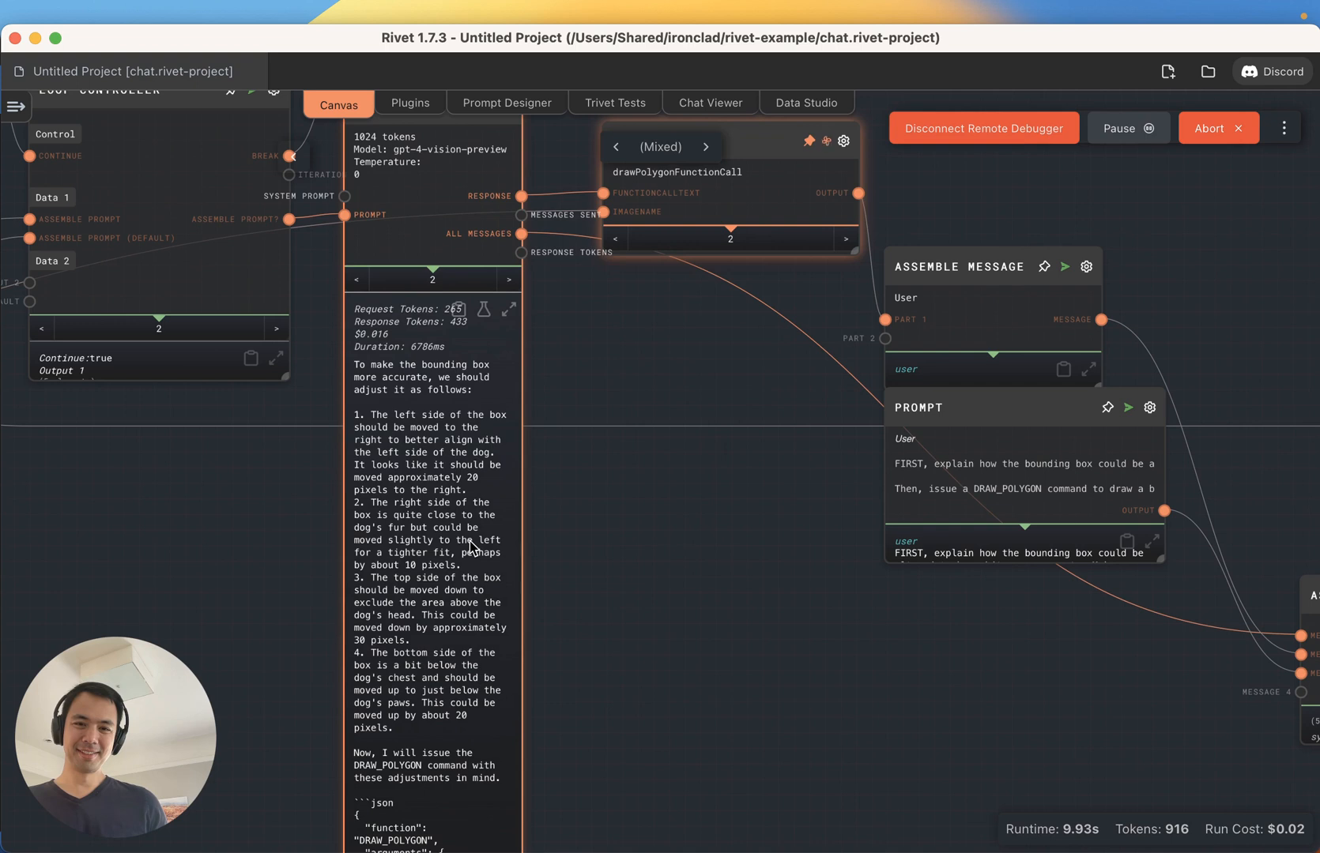
- Open the system prompt's full editor to read its DRAW_POLYGON instructions, then close it
{"action": "left_click", "coordinate": [508, 277]}
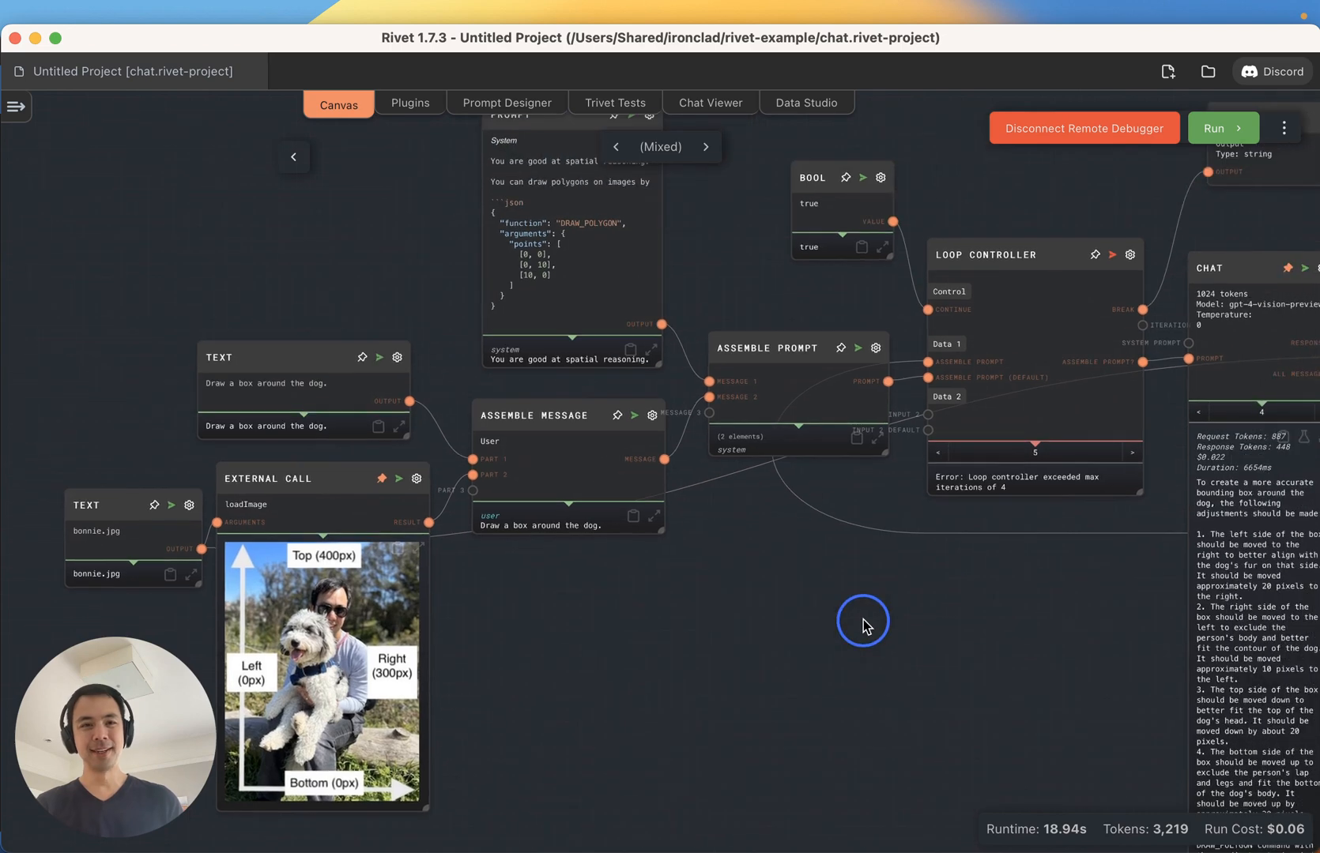
{"action": "mouse_move", "coordinate": [878, 587]}
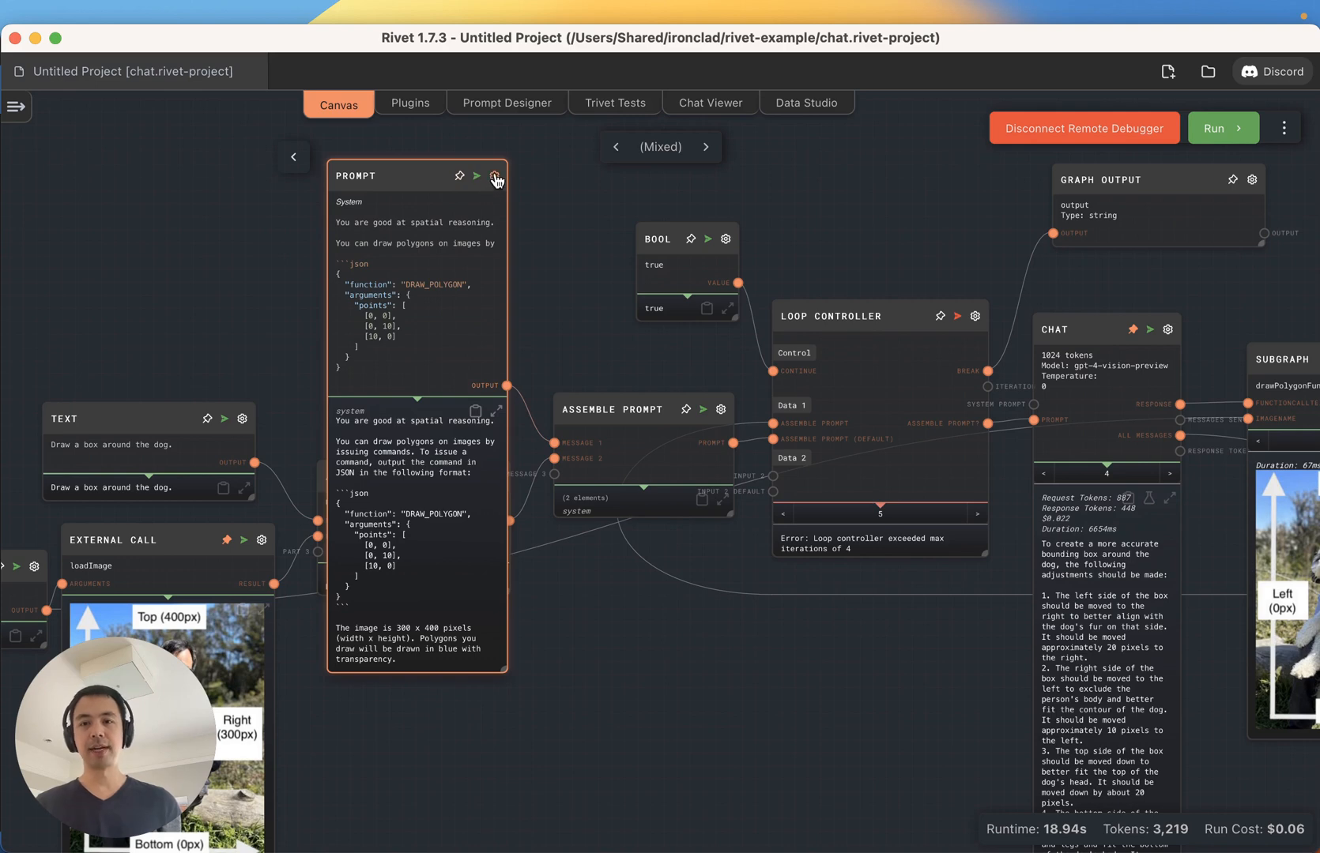
{"action": "left_click", "coordinate": [494, 176]}
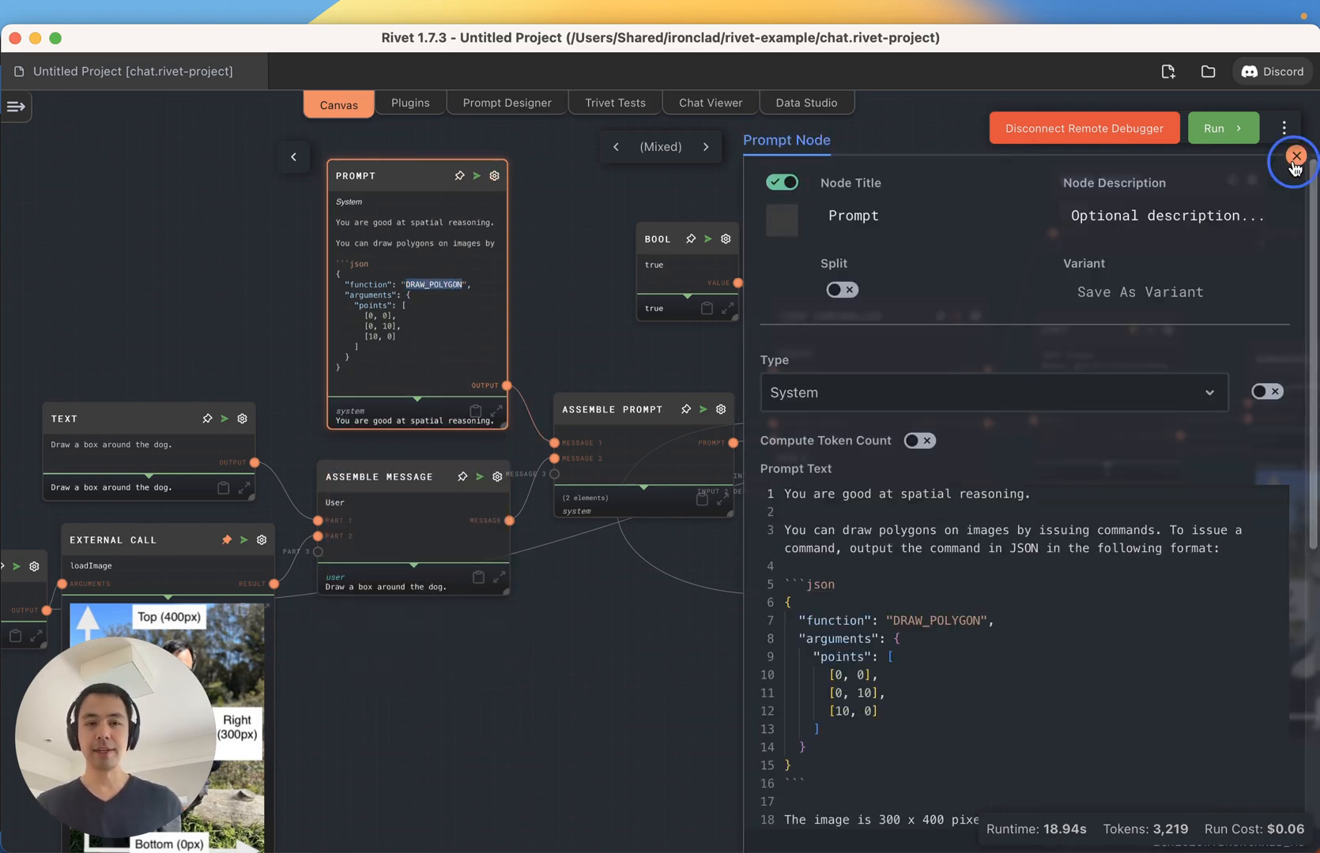
{"action": "left_click", "coordinate": [1296, 156]}
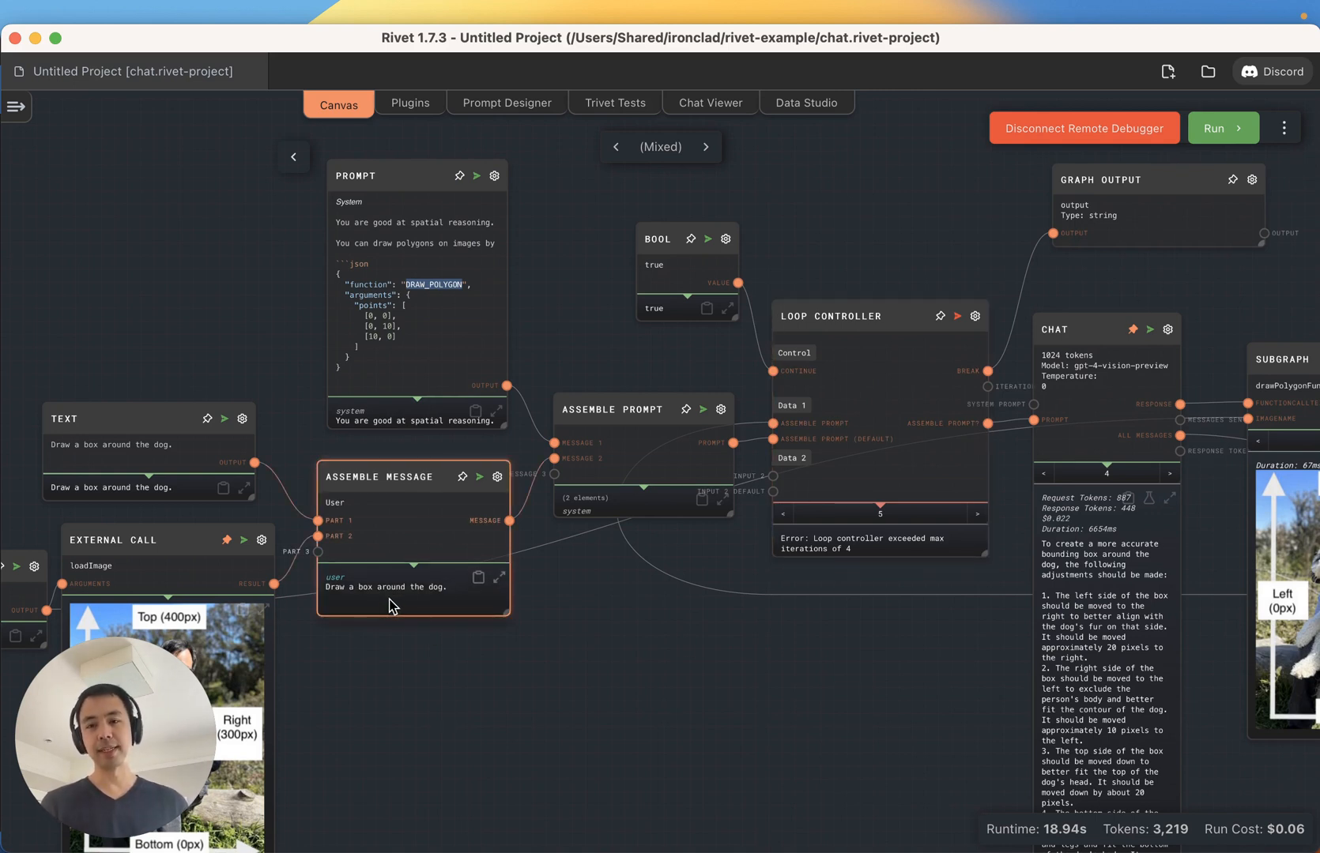
{"action": "mouse_move", "coordinate": [517, 577]}
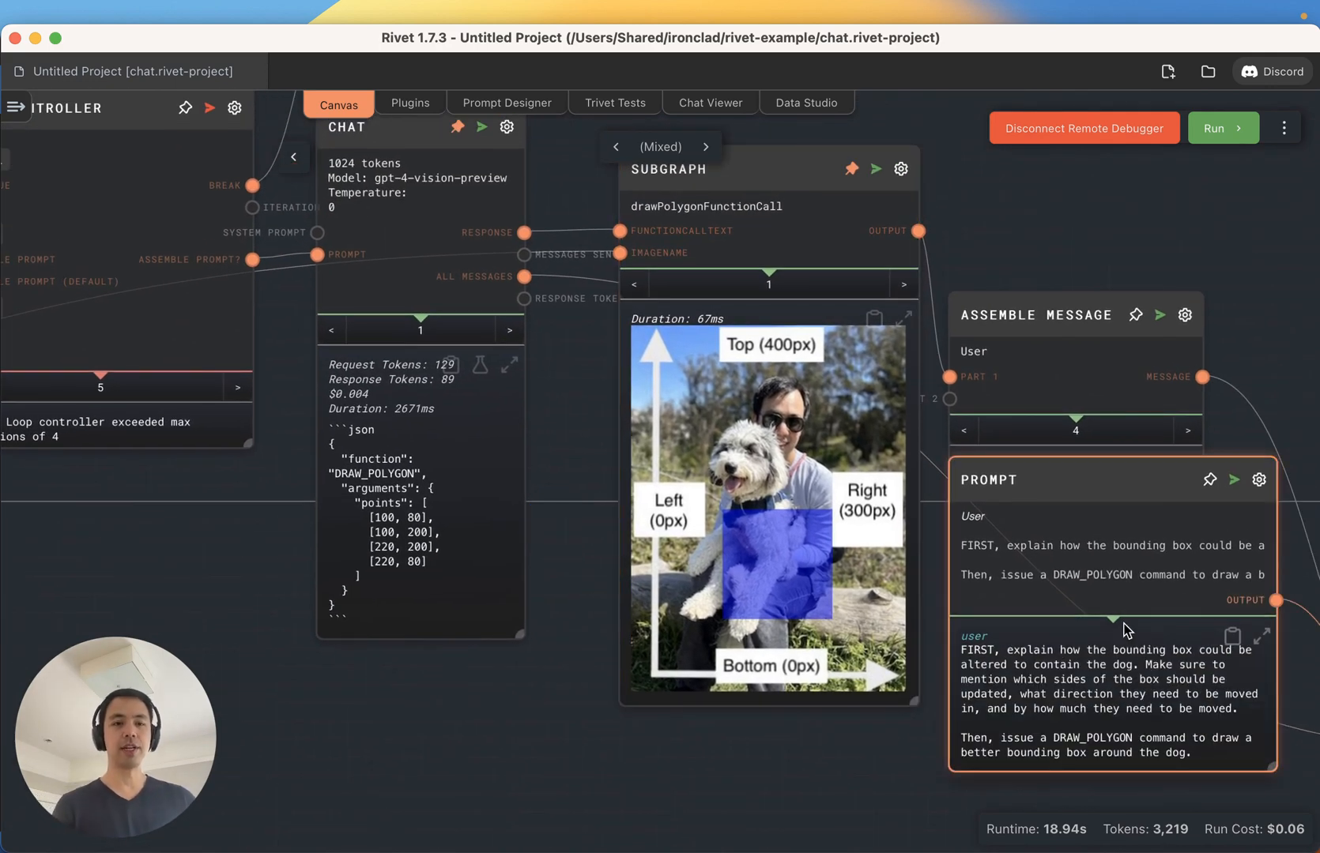
{"action": "mouse_move", "coordinate": [1012, 576]}
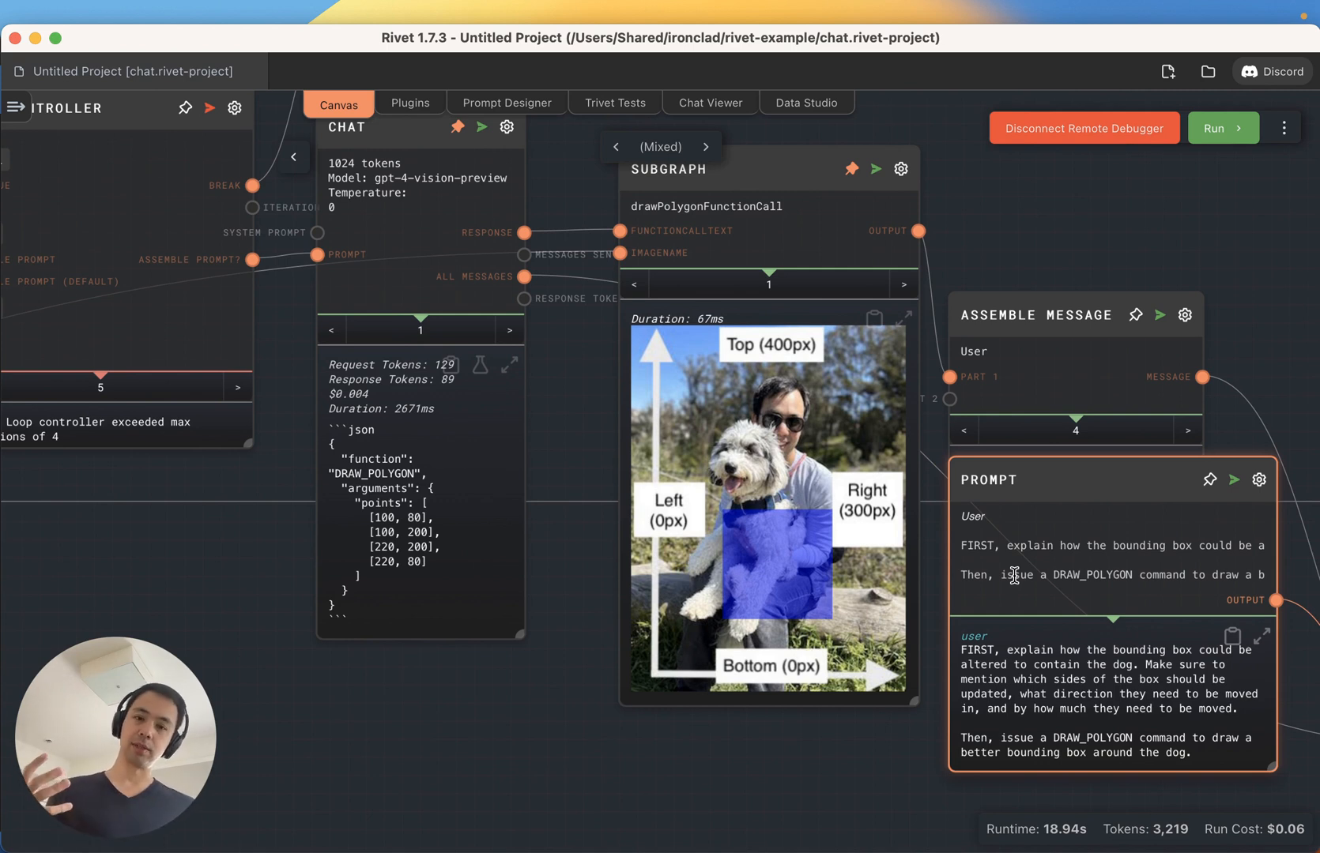
{"action": "mouse_move", "coordinate": [987, 569]}
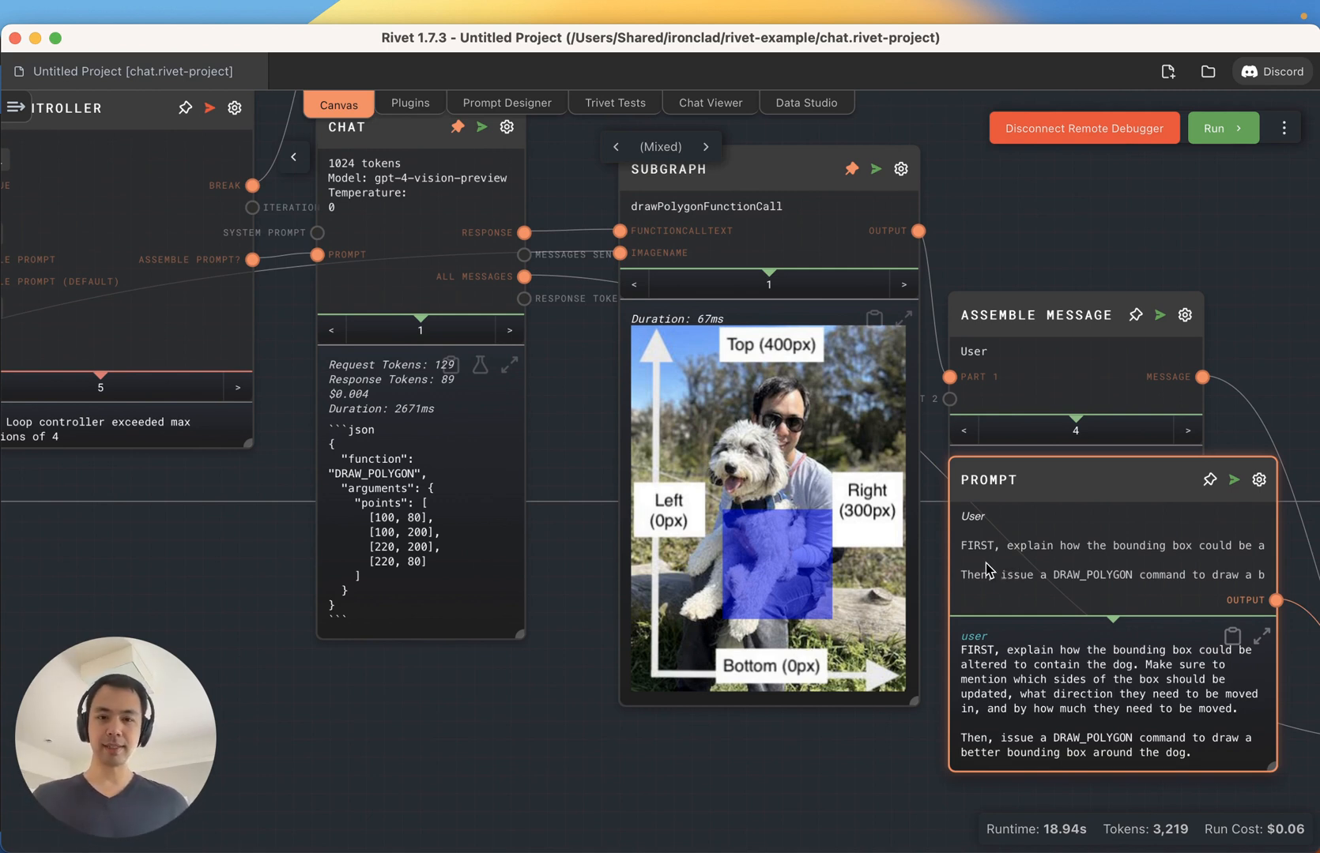
- Step the drawn dog box through iterations two to four, show the second chat reply, then go back one
{"action": "left_click", "coordinate": [901, 295]}
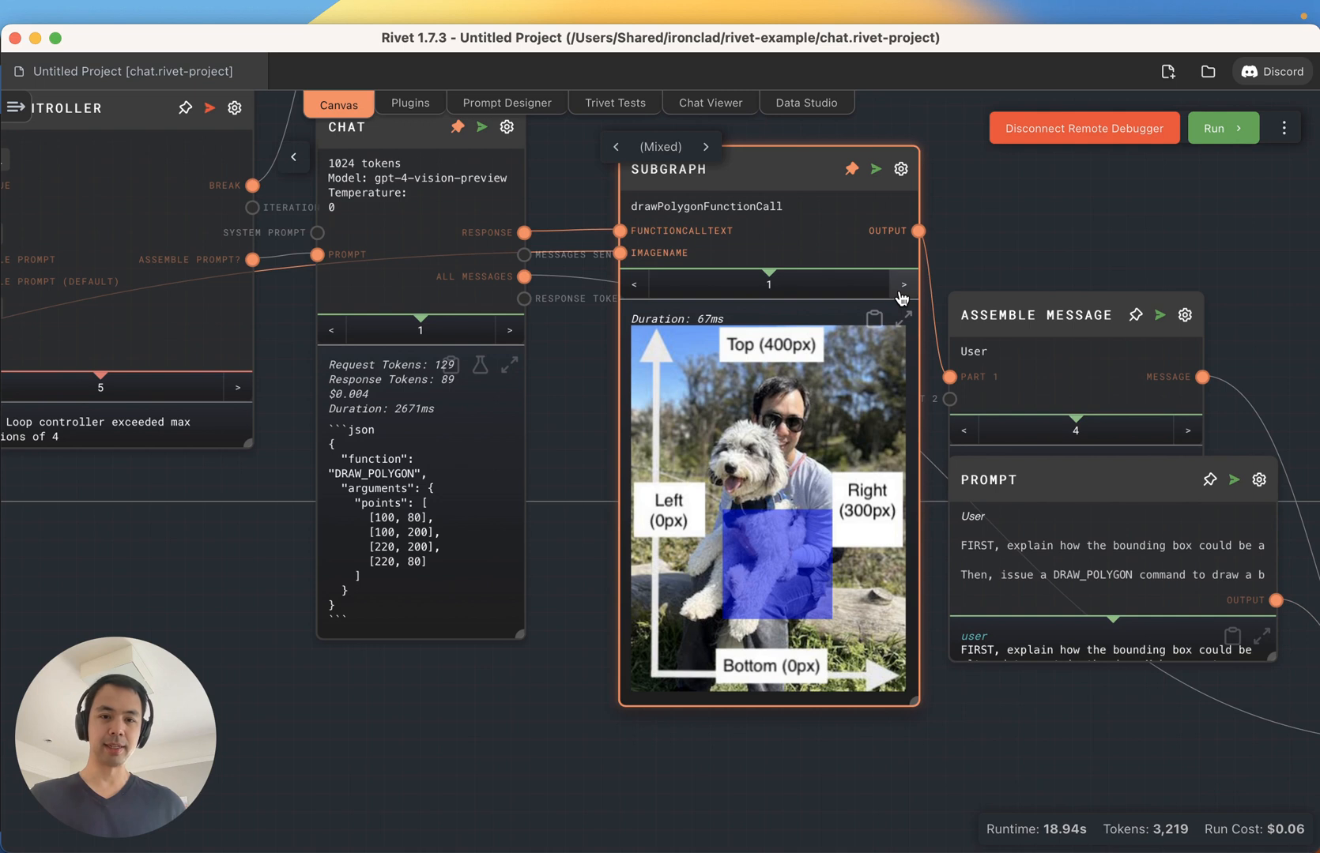
{"action": "left_click", "coordinate": [903, 284]}
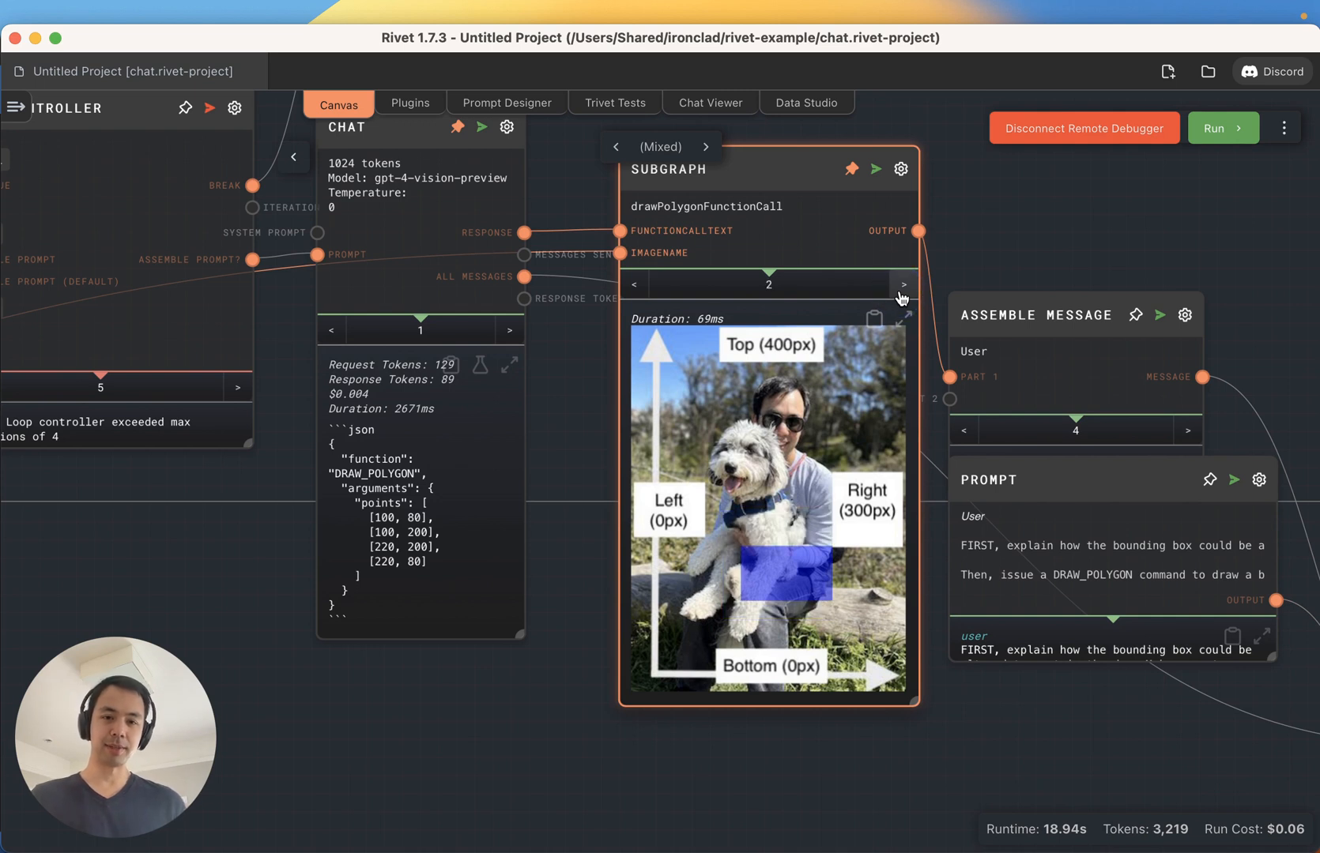
{"action": "left_click", "coordinate": [903, 284]}
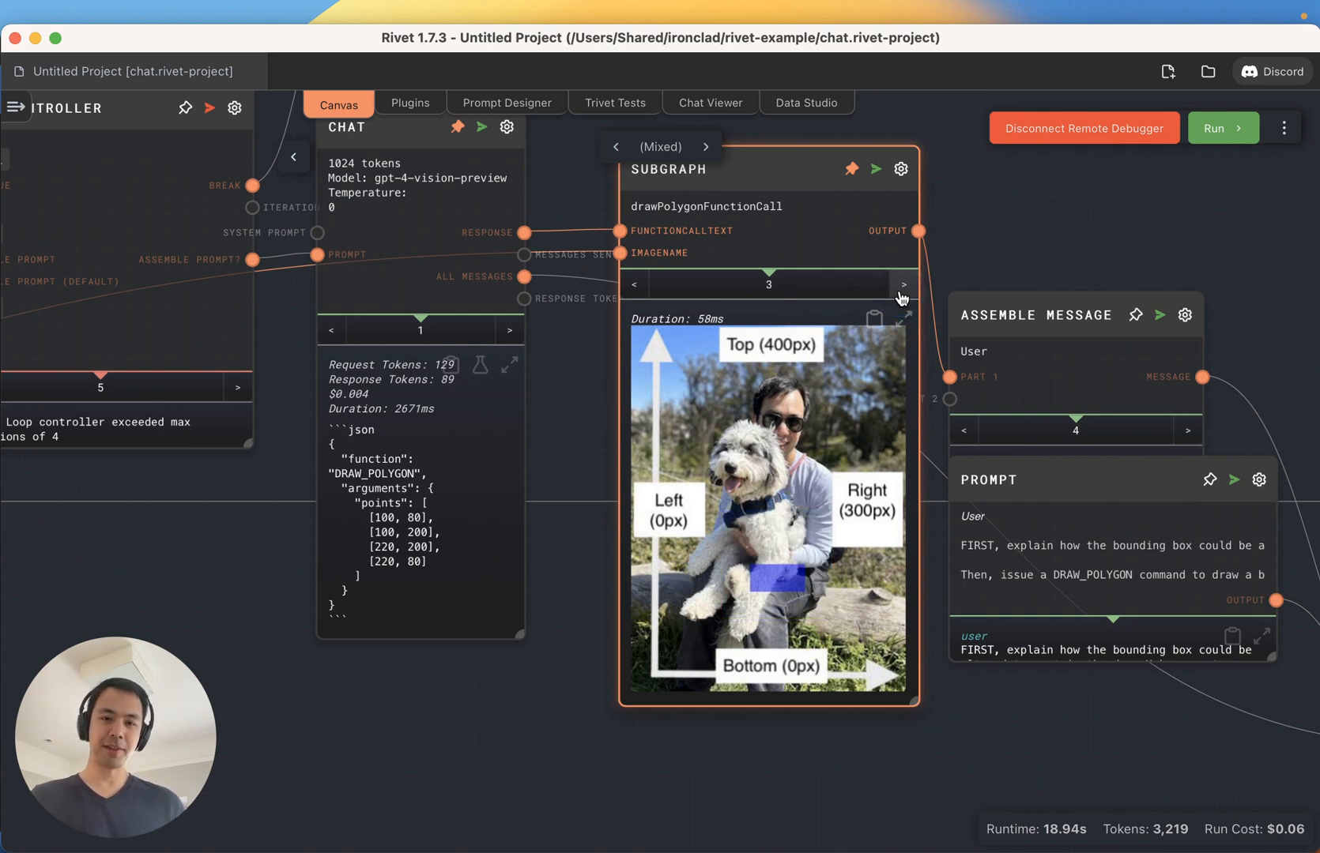
{"action": "left_click", "coordinate": [902, 284]}
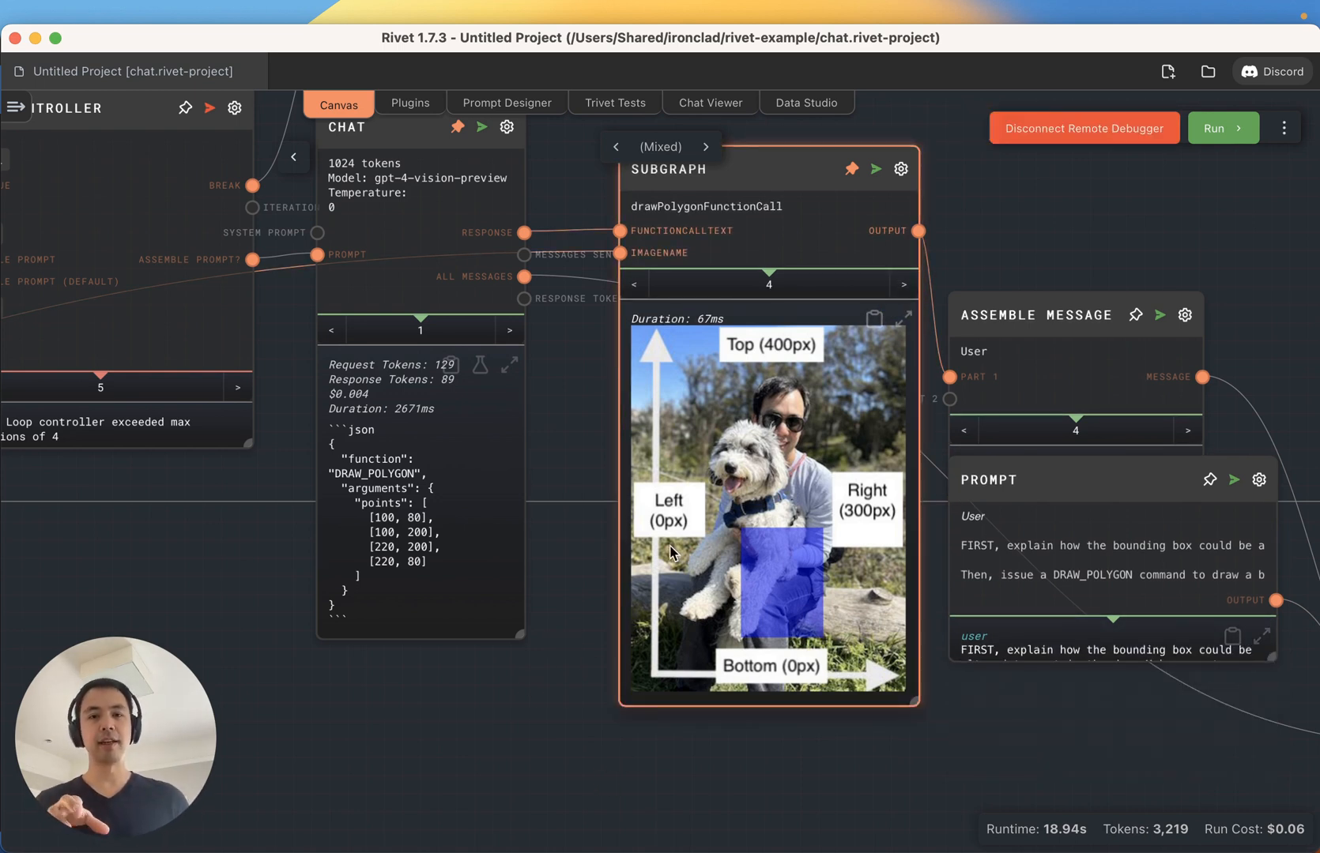
{"action": "mouse_move", "coordinate": [765, 425]}
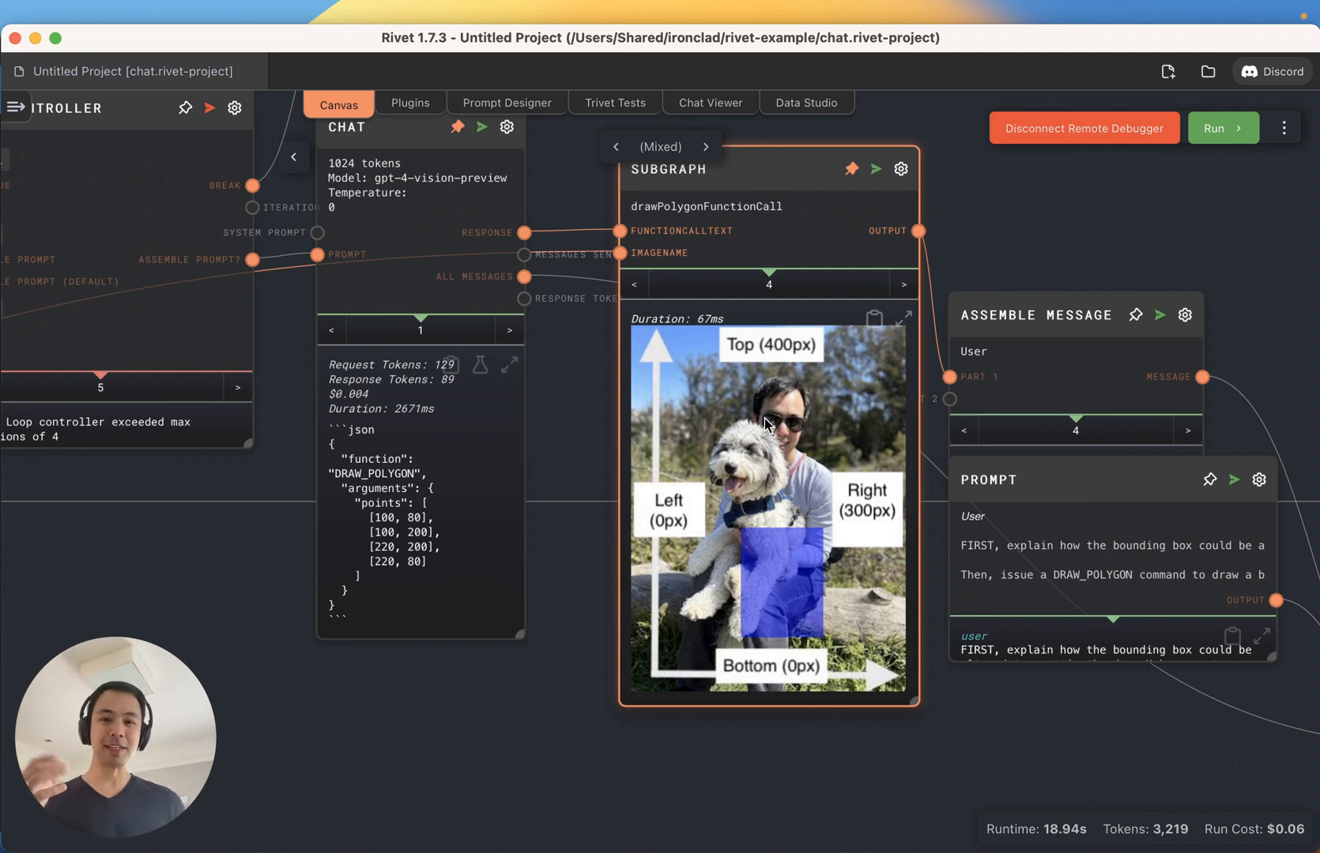
{"action": "mouse_move", "coordinate": [747, 413]}
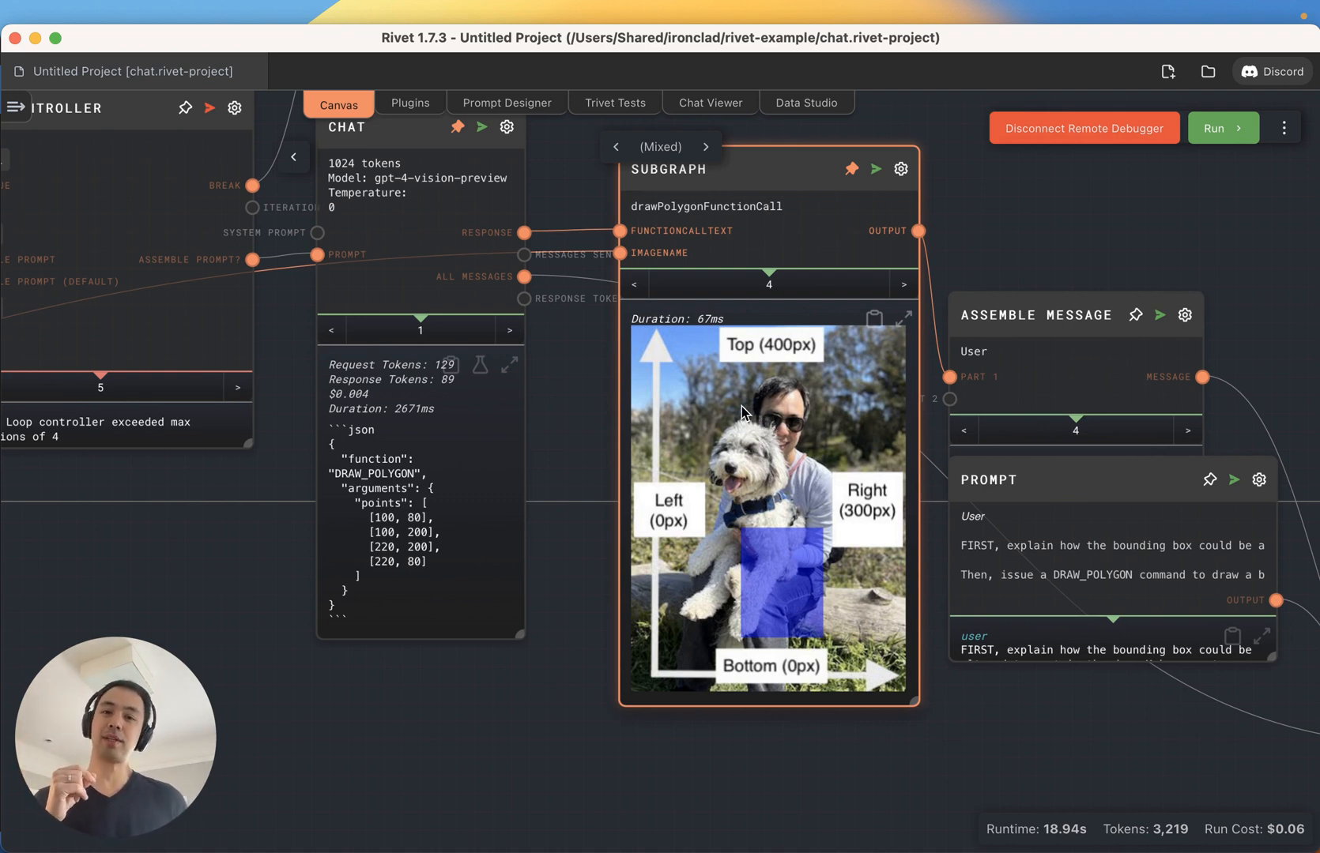
{"action": "left_click", "coordinate": [508, 330]}
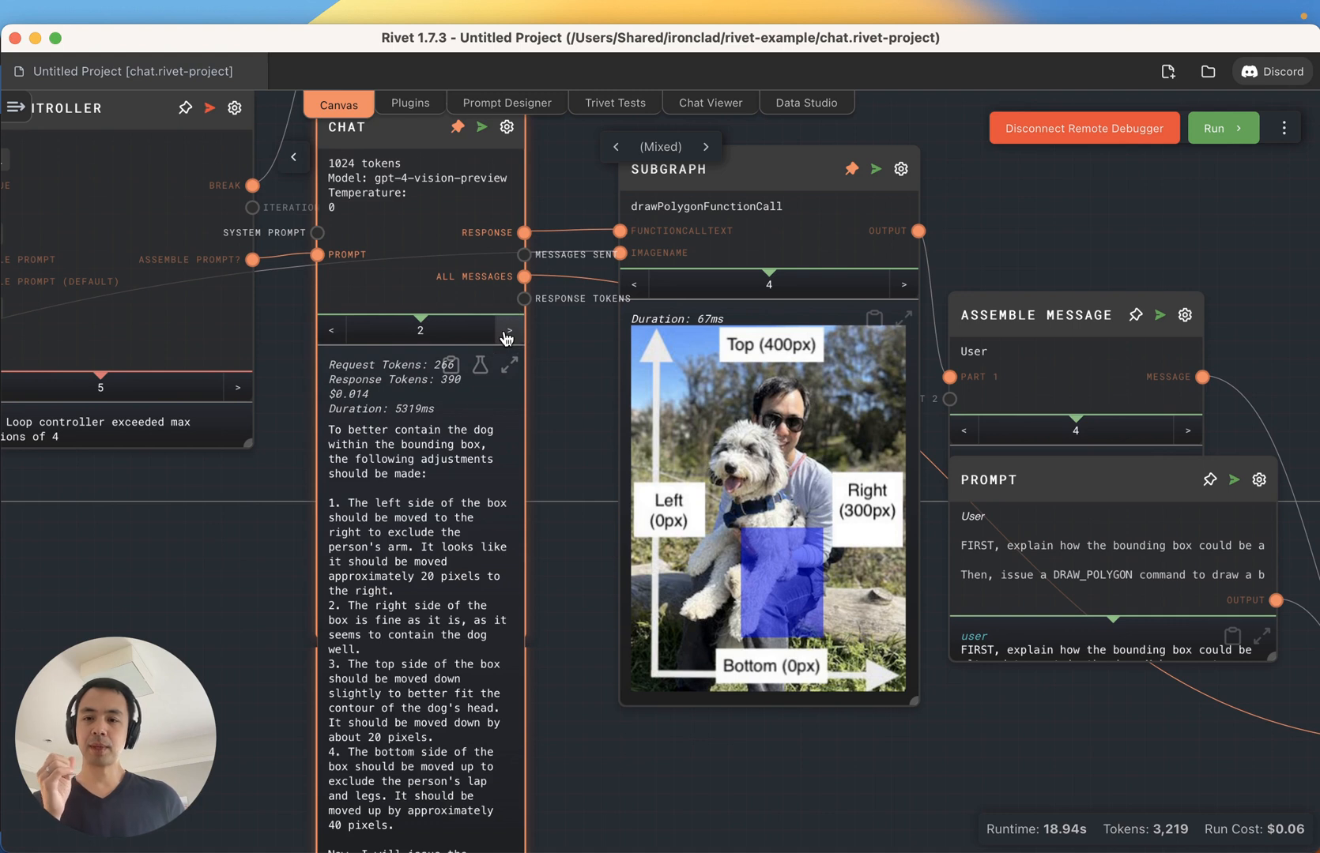
{"action": "mouse_move", "coordinate": [587, 682]}
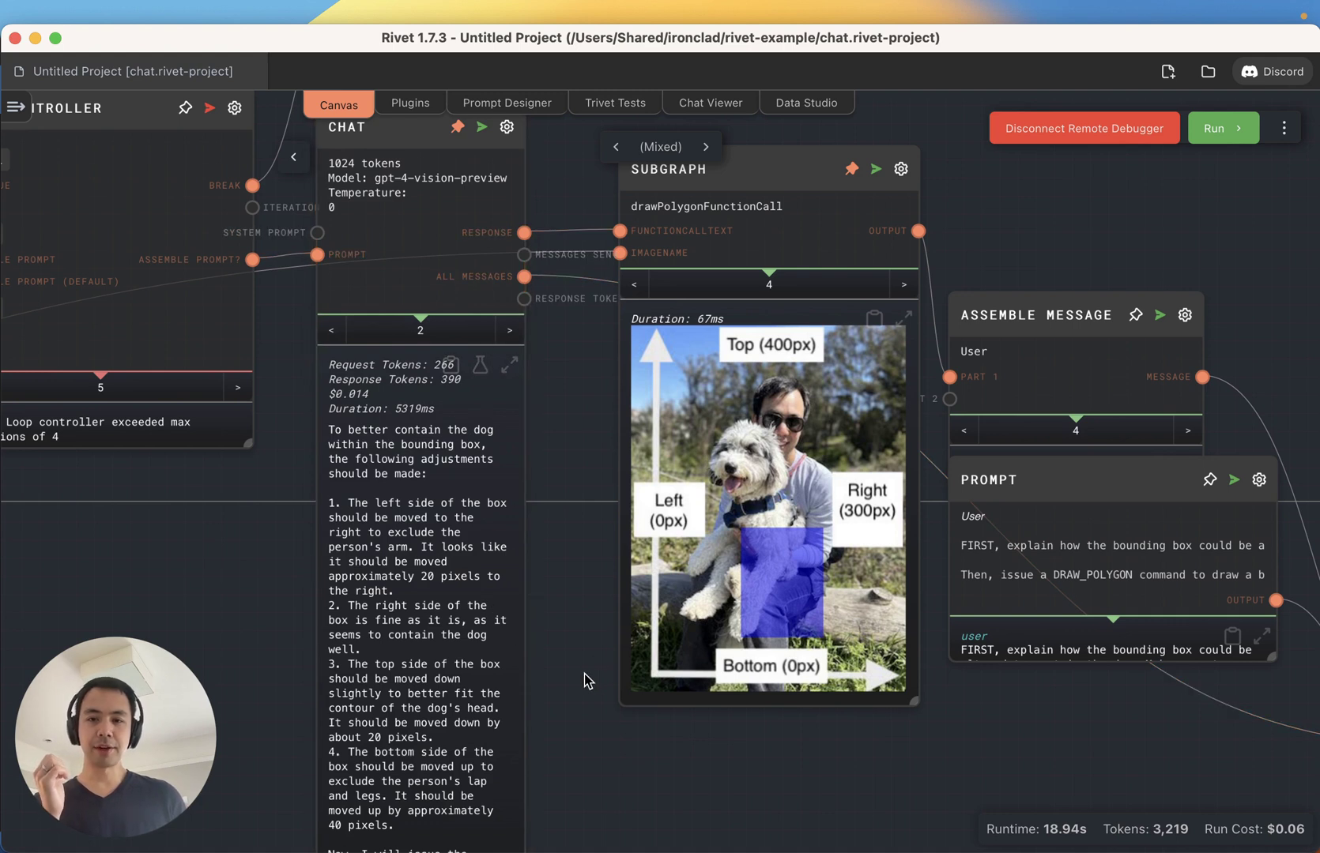
{"action": "left_click", "coordinate": [636, 284]}
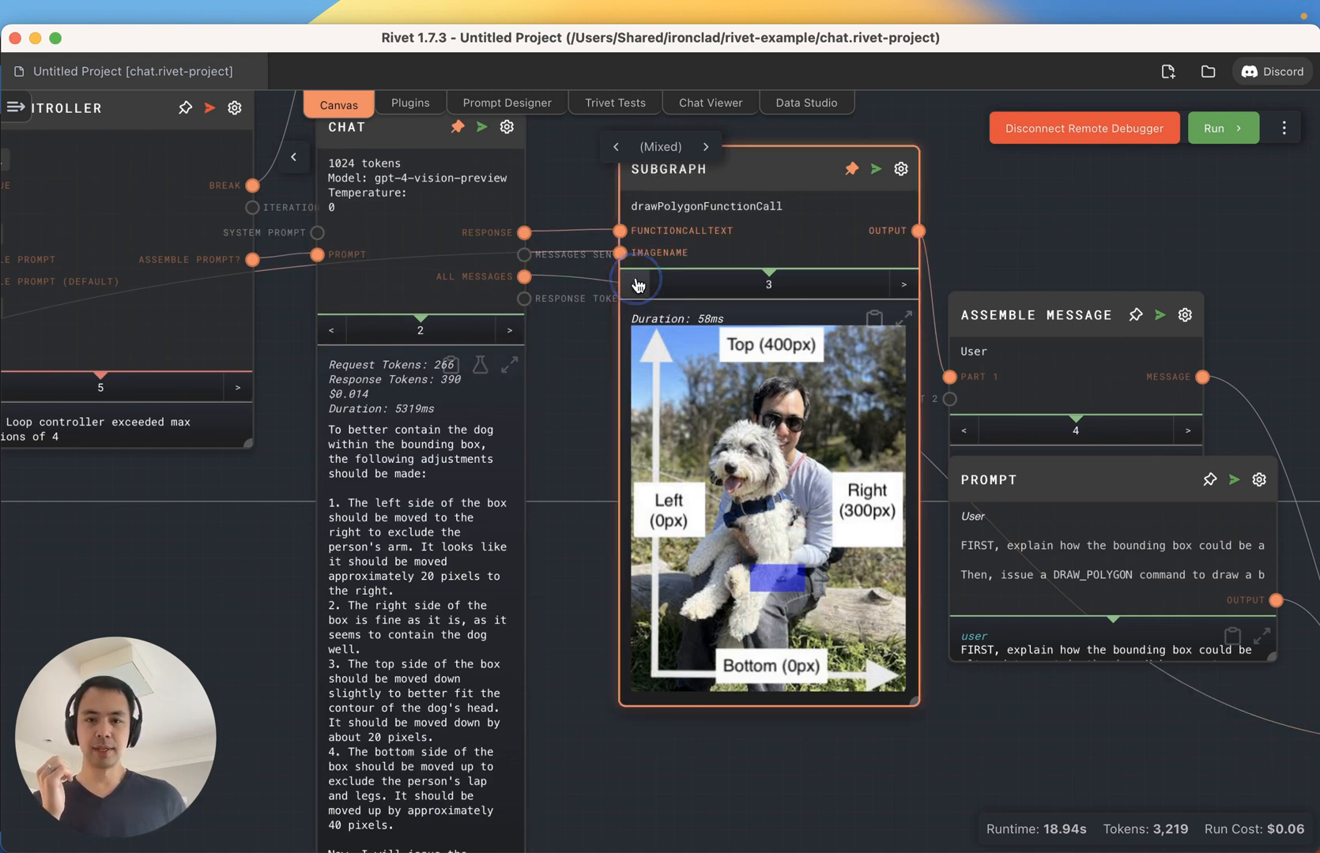
- Step the Subgraph back to an earlier iteration's drawn dog box
{"action": "left_click", "coordinate": [635, 284]}
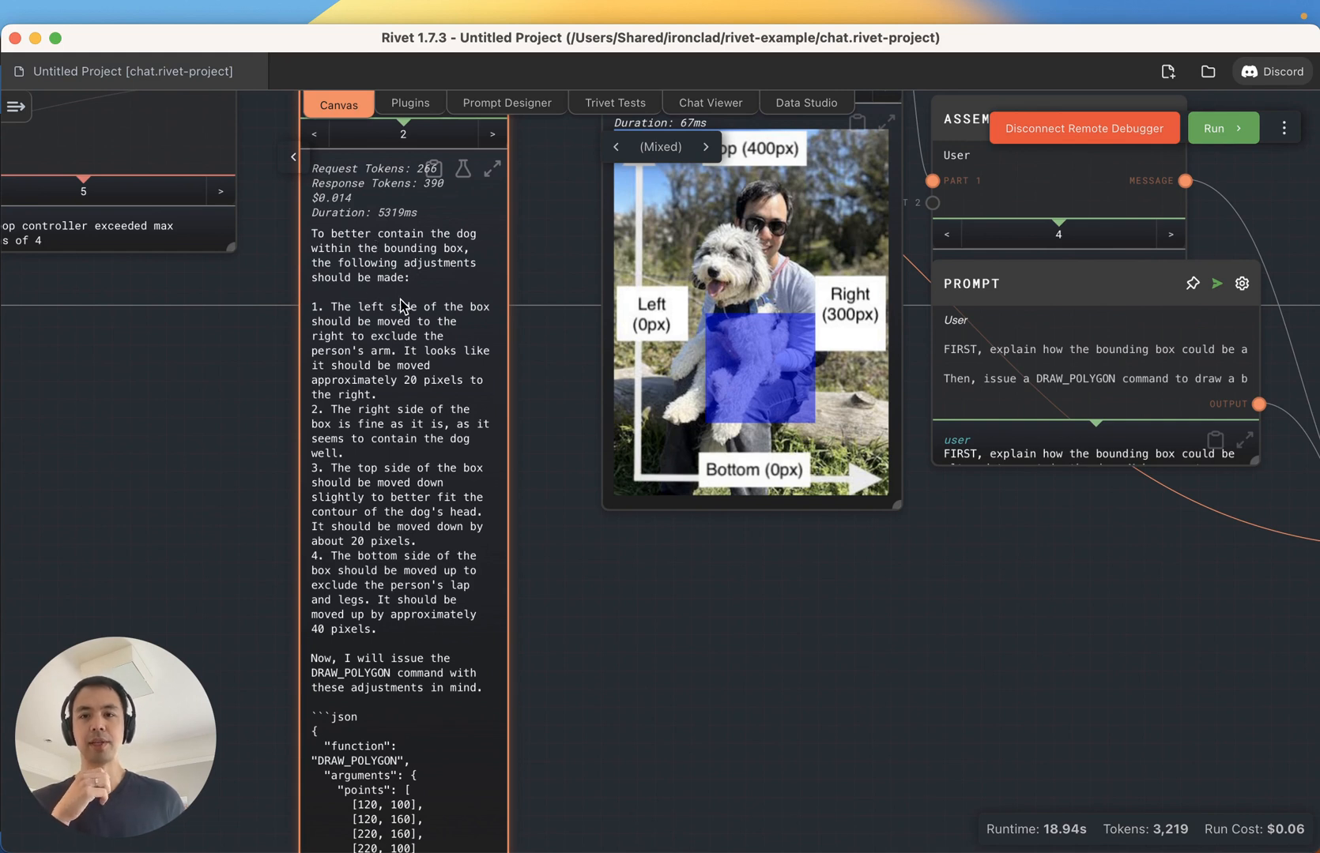
{"action": "mouse_move", "coordinate": [362, 303]}
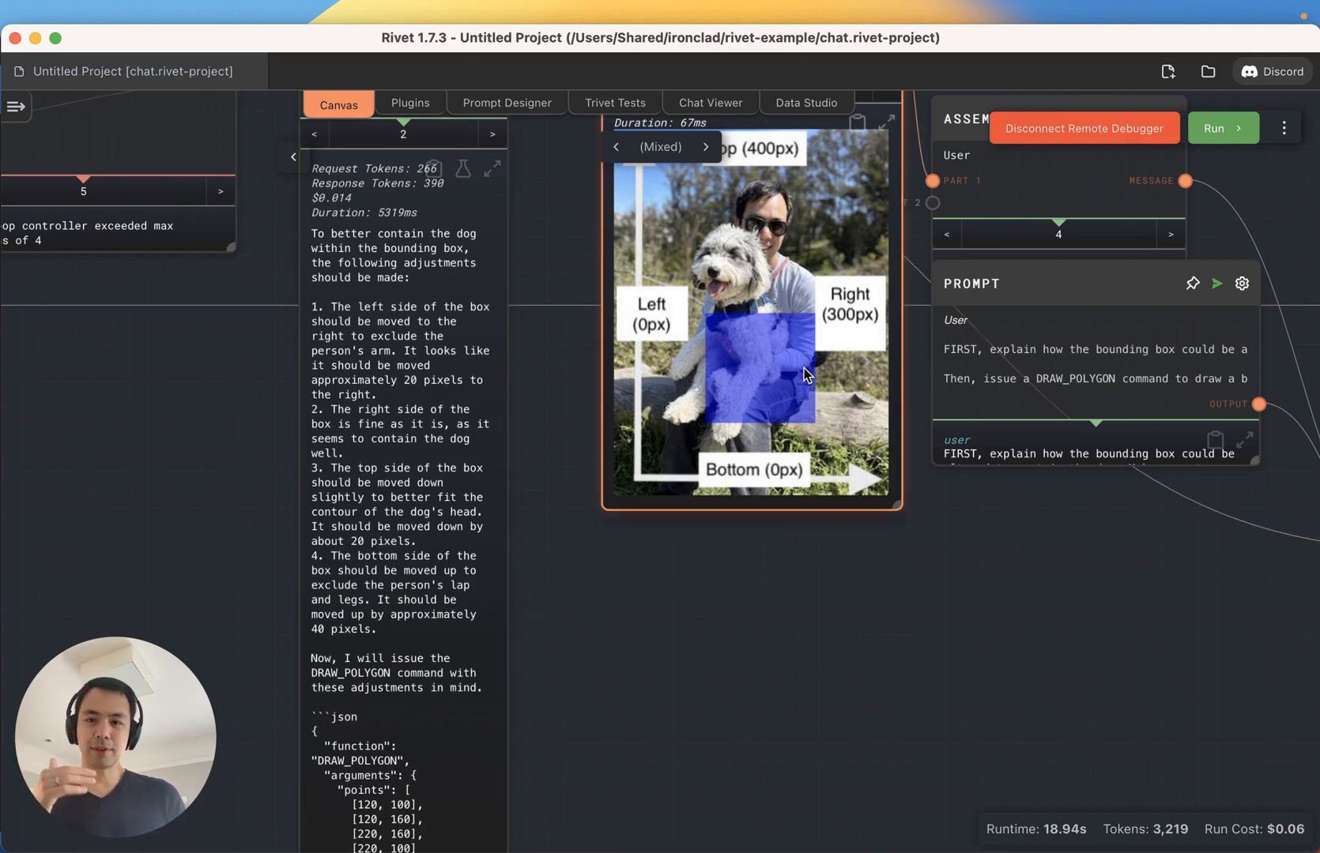
{"action": "mouse_move", "coordinate": [848, 418]}
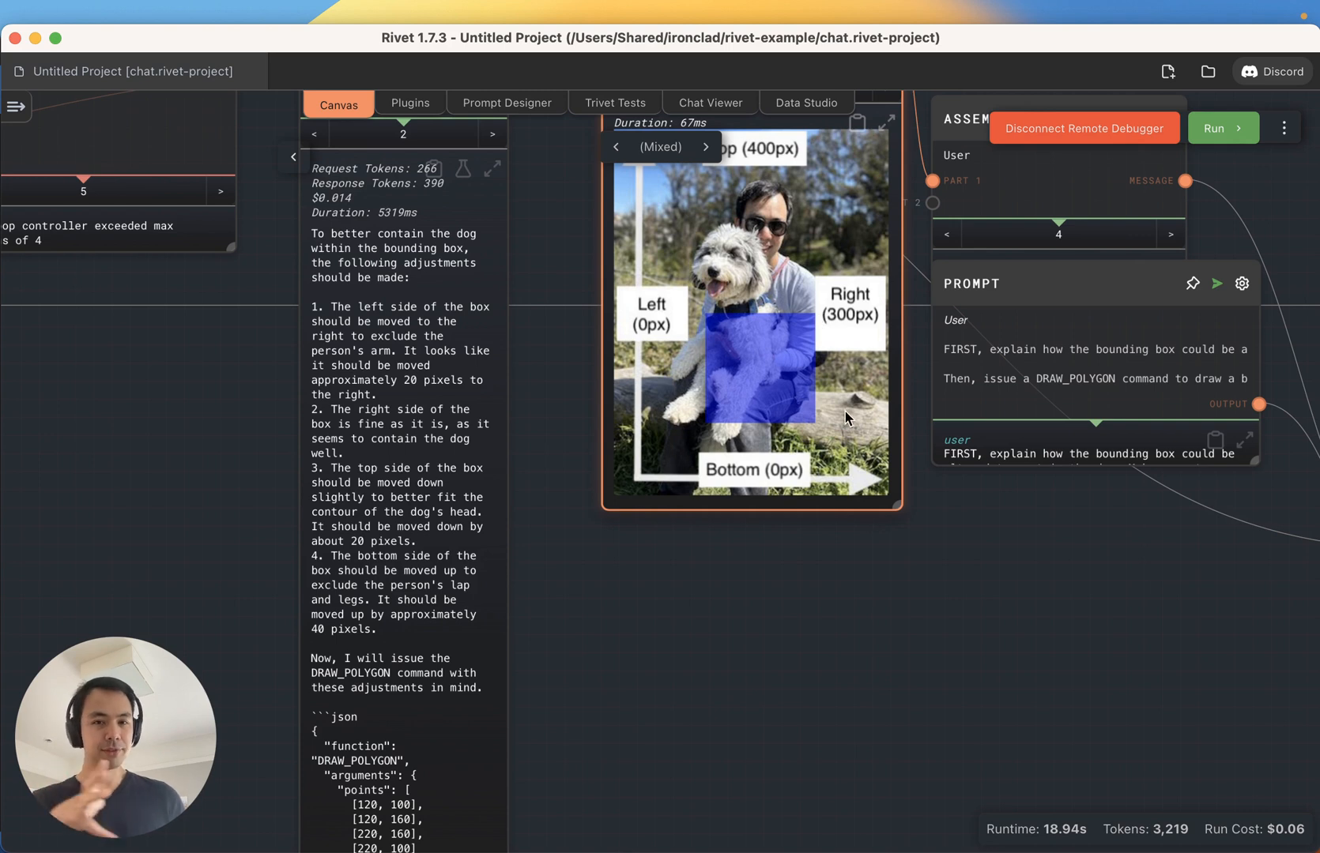
{"action": "mouse_move", "coordinate": [837, 395]}
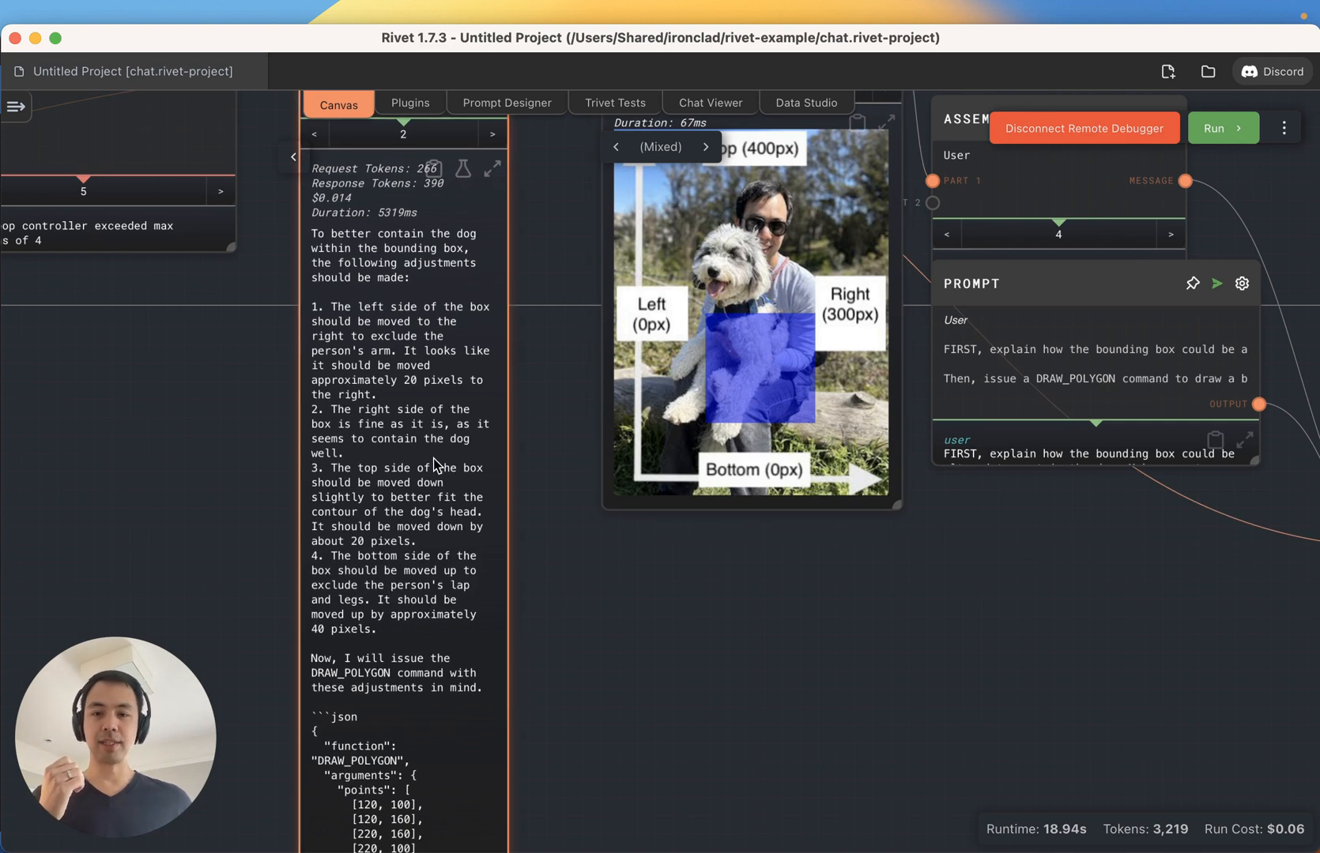
{"action": "mouse_move", "coordinate": [449, 464]}
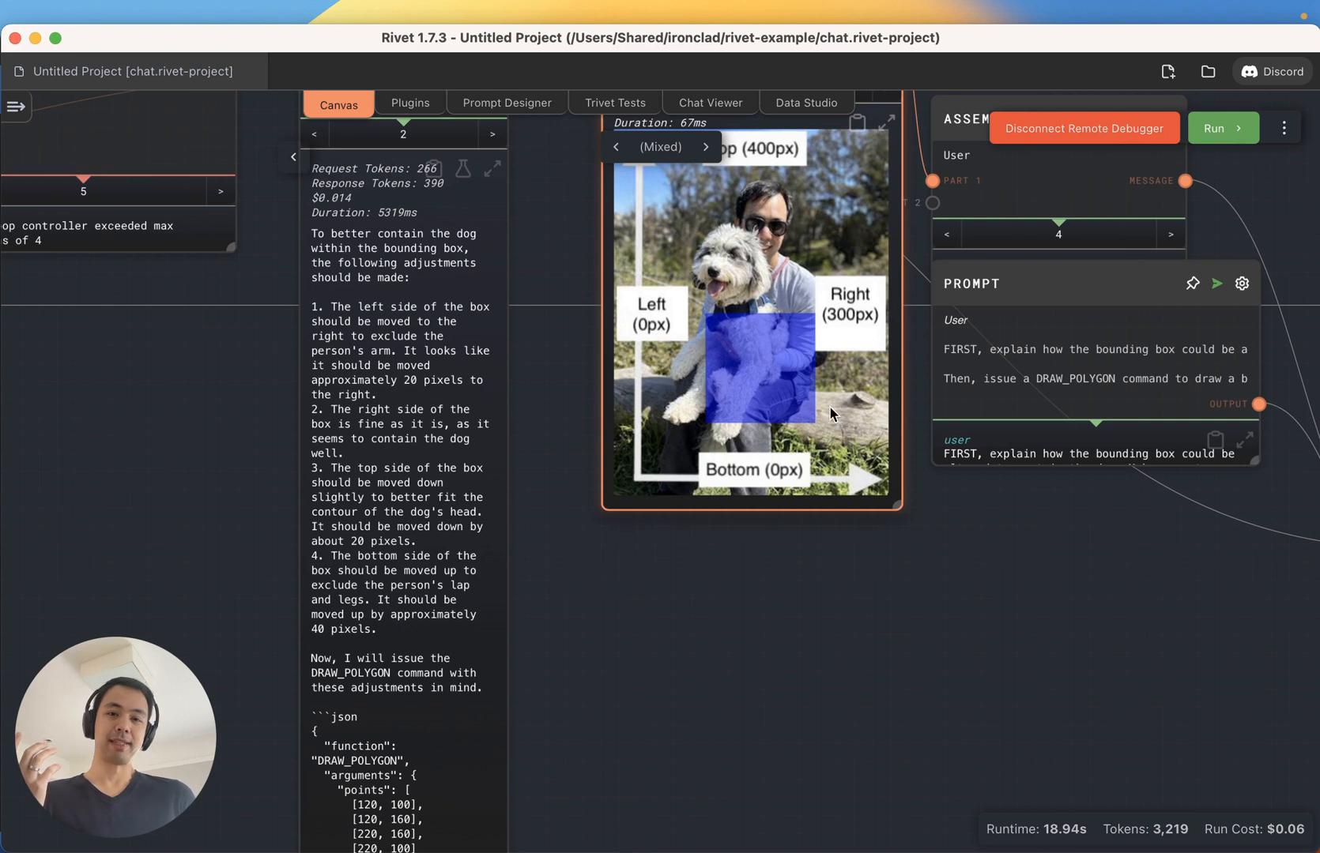
{"action": "mouse_move", "coordinate": [774, 191]}
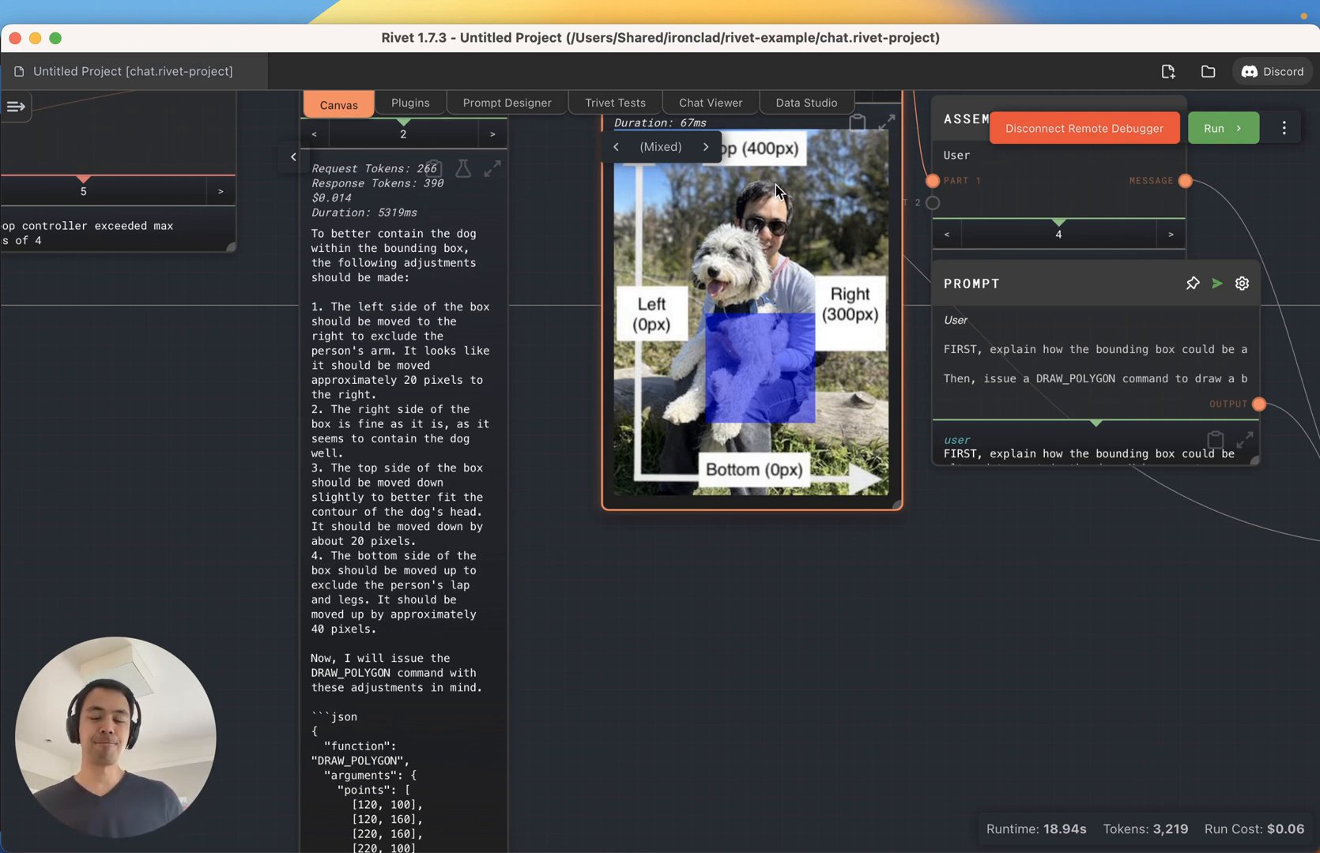
{"action": "mouse_move", "coordinate": [637, 470]}
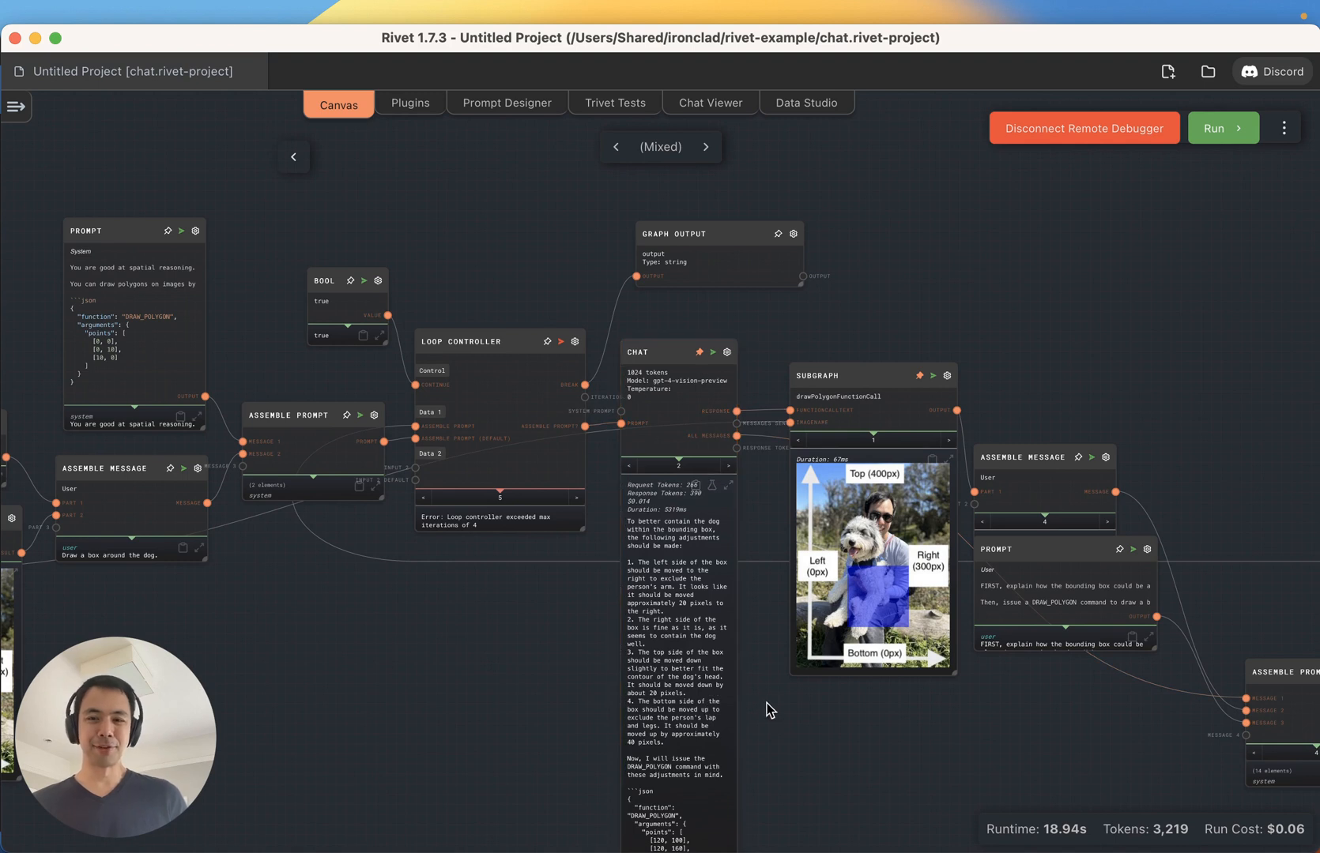
{"action": "mouse_move", "coordinate": [913, 695]}
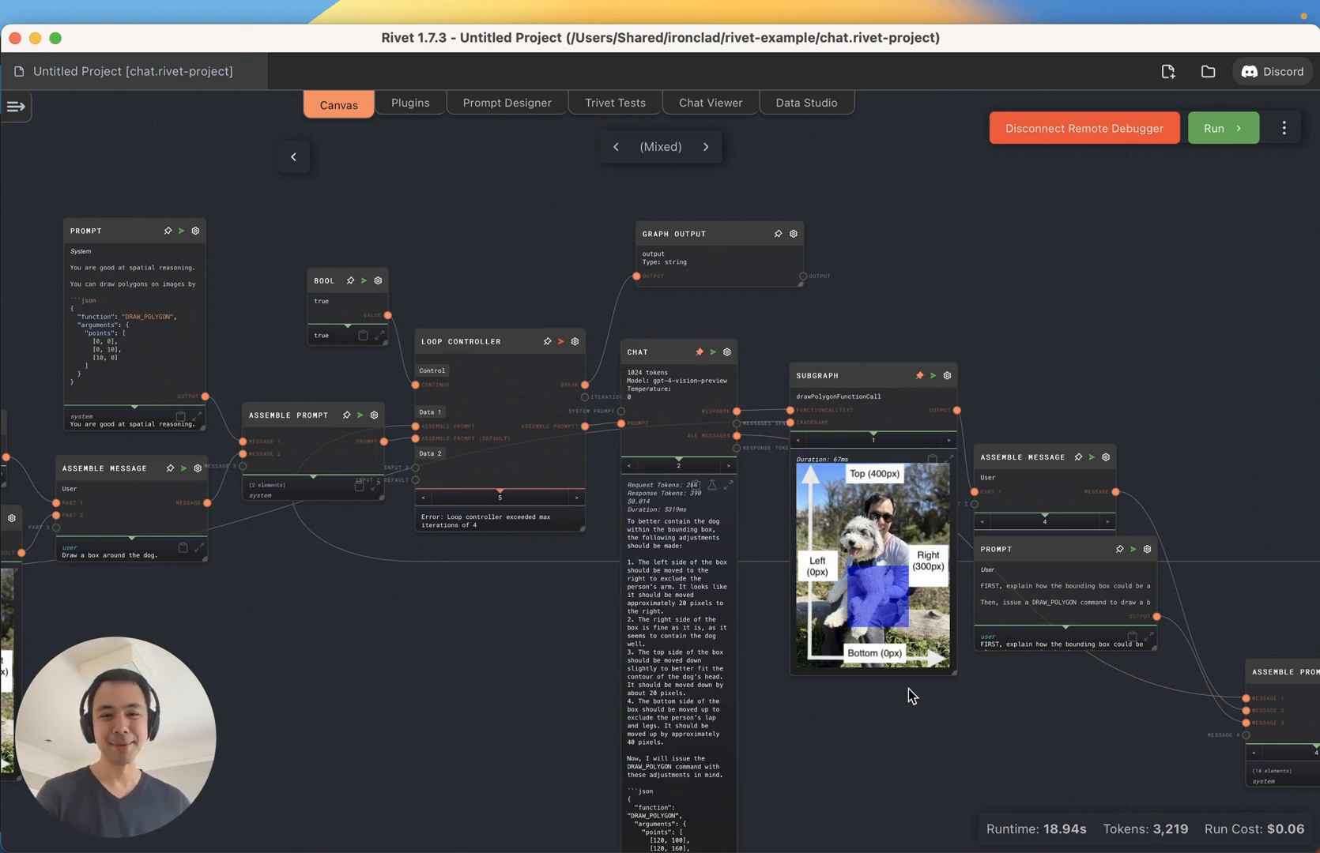
{"action": "mouse_move", "coordinate": [850, 771]}
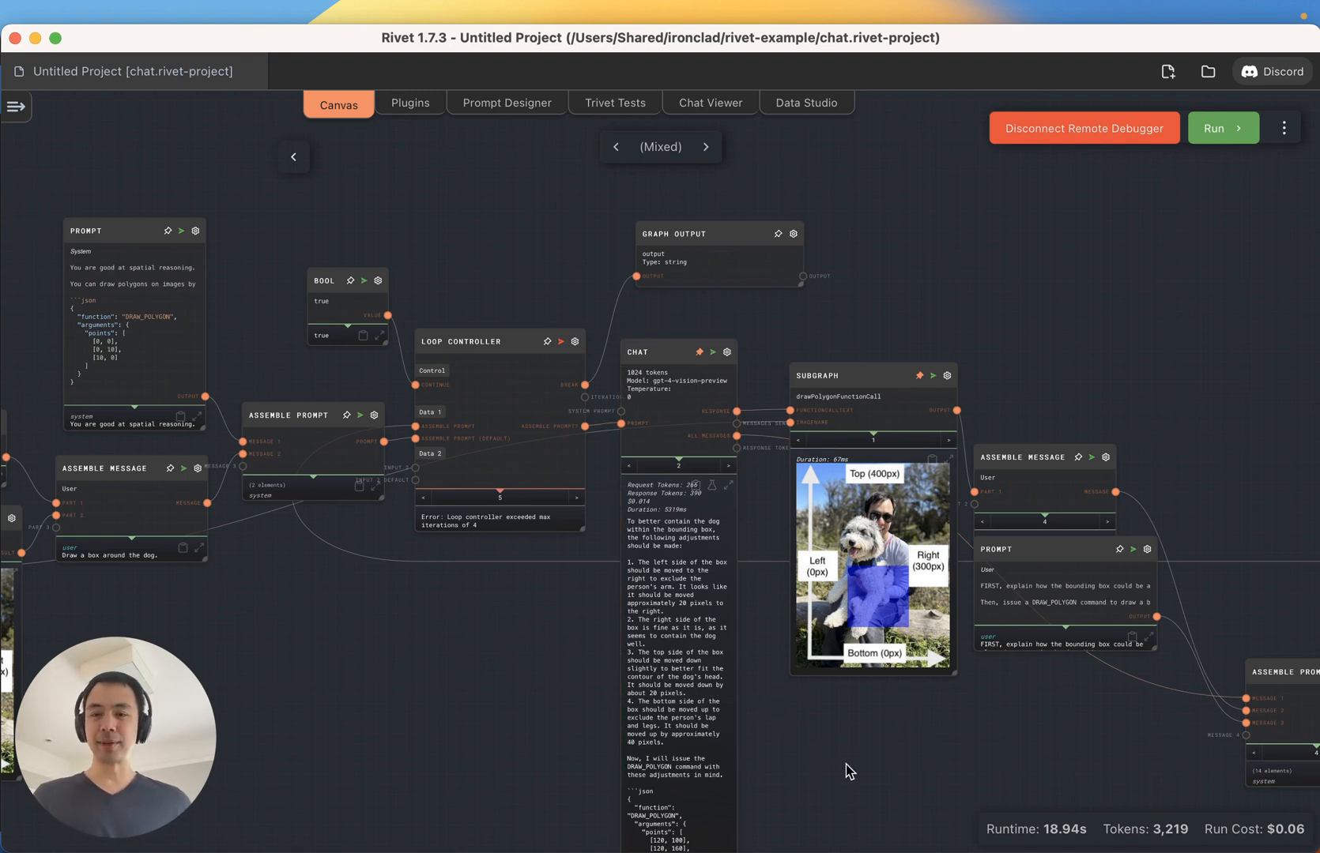
{"action": "mouse_move", "coordinate": [854, 784]}
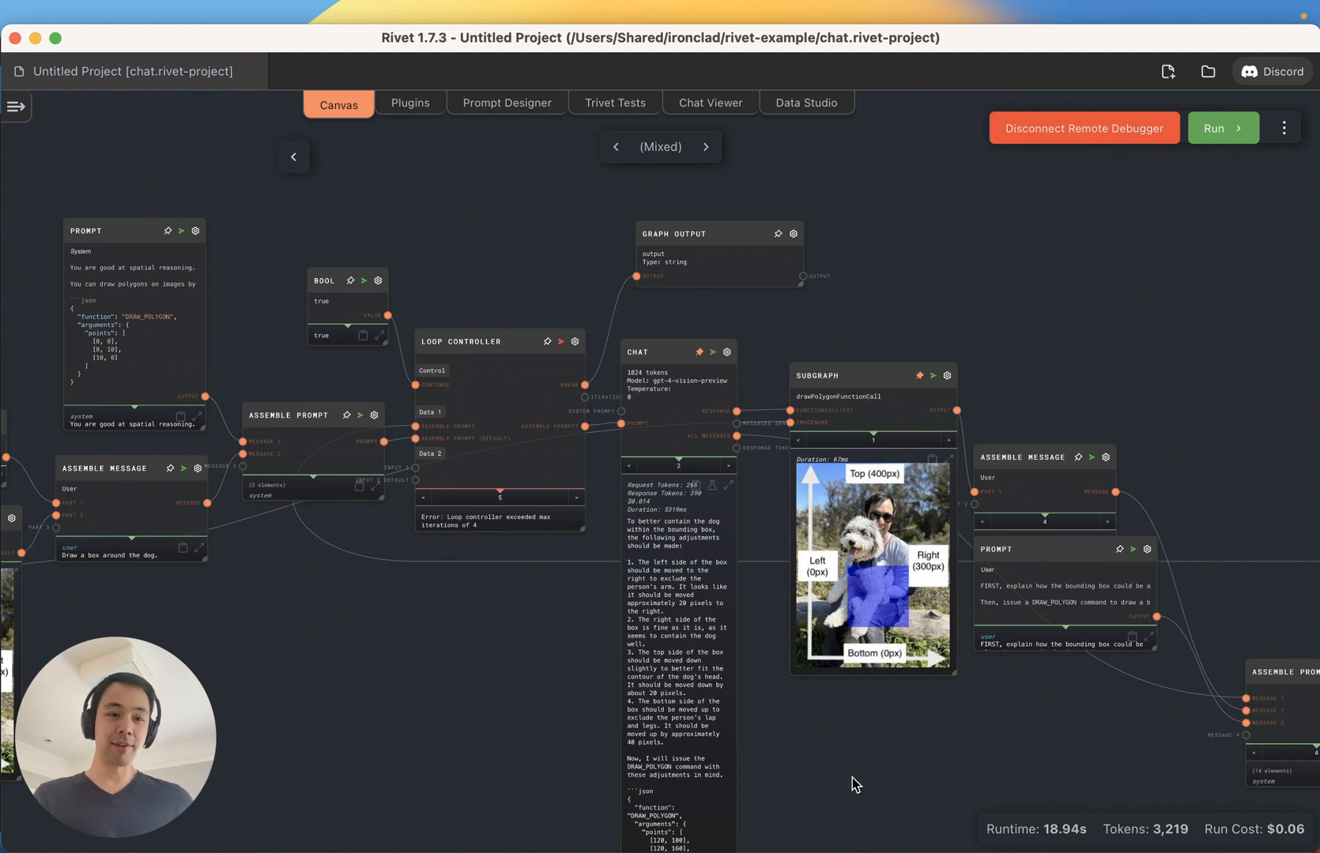
{"action": "mouse_move", "coordinate": [864, 784]}
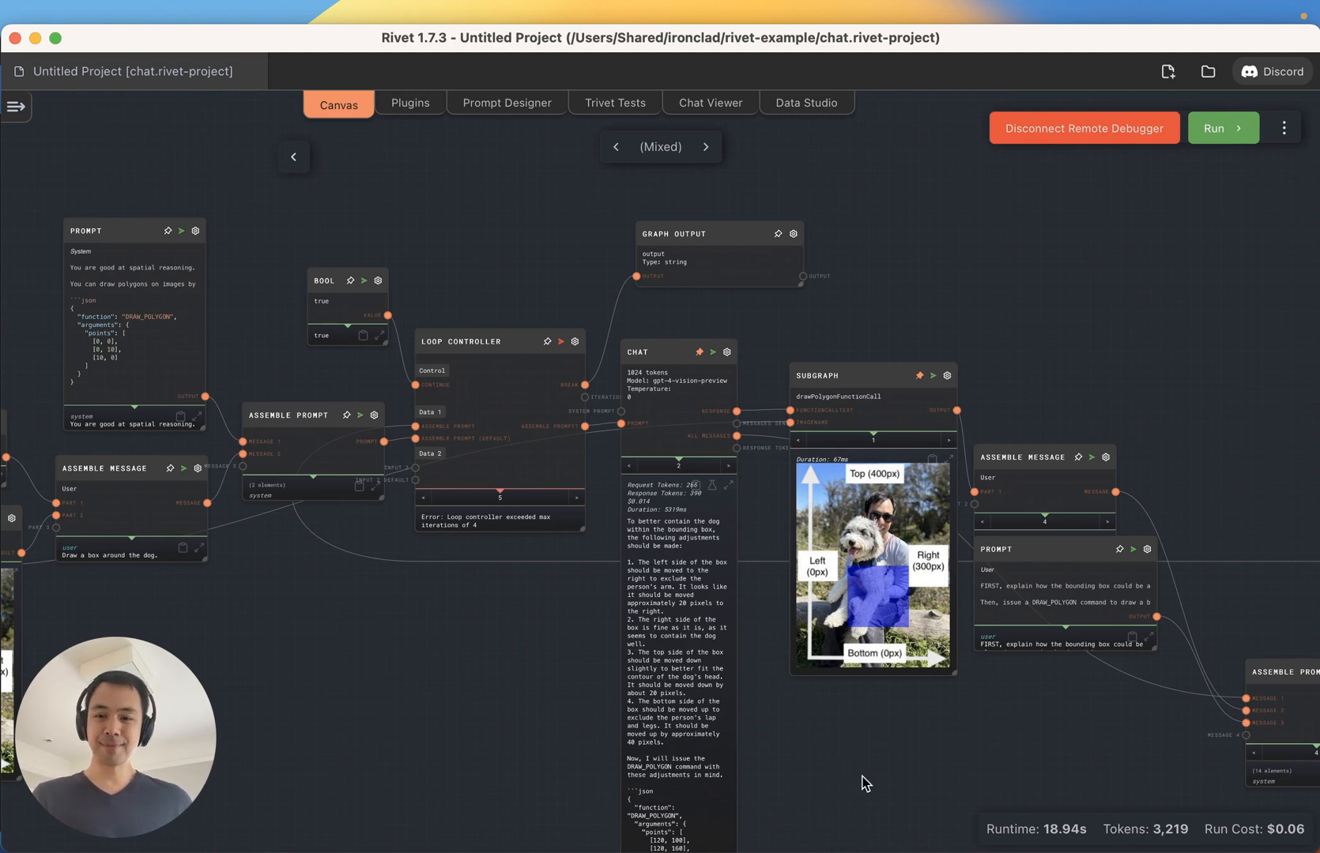